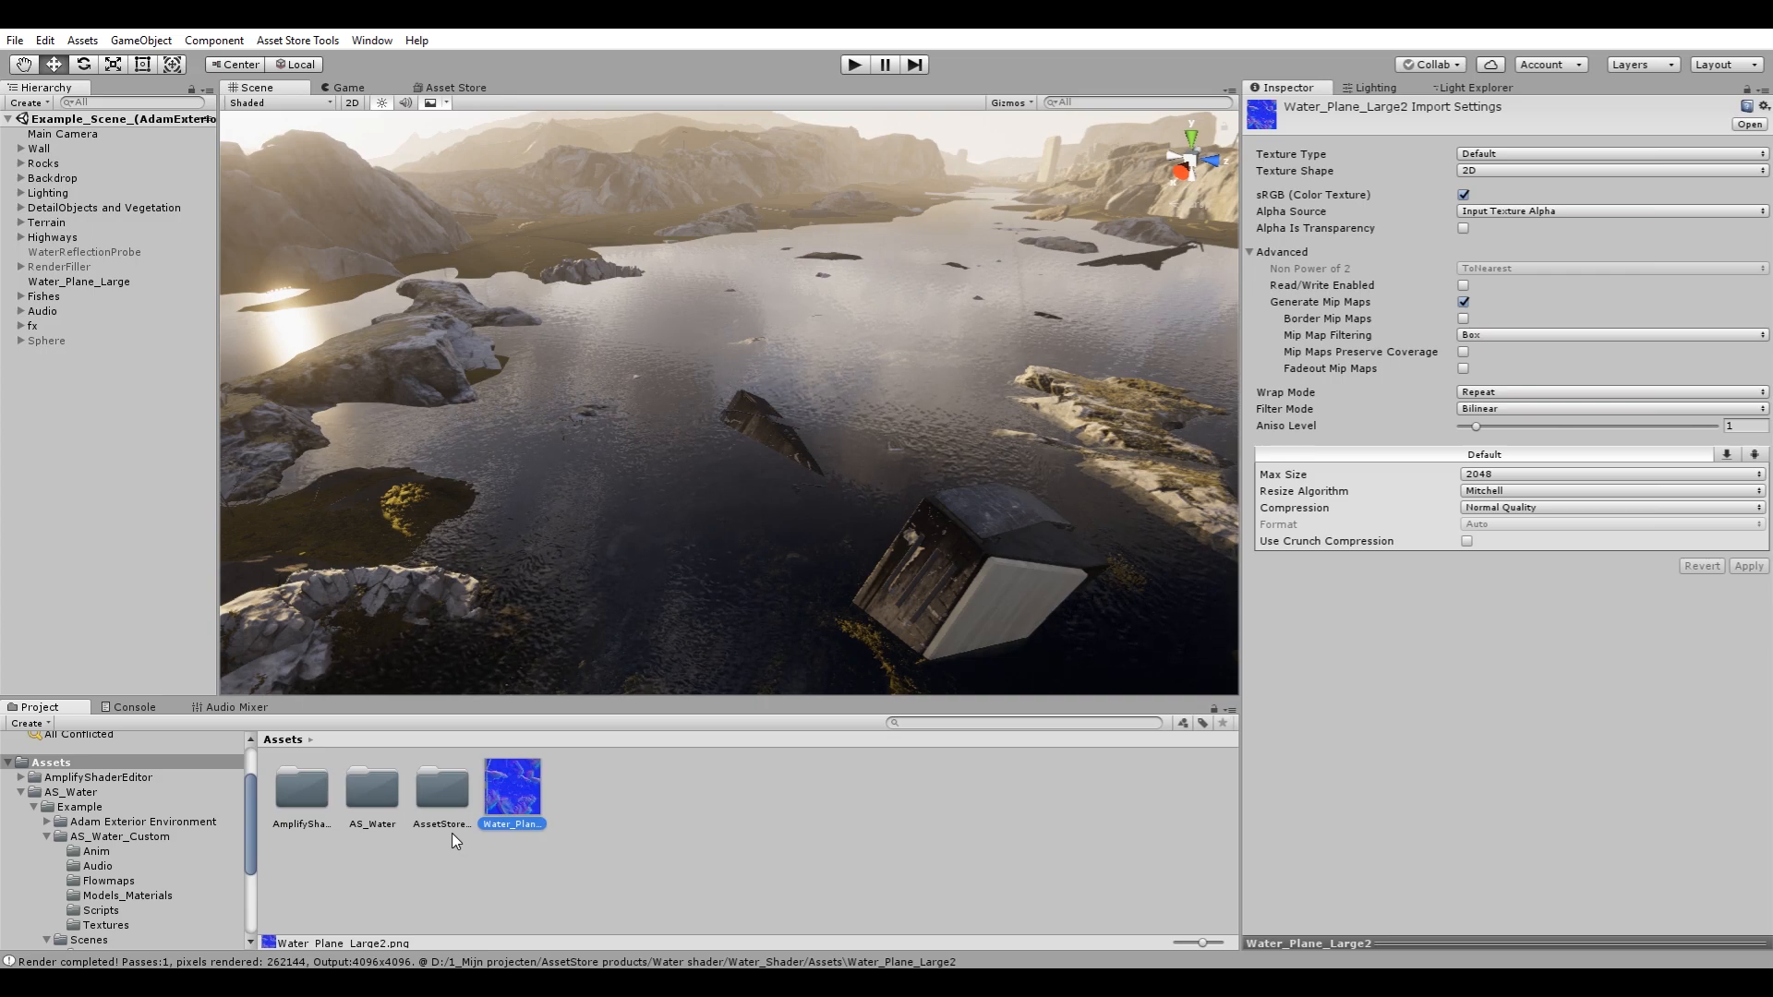
pyautogui.moveTo(460, 864)
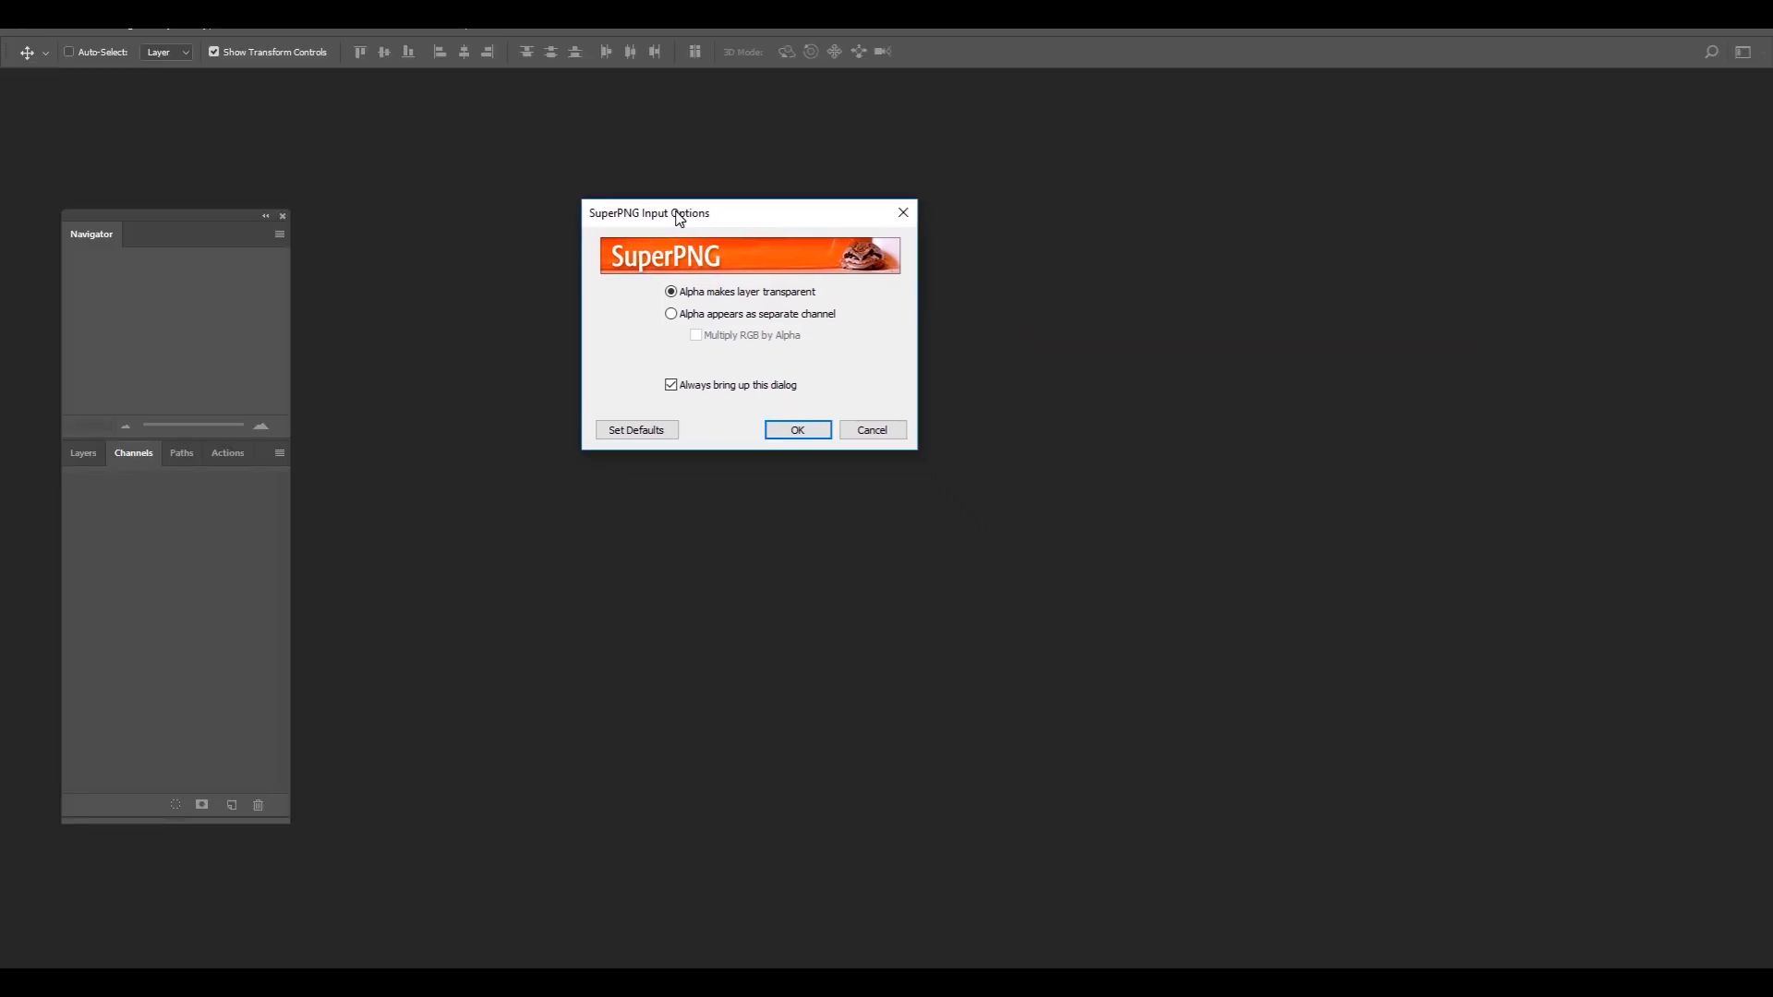
# Import Water_Plane_Large2.png with 'Alpha appears as separate channel' chosen in SuperPNG options.
pyautogui.moveTo(648, 212); pyautogui.dragTo(739, 356)
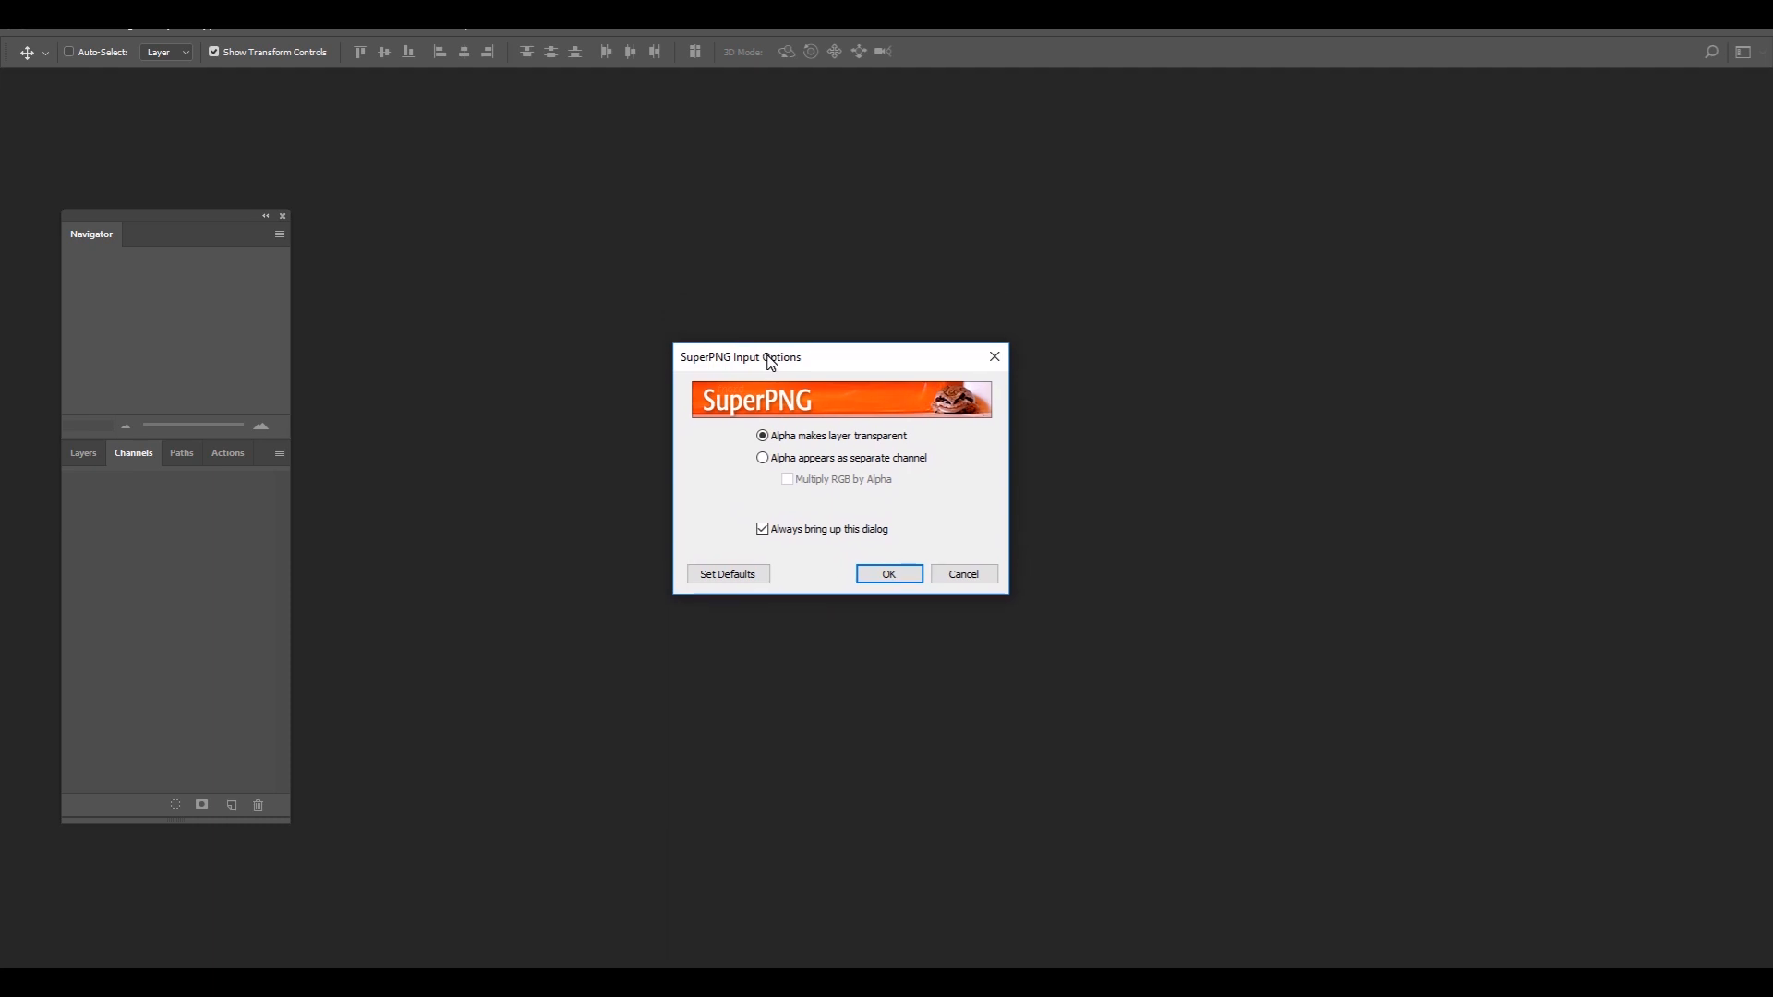
pyautogui.moveTo(798, 454)
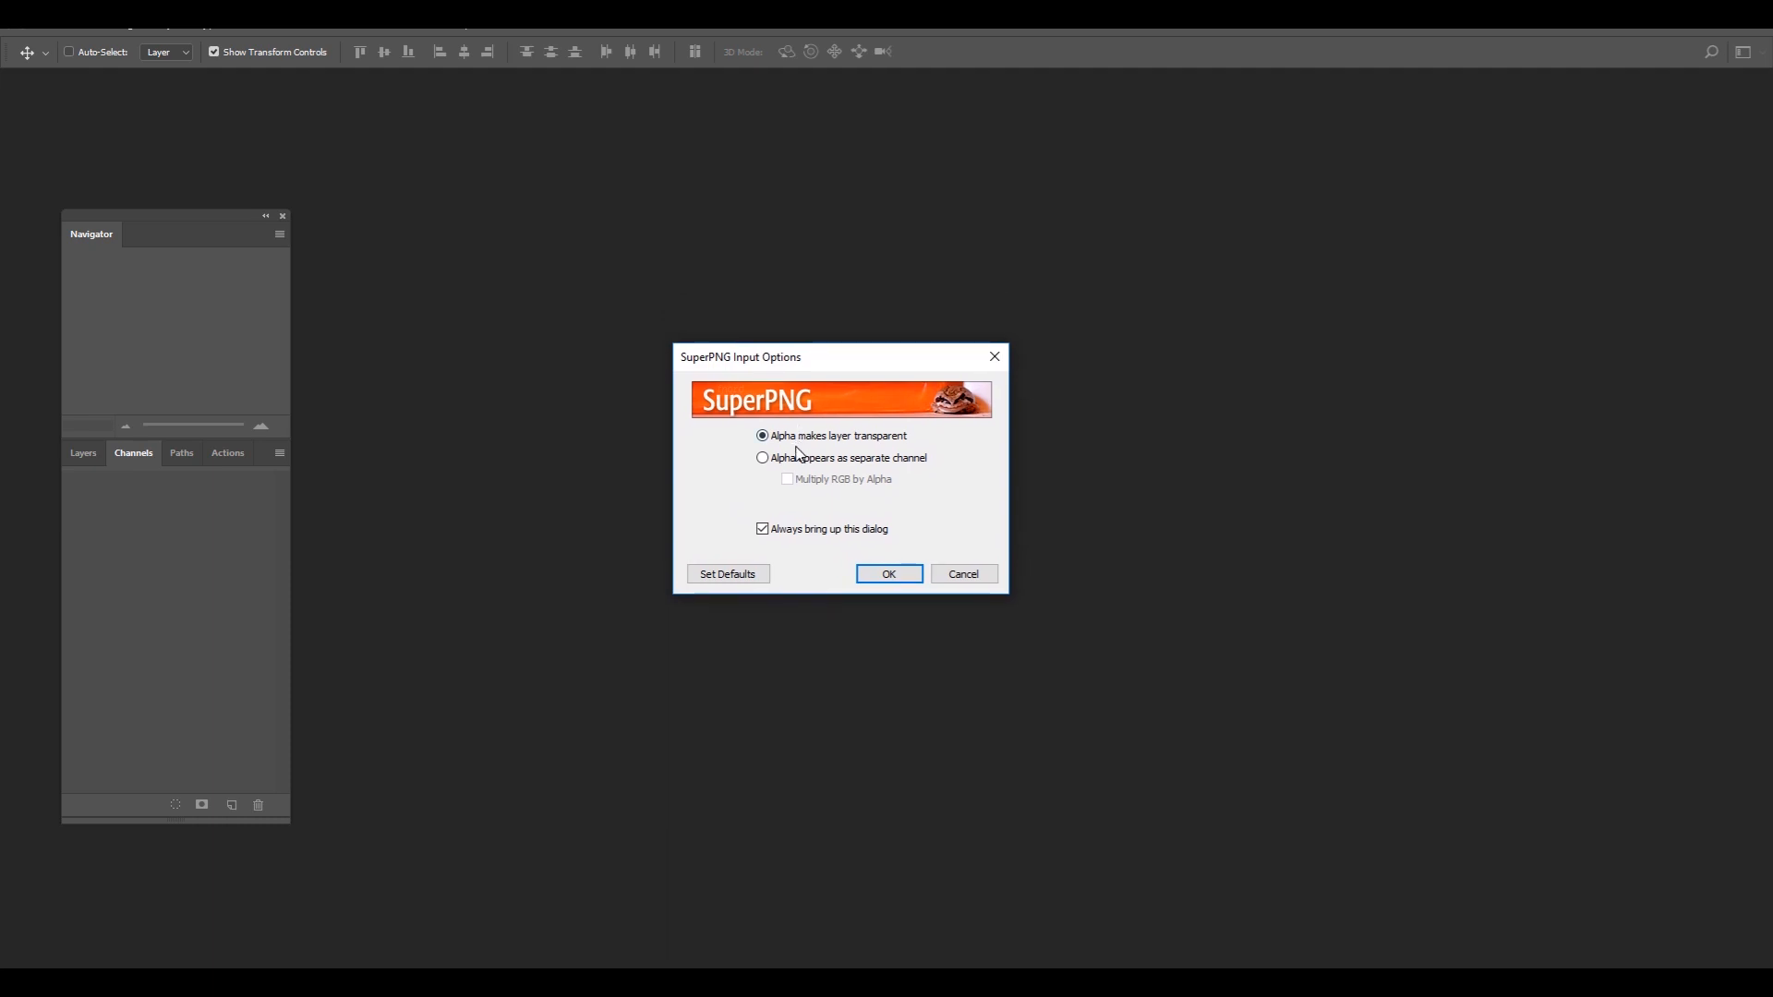
pyautogui.click(762, 458)
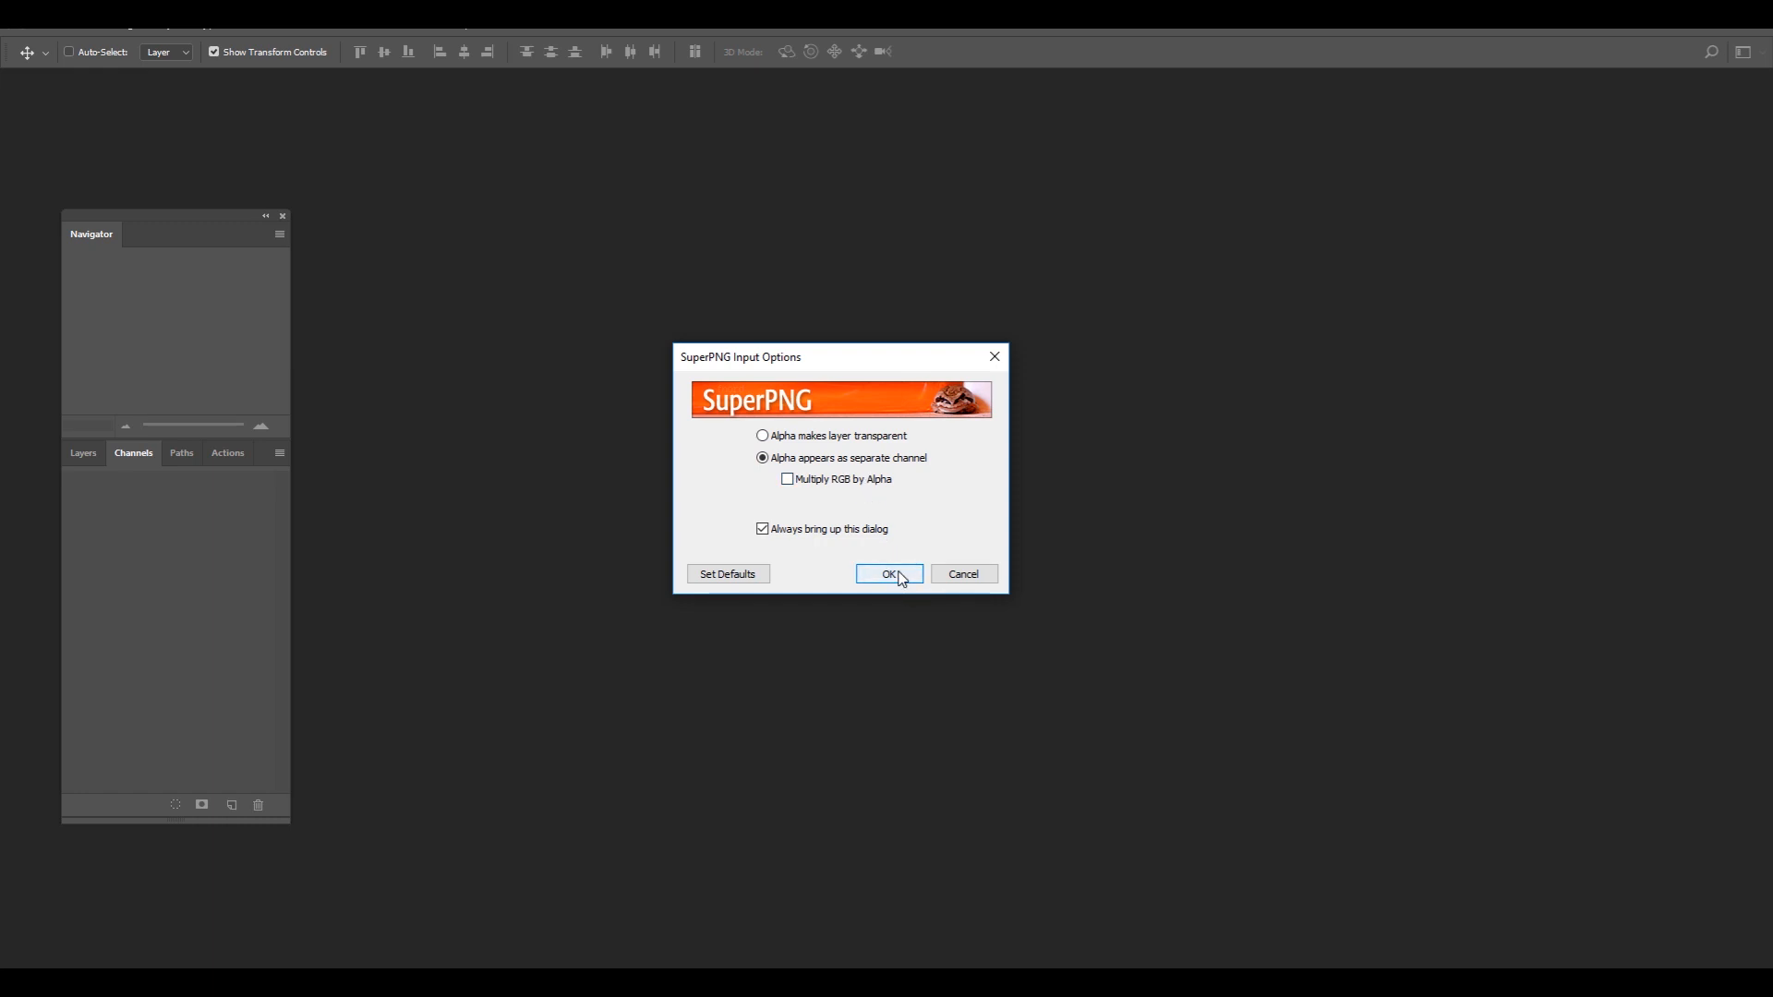
pyautogui.click(889, 575)
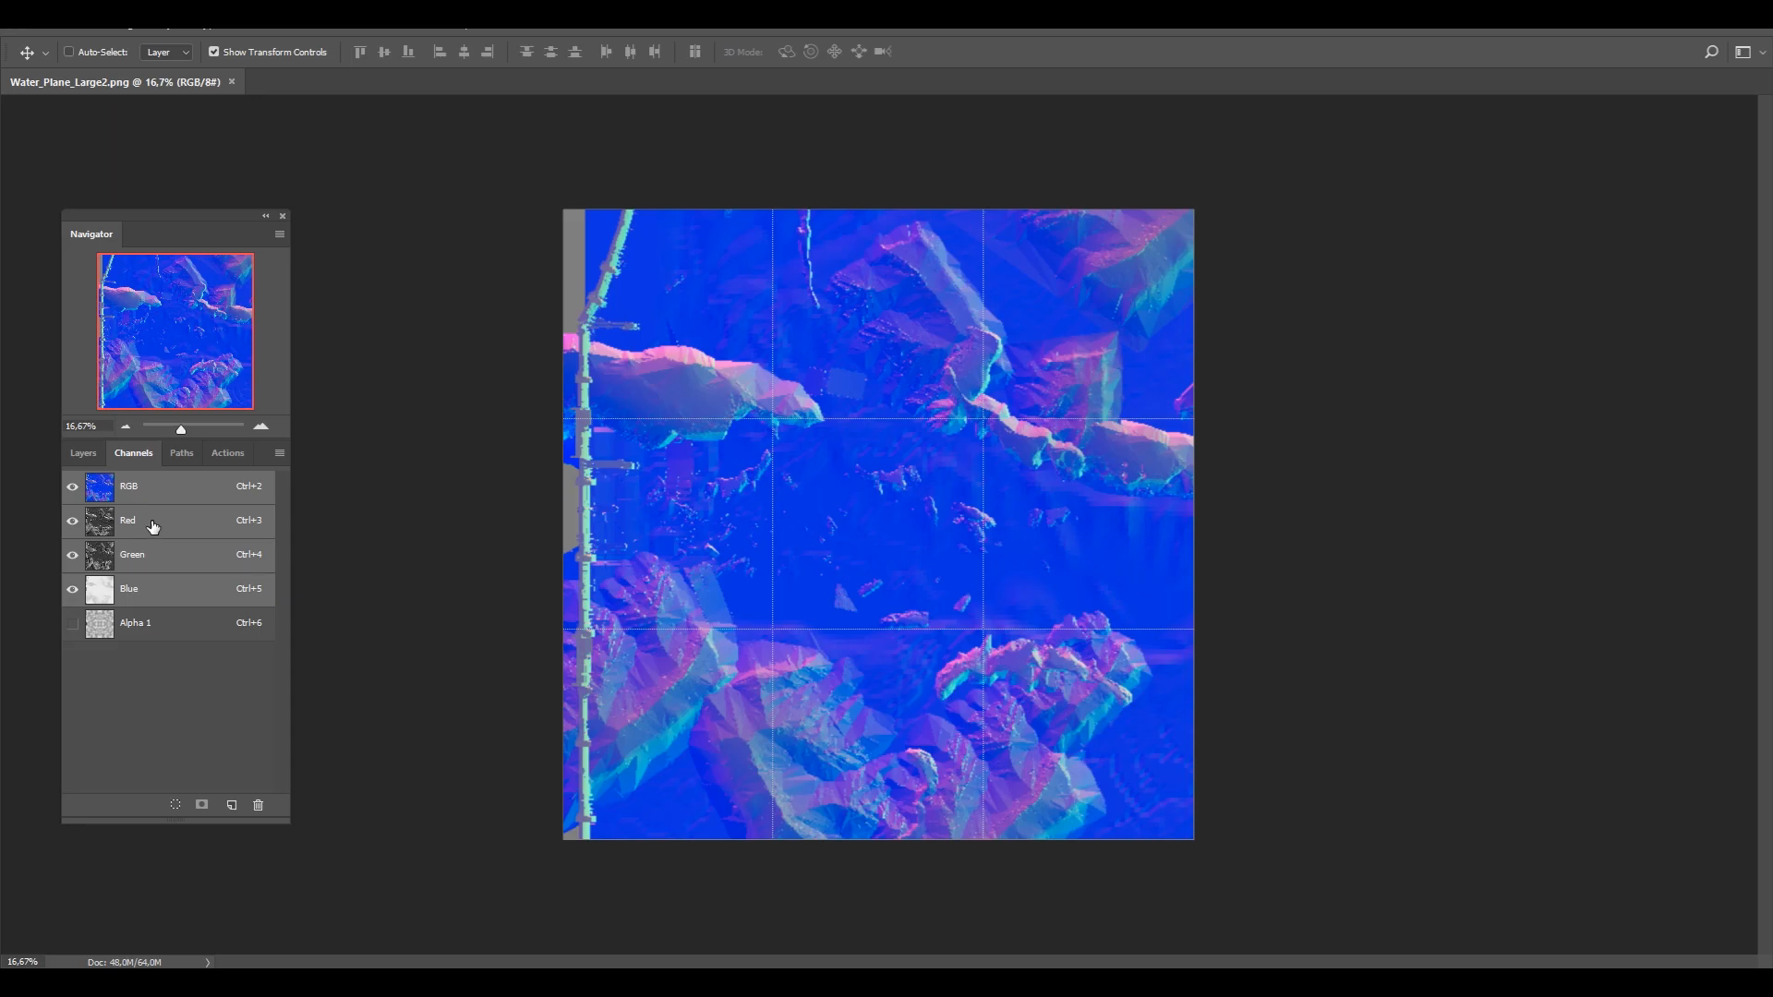
pyautogui.moveTo(172, 561)
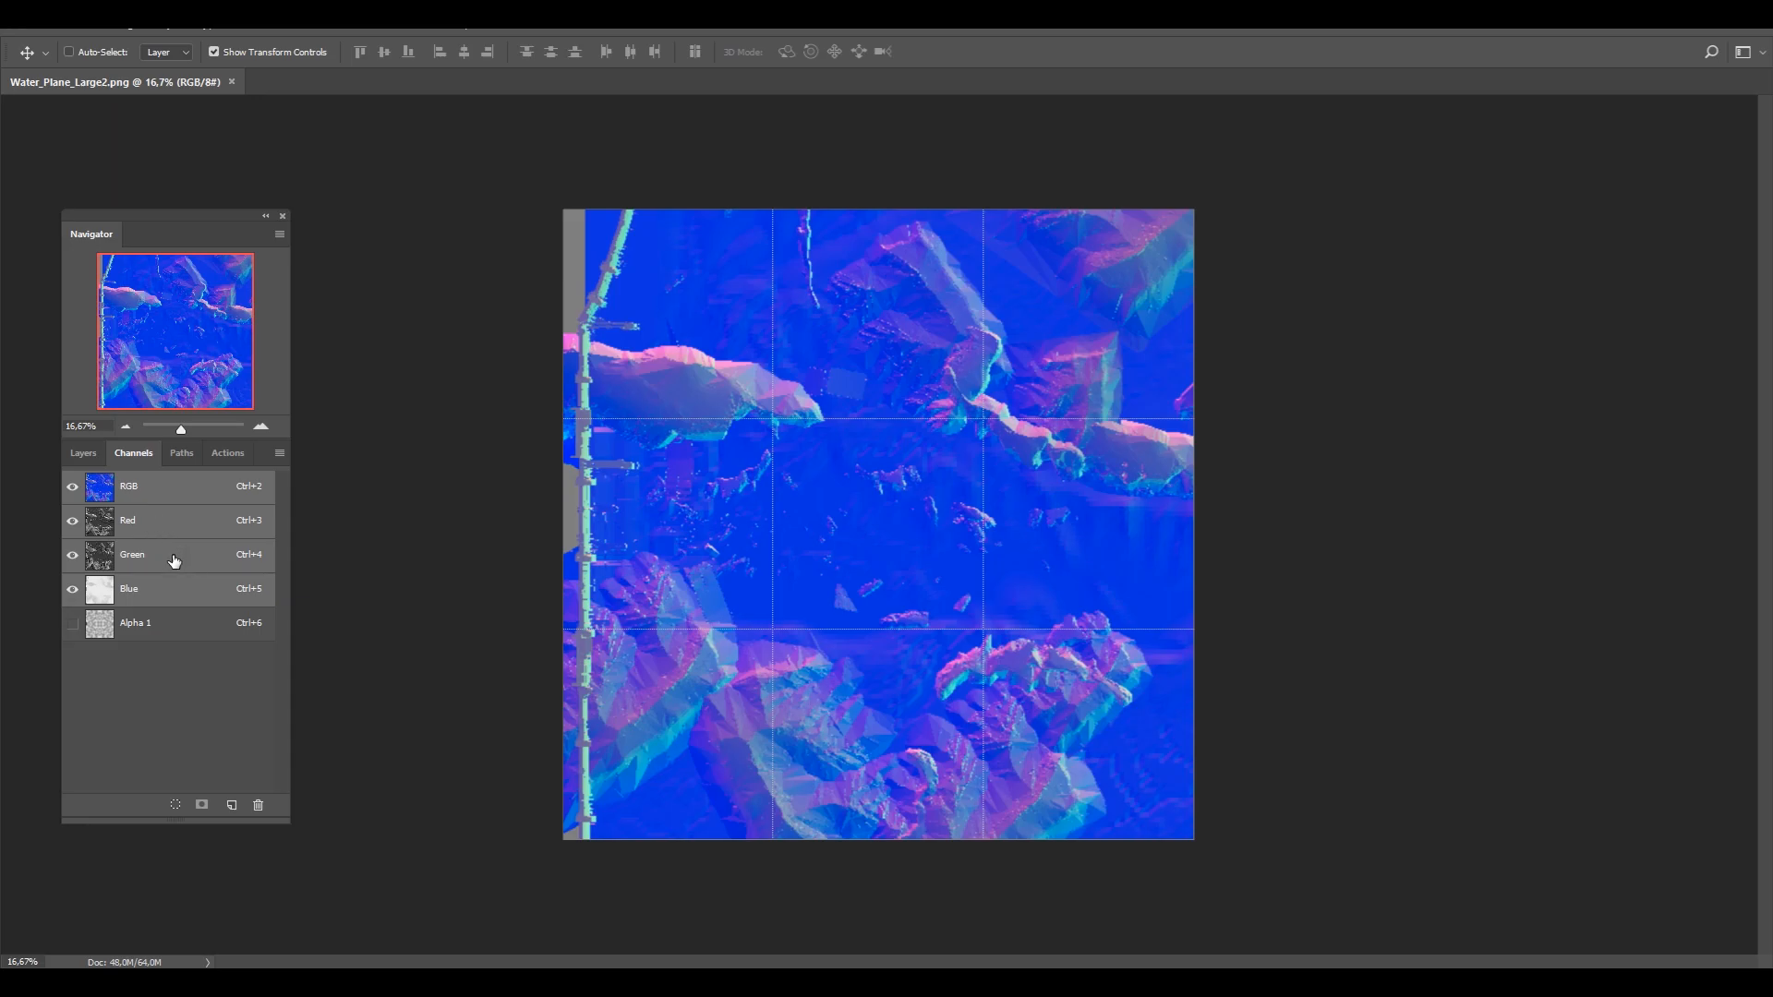
# View the Blue, Red, Green, Red and Blue channels individually in the Channels panel.
pyautogui.click(128, 587)
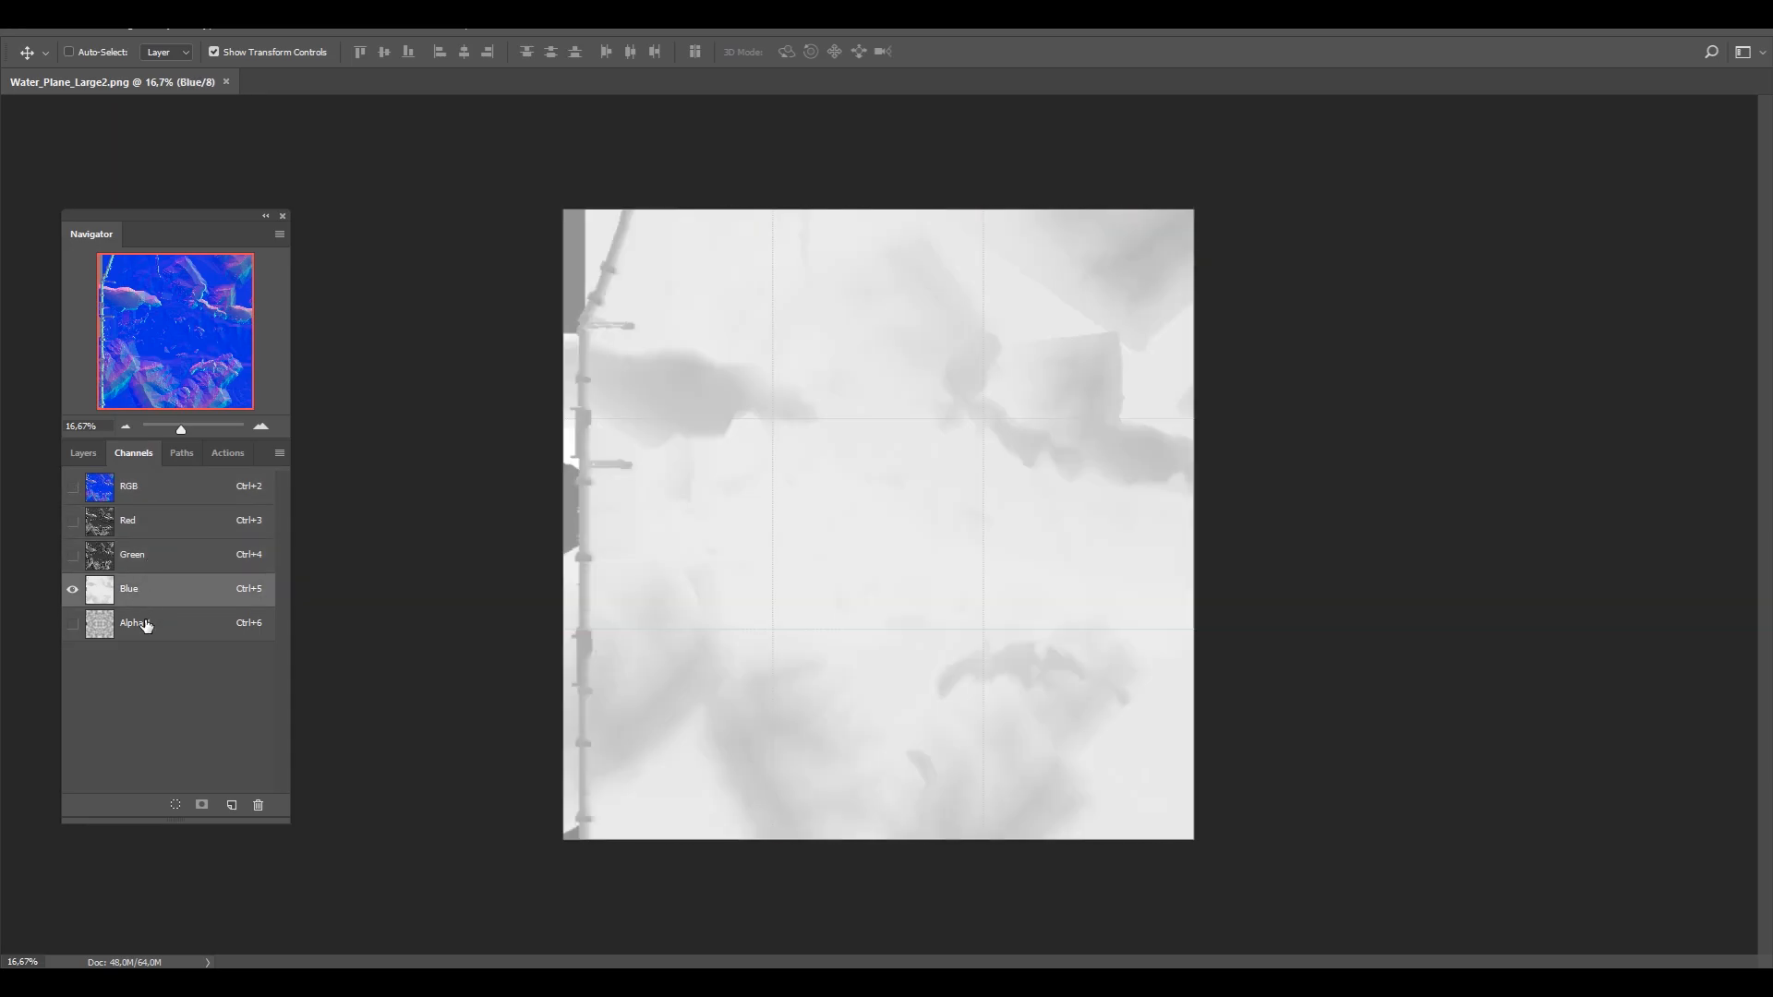
pyautogui.click(128, 521)
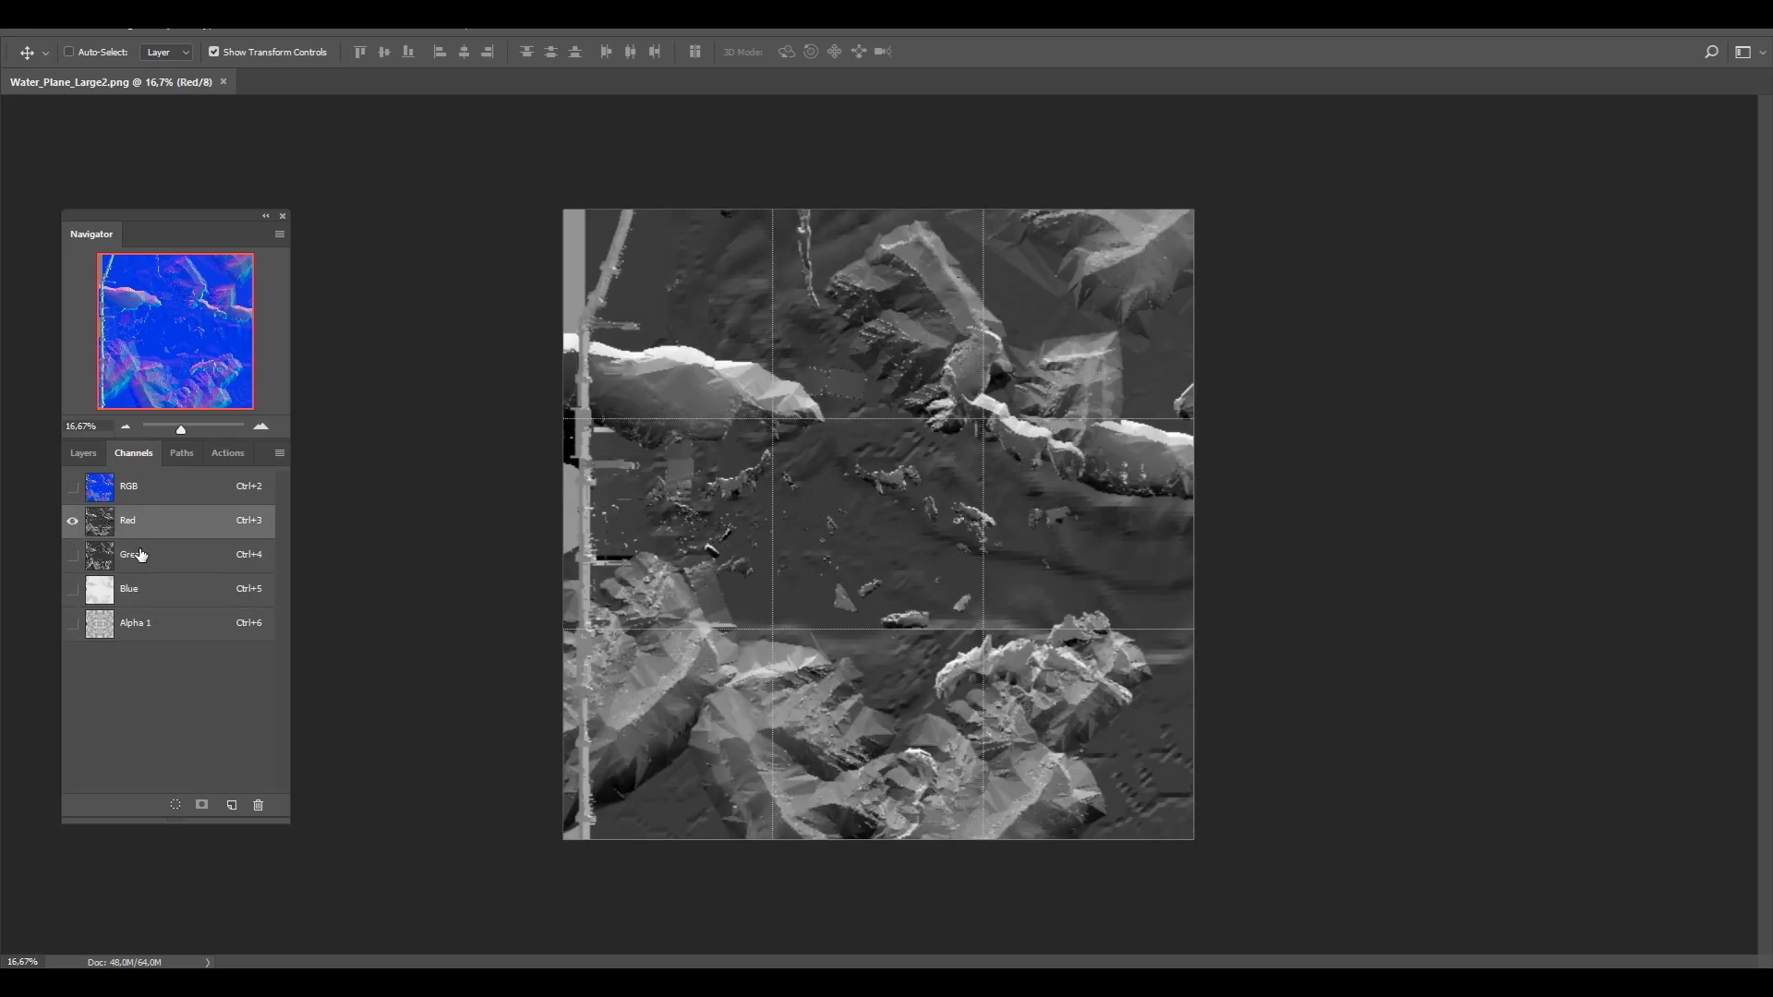
pyautogui.click(131, 554)
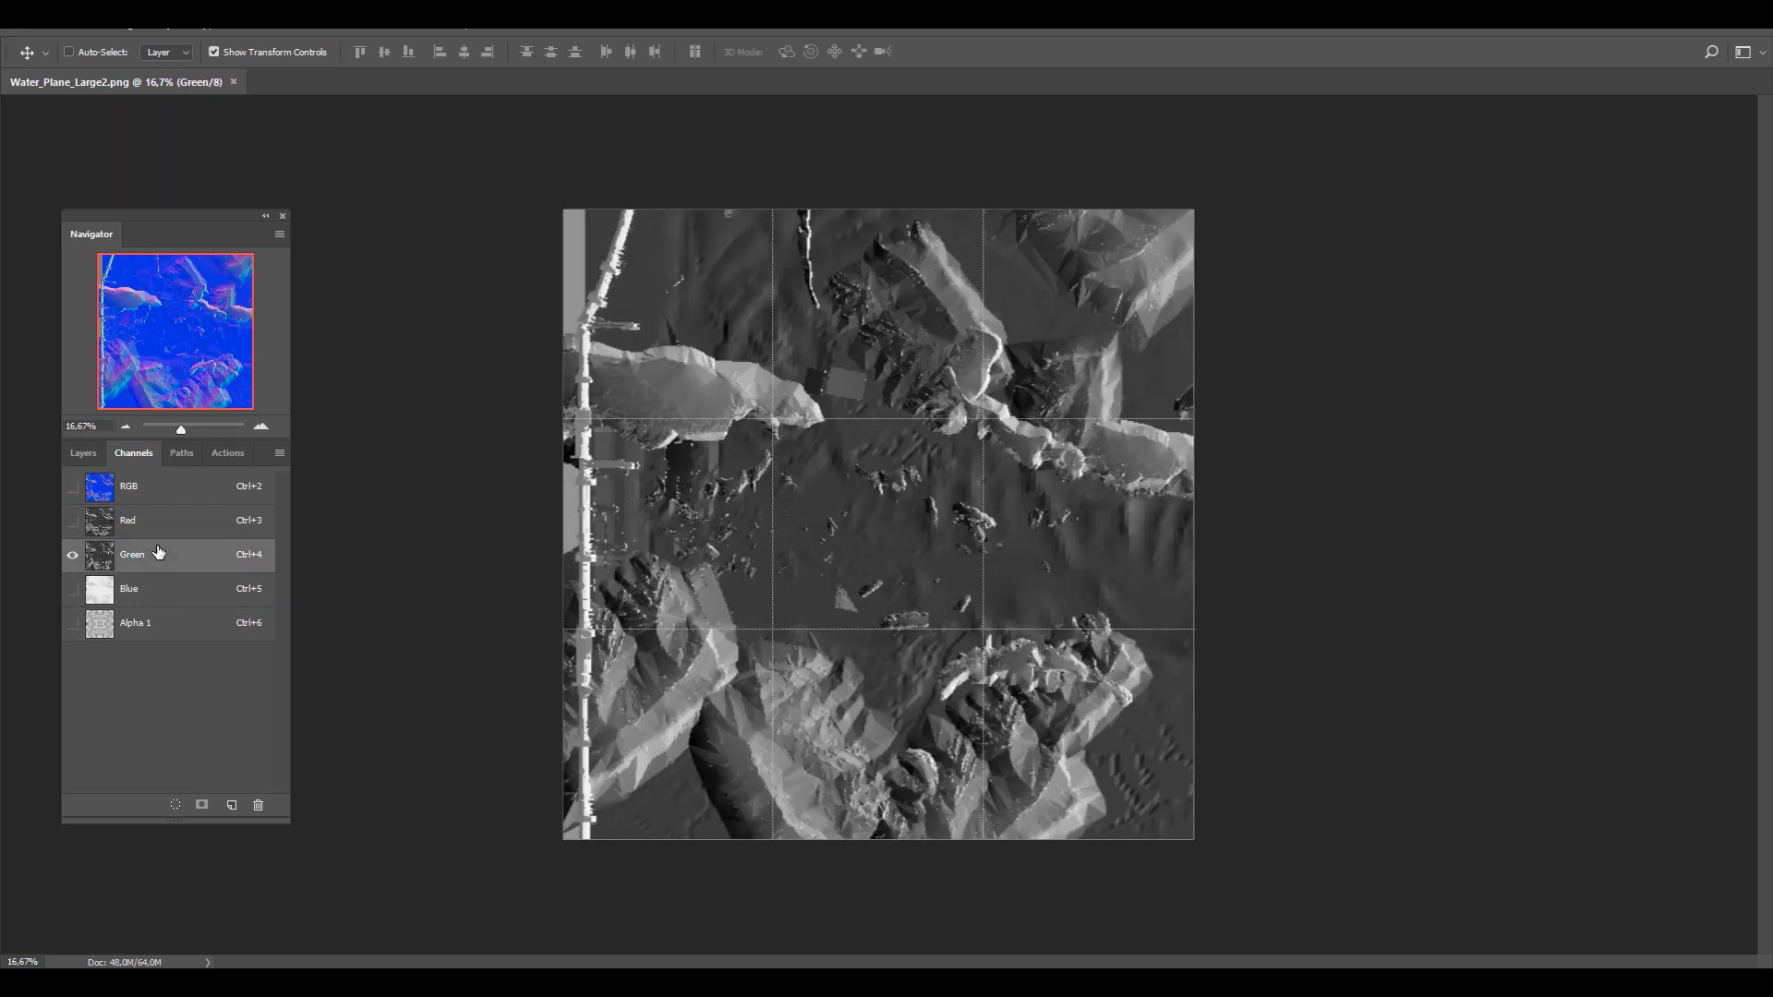
pyautogui.click(127, 521)
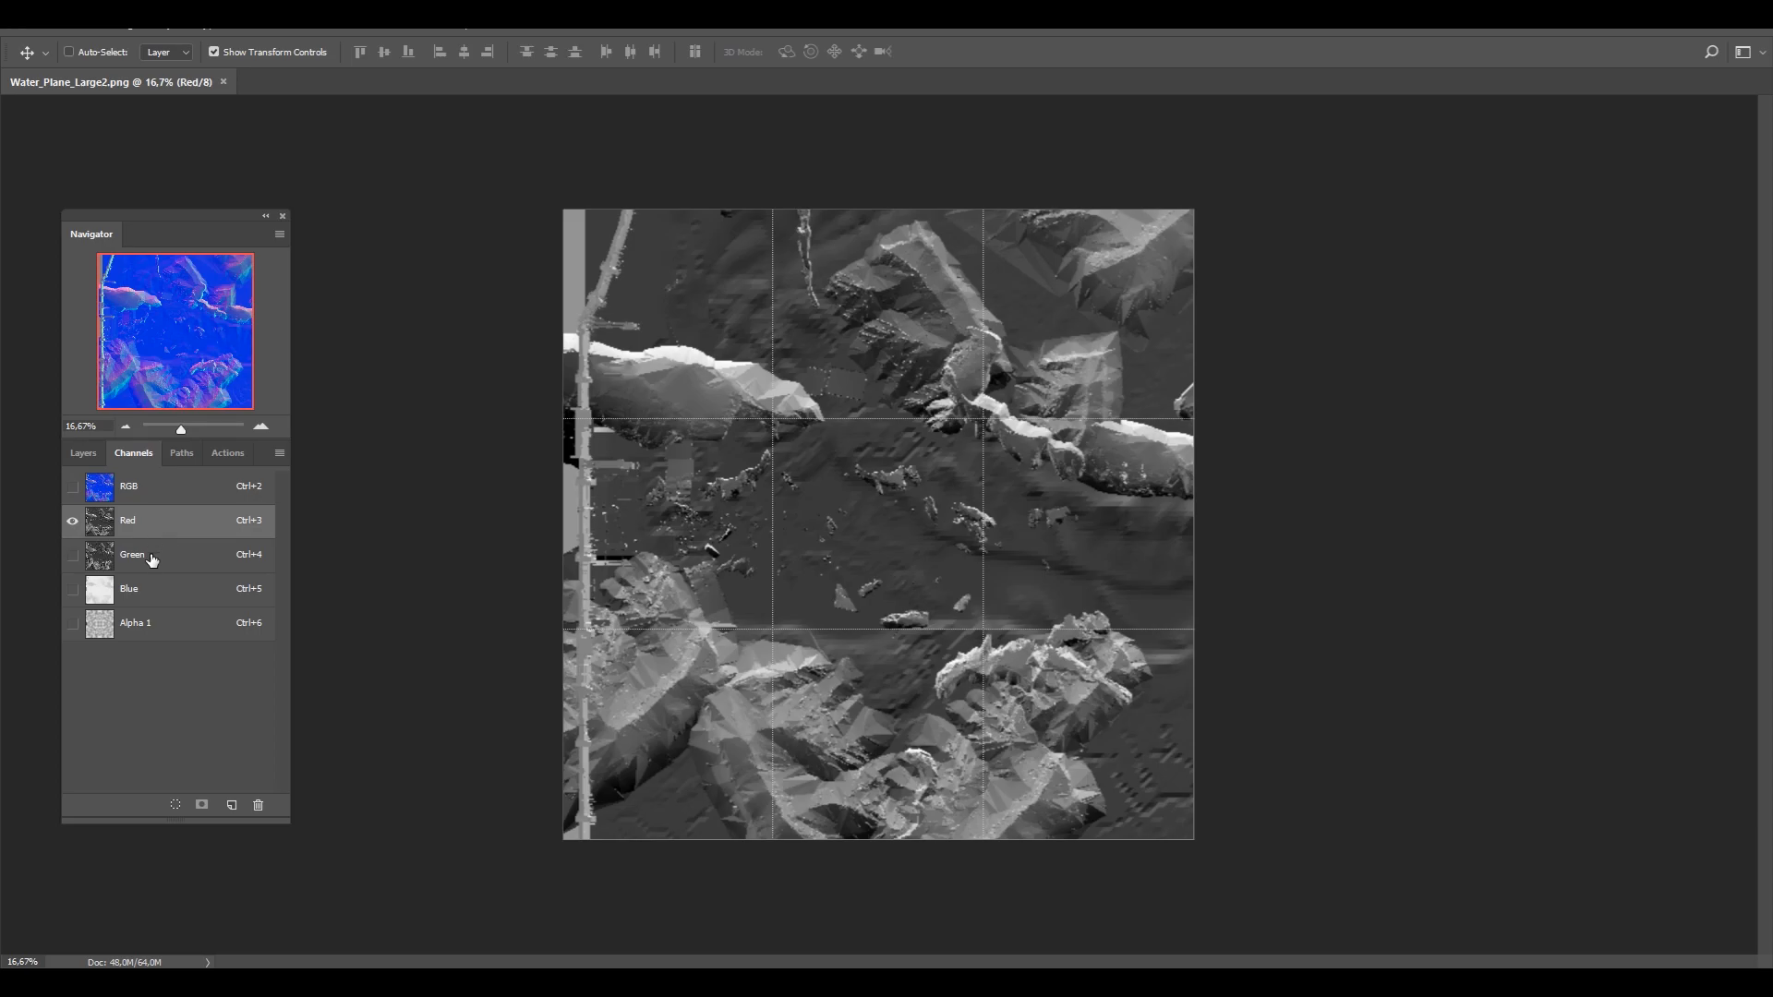
pyautogui.click(129, 587)
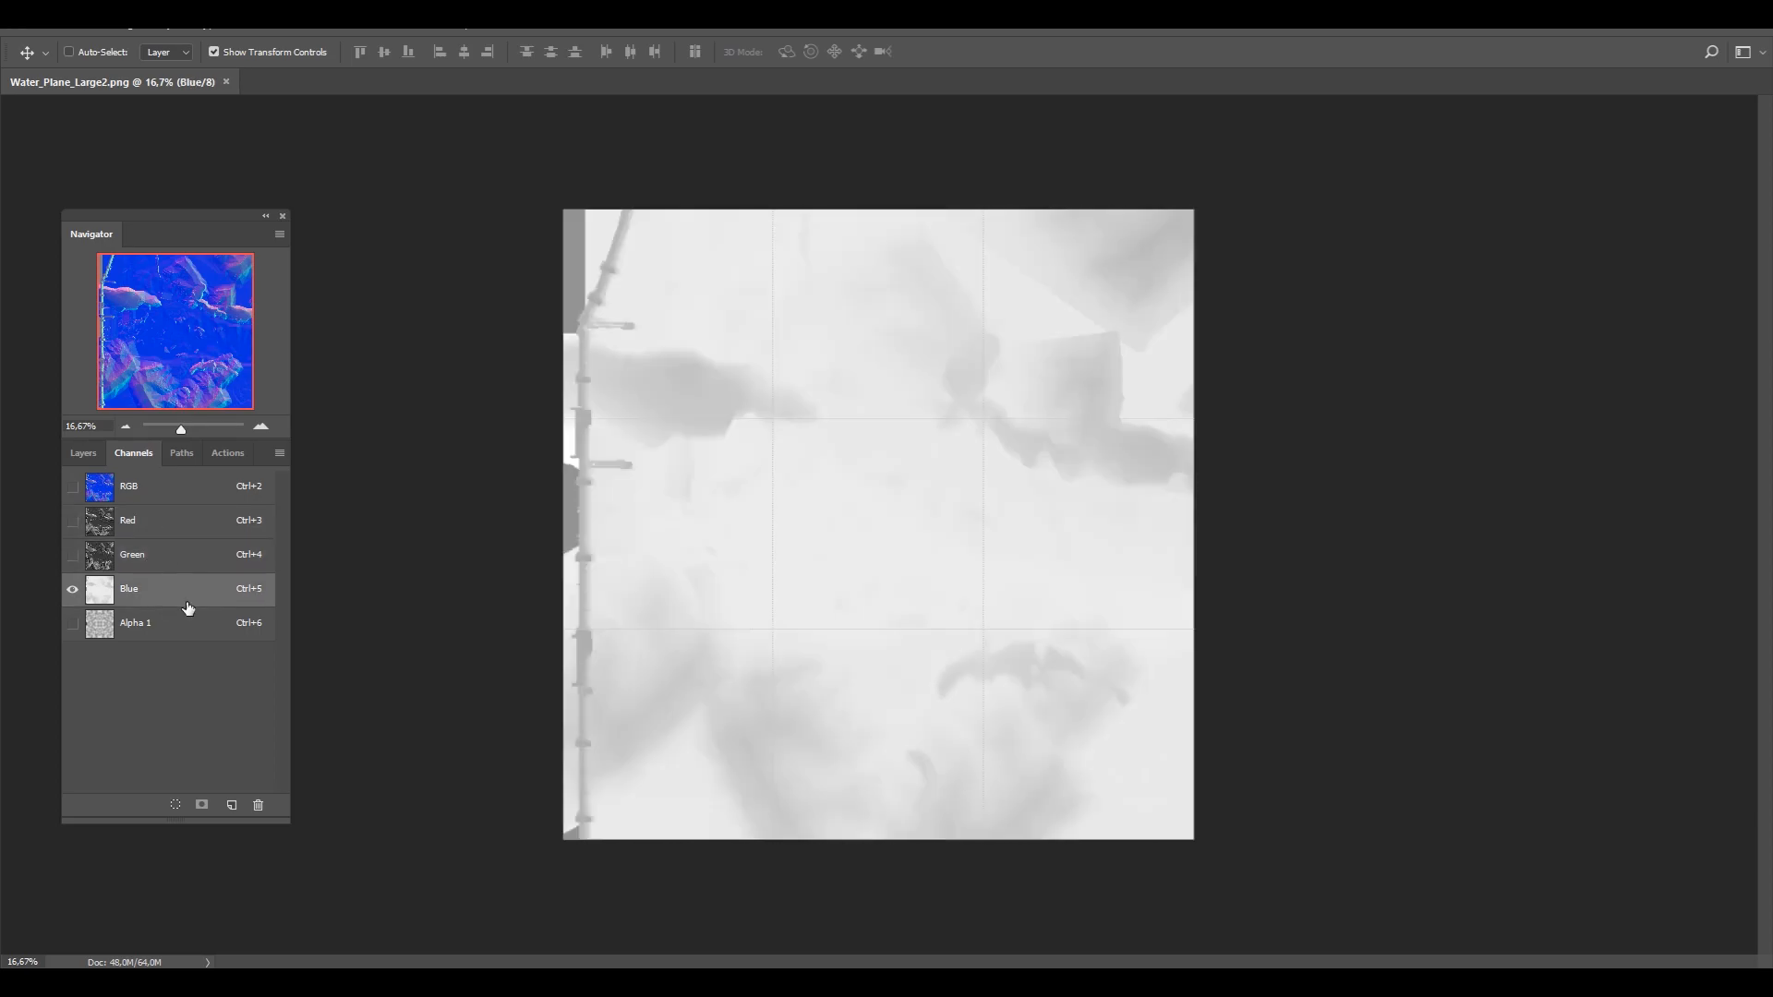
pyautogui.moveTo(214, 597)
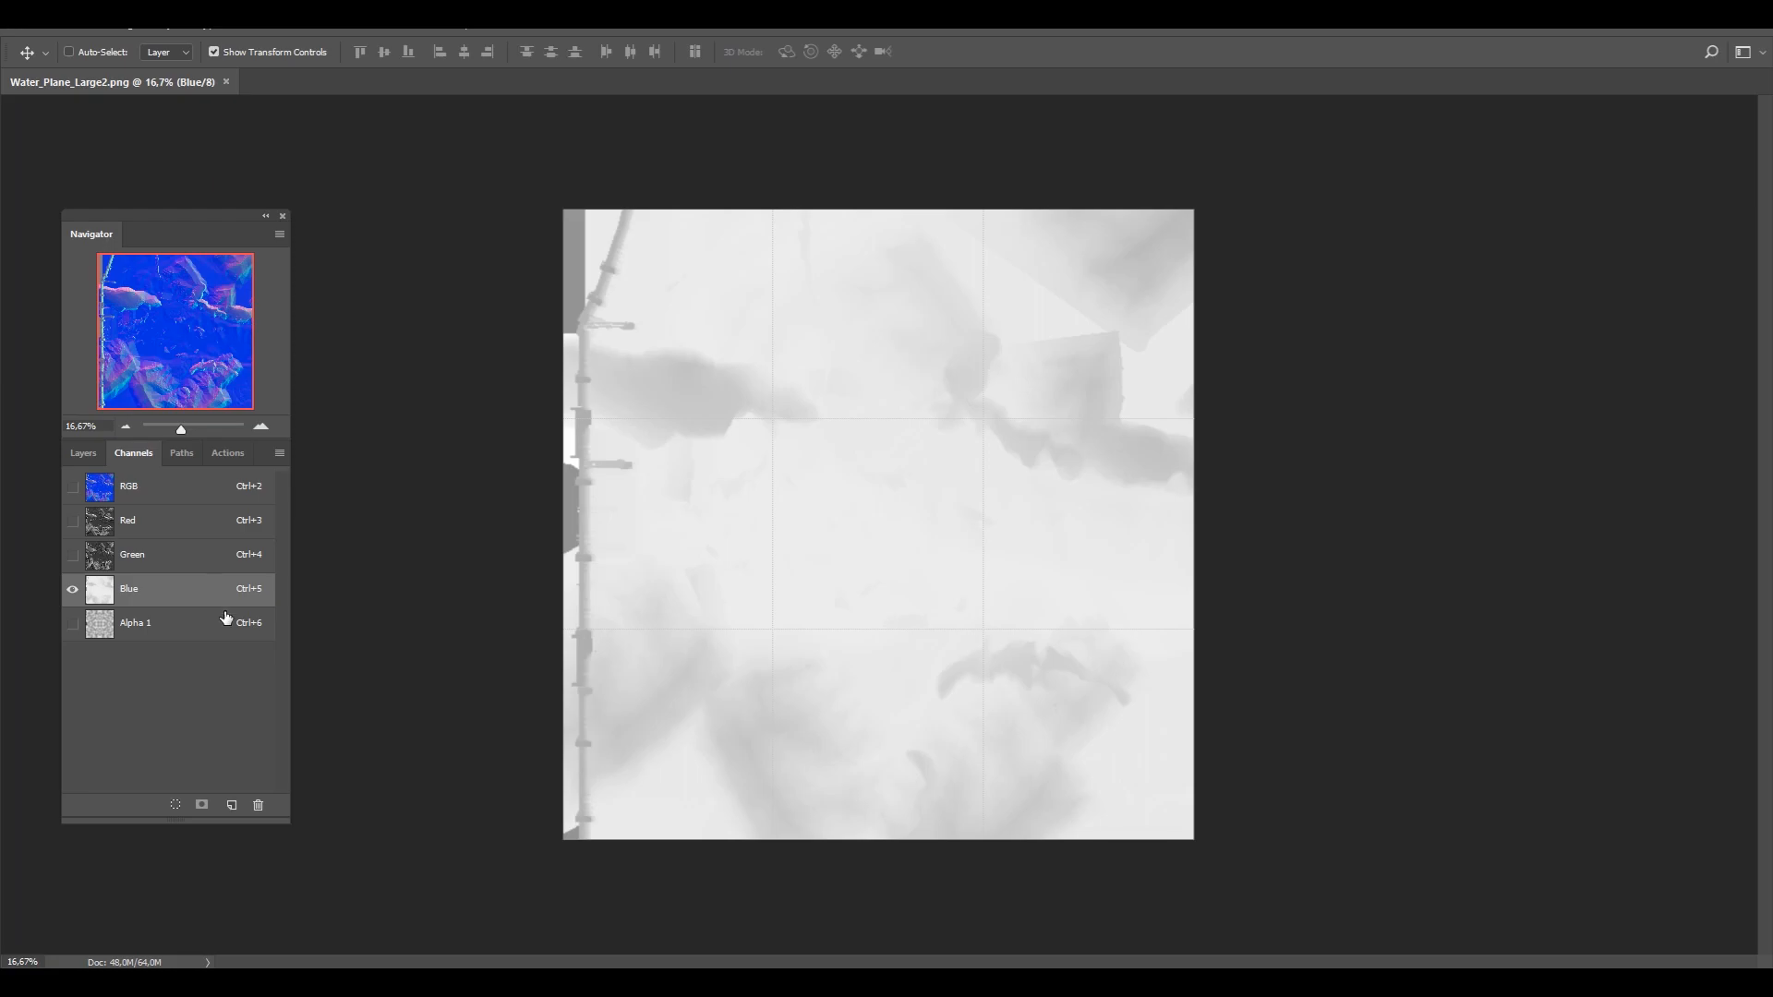
pyautogui.moveTo(203, 646)
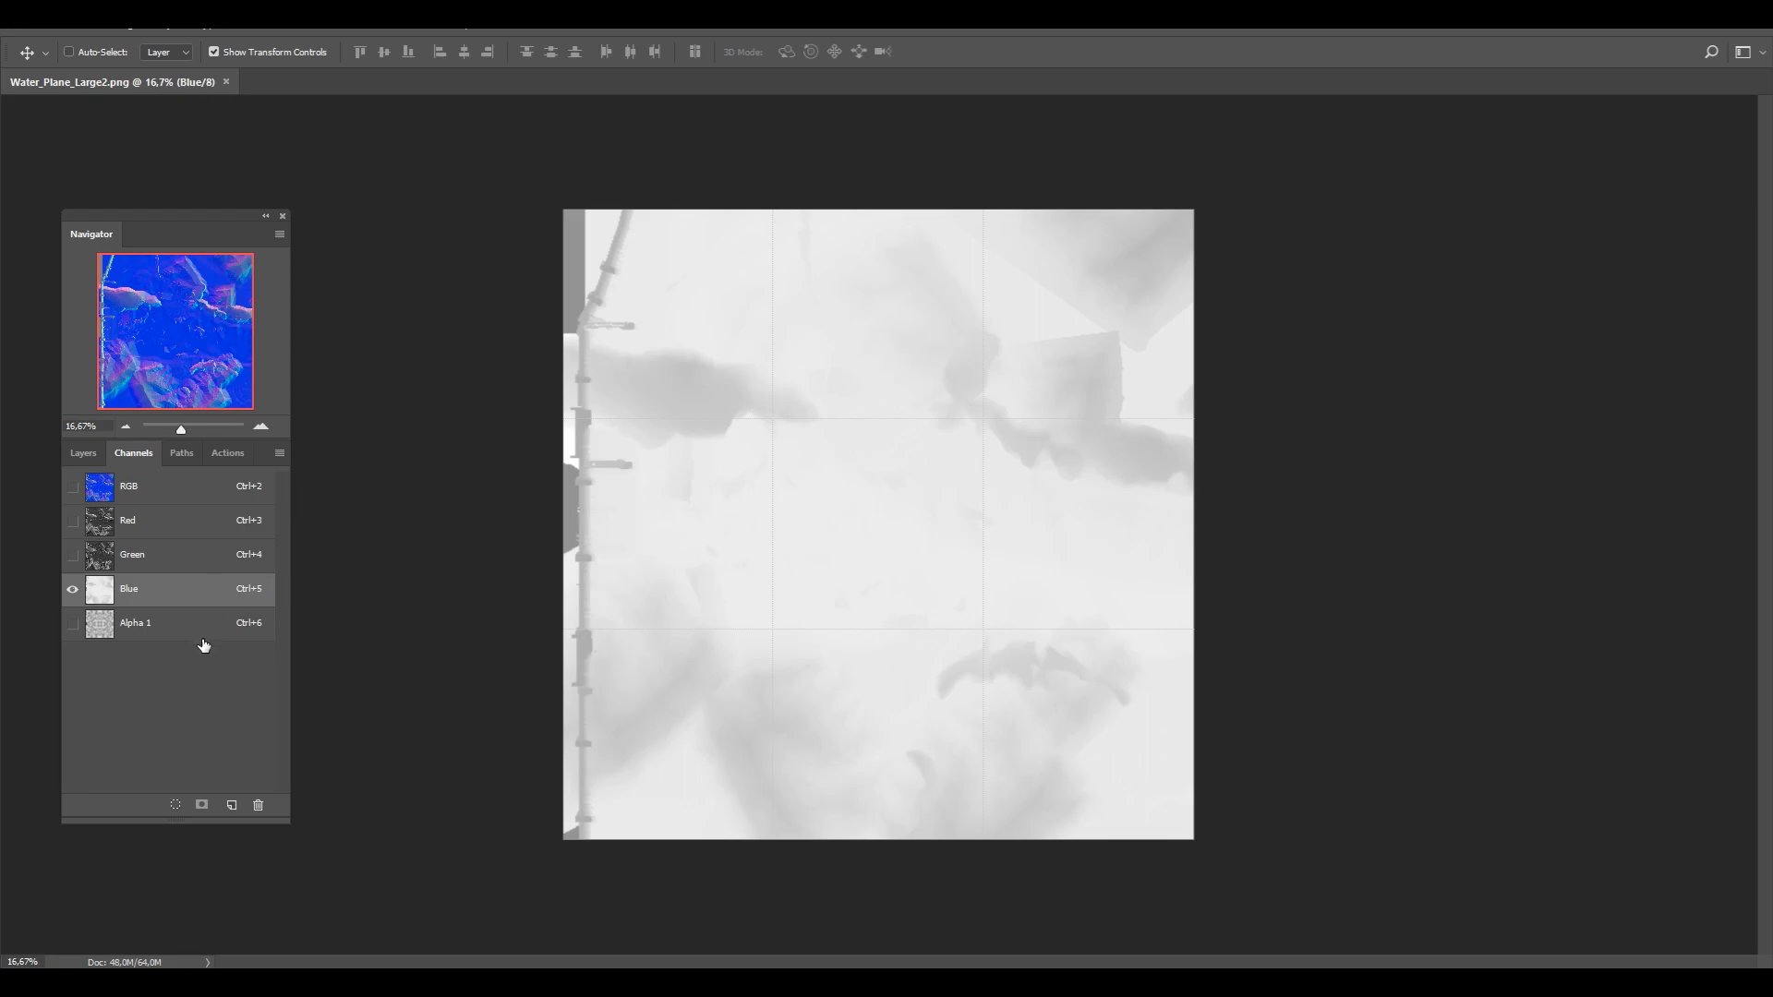
pyautogui.moveTo(687, 452)
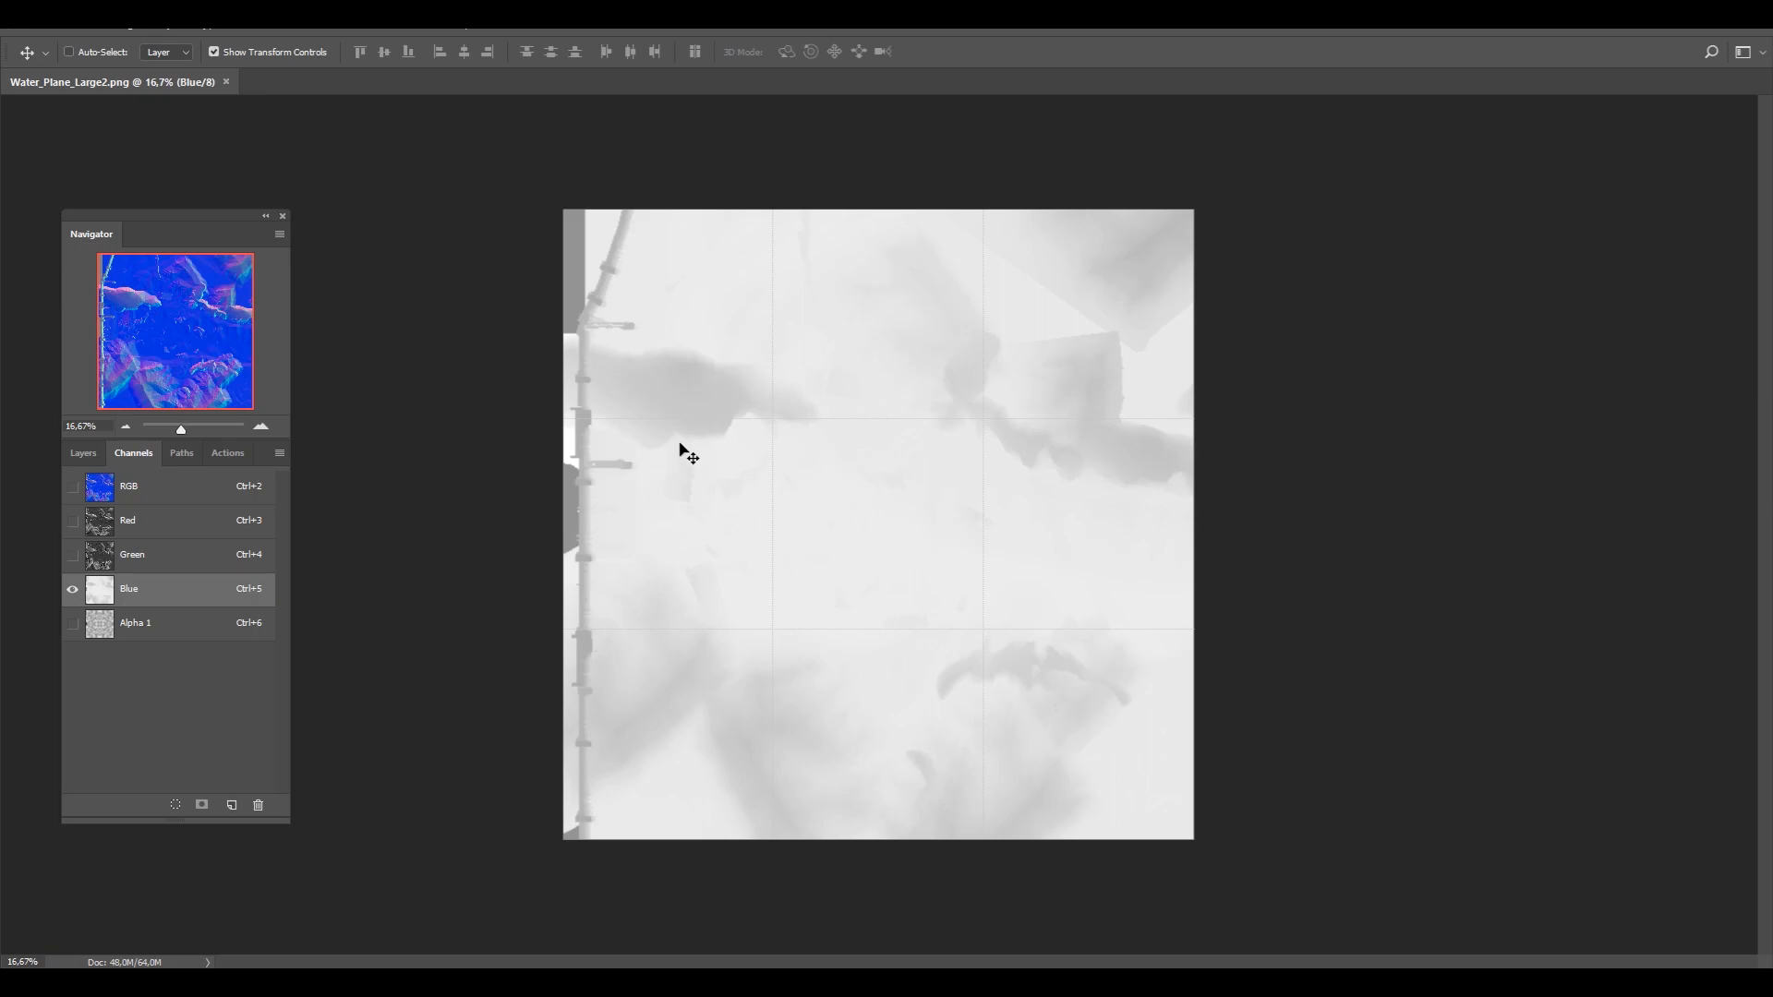
pyautogui.moveTo(281, 658)
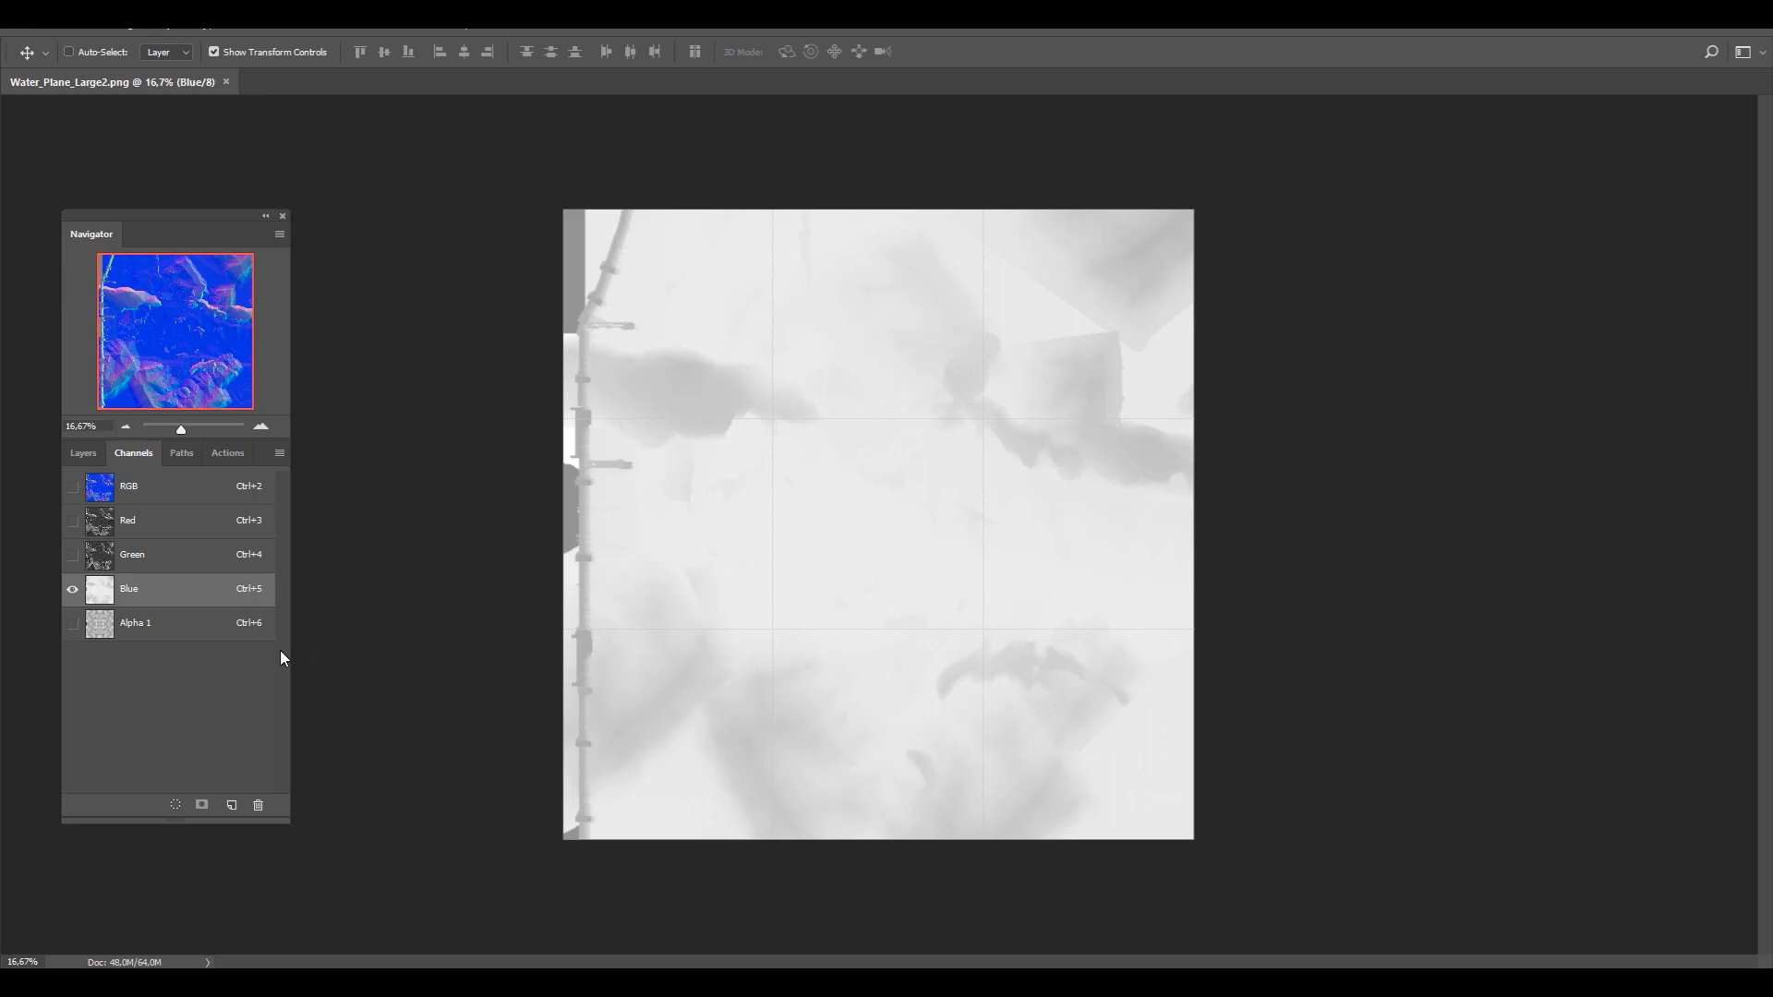
pyautogui.click(135, 622)
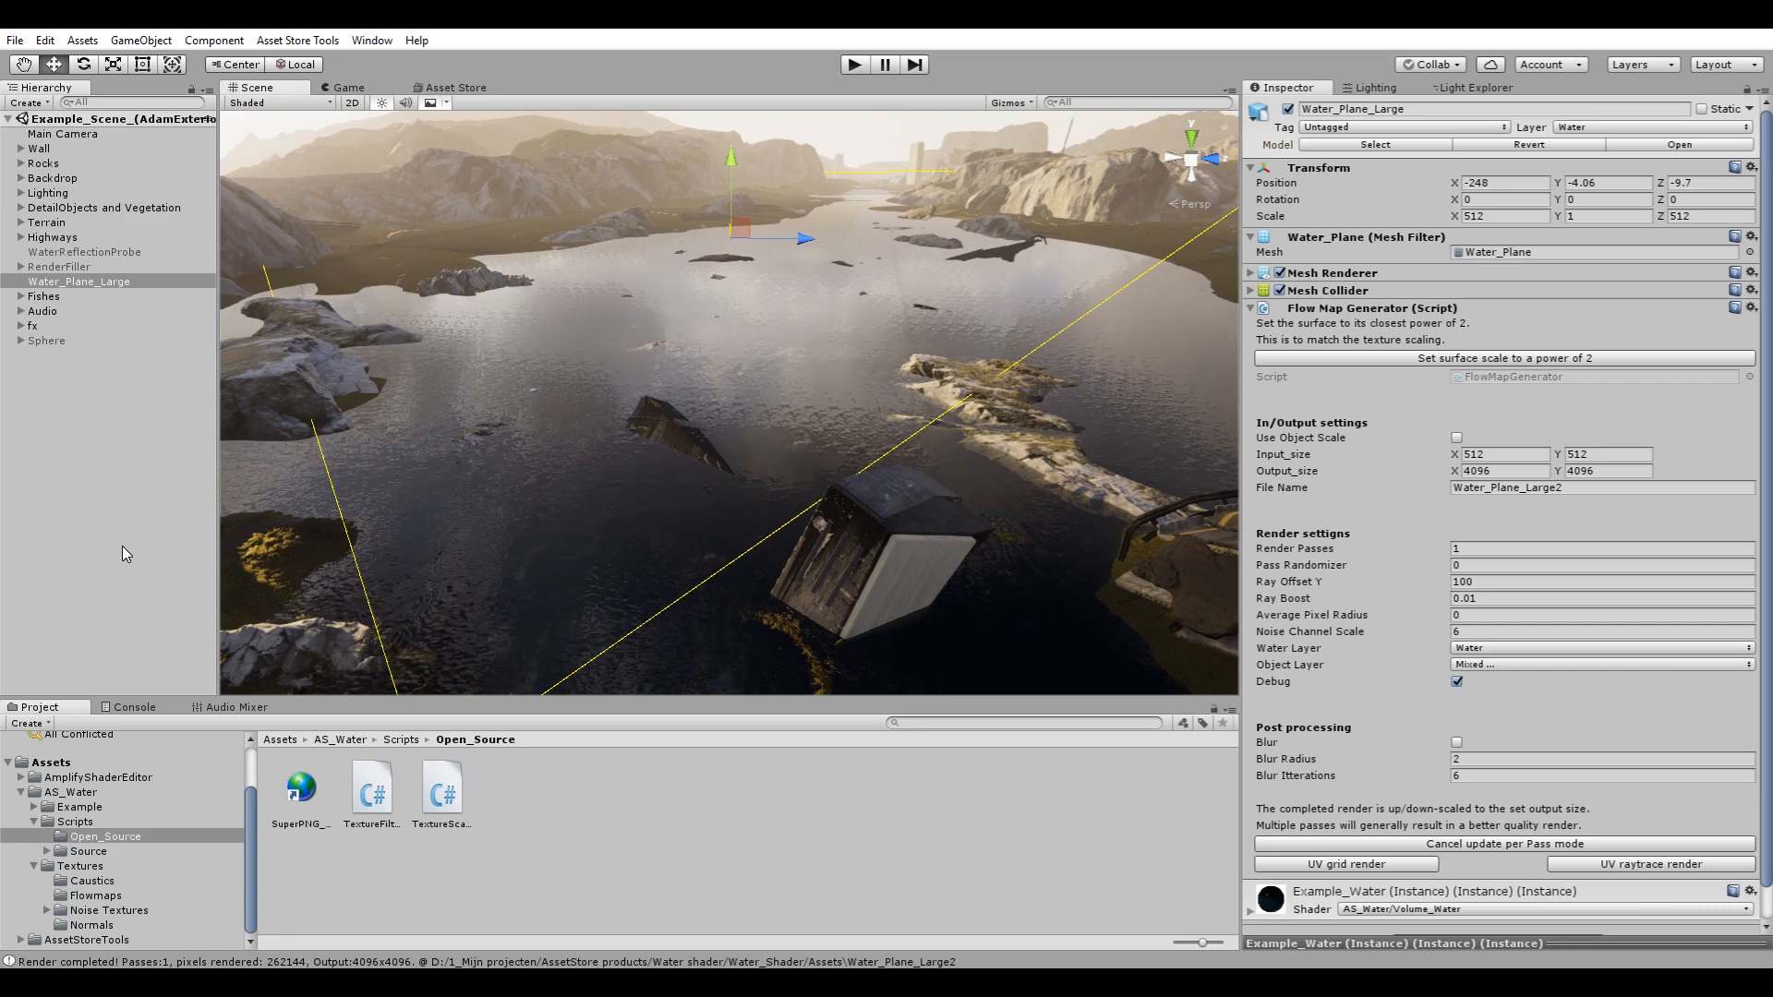
# Remove the existing Flow Map Generator and re-add a default one via Add Component.
pyautogui.click(1253, 308)
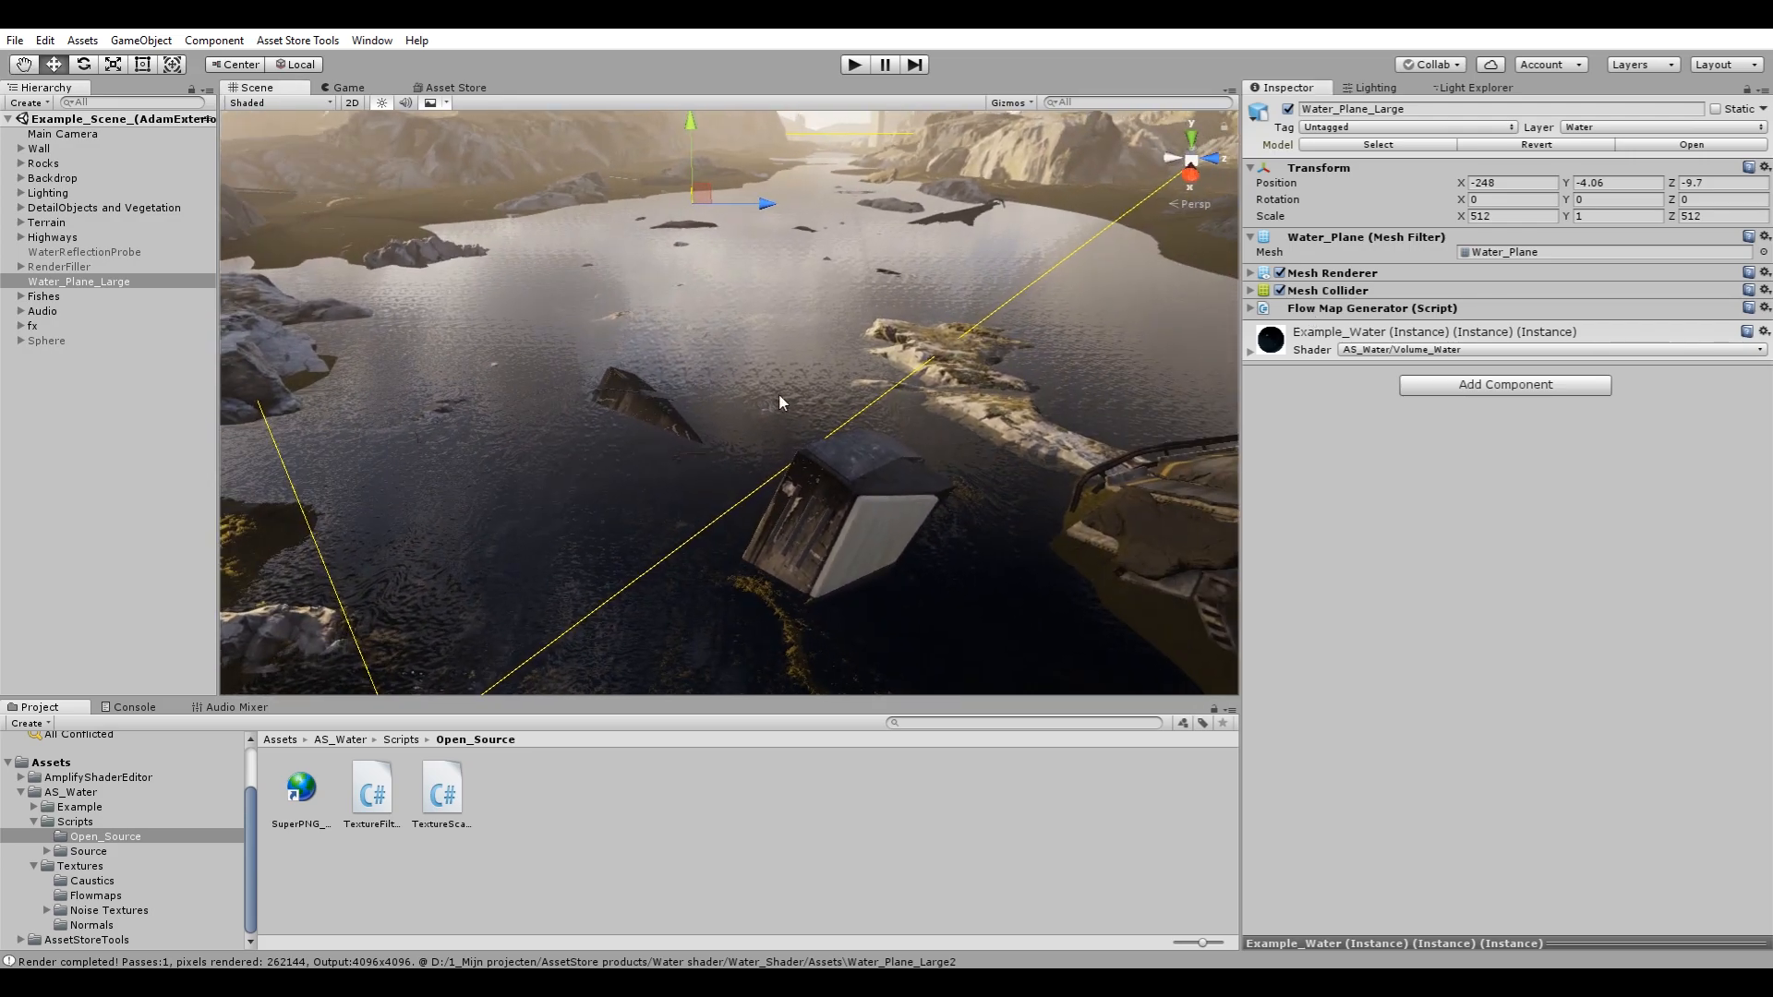
pyautogui.click(1251, 309)
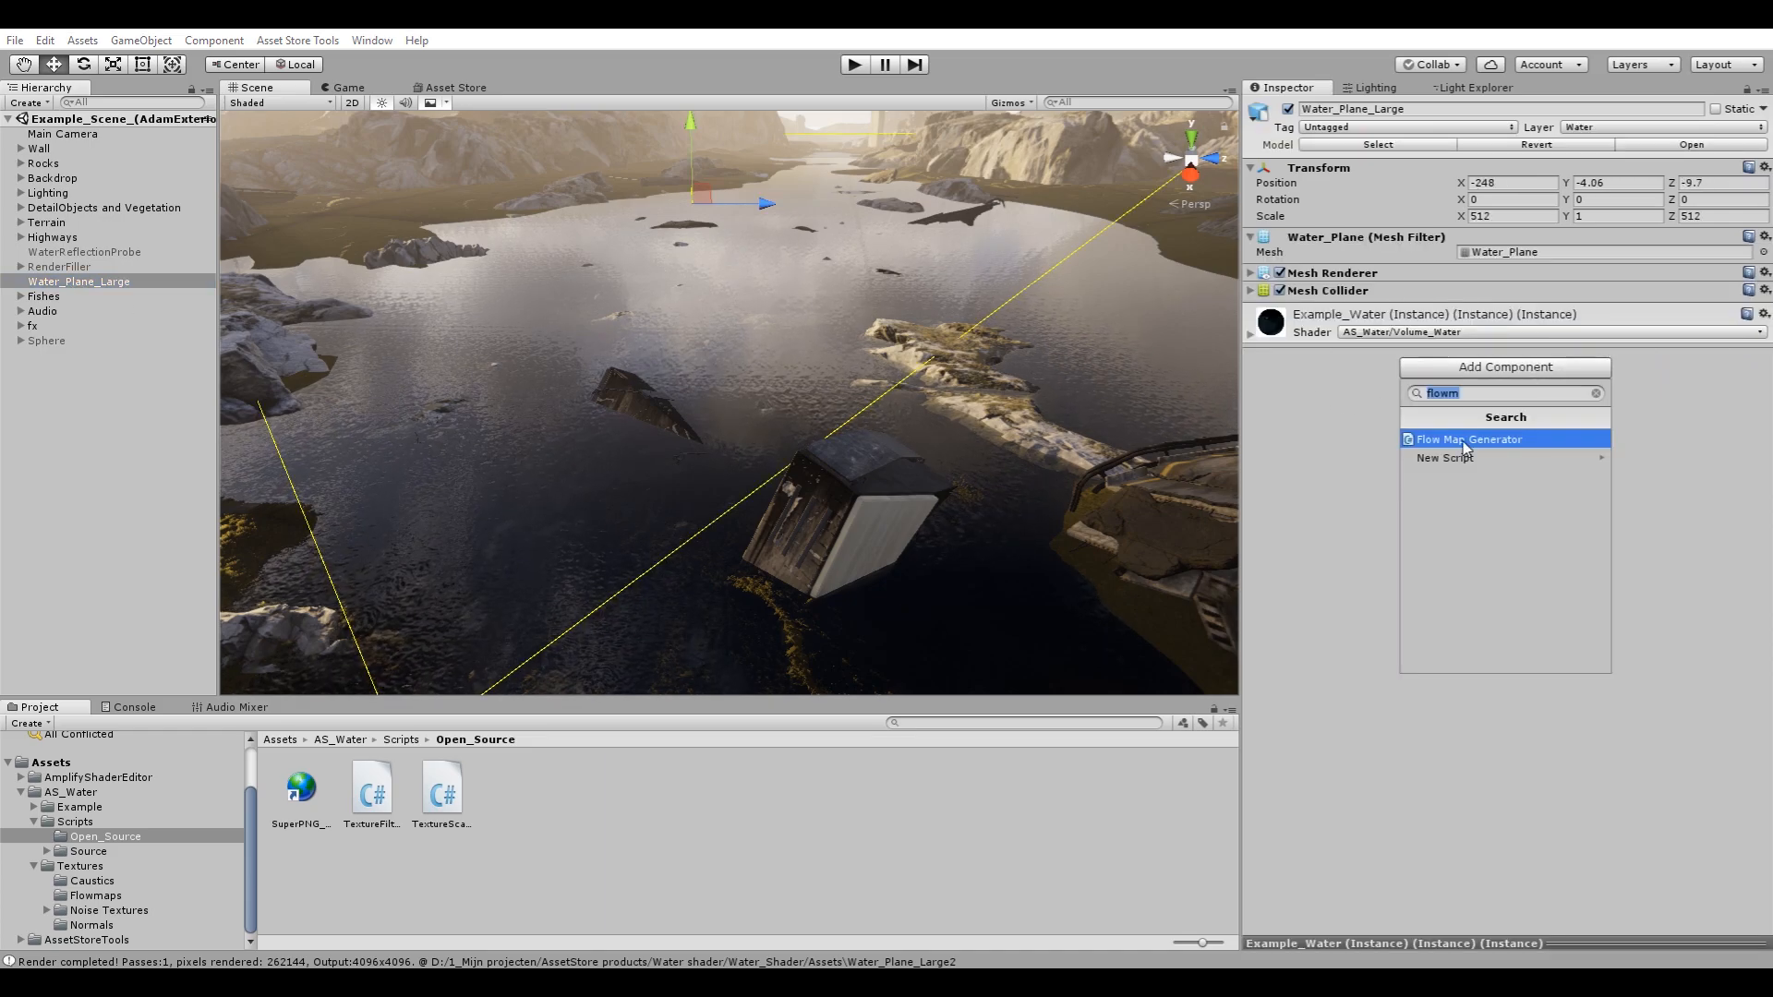
pyautogui.click(1468, 439)
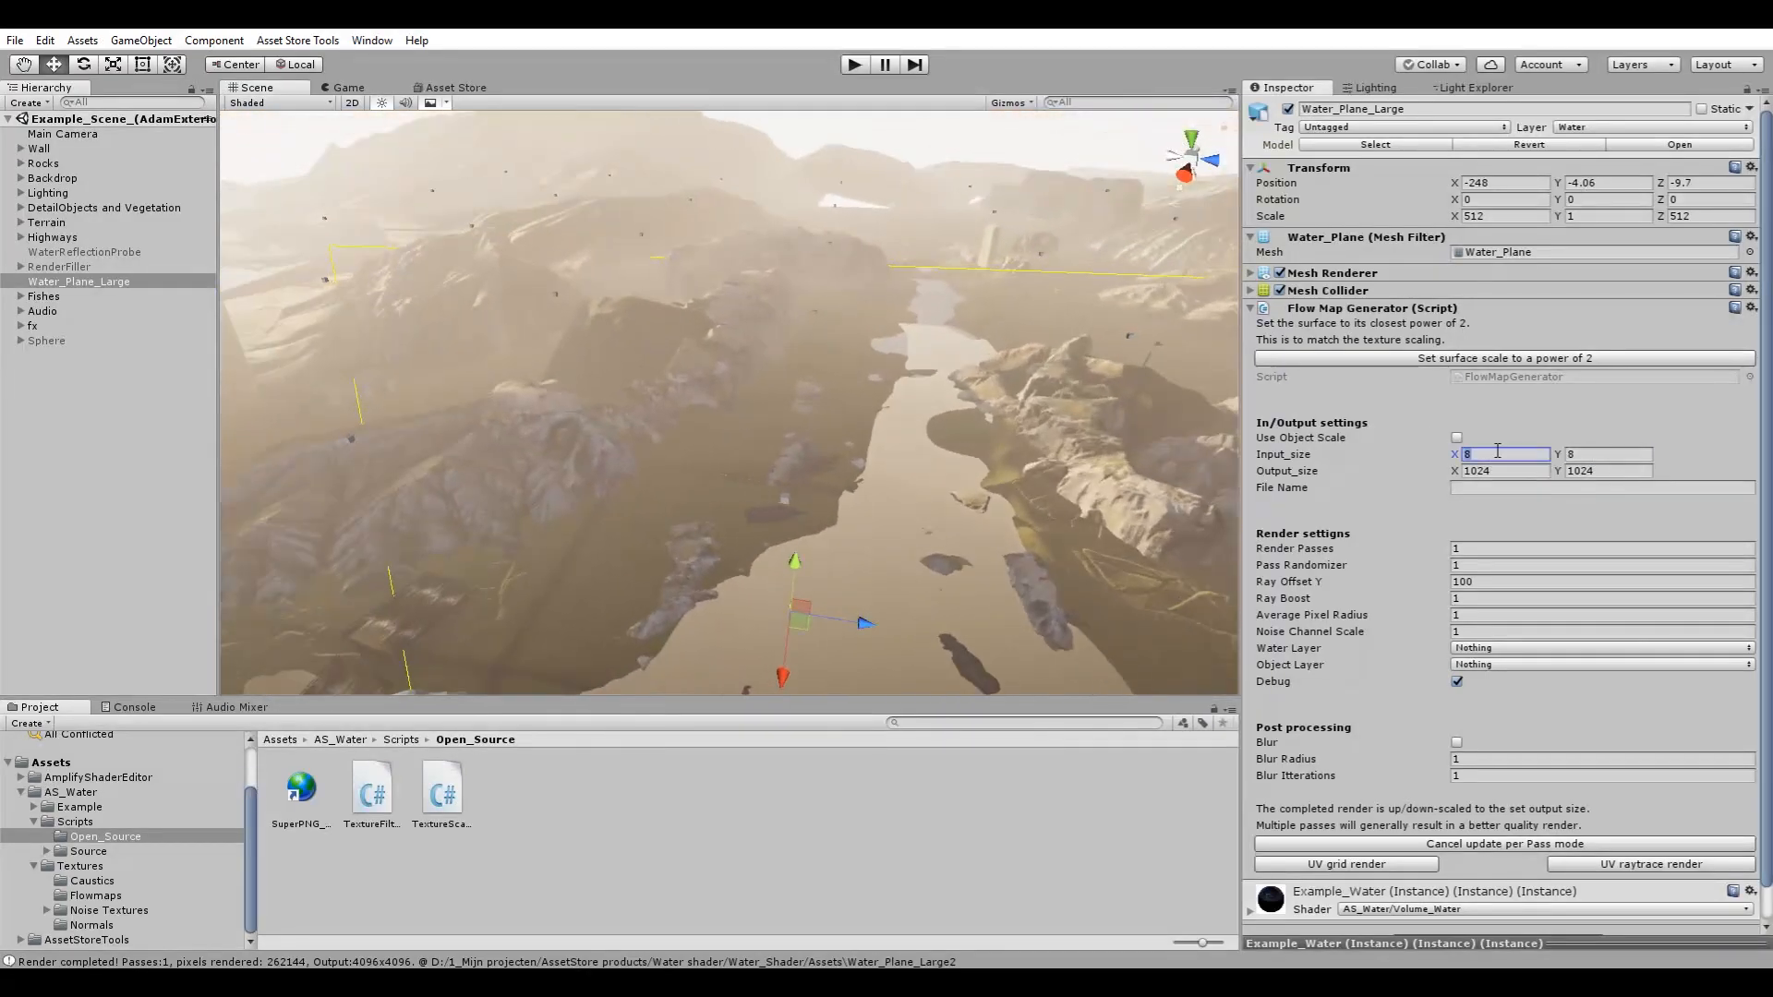
# Enter input sizes 128 then 512, previewing the debug sample grid and turning it off again.
pyautogui.write('128')
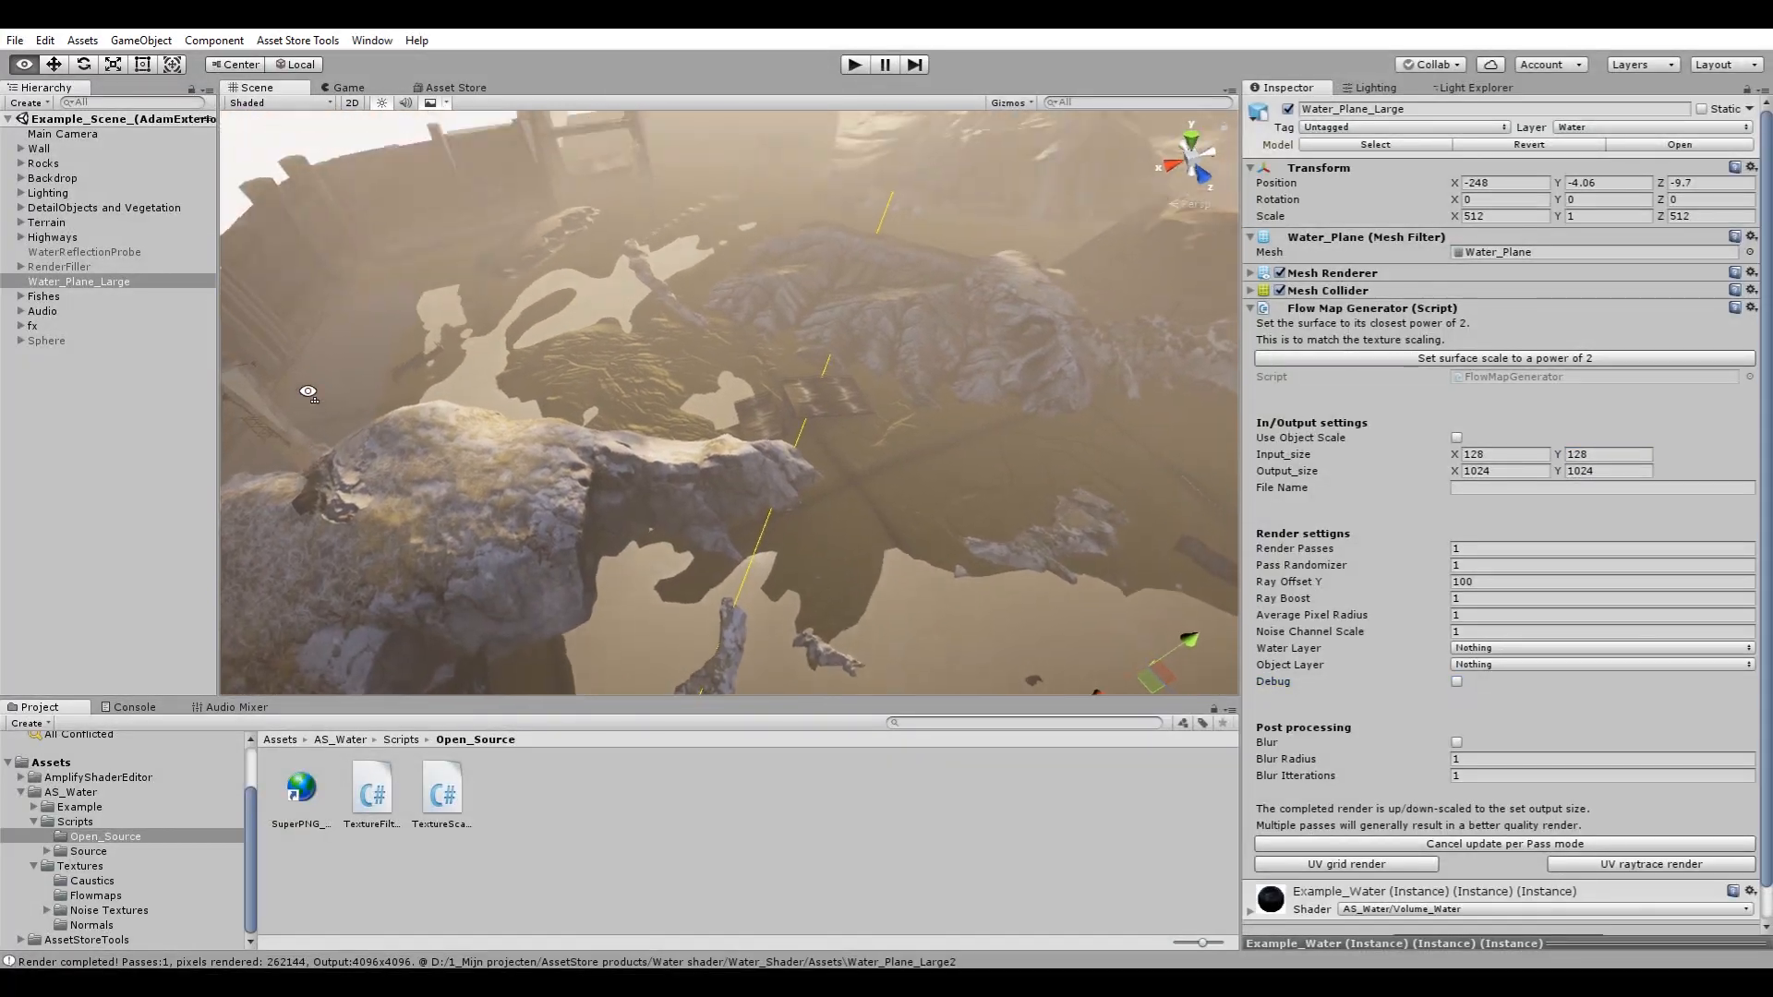
pyautogui.click(1457, 682)
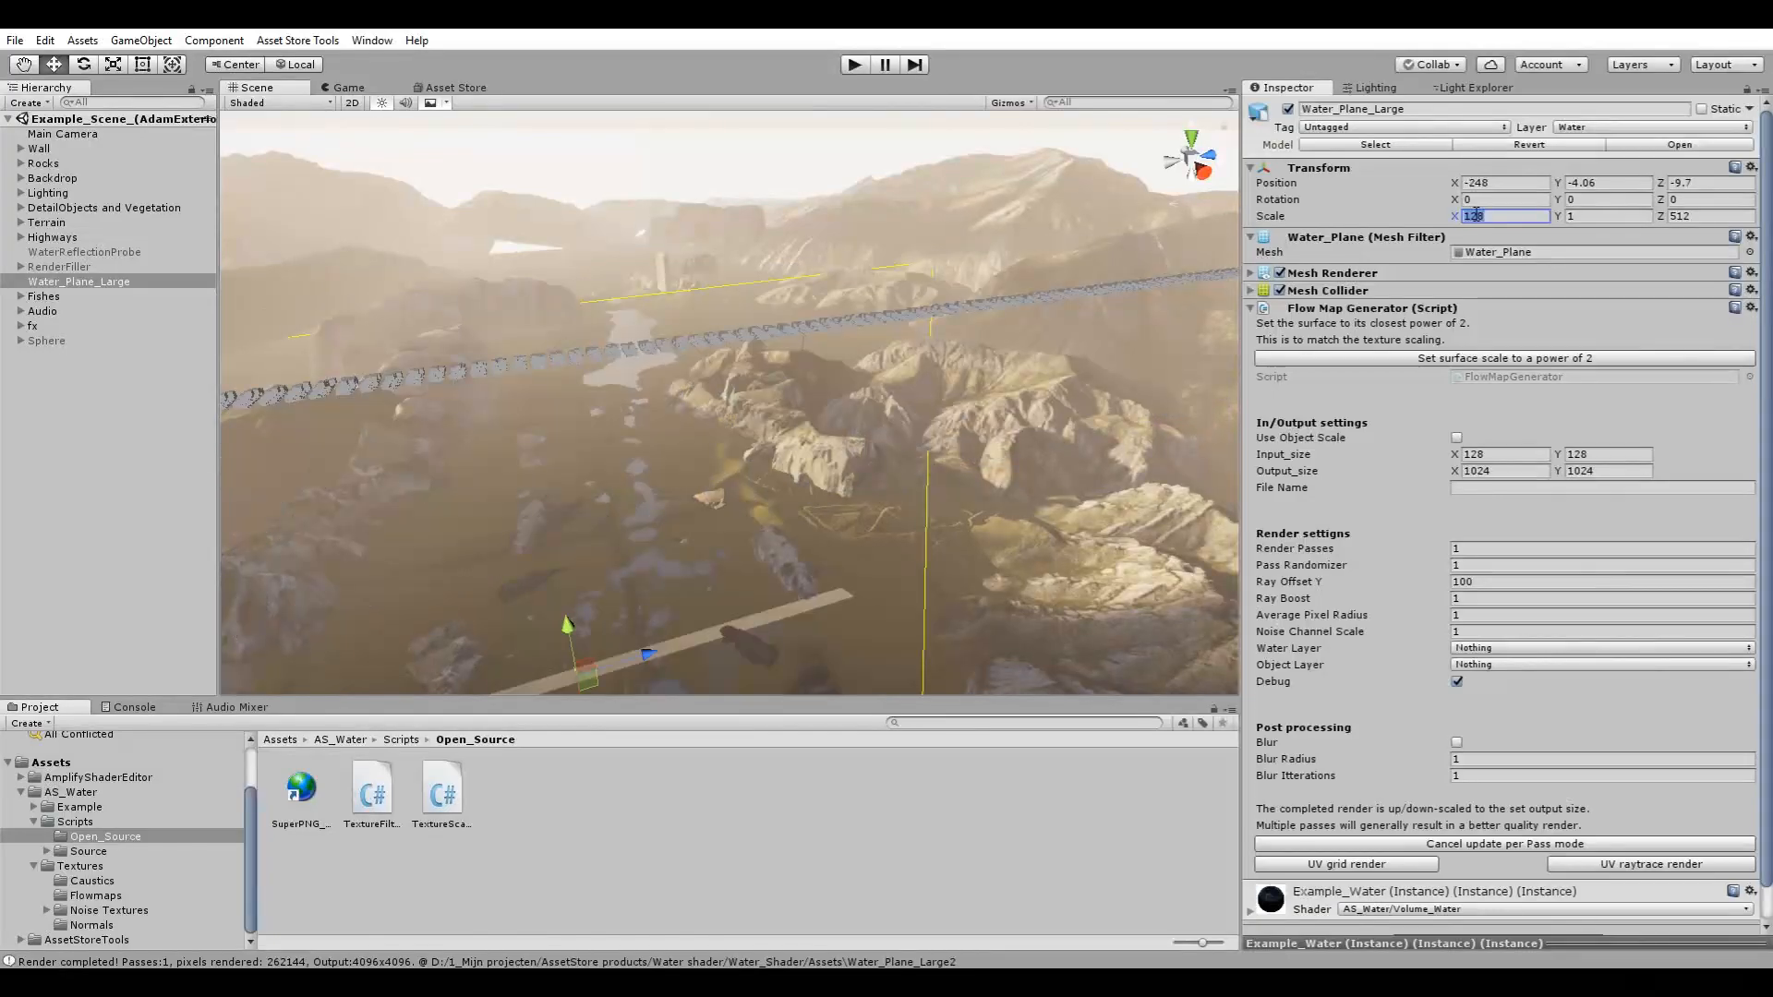
pyautogui.write('512')
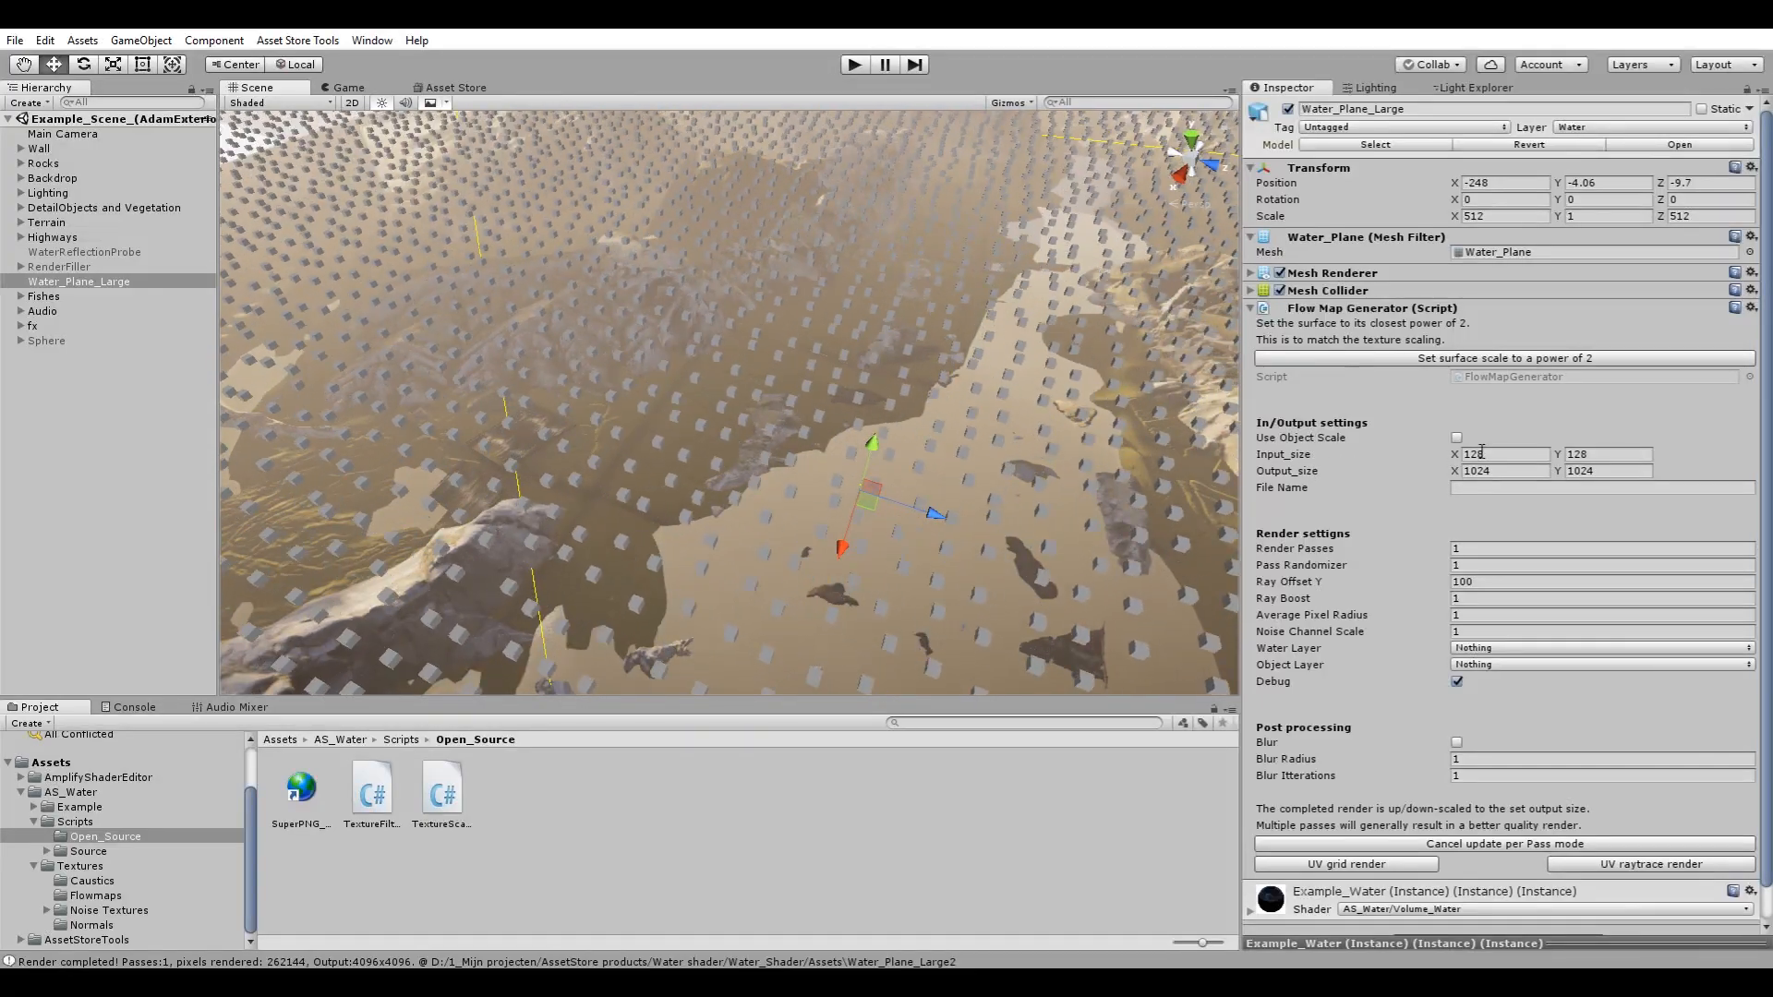
pyautogui.tripleClick(1503, 454)
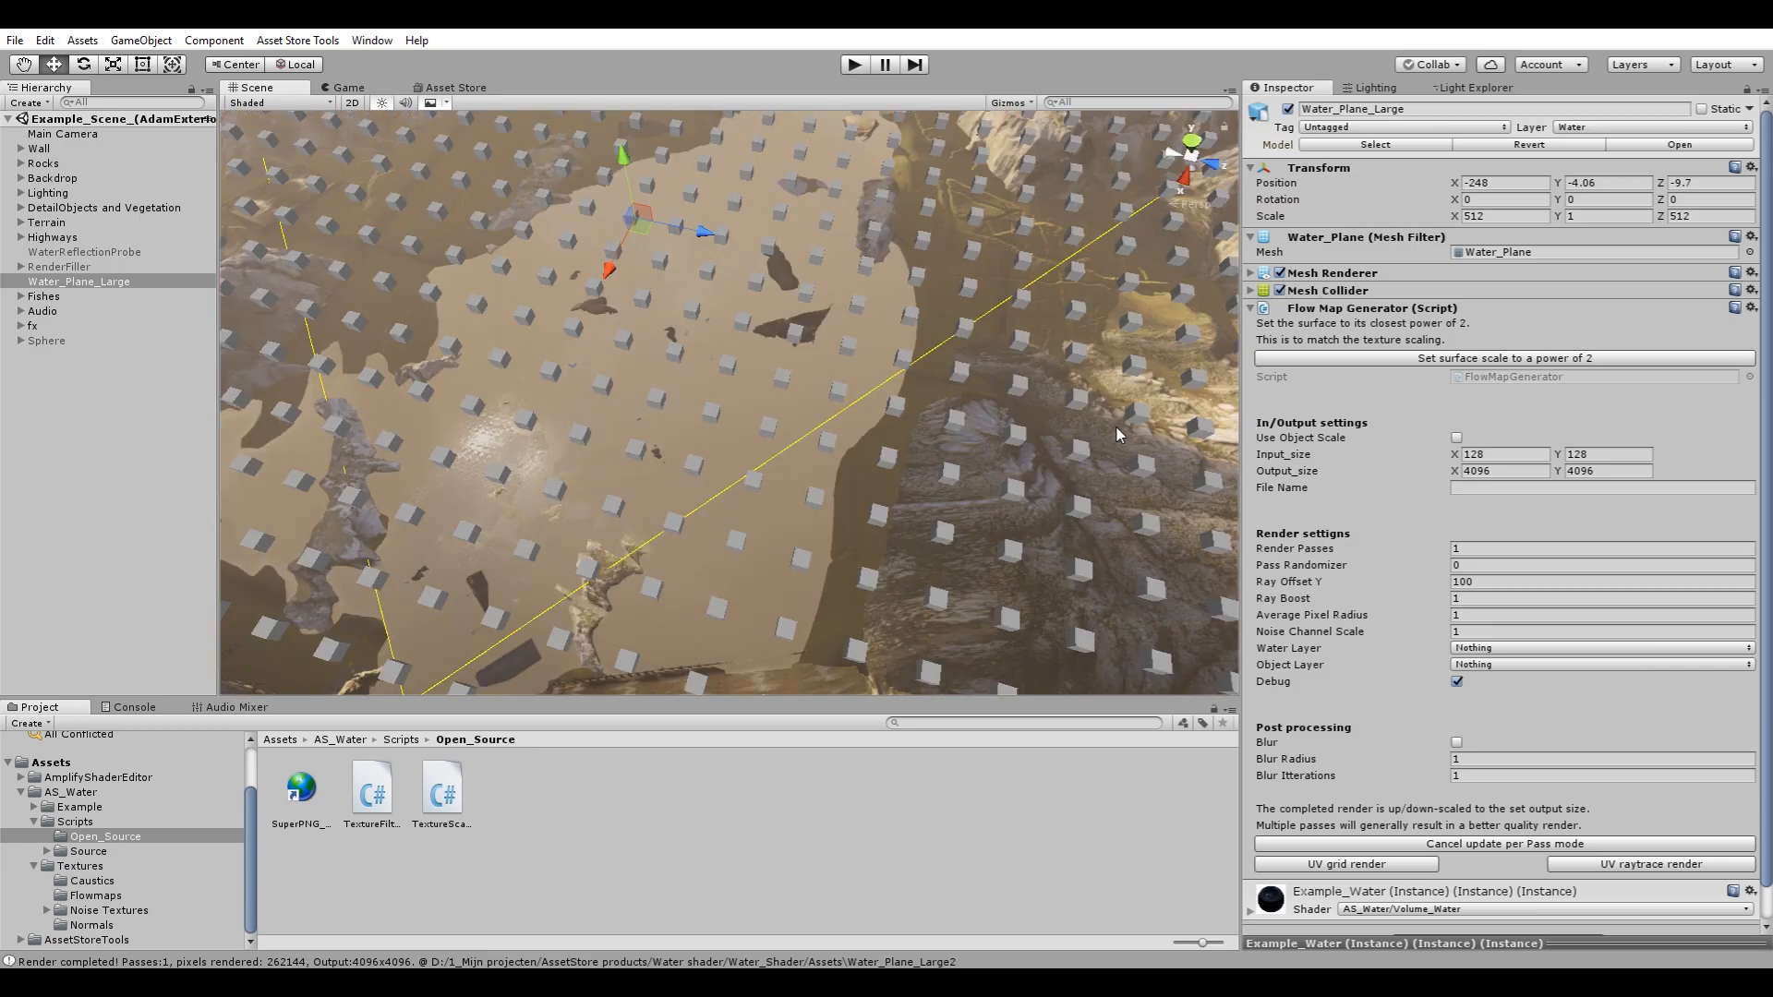
pyautogui.moveTo(1459, 663)
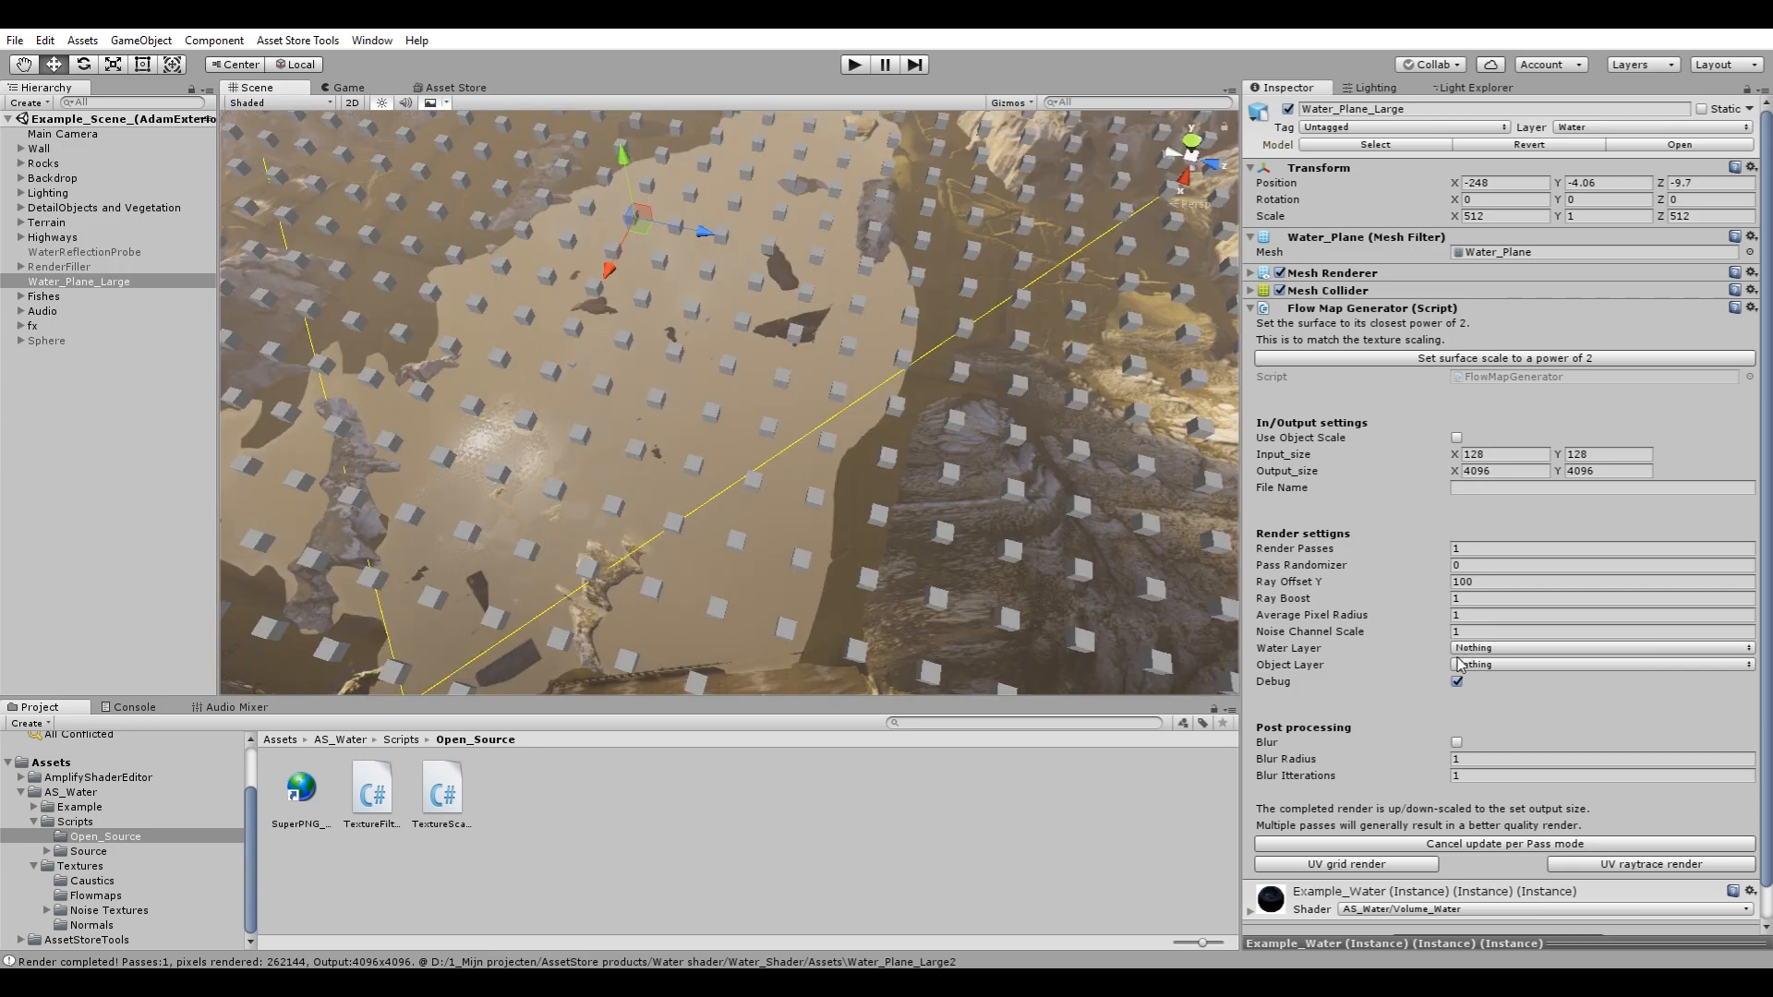
pyautogui.click(1457, 681)
pyautogui.write('512')
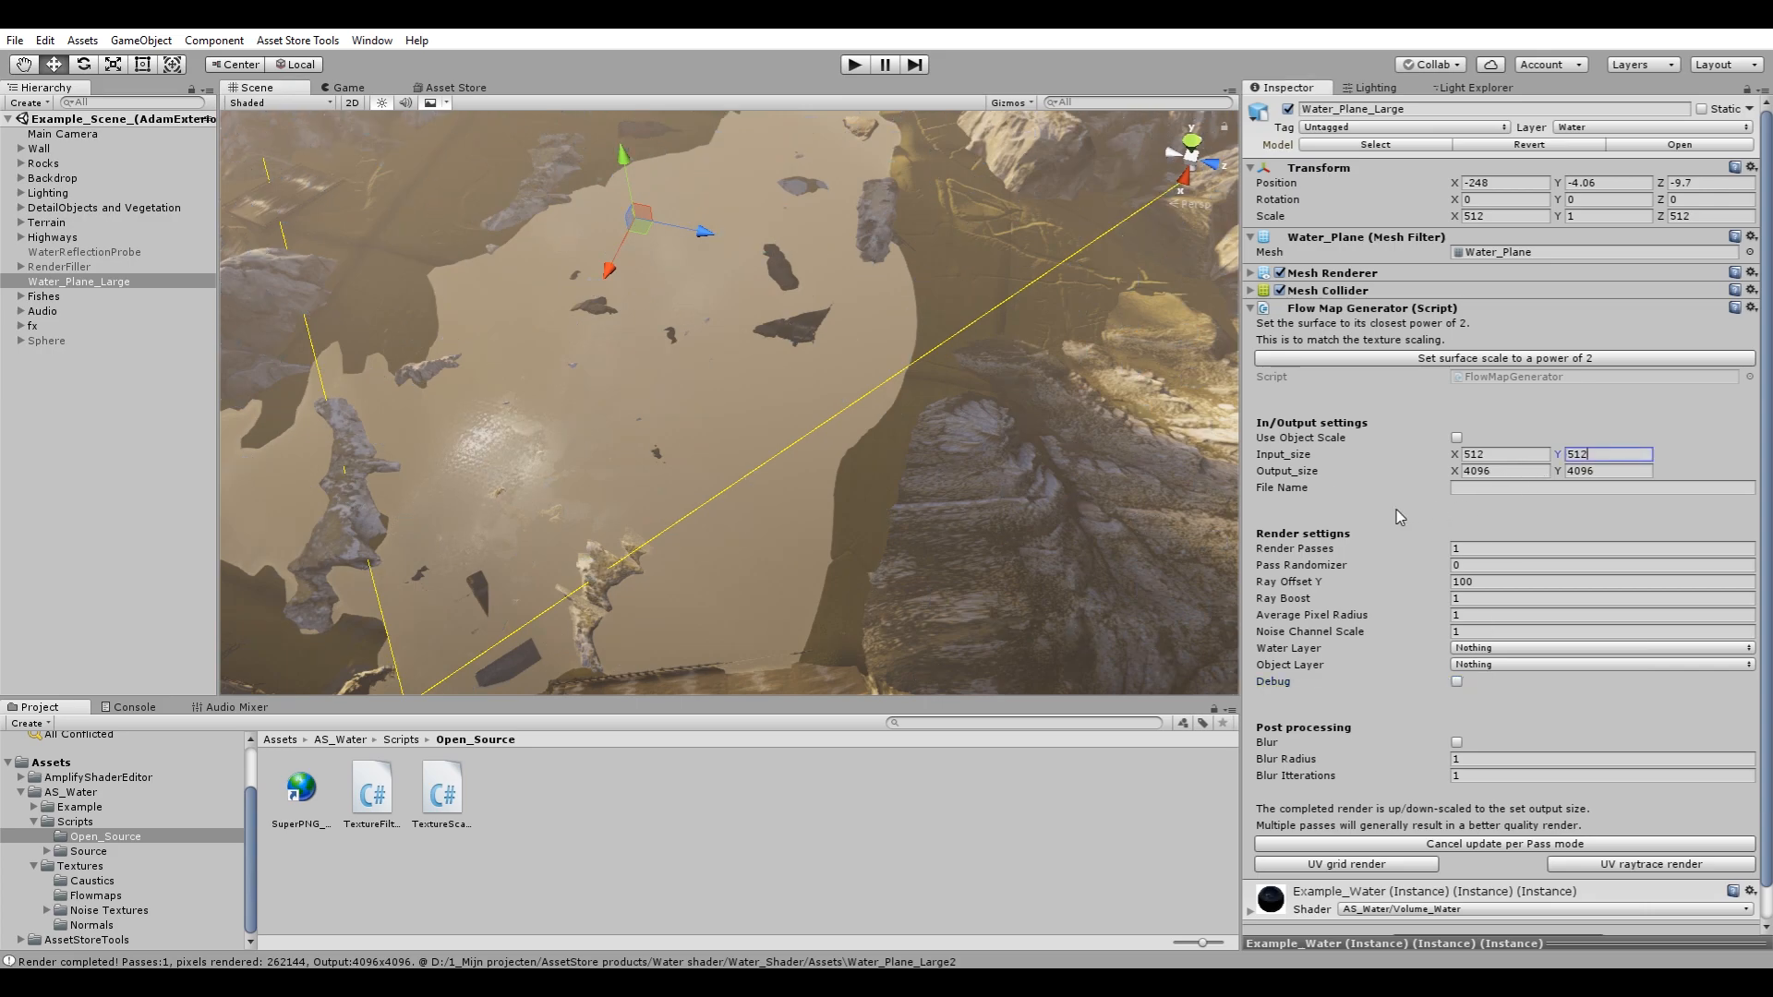
pyautogui.moveTo(1153, 486)
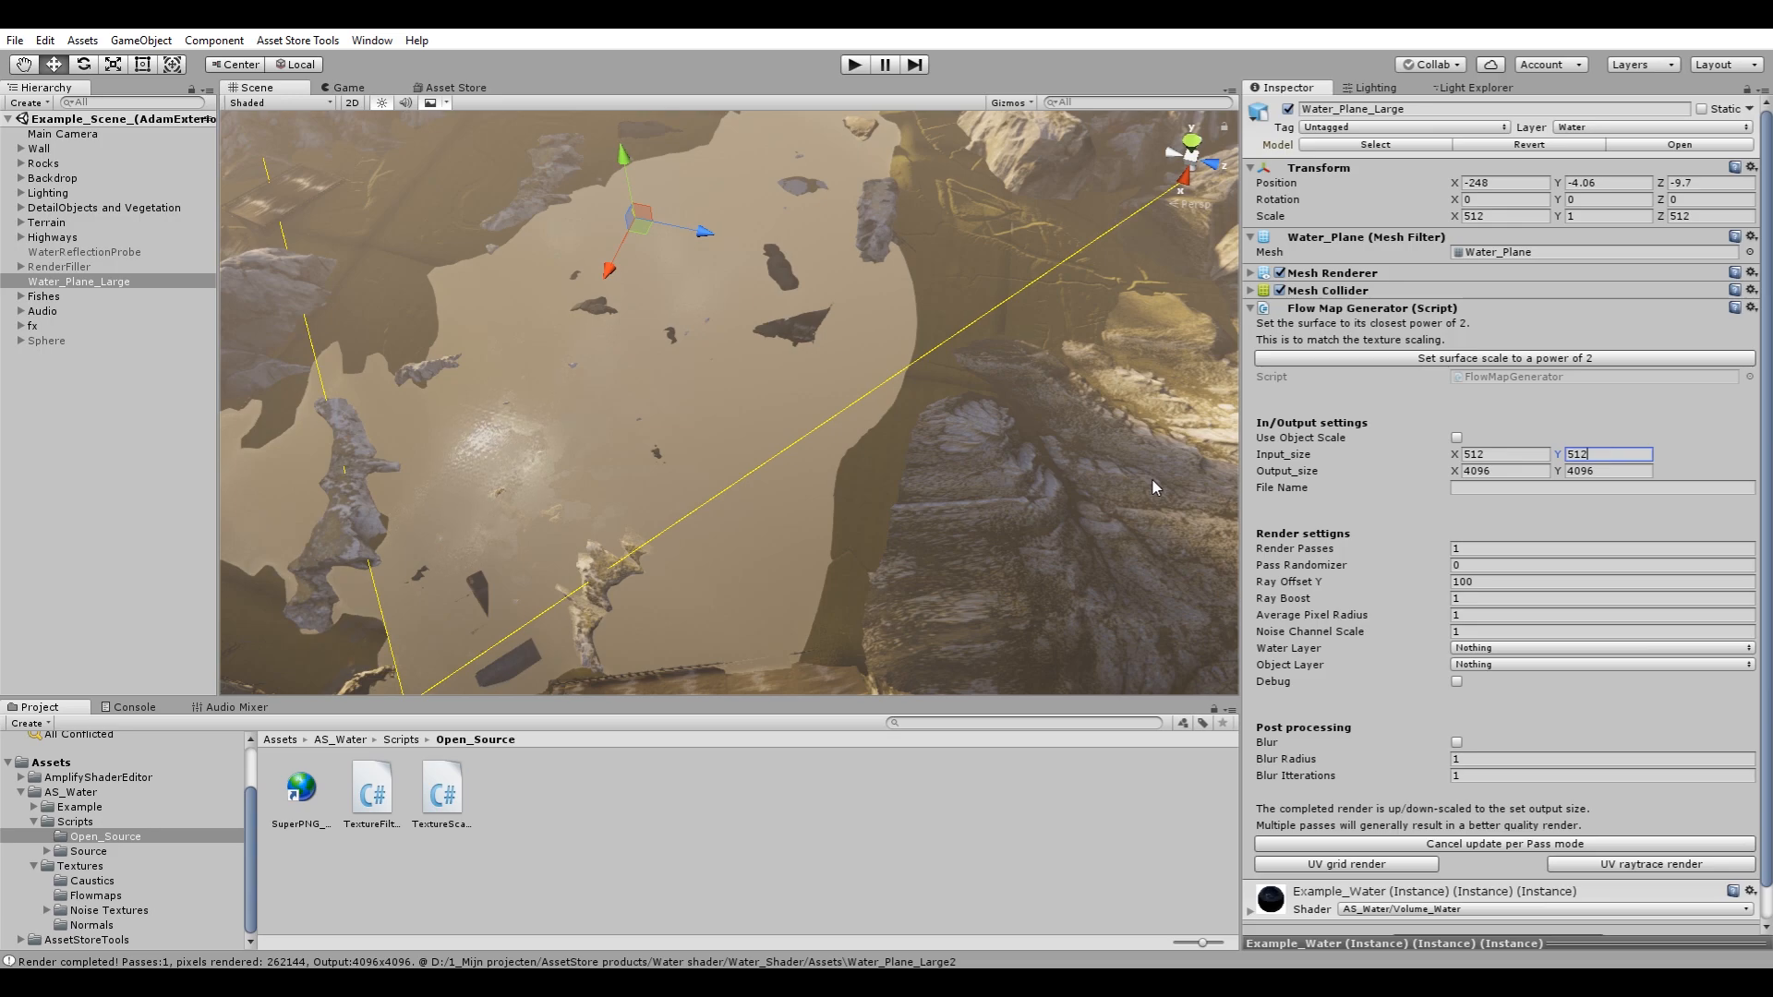
# Copy the water plane's name for the file name and edit the output size toward 4096.
pyautogui.click(50, 763)
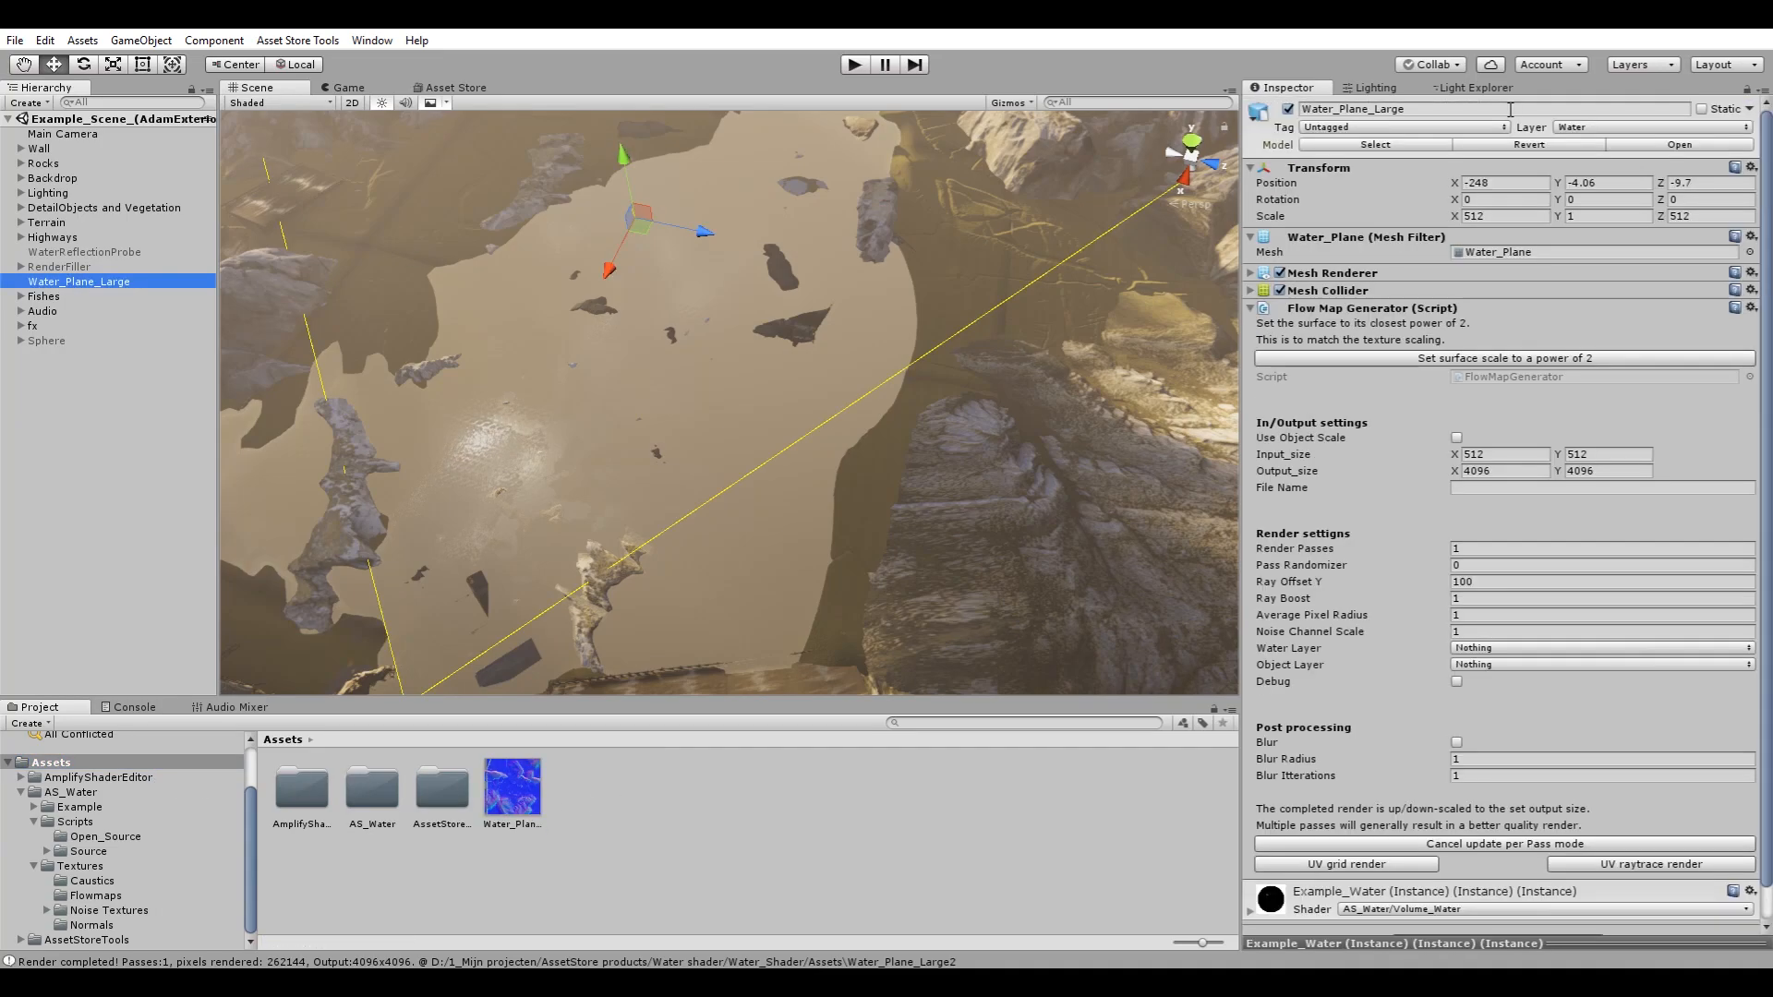
pyautogui.rightClick(1402, 109)
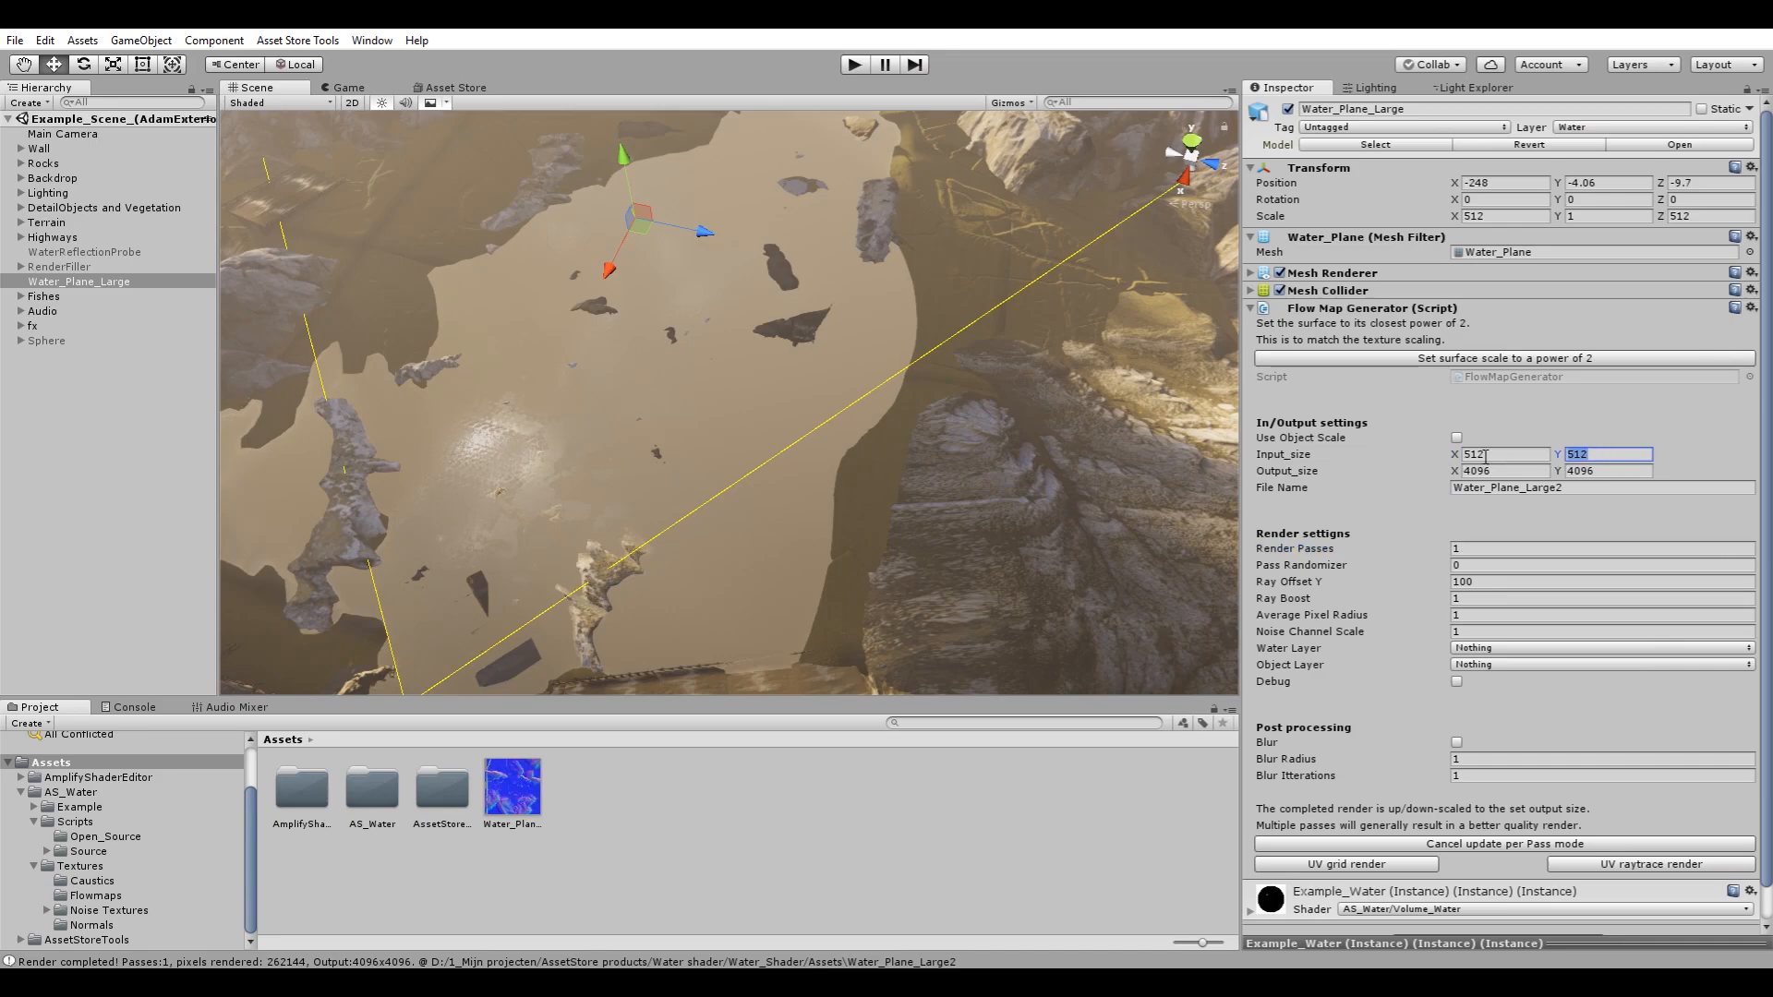
pyautogui.click(1503, 471)
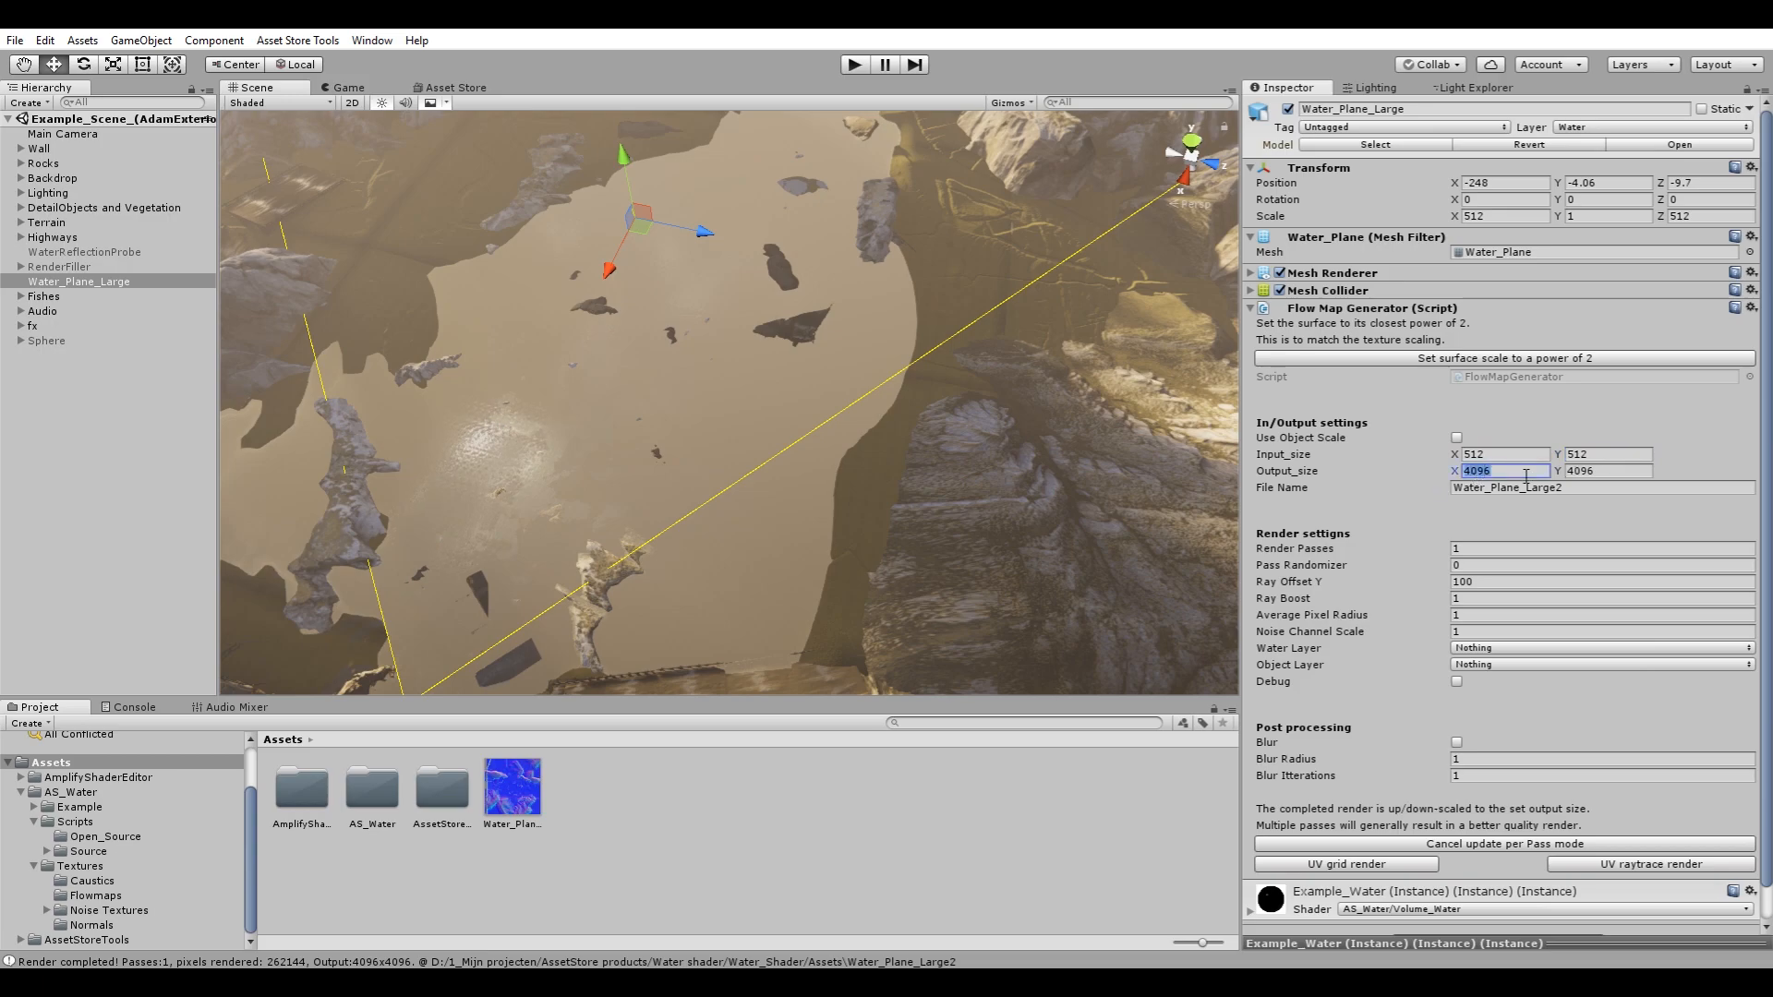
pyautogui.moveTo(1387, 503)
pyautogui.write('4')
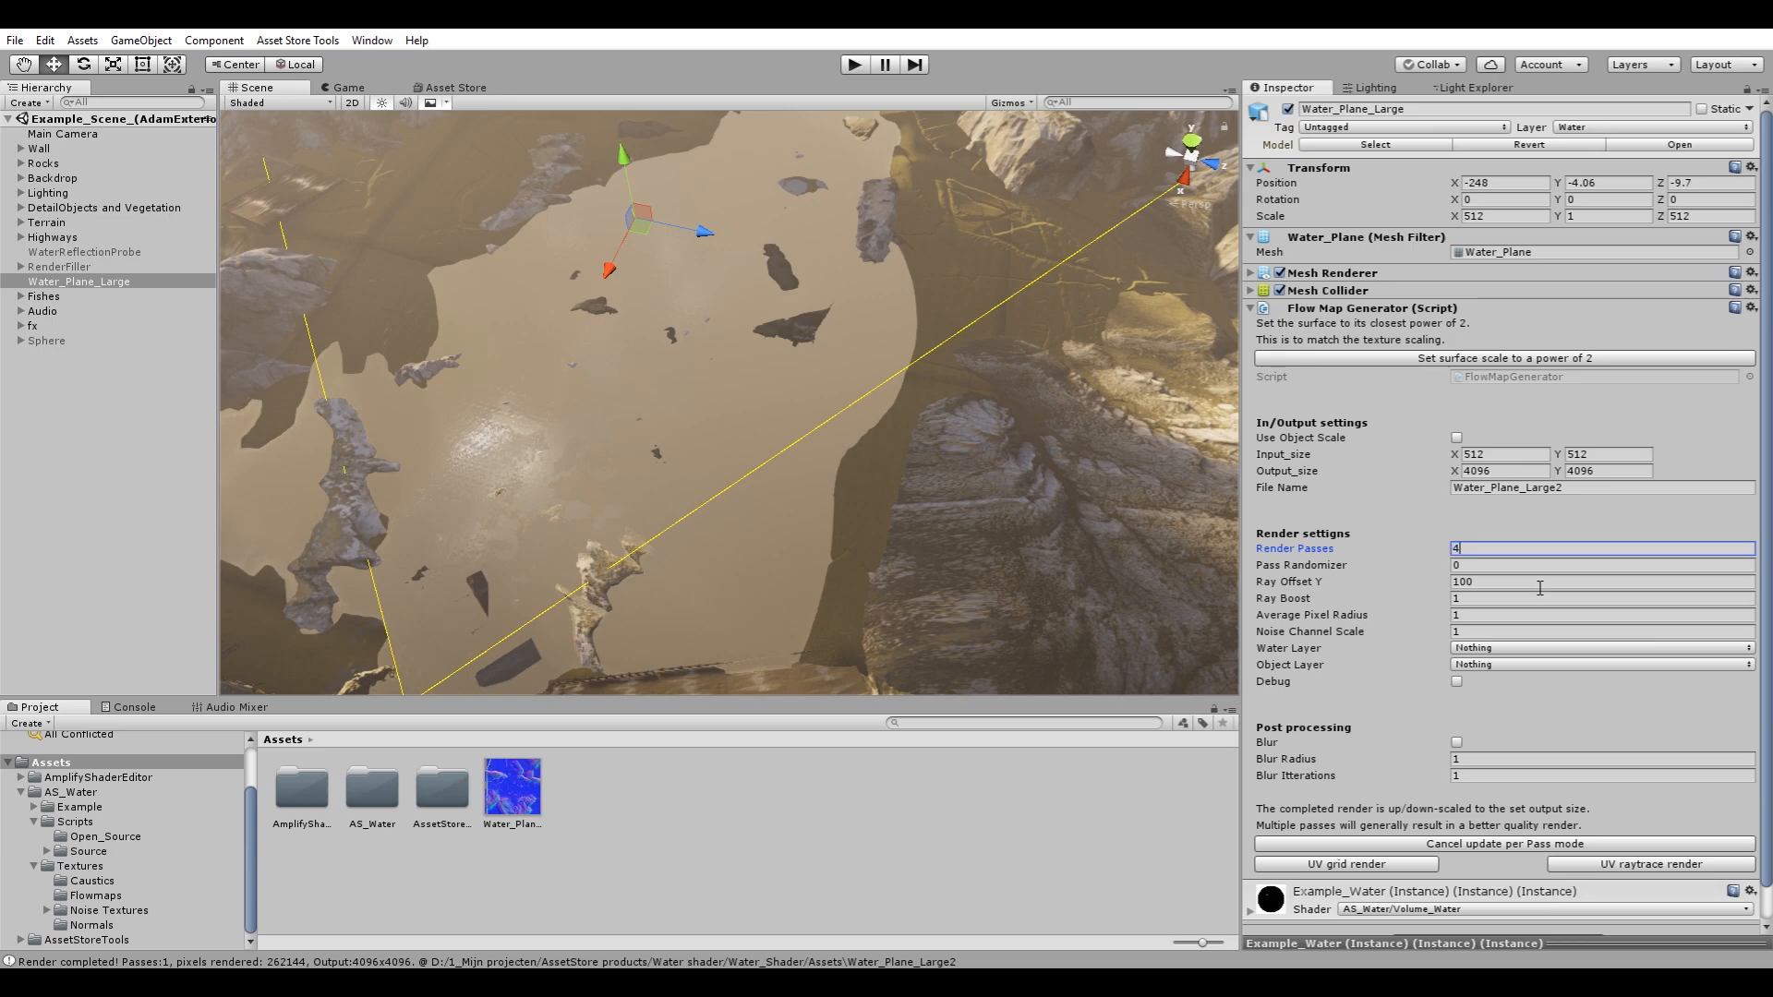
# Set pass randomizer to 4 and 10 render passes, then turn the debug preview off.
pyautogui.click(1504, 454)
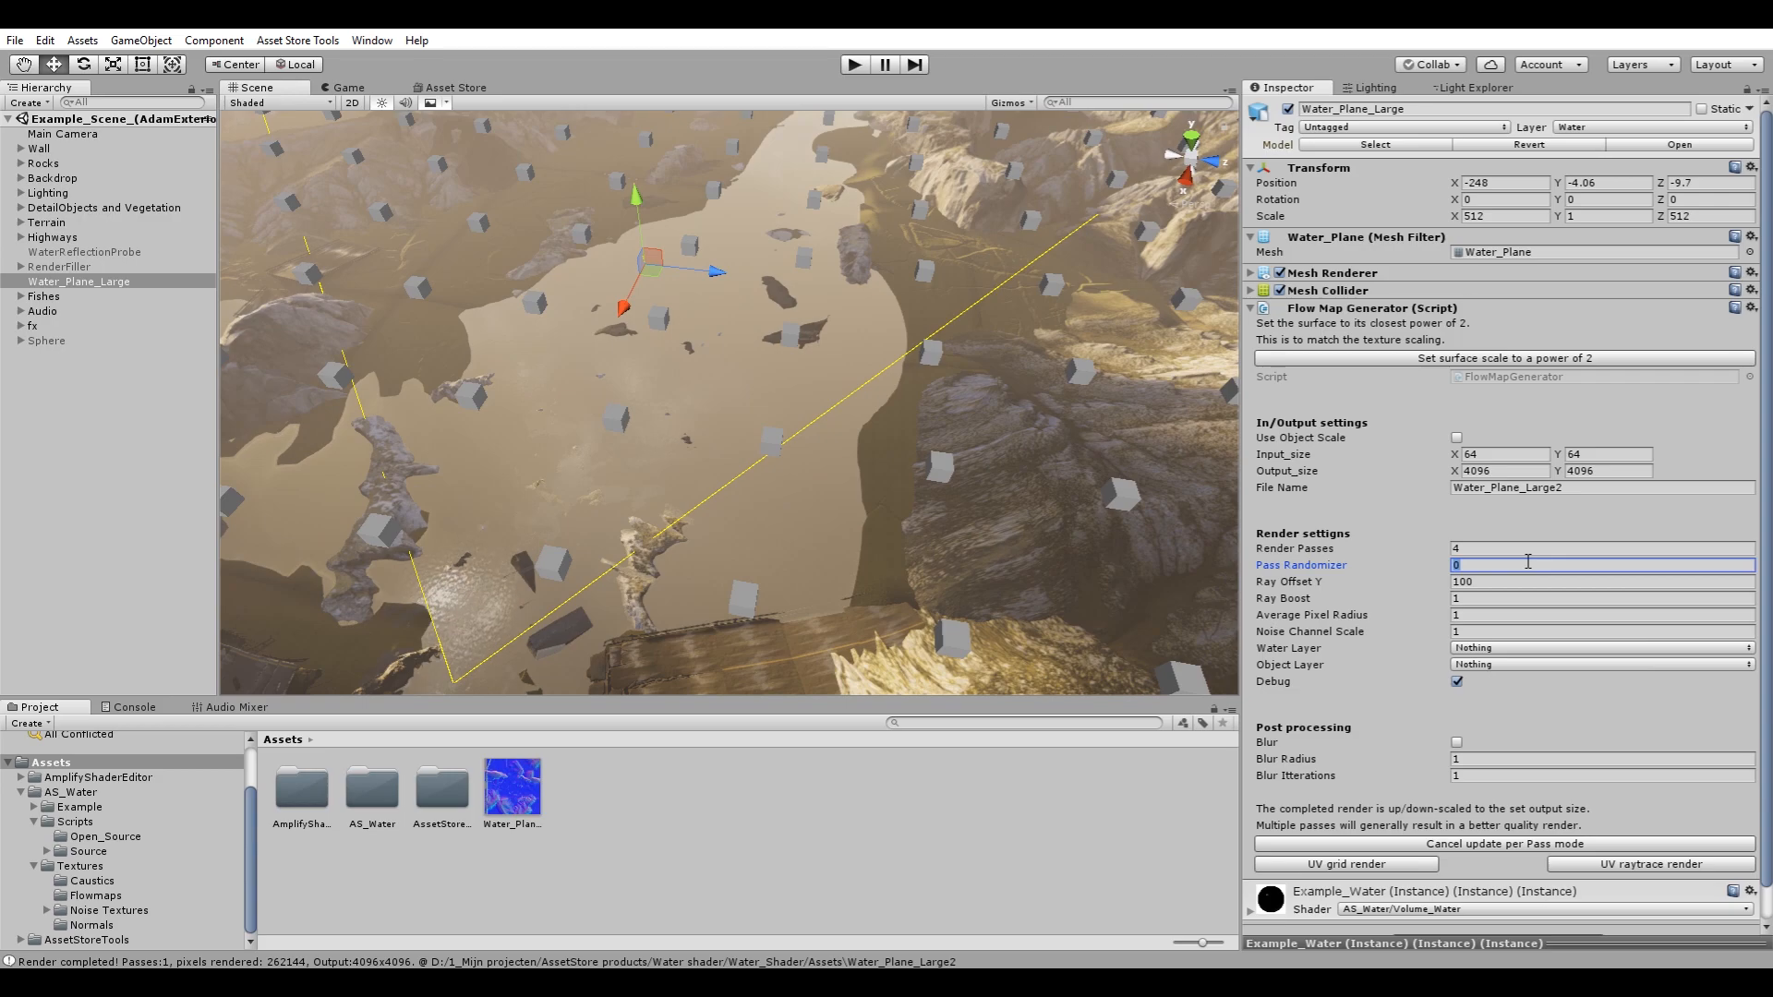
pyautogui.write('4')
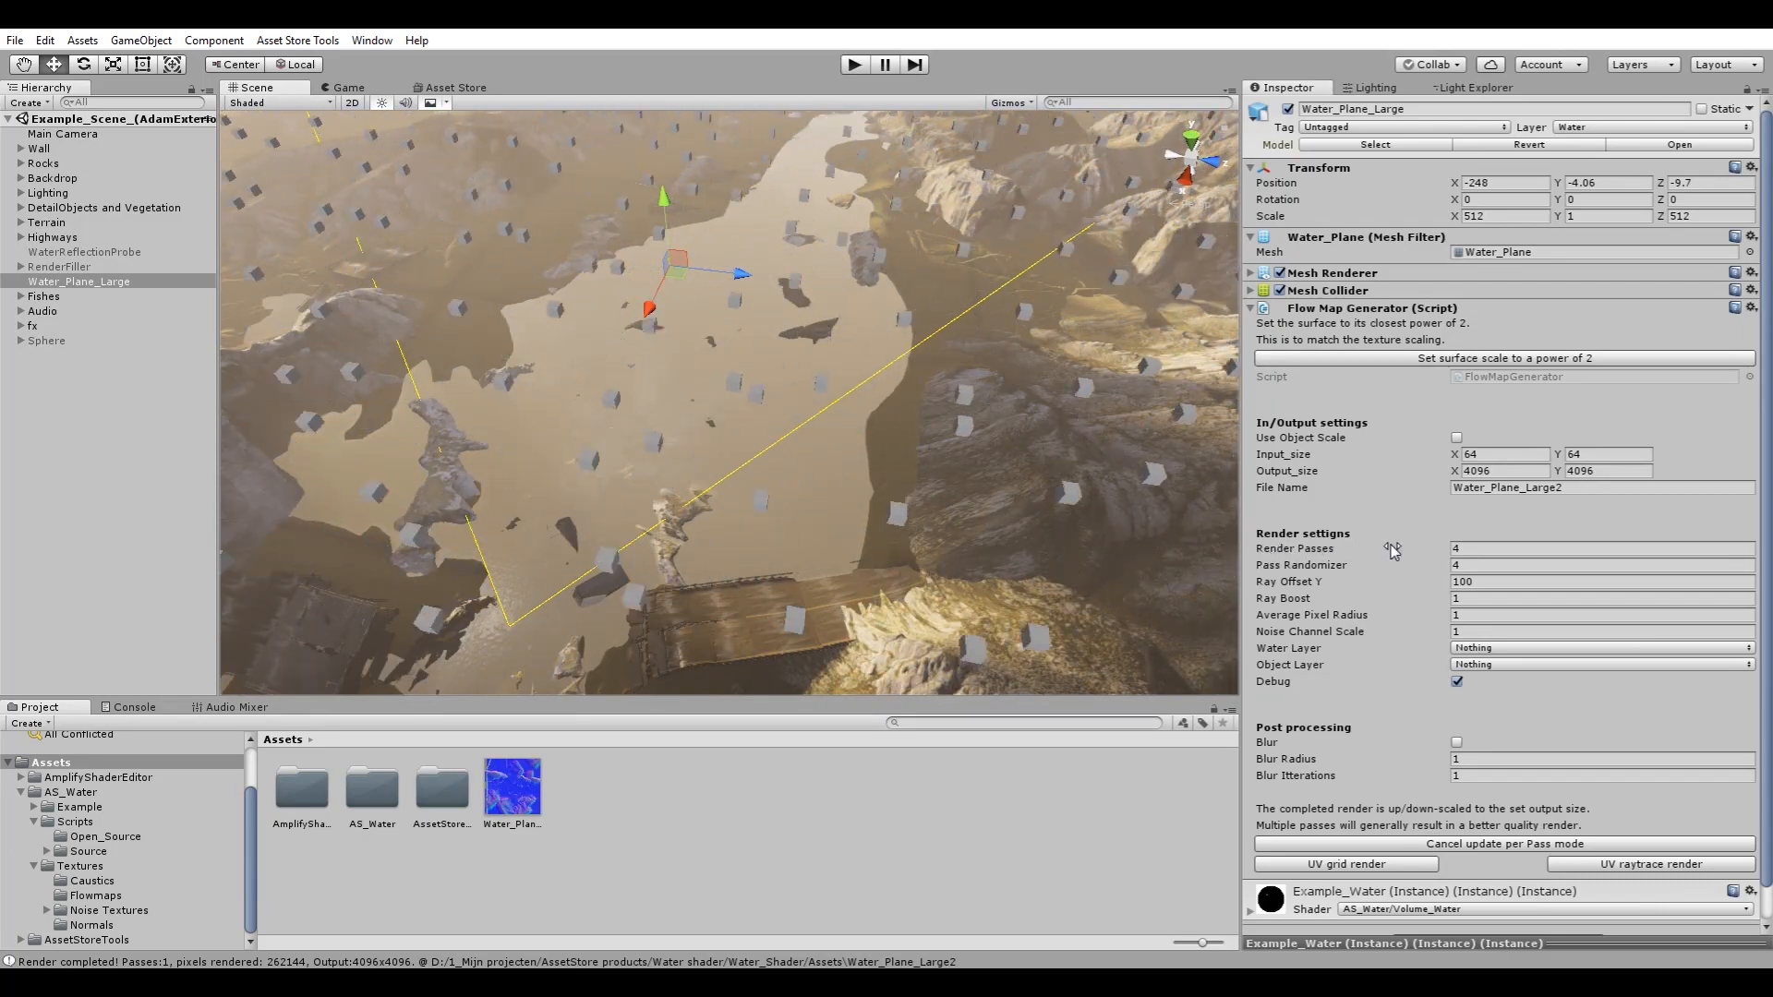
pyautogui.click(1595, 548)
pyautogui.write('10')
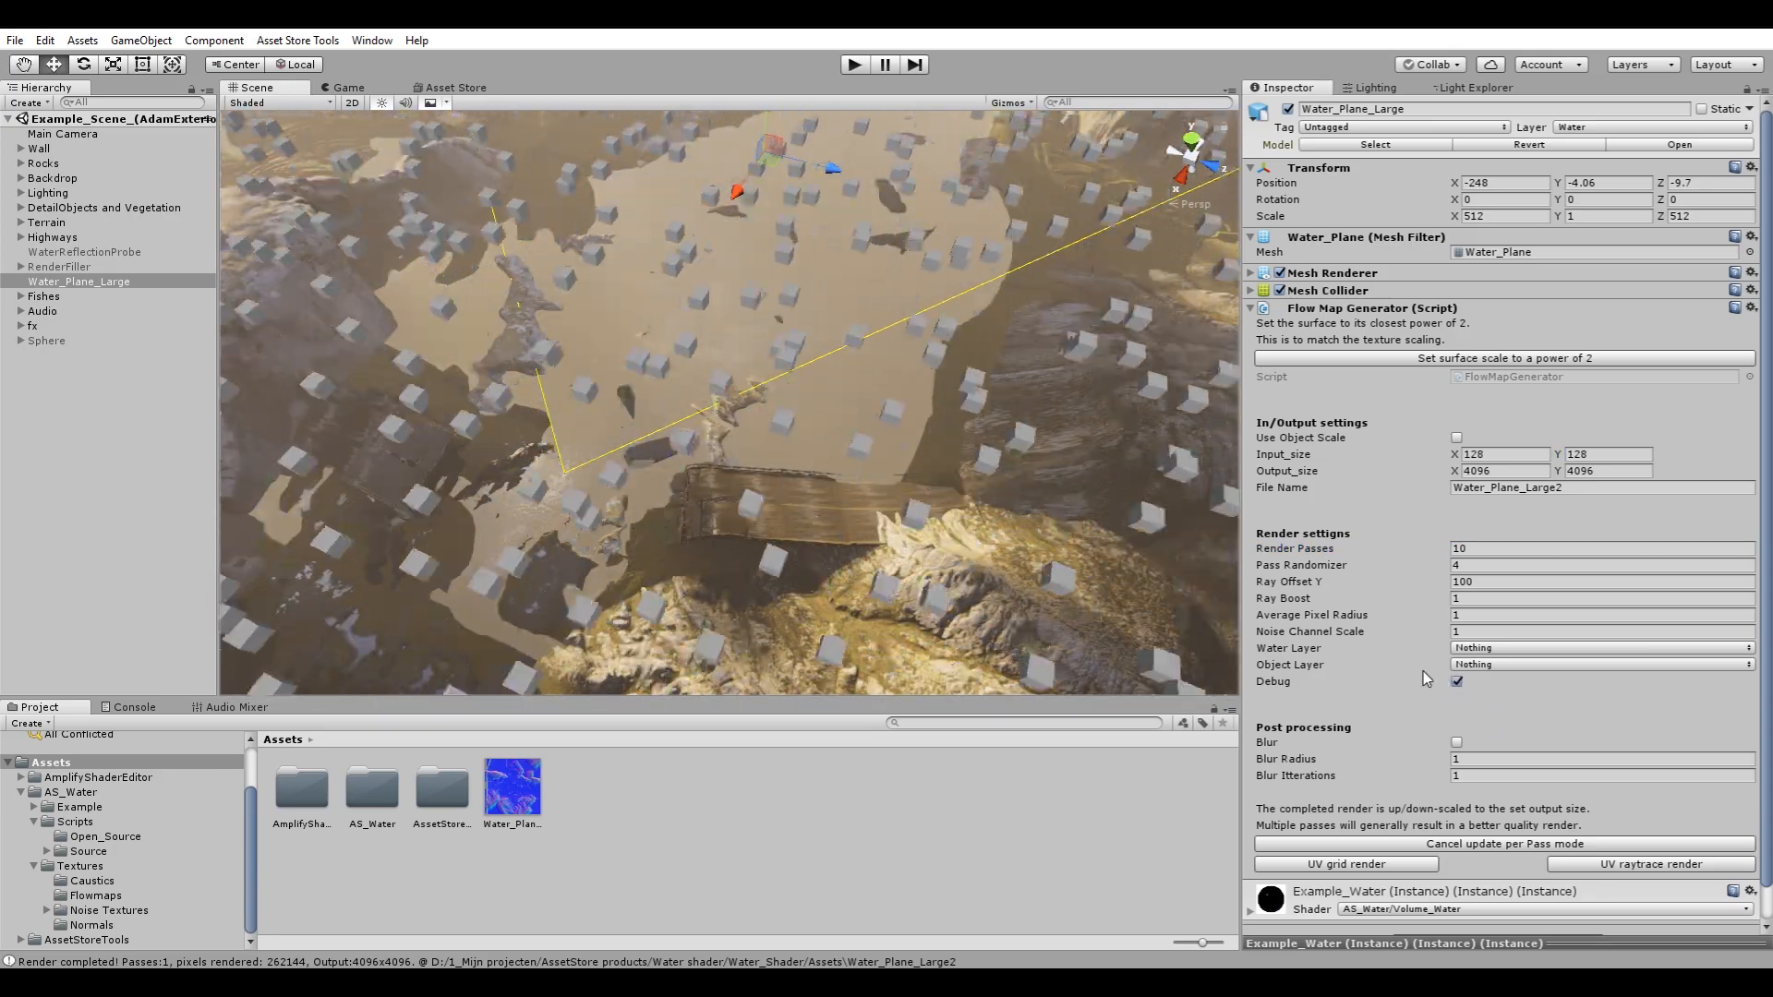
pyautogui.click(1458, 681)
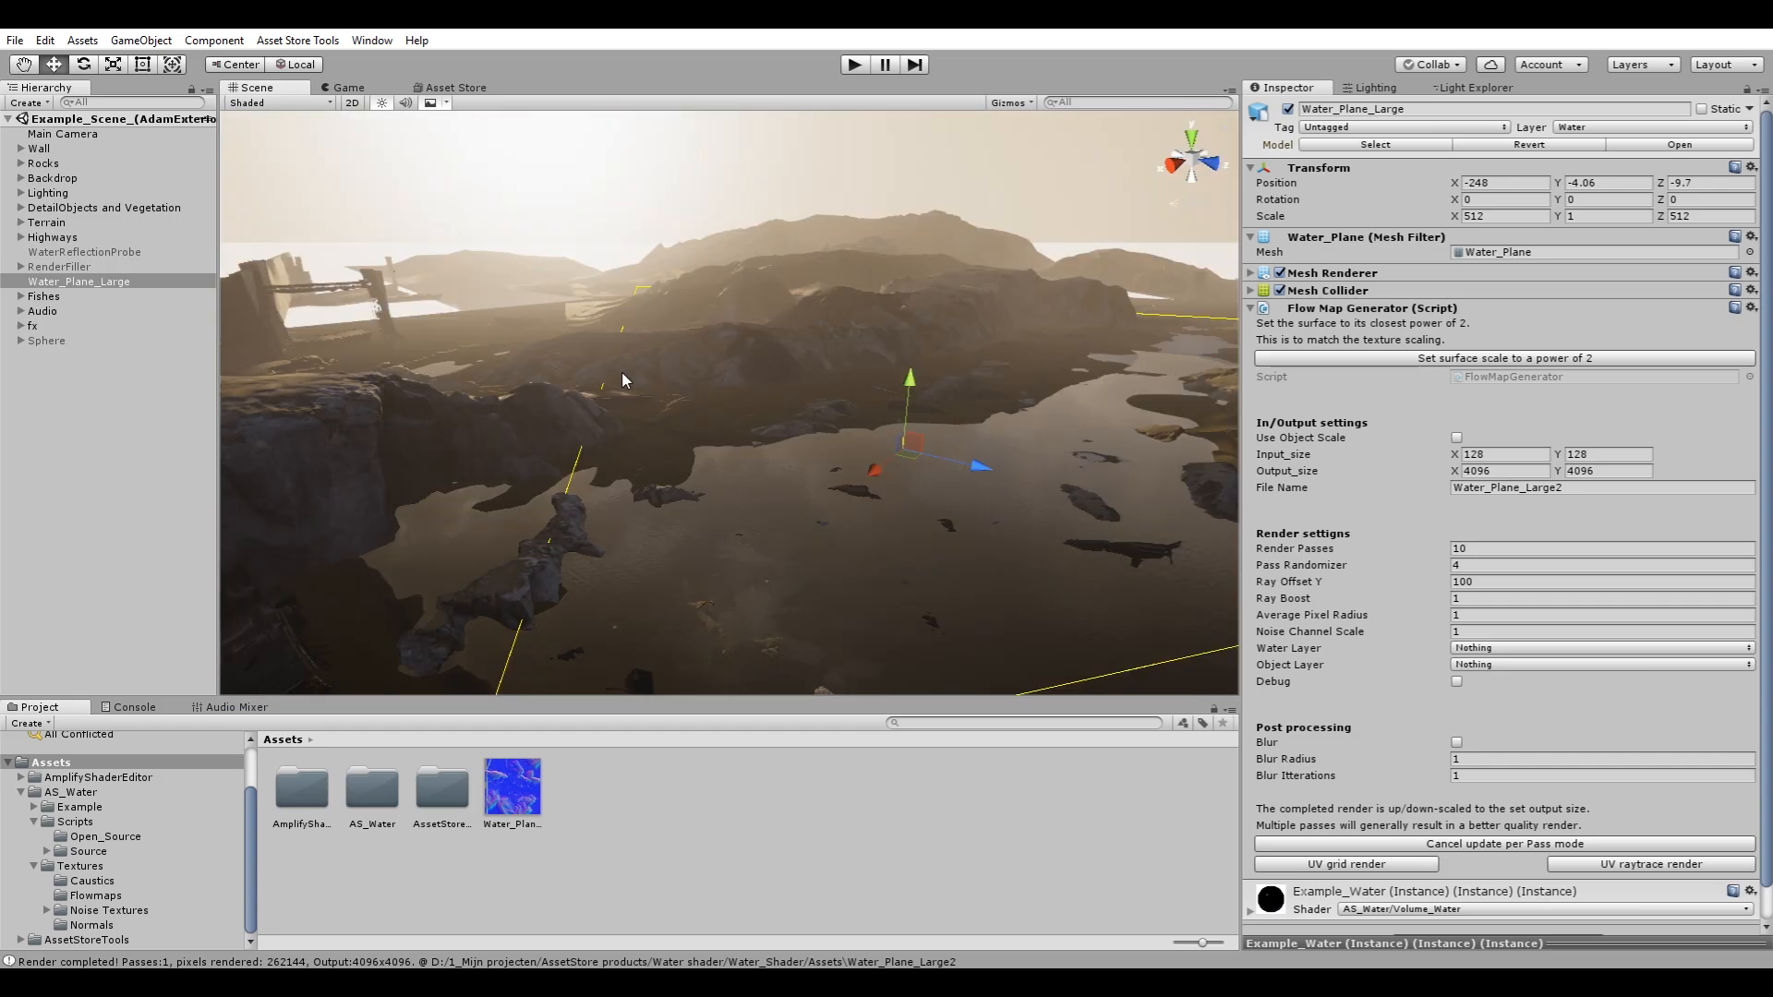
pyautogui.moveTo(745, 402)
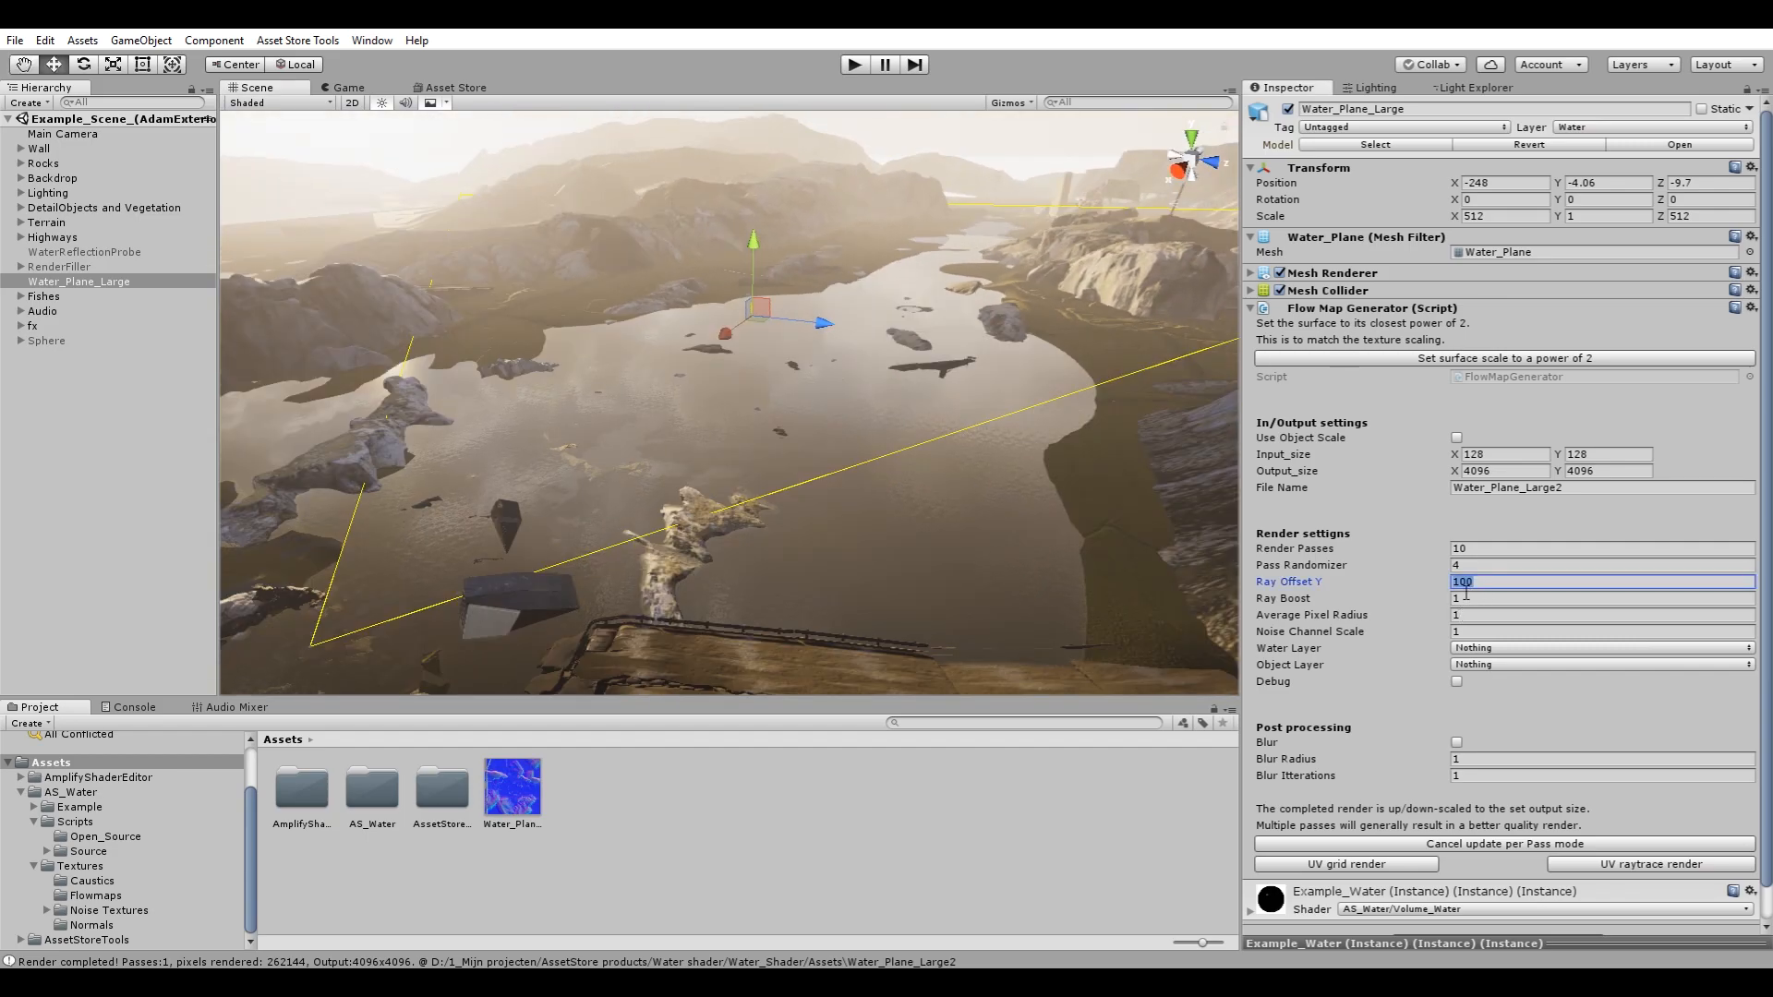
# Set ray boost 0.01, average pixel radius 0 and noise channel scale 6 in Render settings.
pyautogui.click(1600, 597)
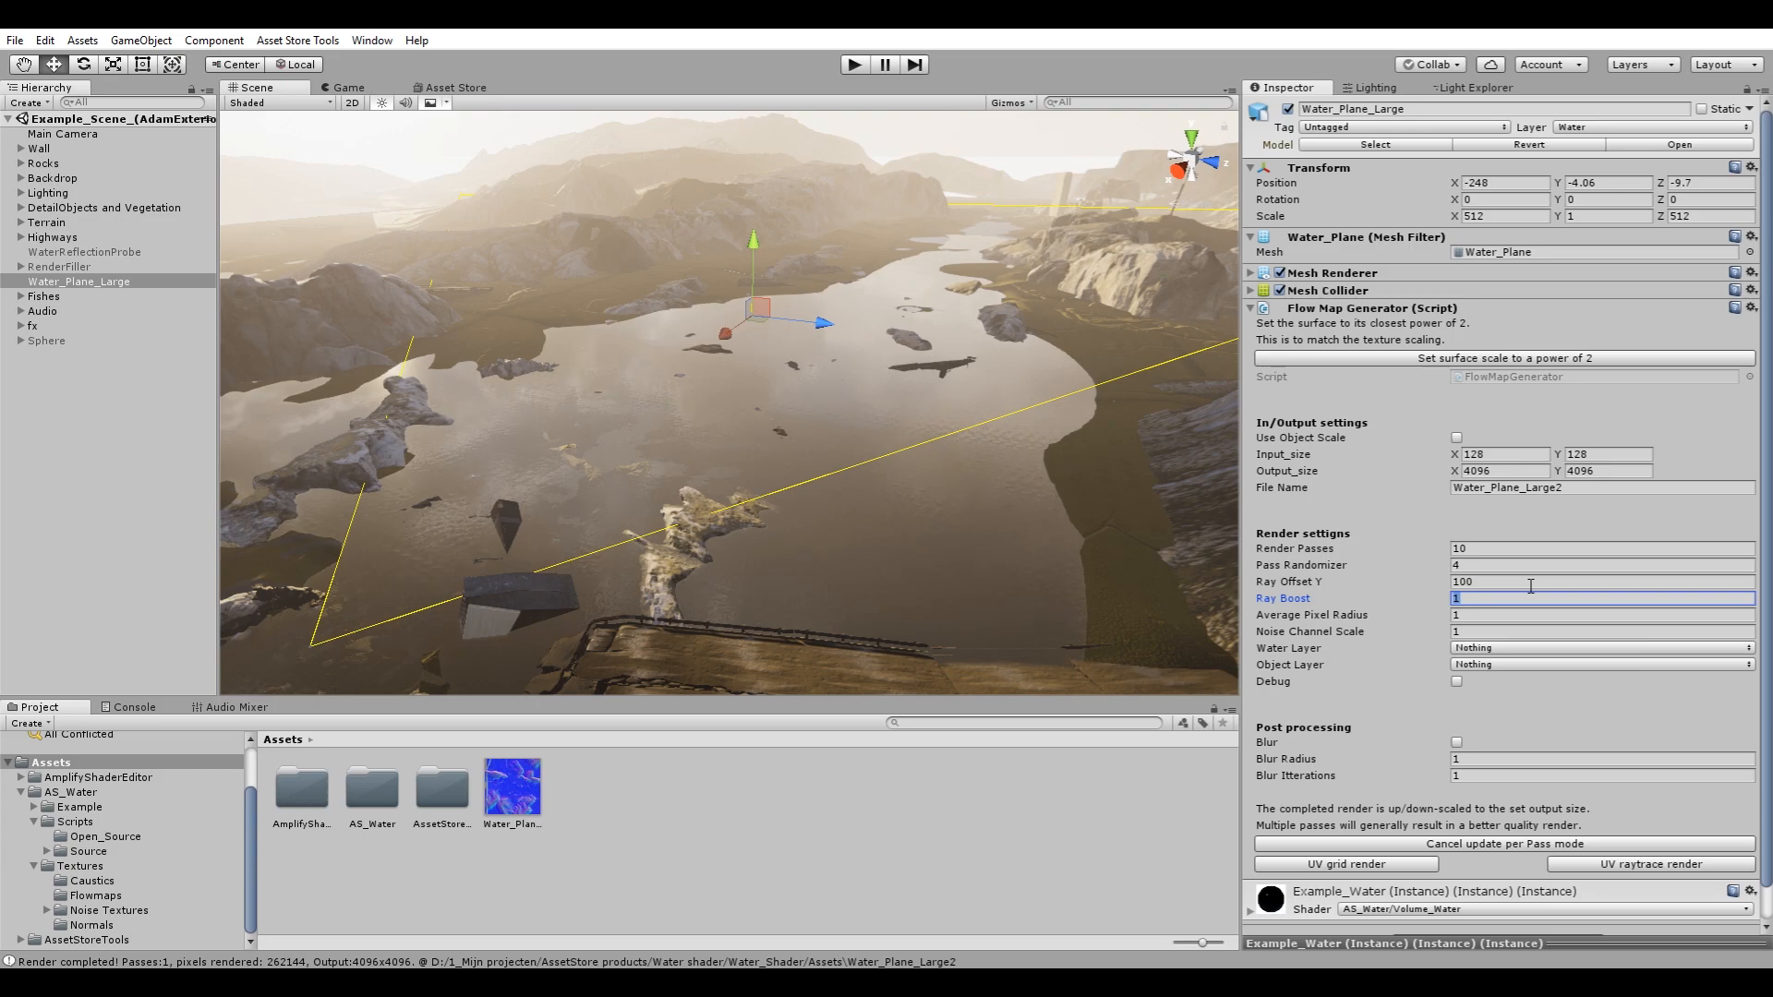
pyautogui.write('0.01')
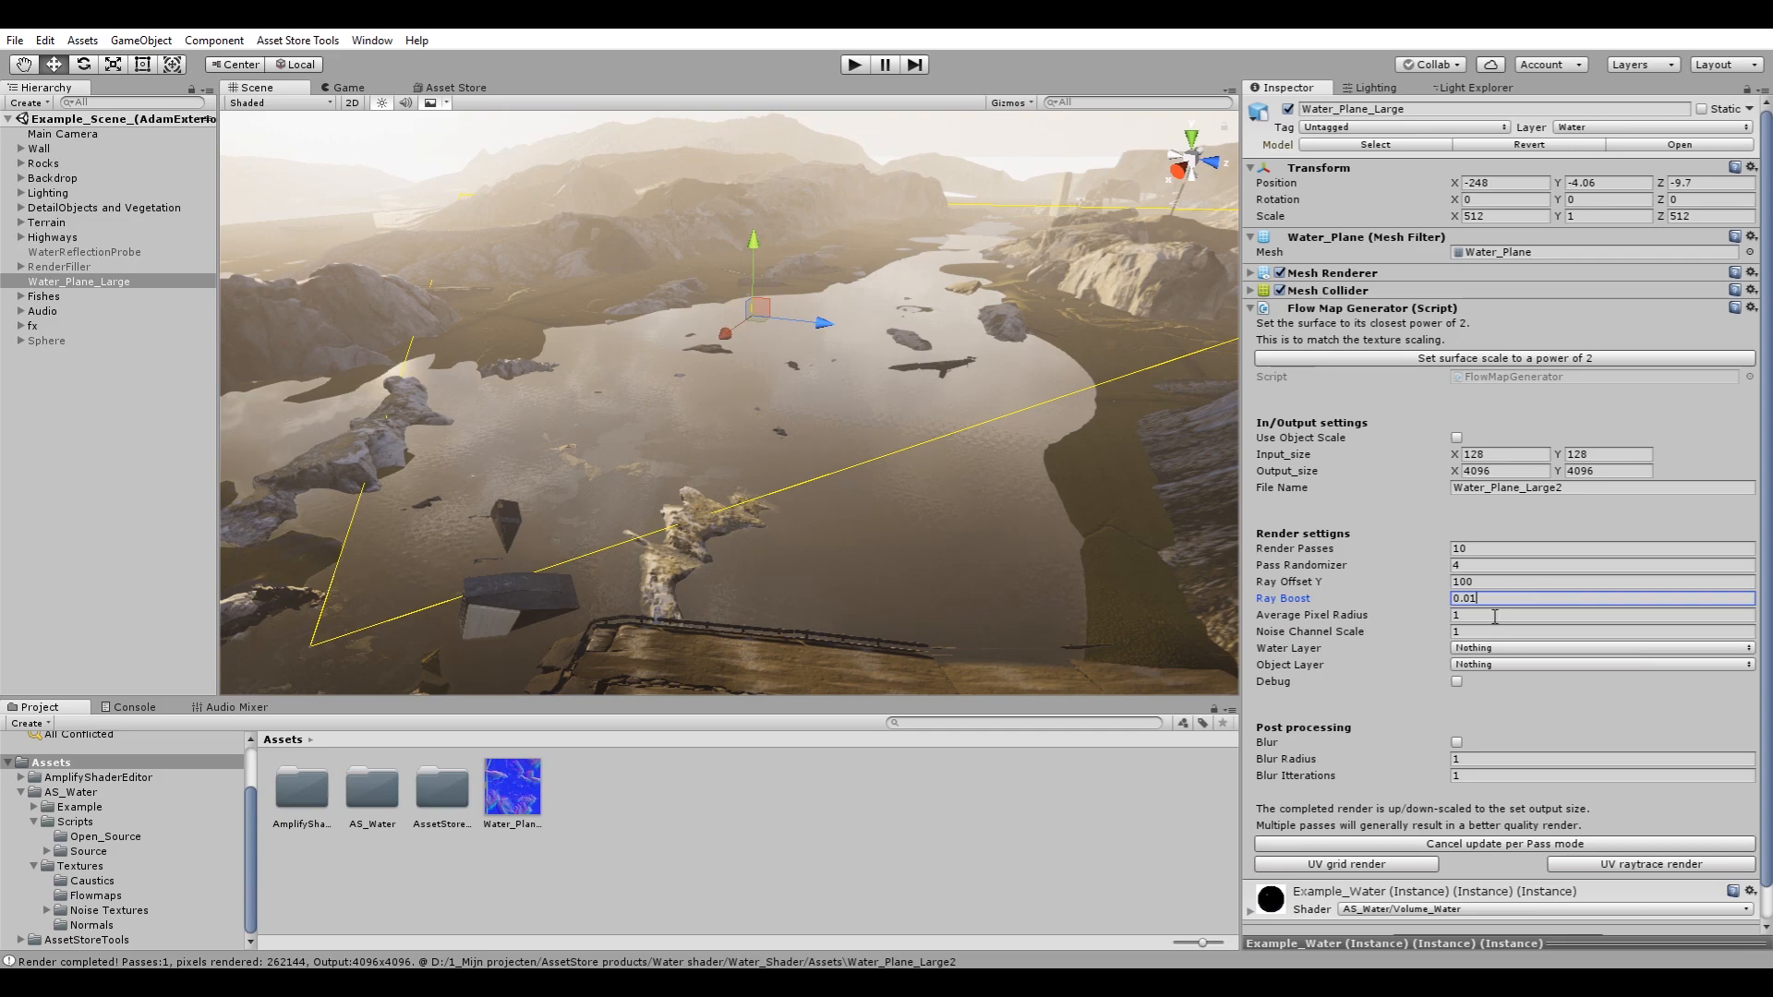
pyautogui.click(1583, 613)
pyautogui.write('0')
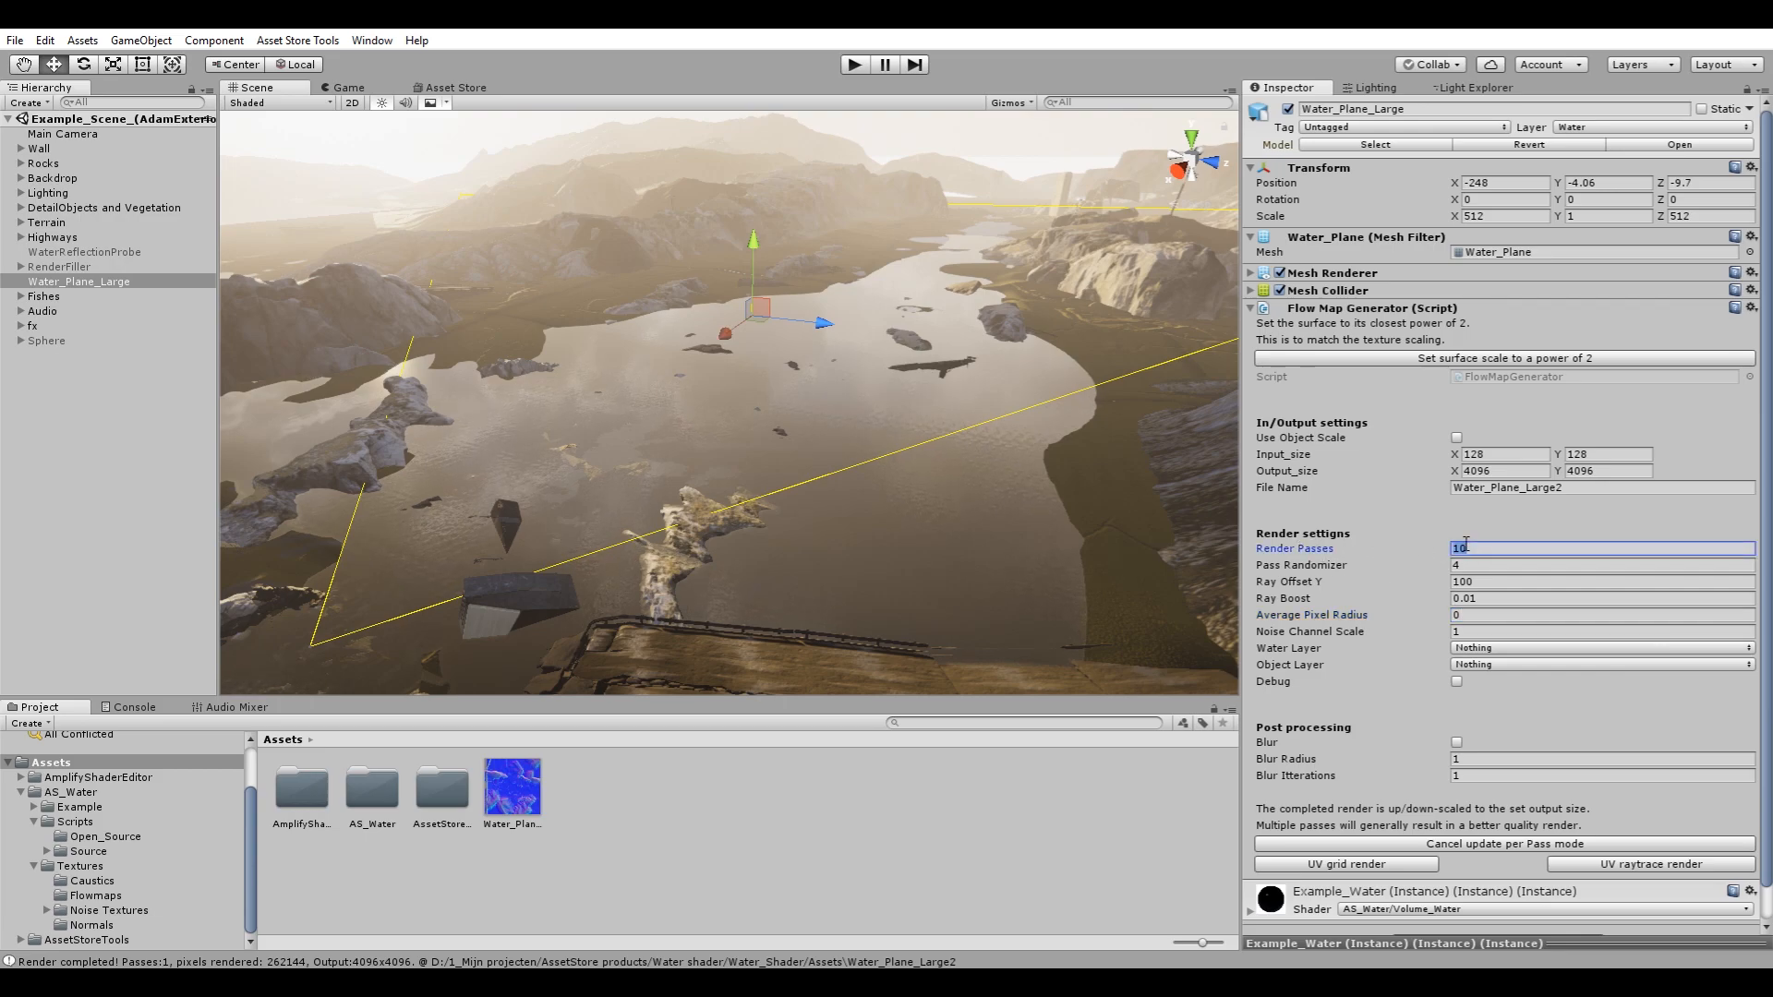
pyautogui.click(1600, 565)
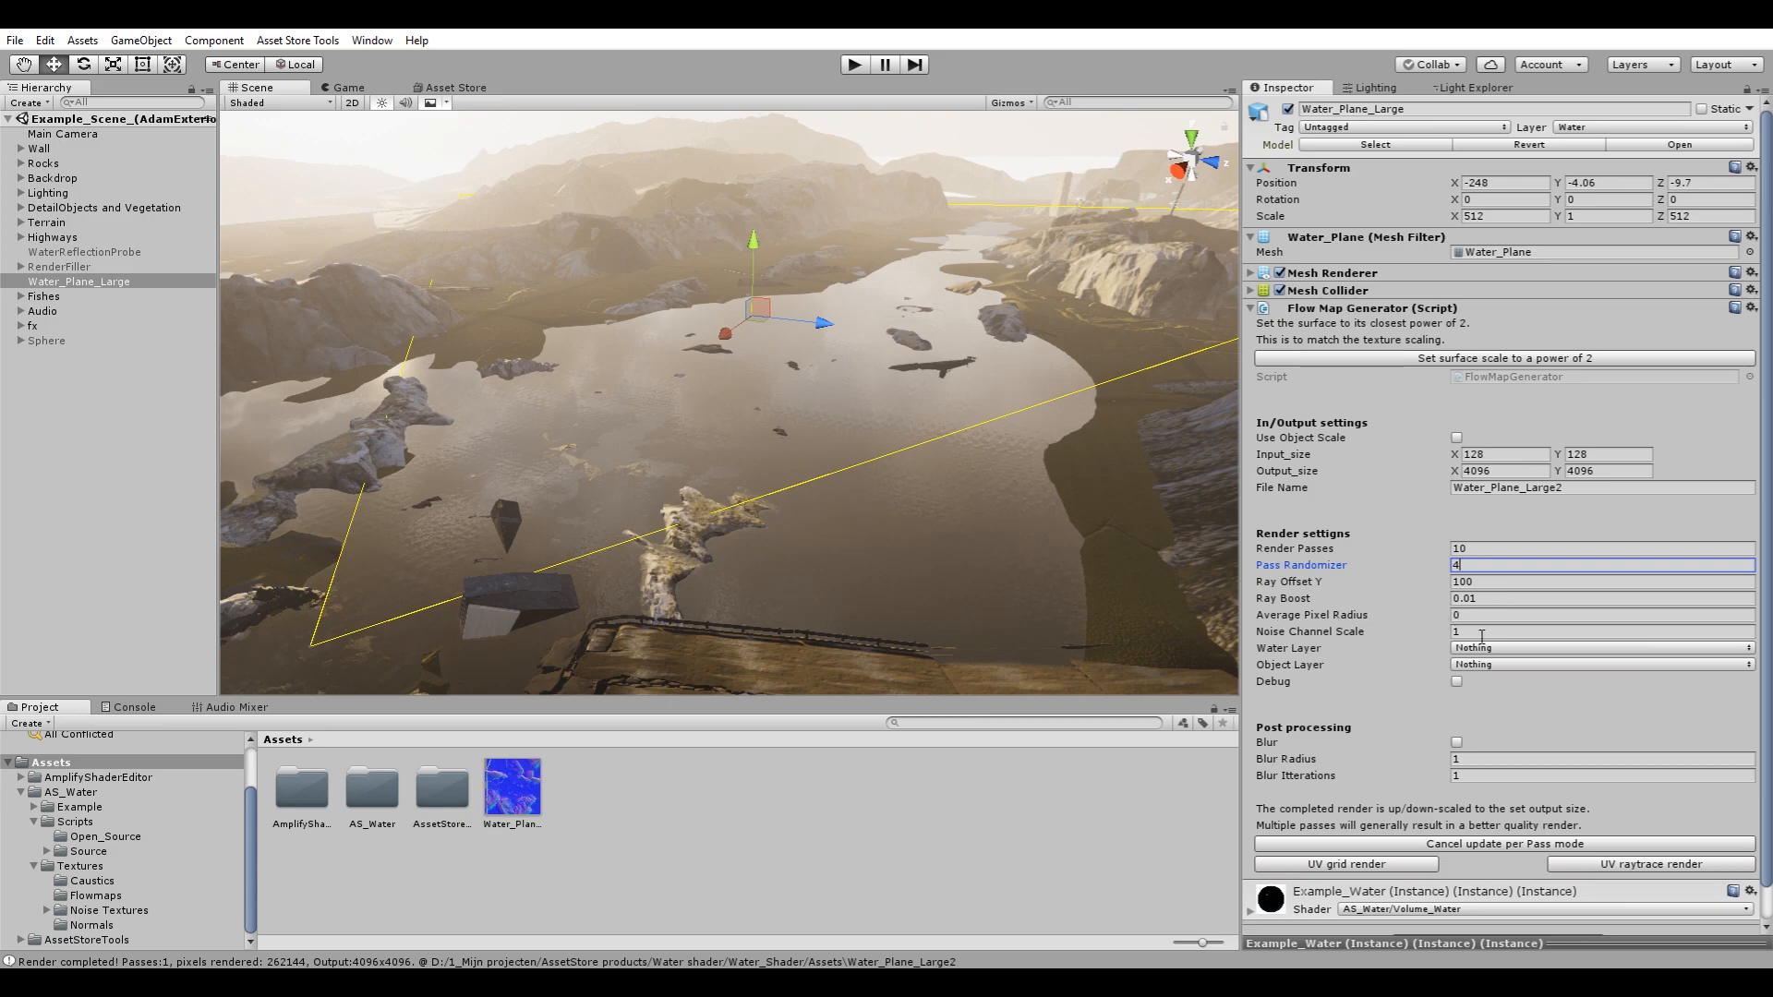
pyautogui.click(1583, 631)
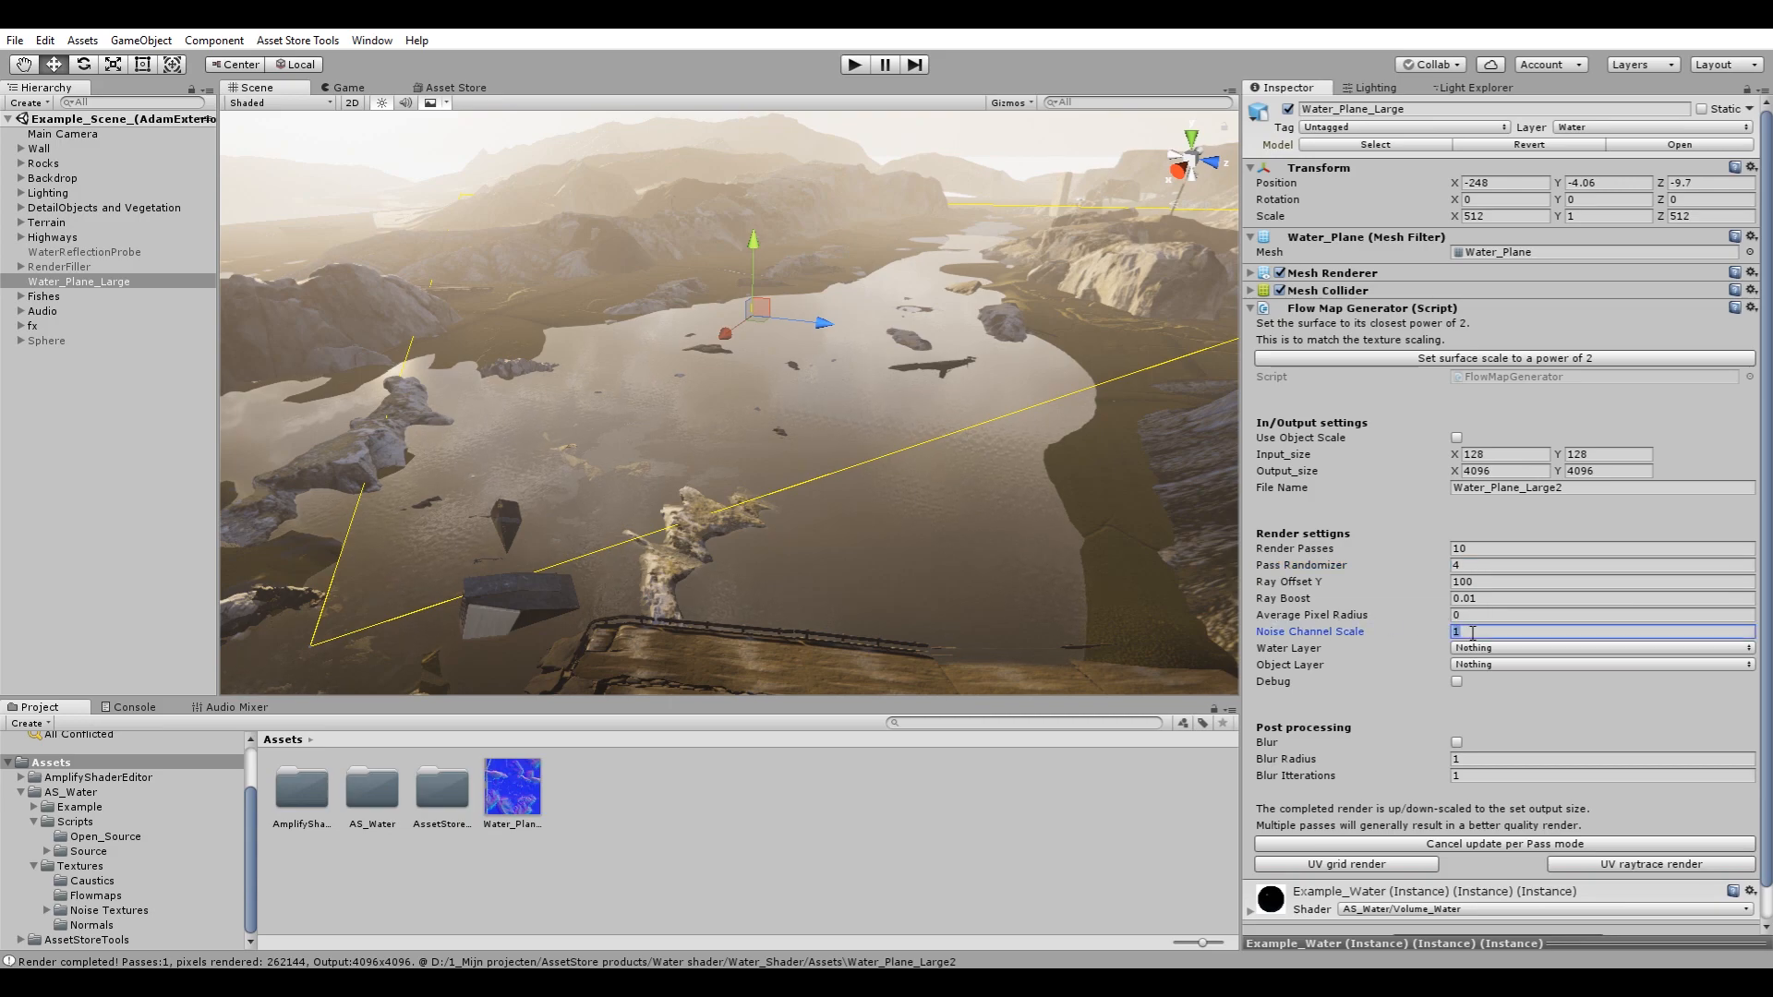
pyautogui.write('6')
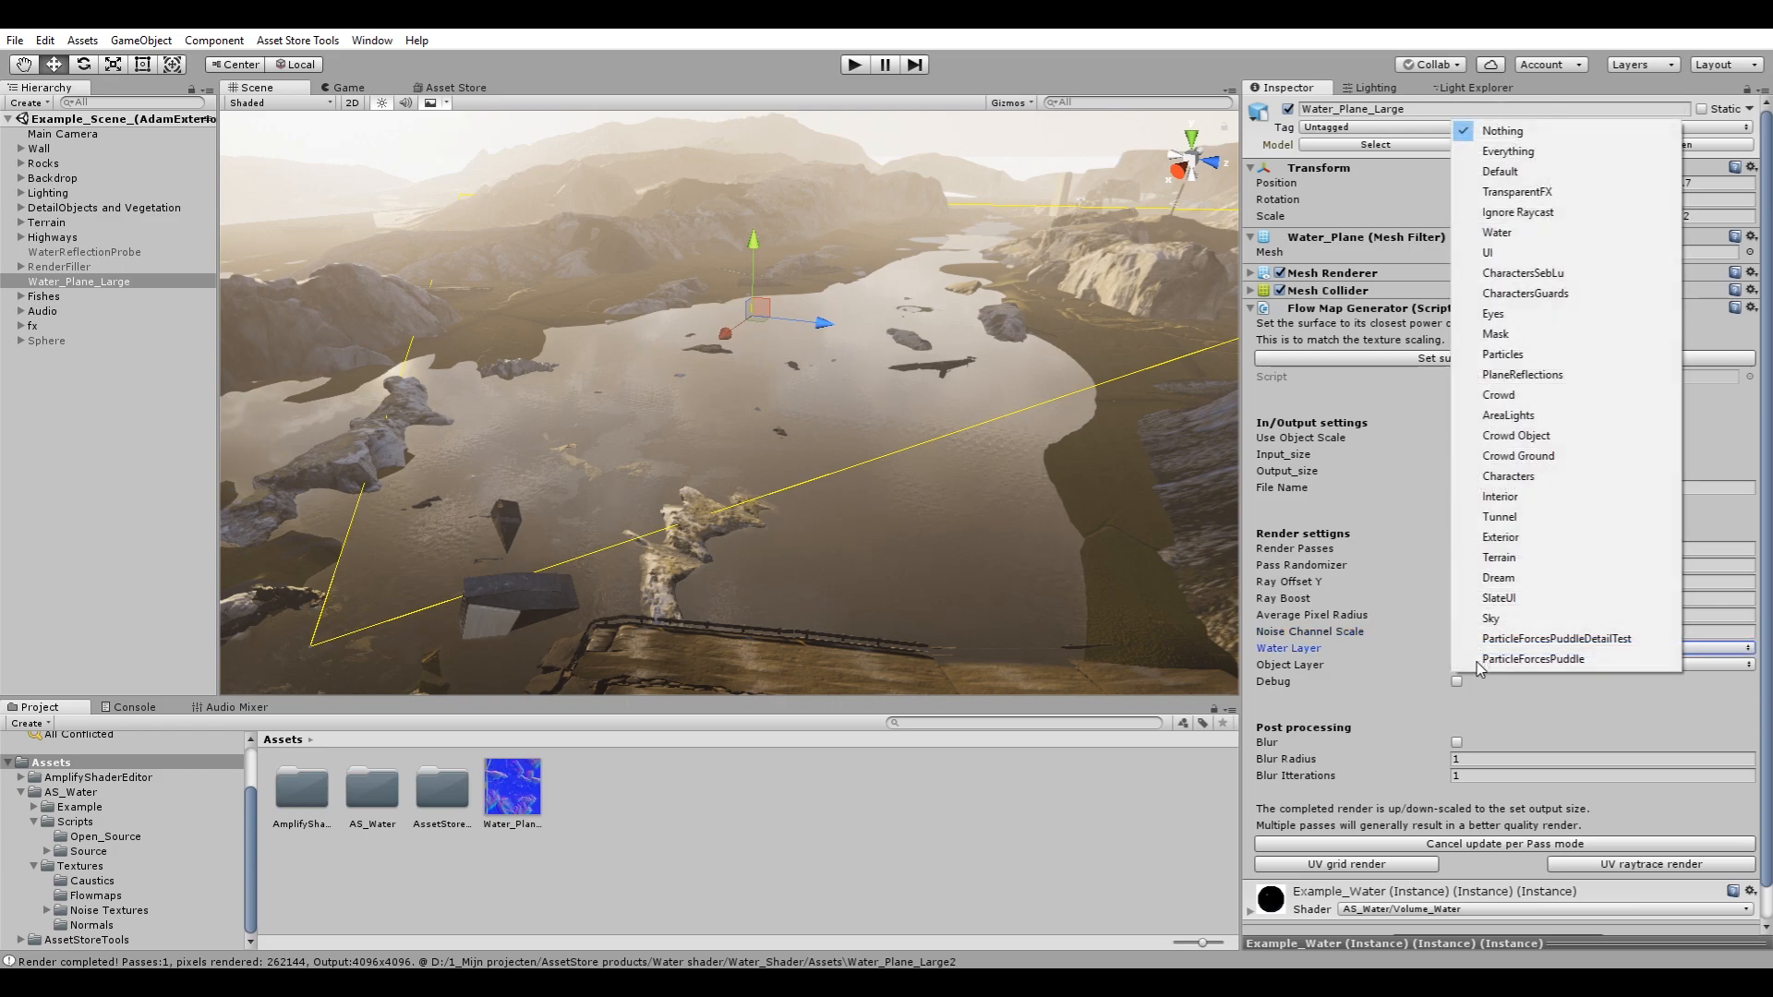
# Choose Water as the water layer and adjust the object layer selection.
pyautogui.click(1508, 150)
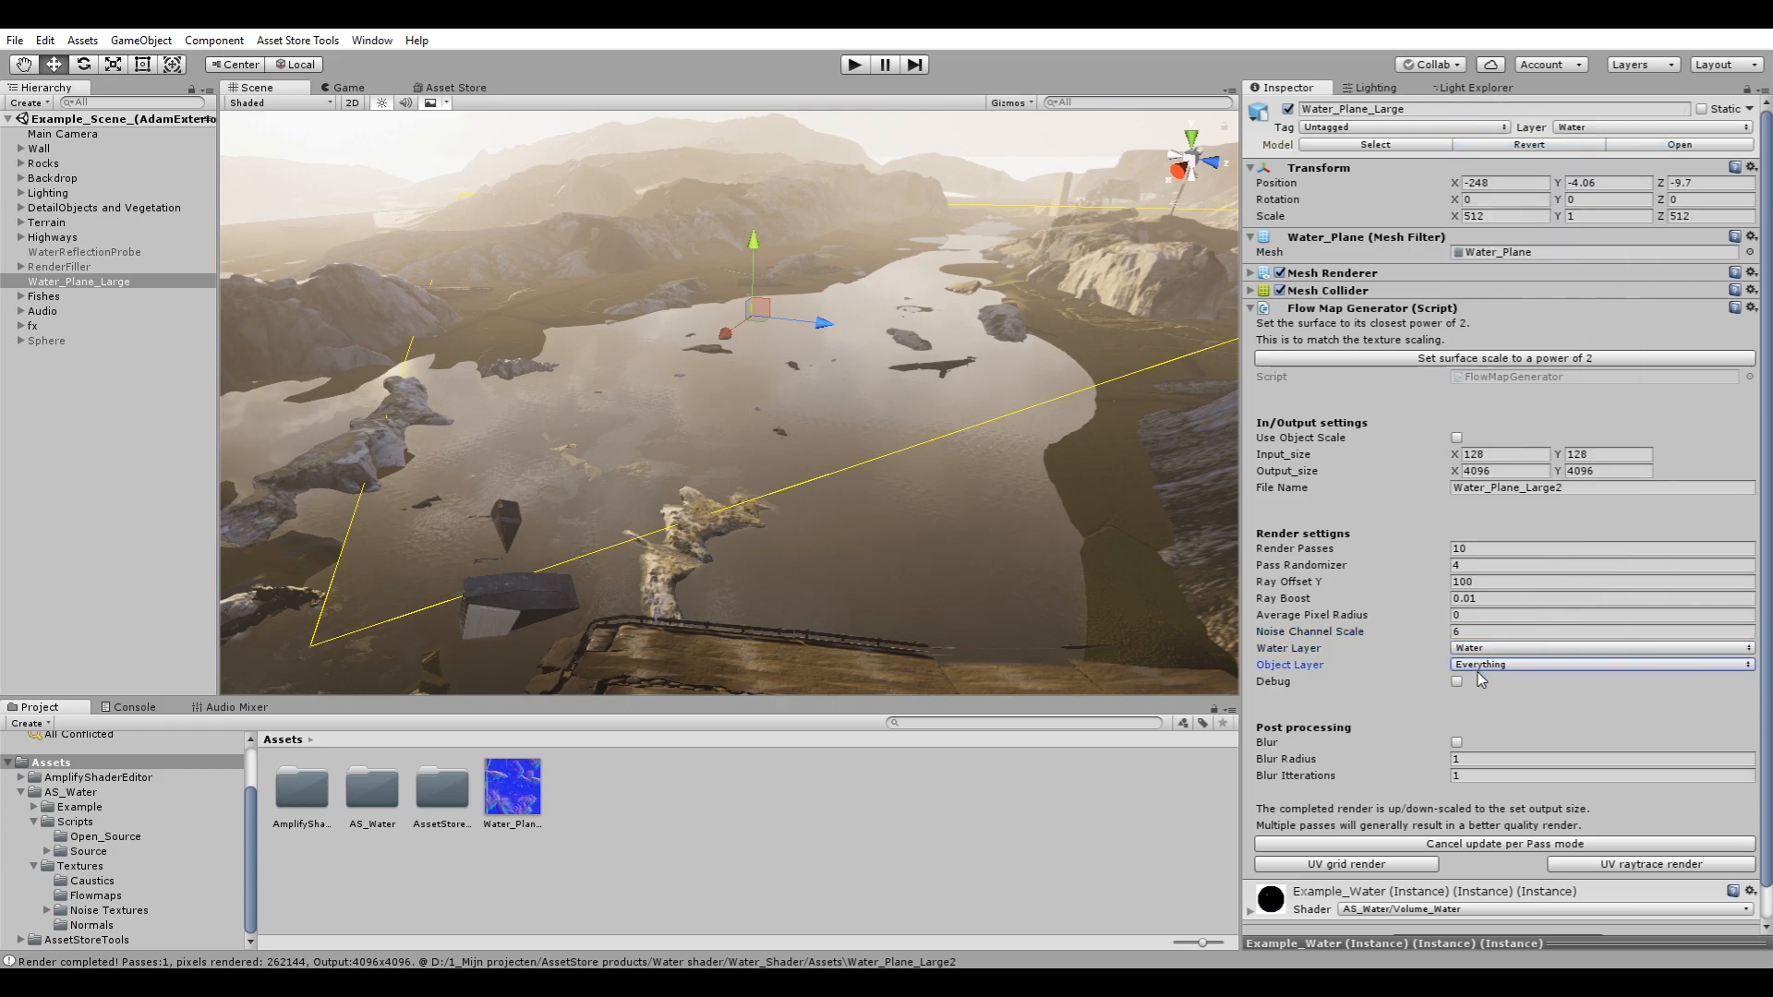
pyautogui.click(1600, 663)
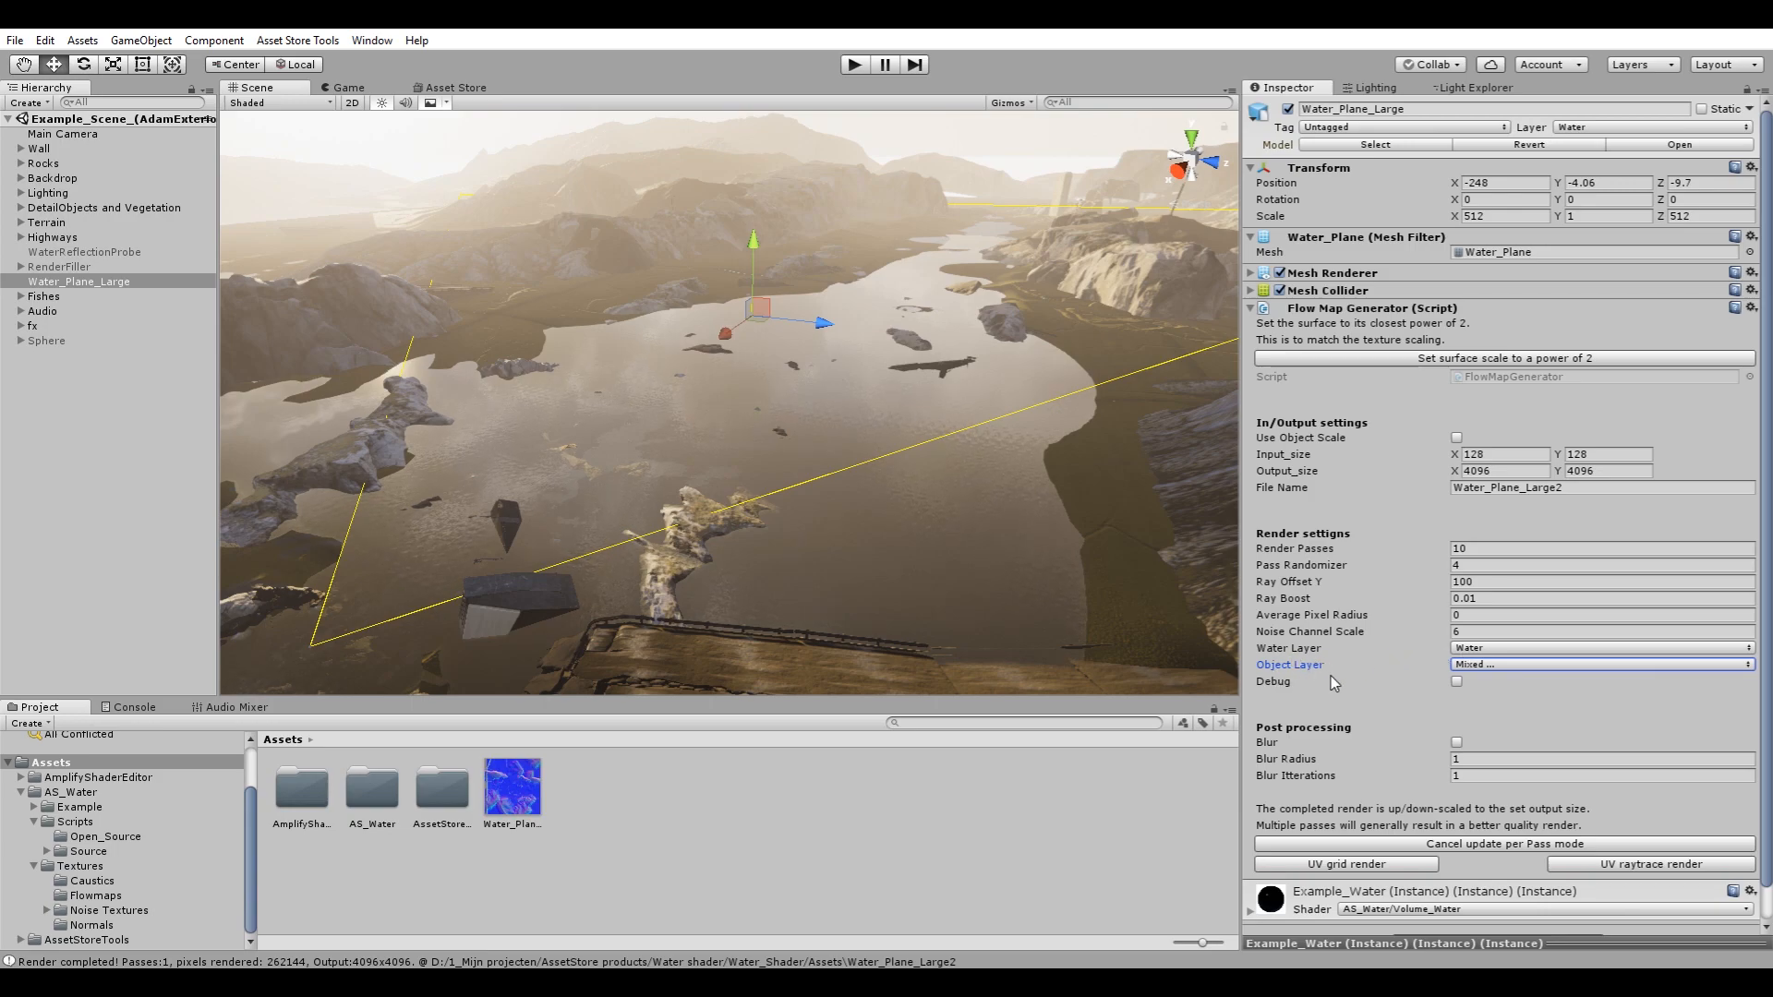
# Set post-processing blur radius to 2 and blur iterations to 6.
pyautogui.scroll(-3)
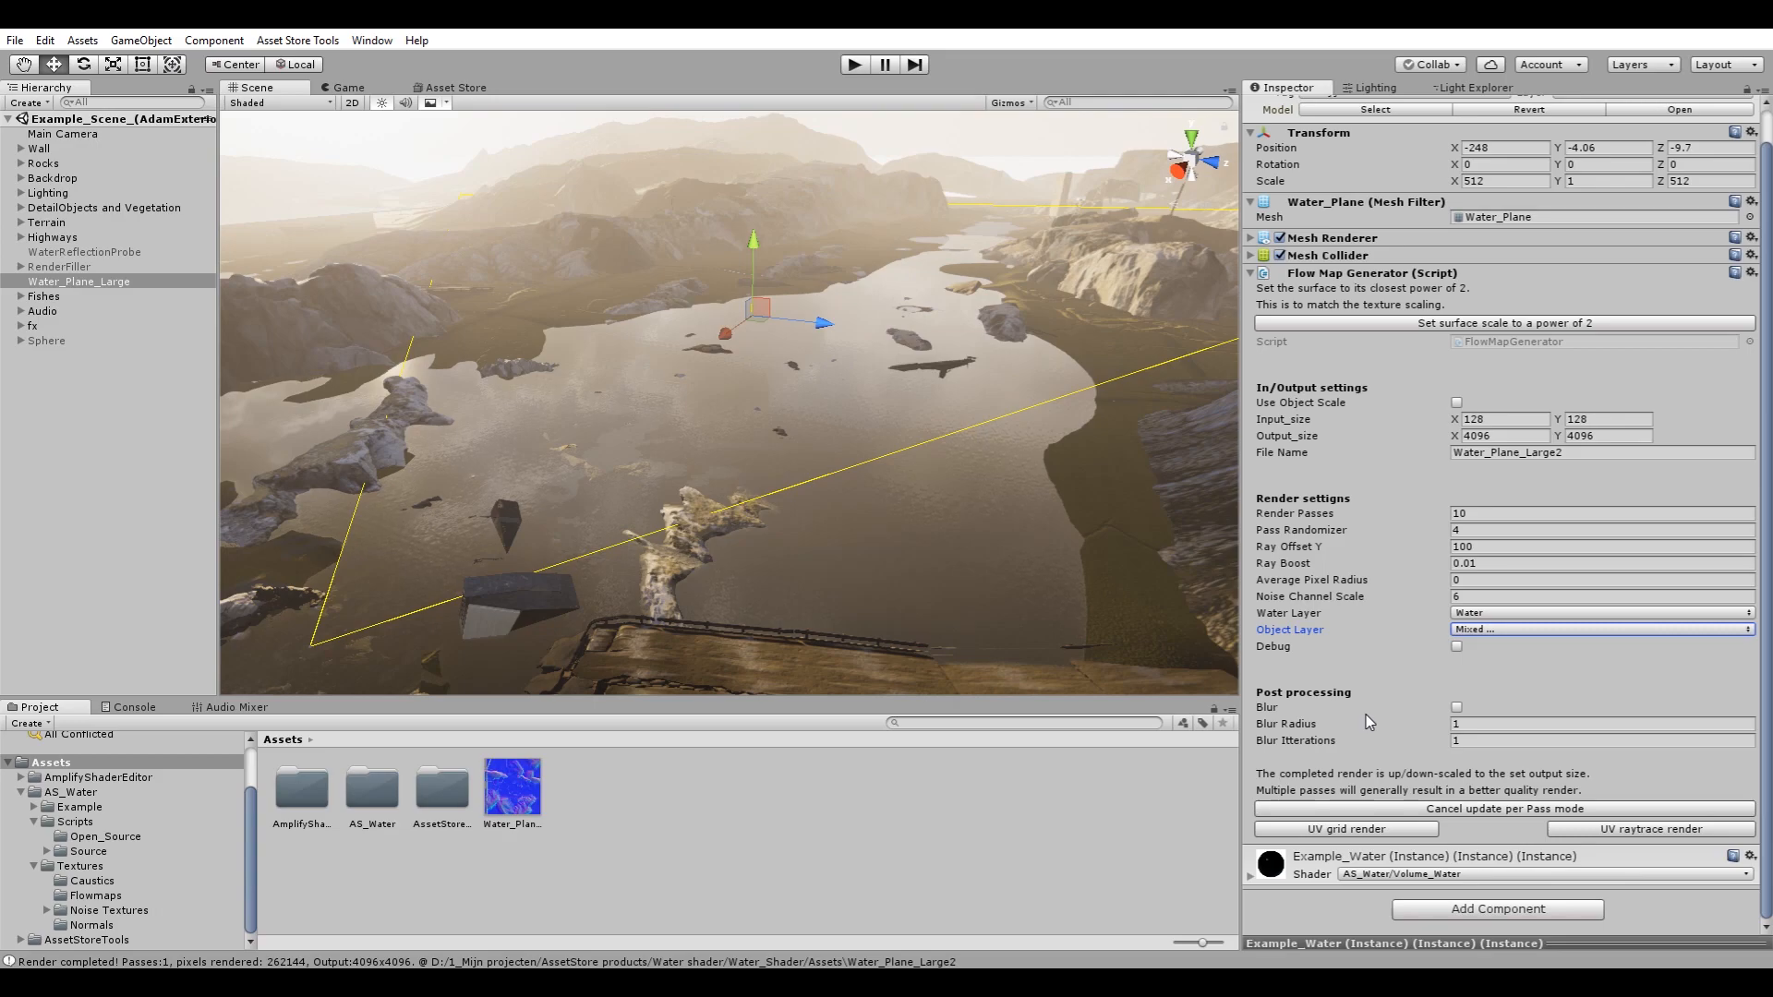
pyautogui.click(1457, 708)
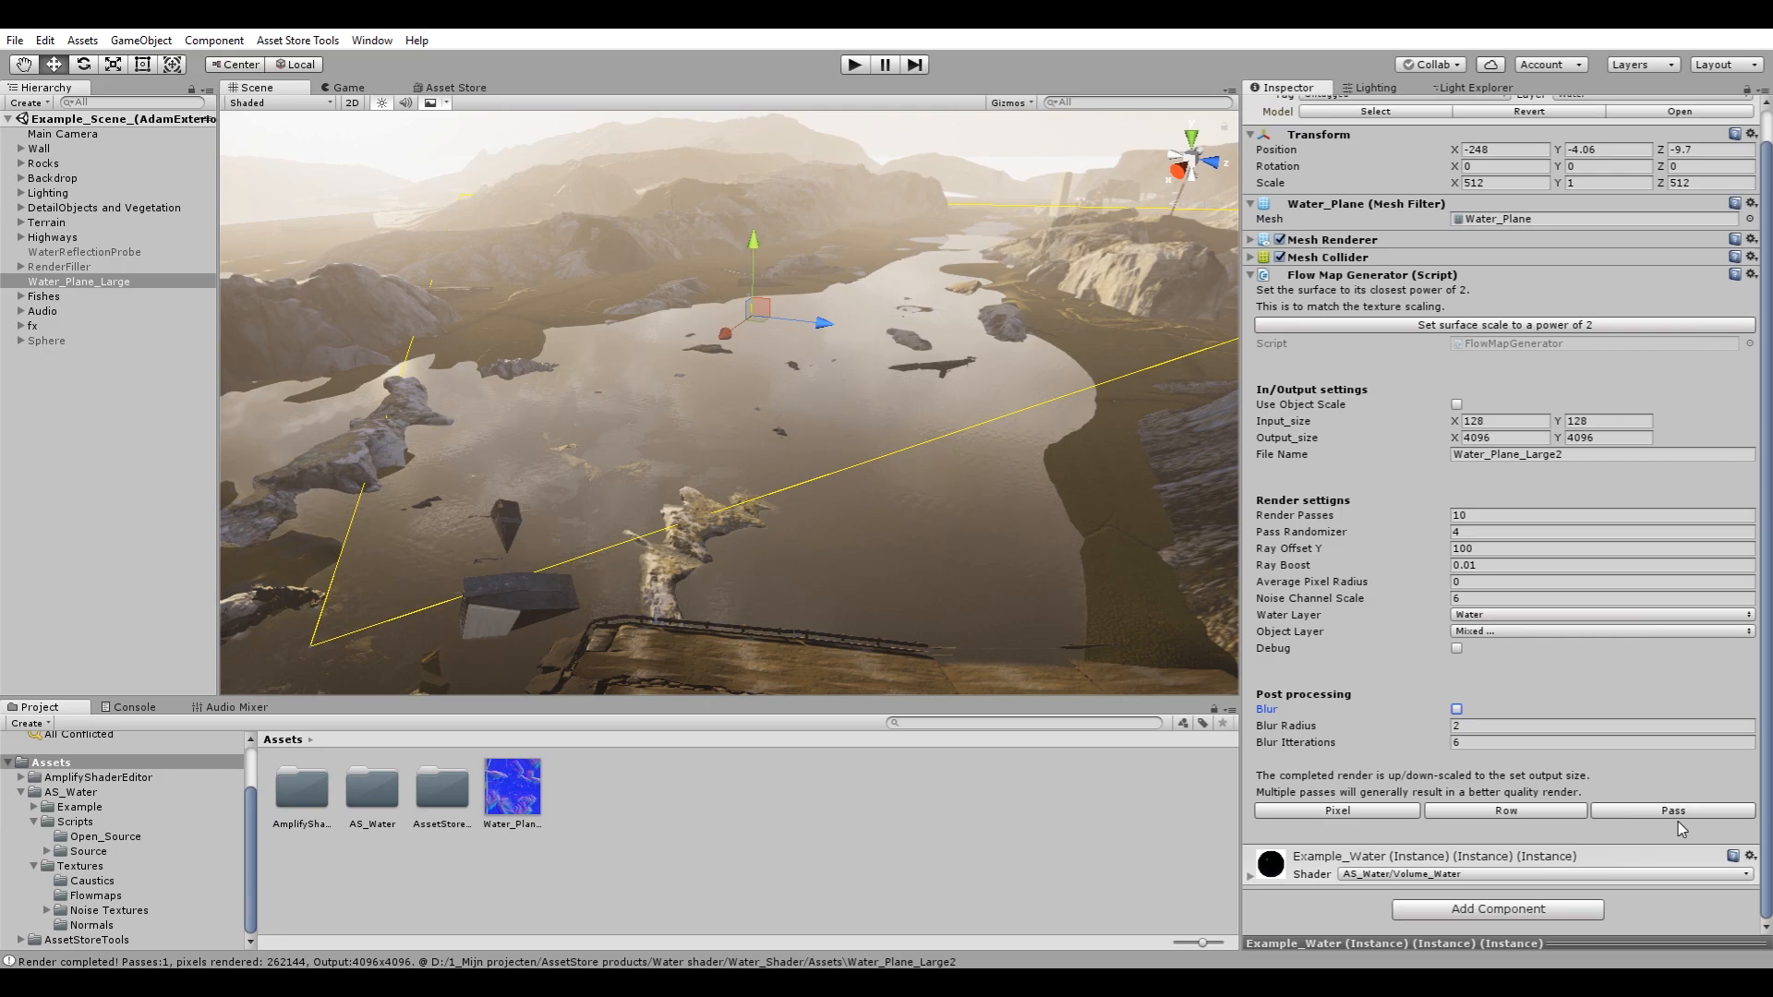
pyautogui.moveTo(1335, 811)
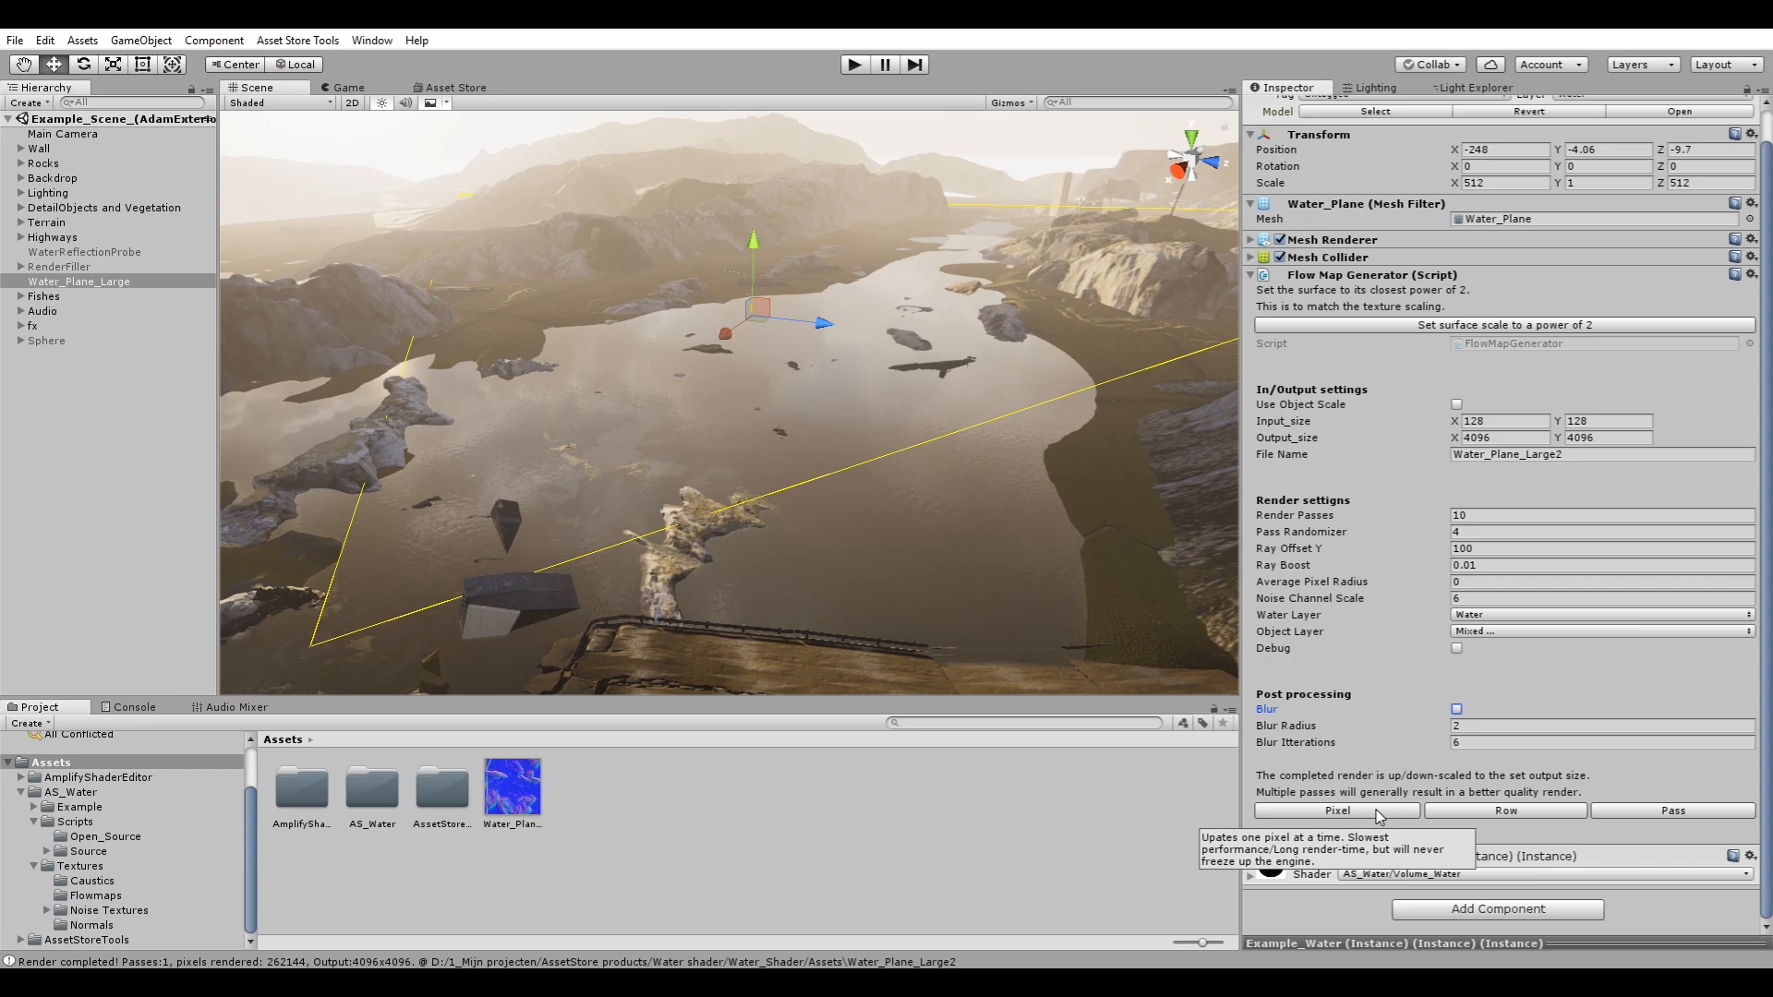
pyautogui.moveTo(1470, 818)
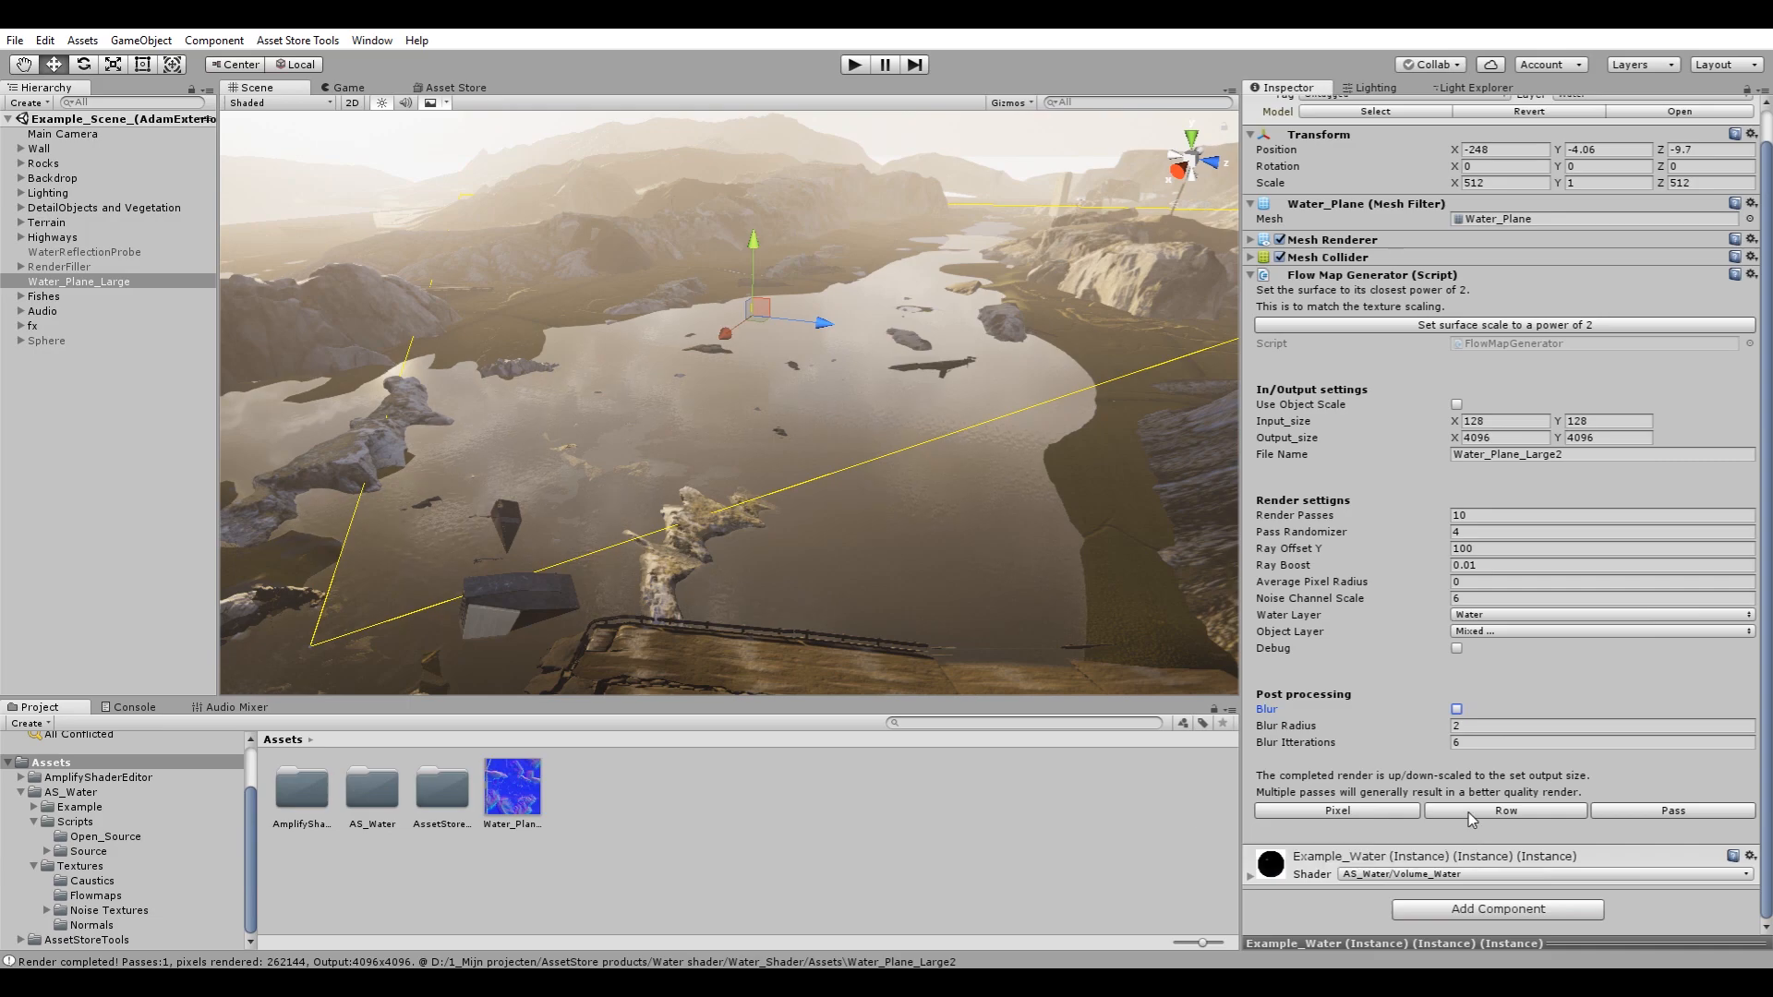
pyautogui.click(1504, 811)
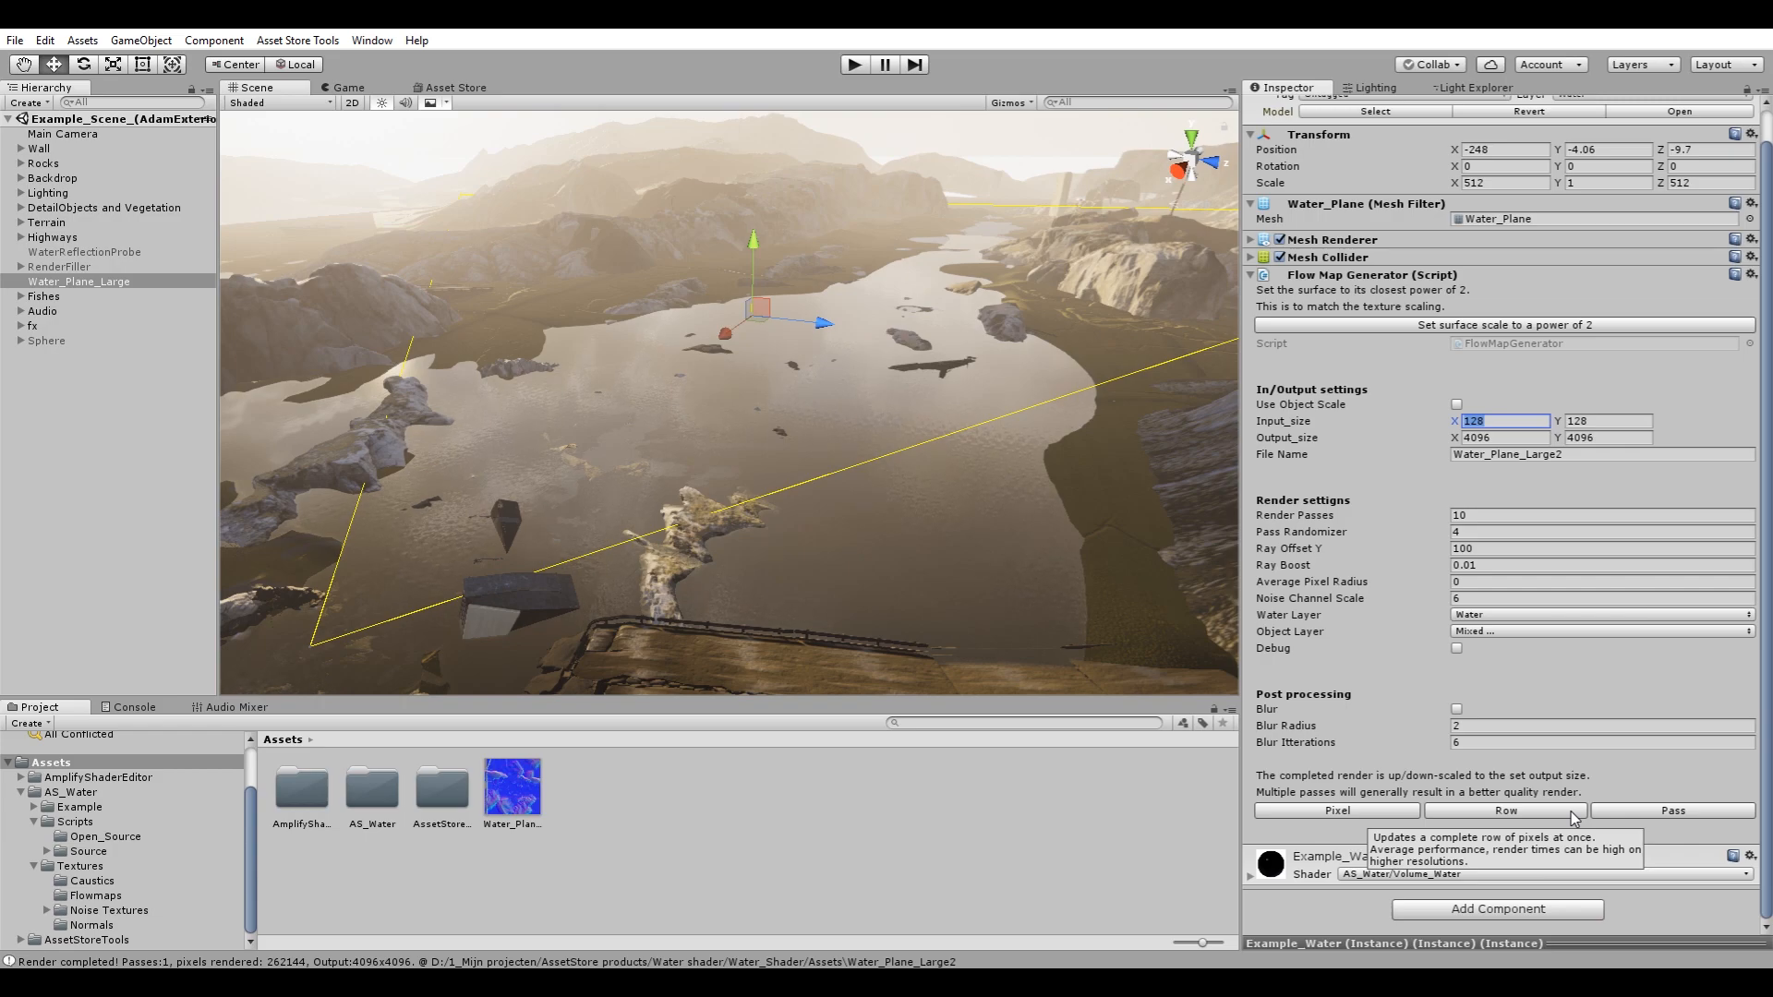
pyautogui.moveTo(1672, 811)
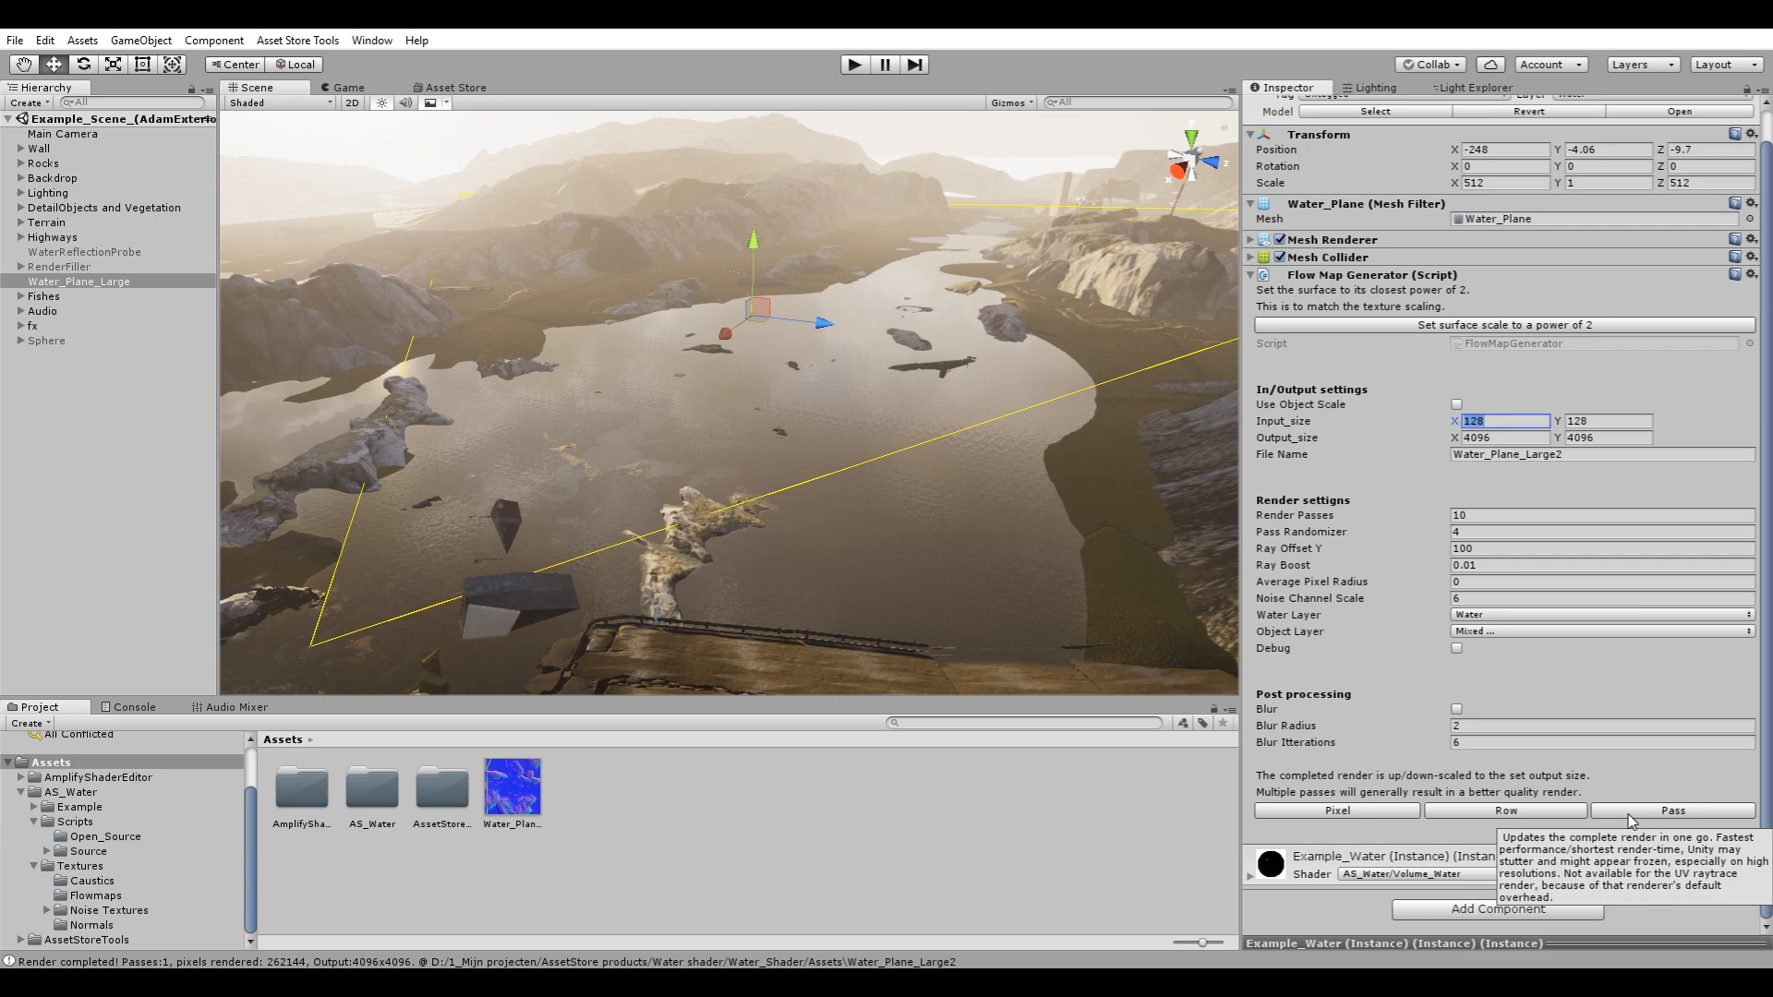
pyautogui.click(1672, 811)
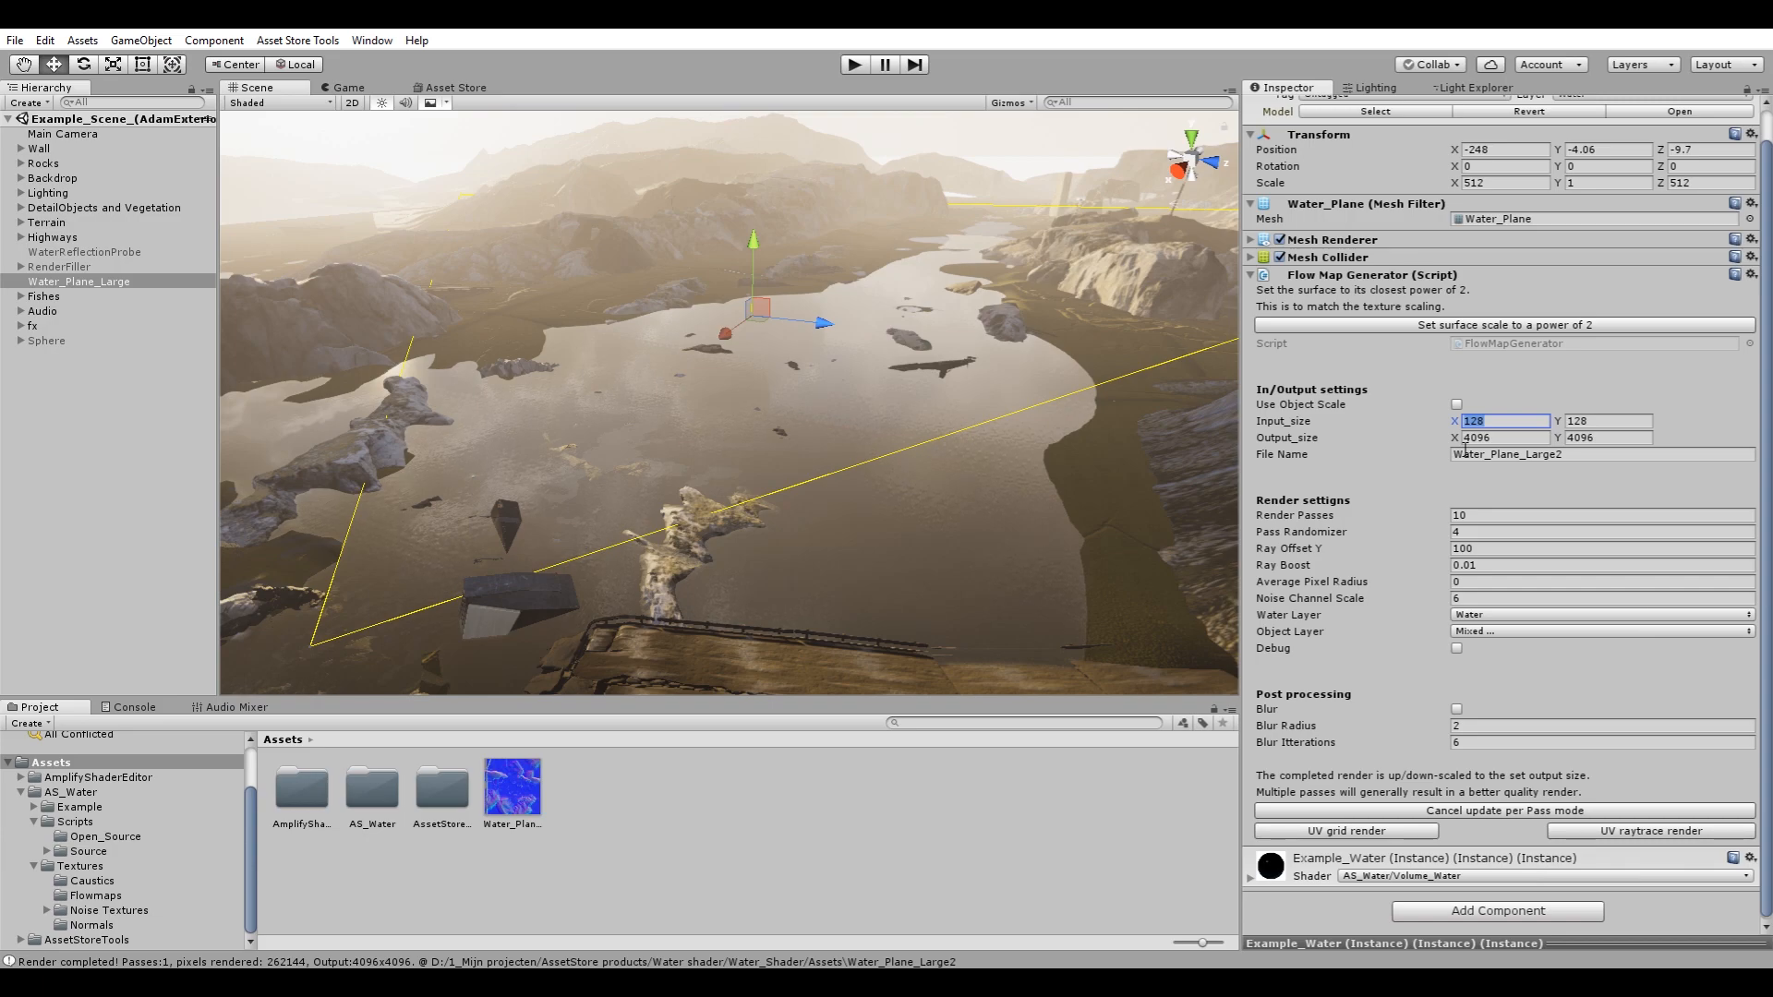
pyautogui.rightClick(1502, 438)
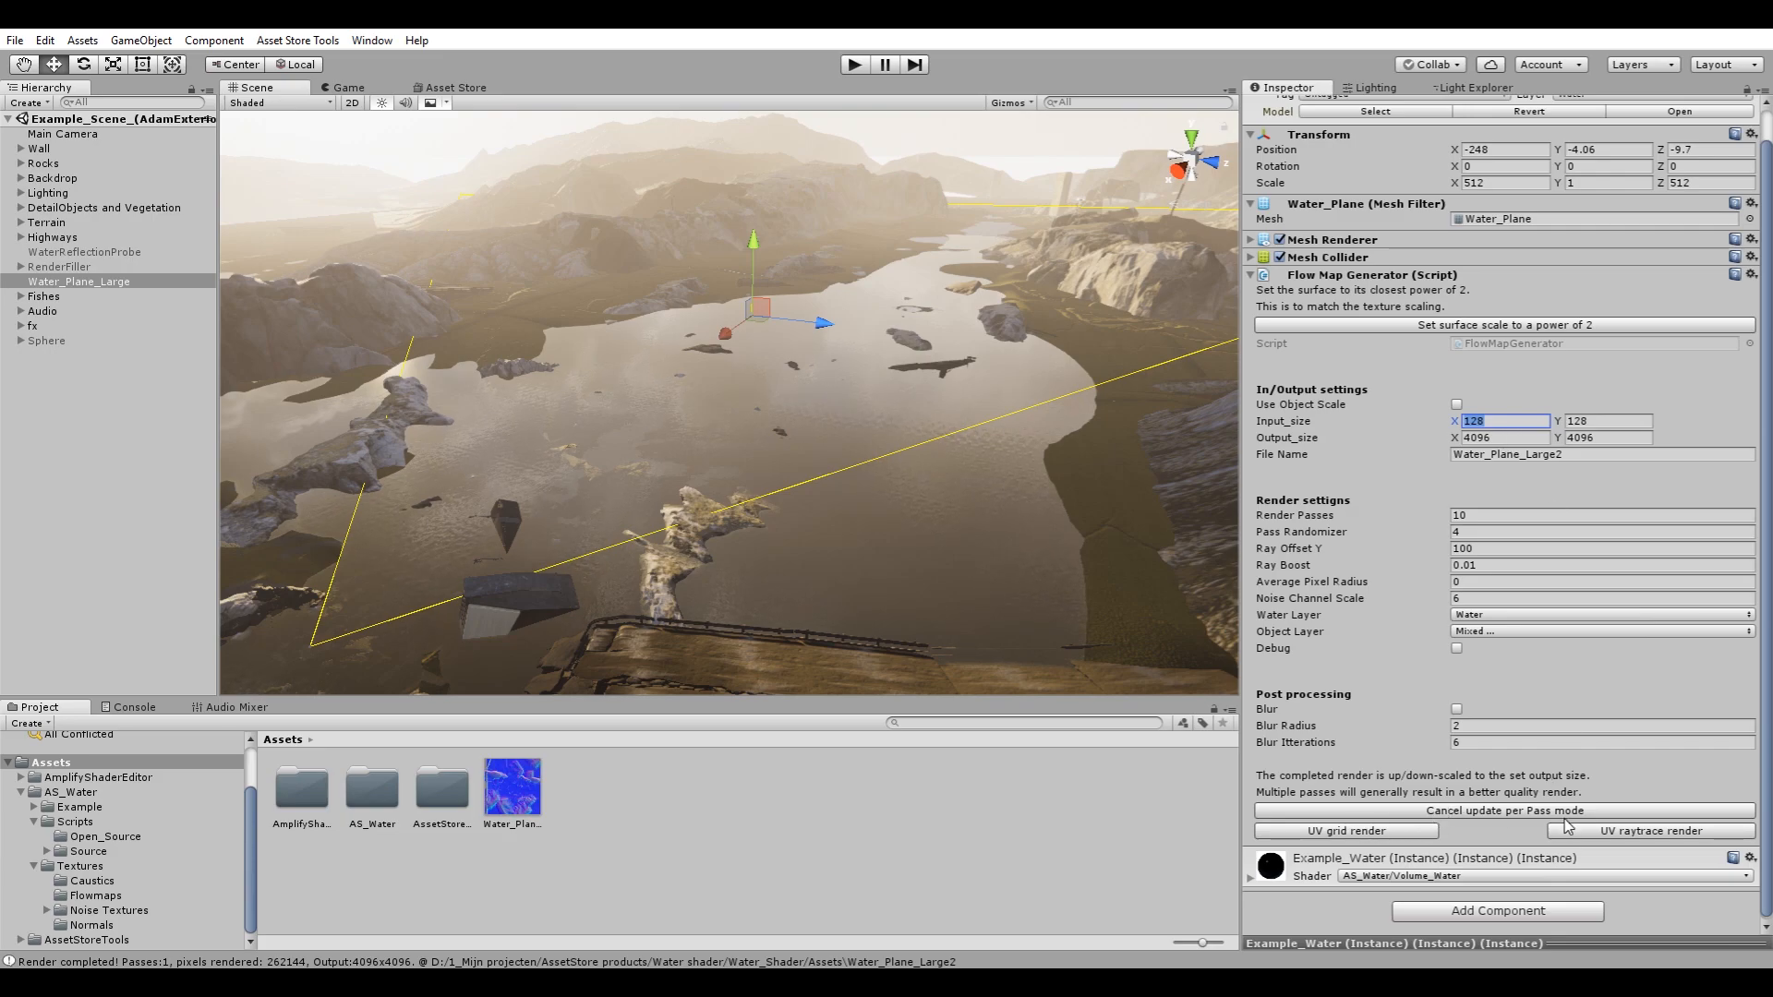
pyautogui.moveTo(1539, 841)
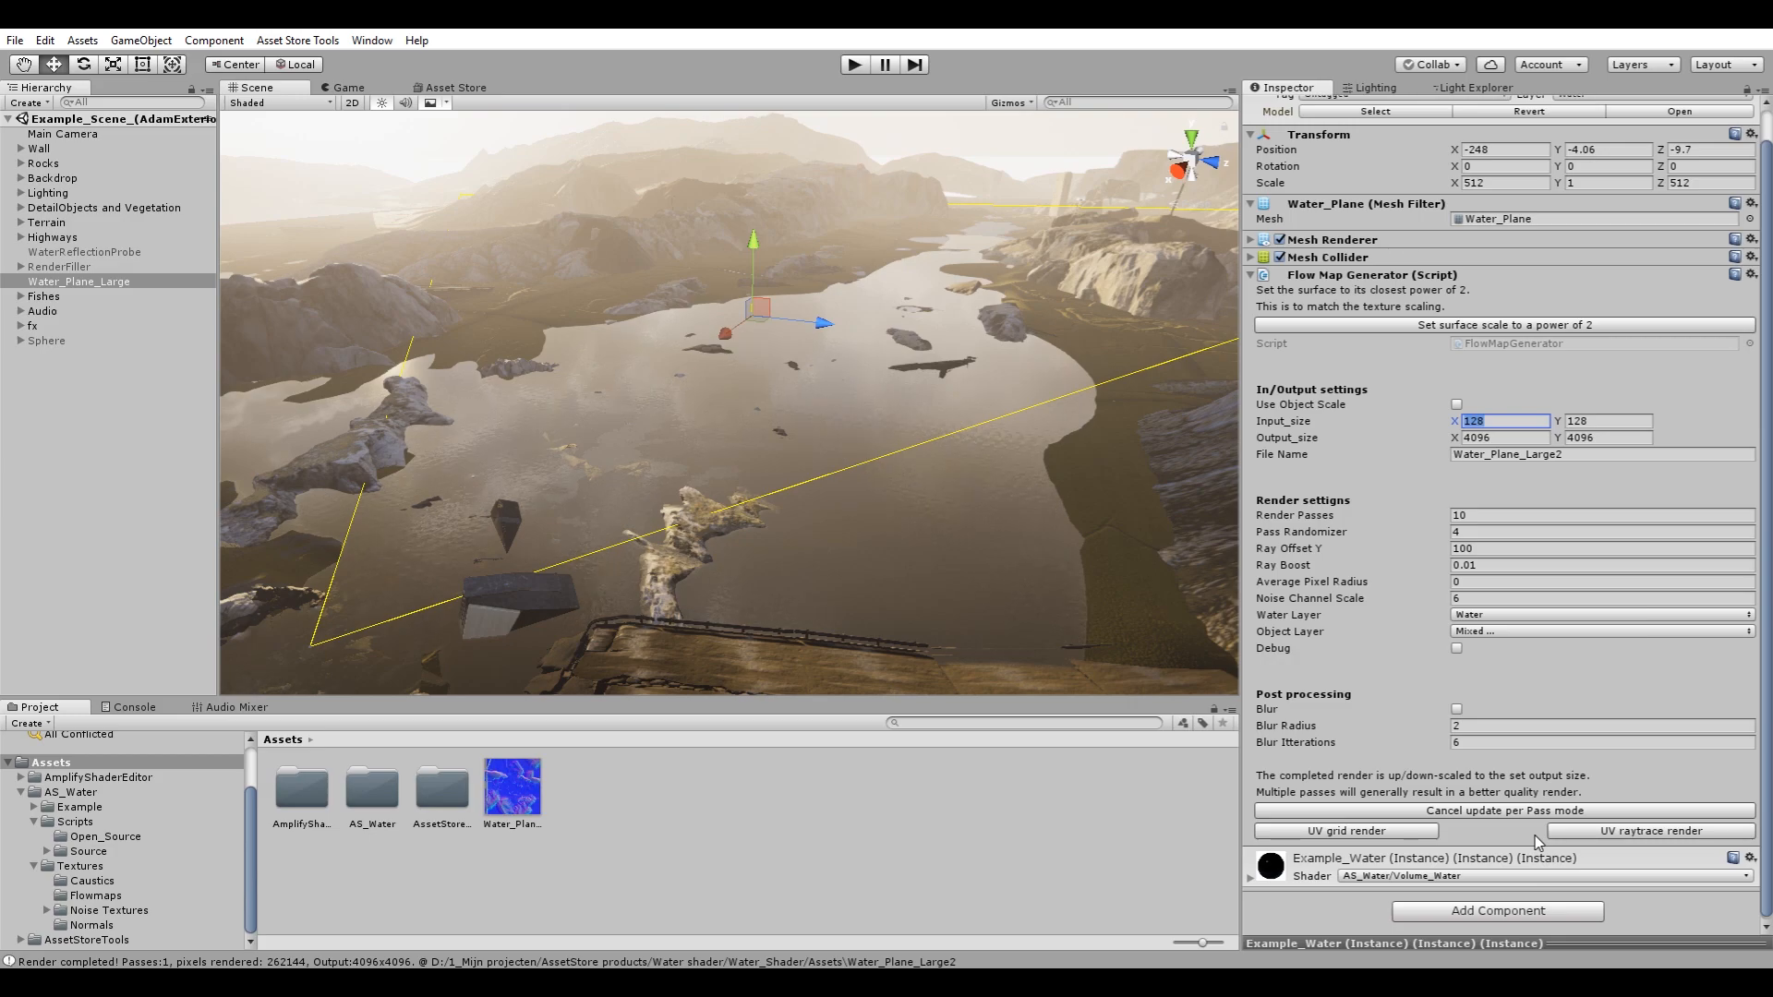
pyautogui.moveTo(1423, 427)
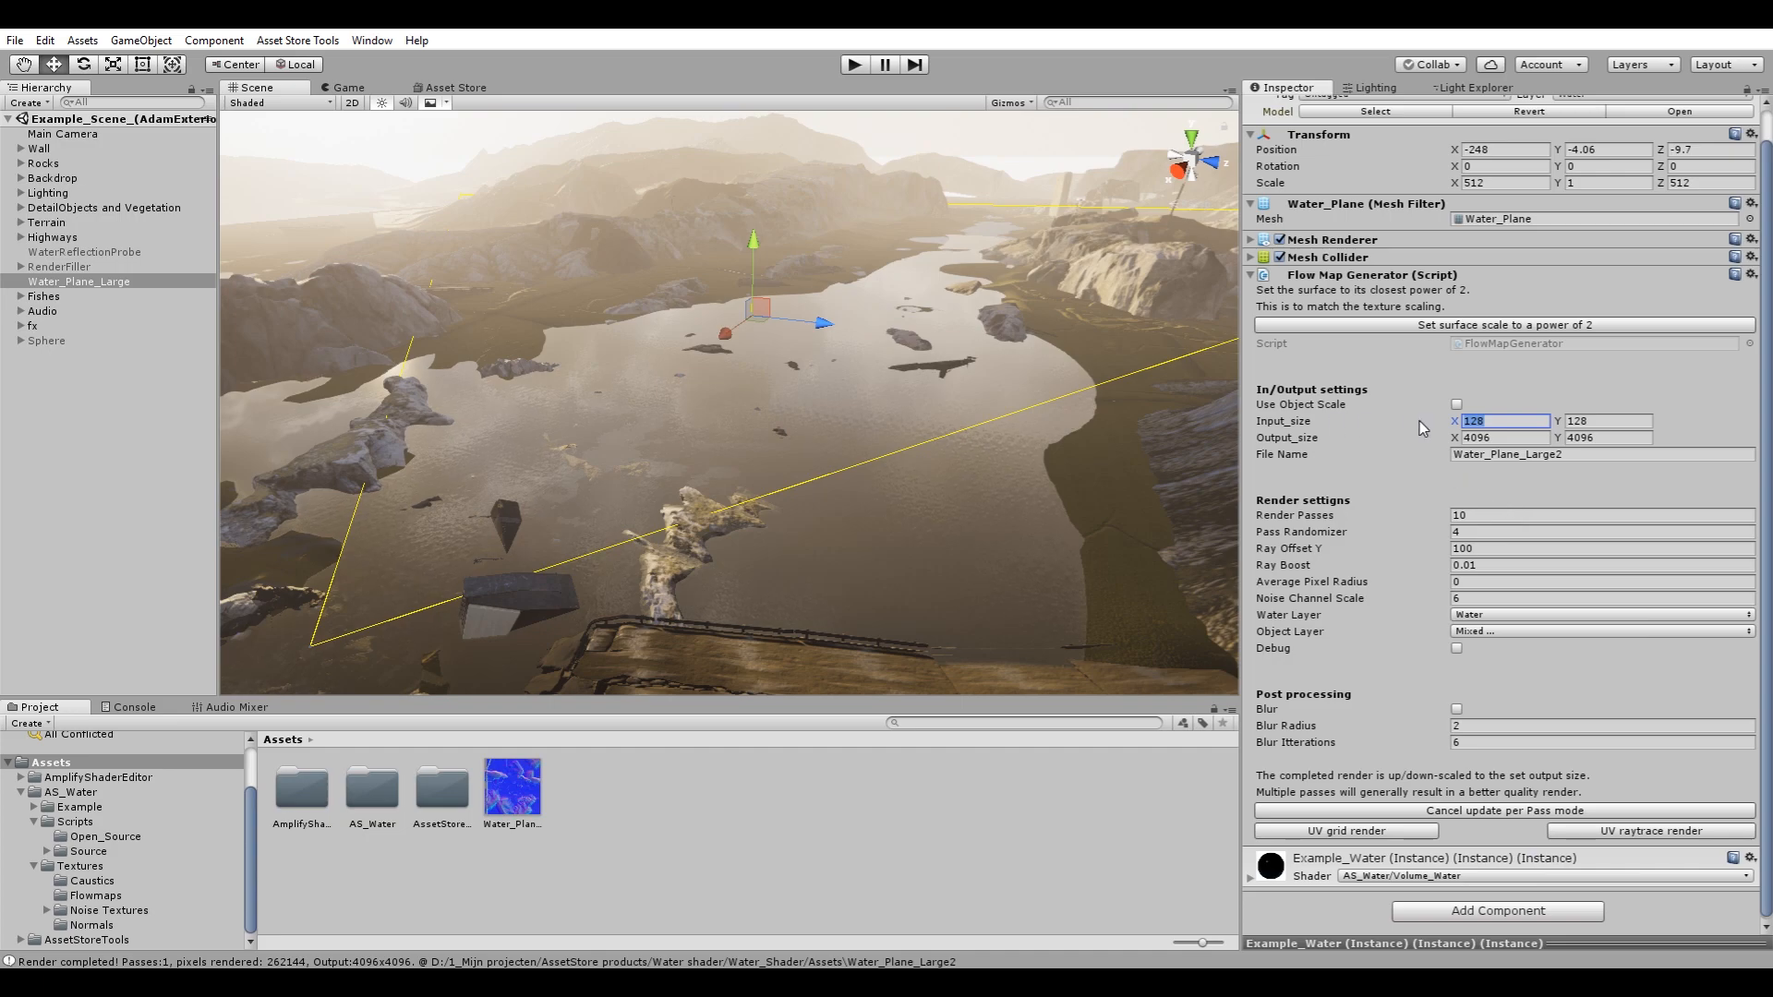
pyautogui.moveTo(1529, 410)
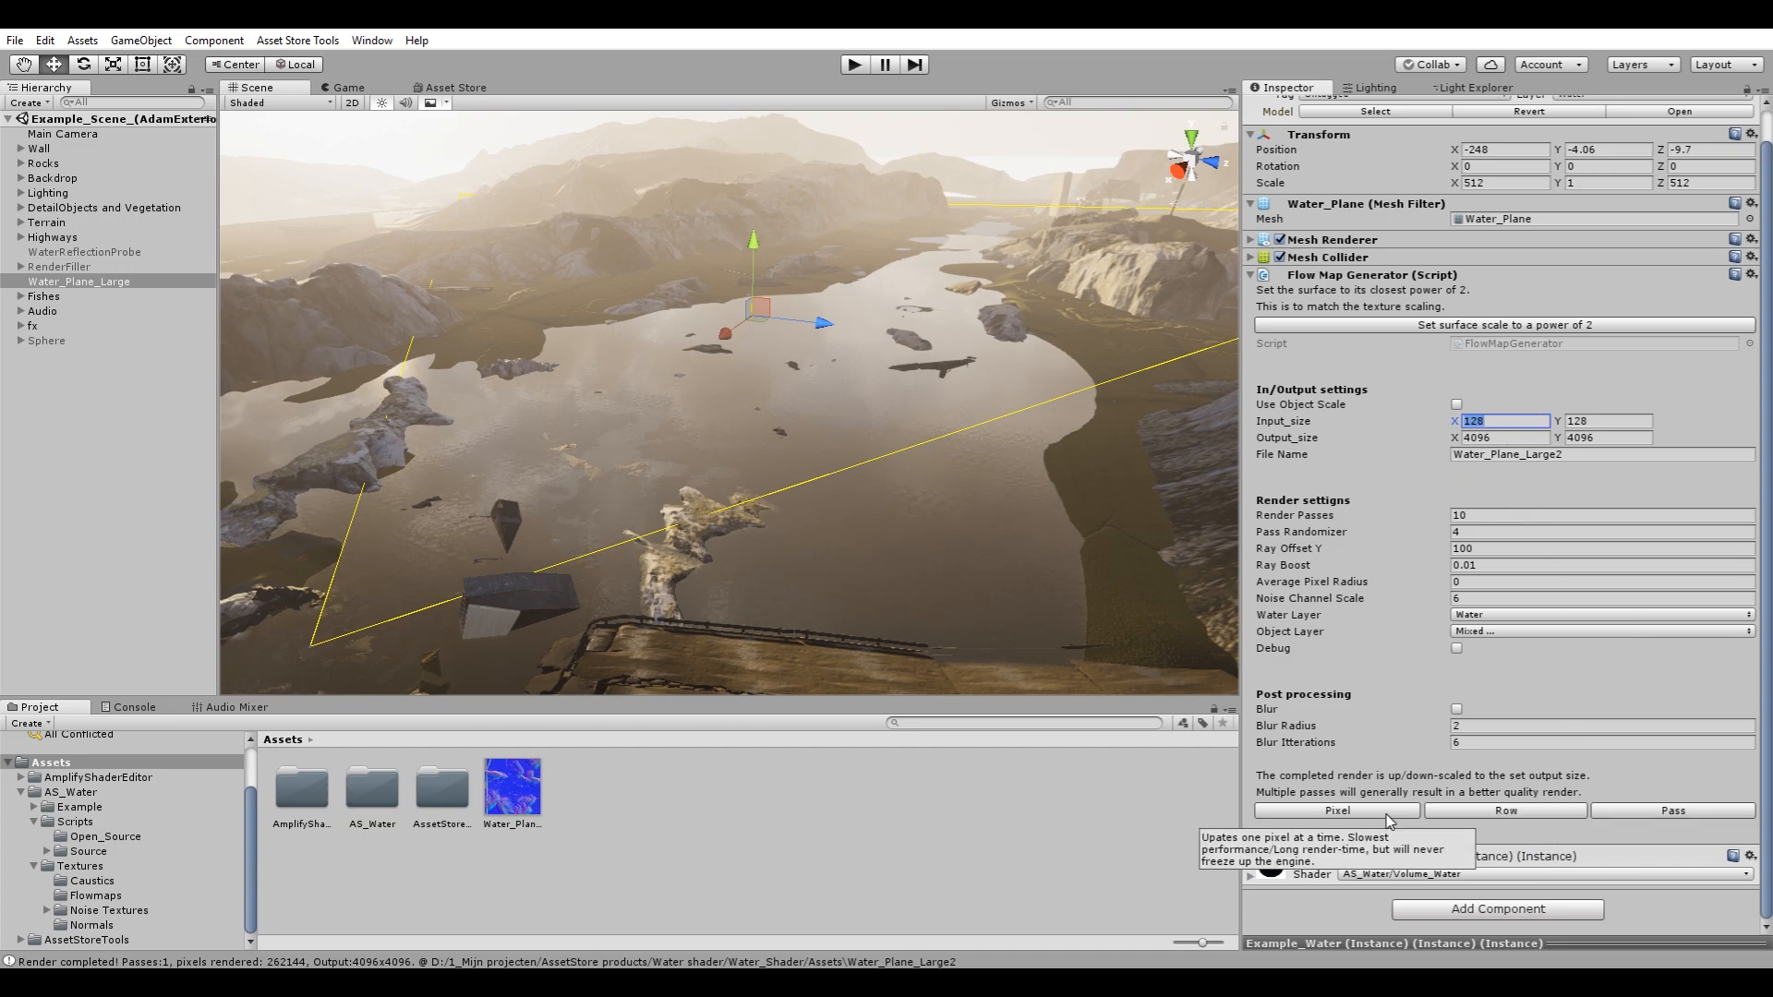
# Switch the render update mode to per-pass updating.
pyautogui.click(1335, 811)
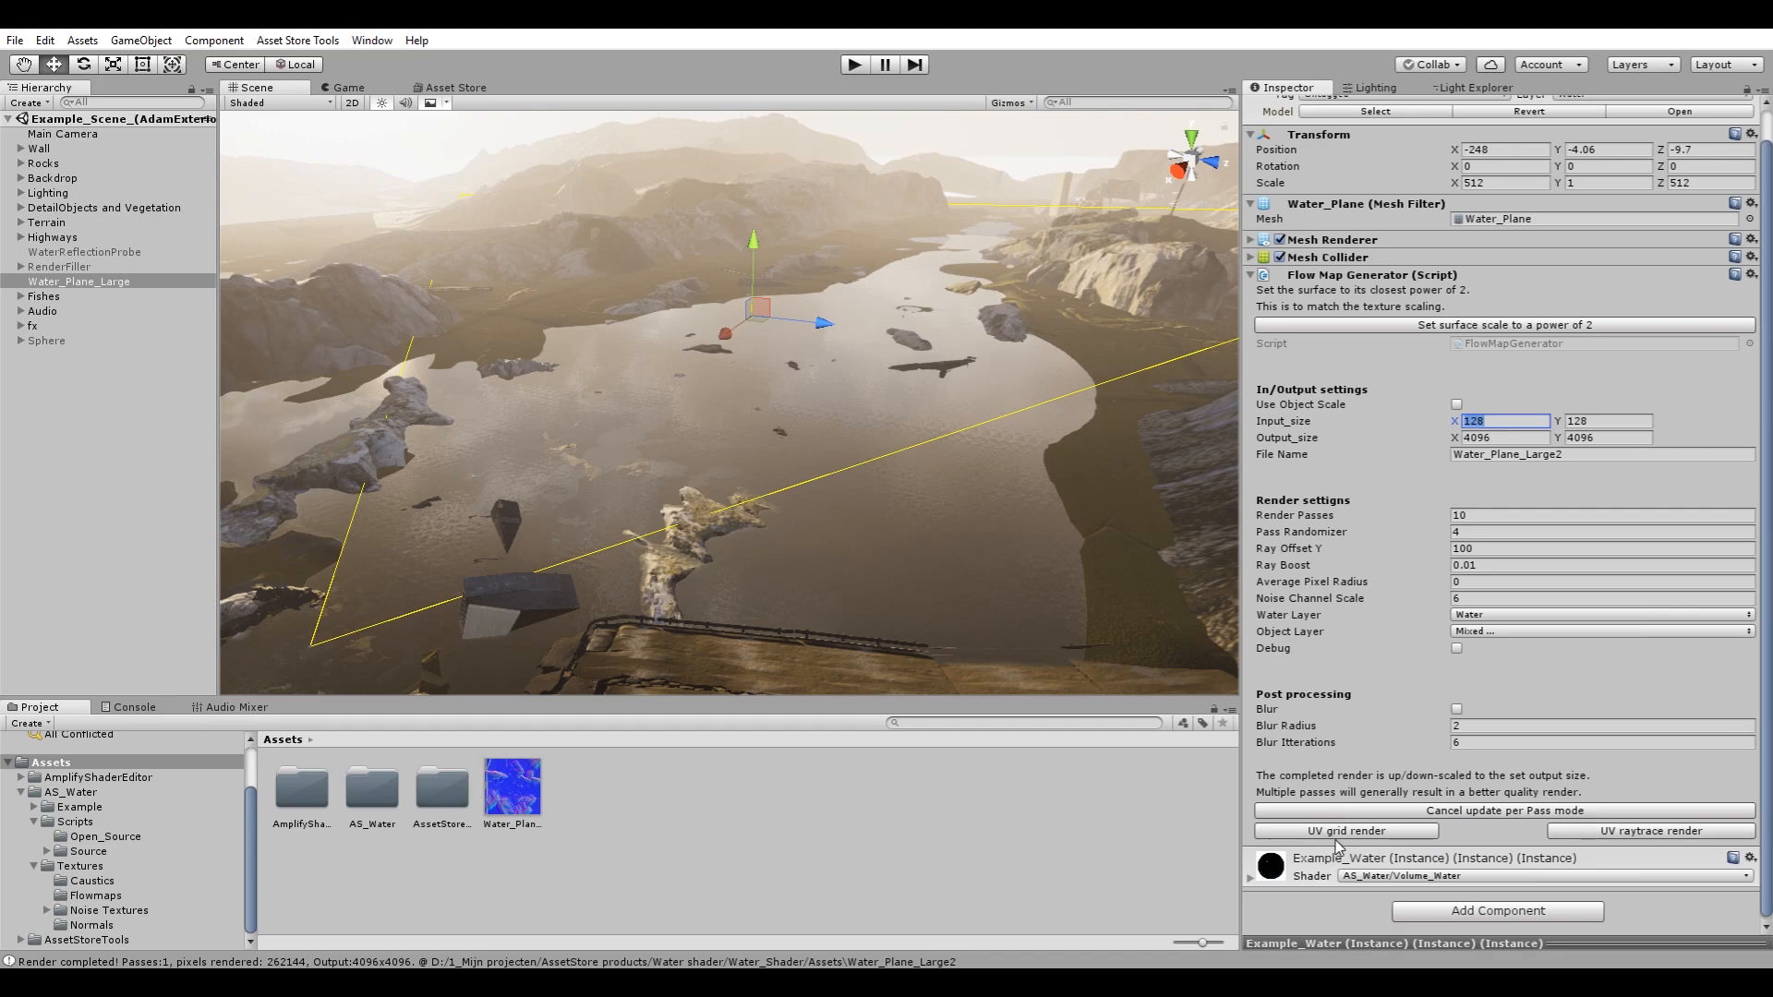
pyautogui.moveTo(1508, 833)
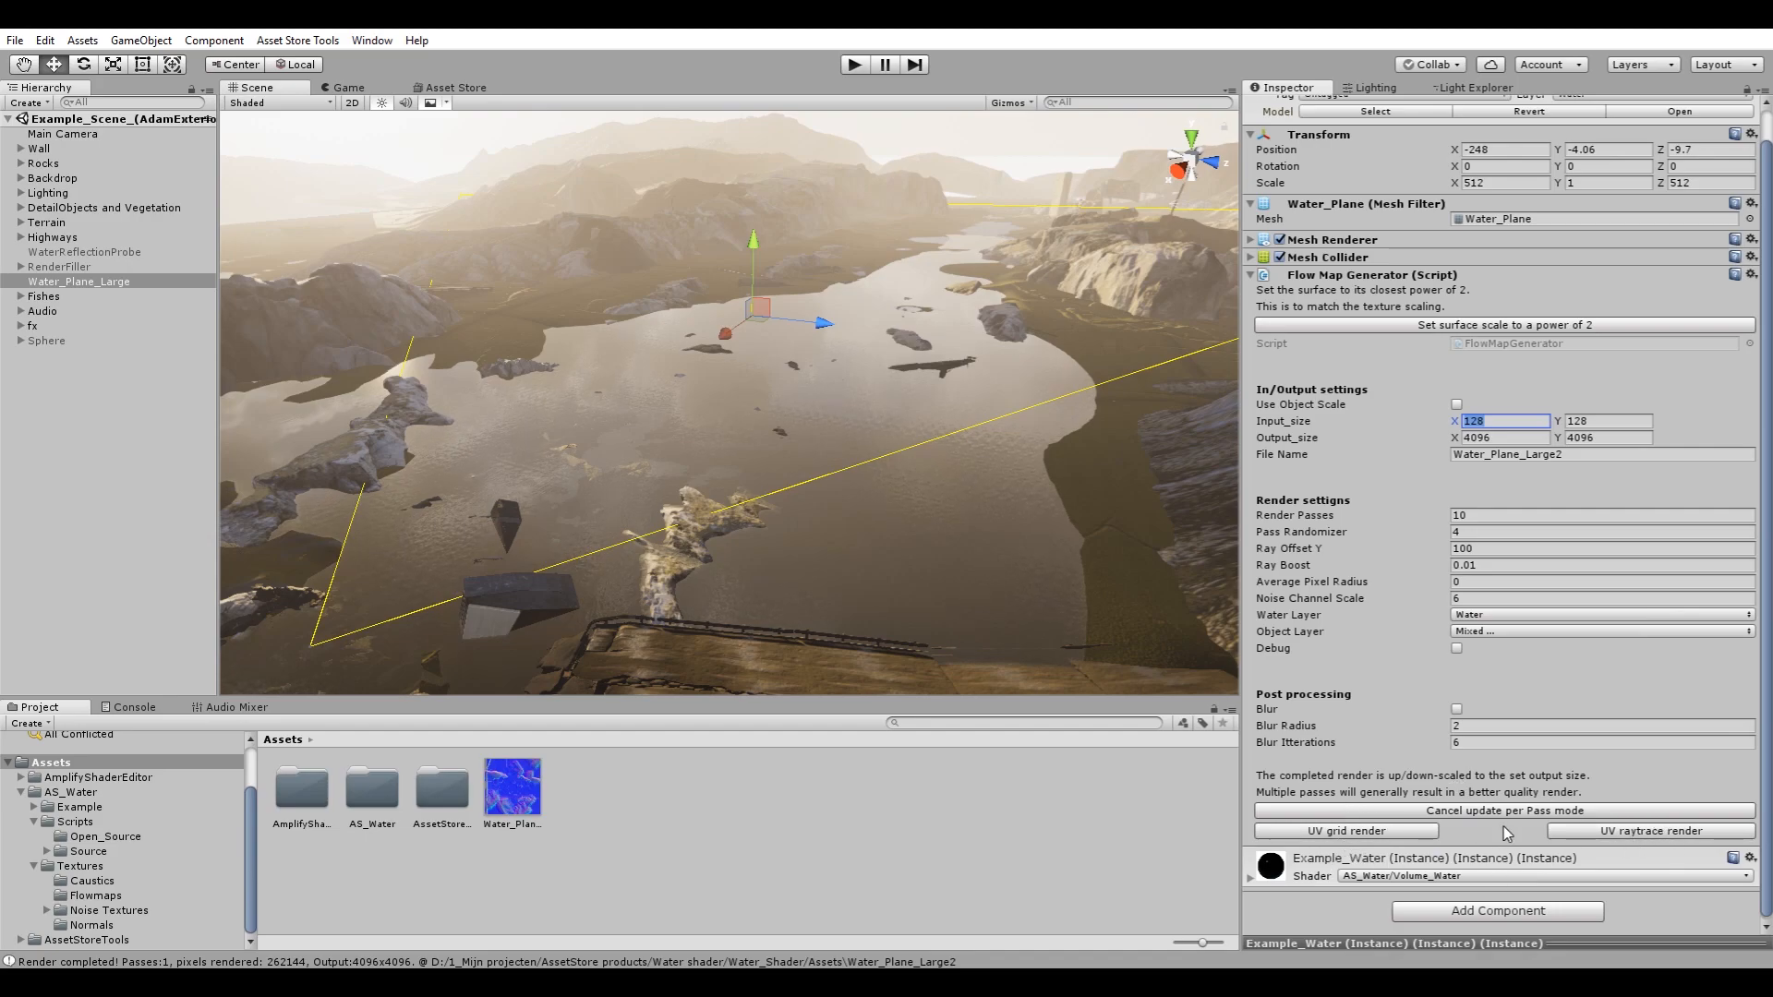
pyautogui.moveTo(1455, 845)
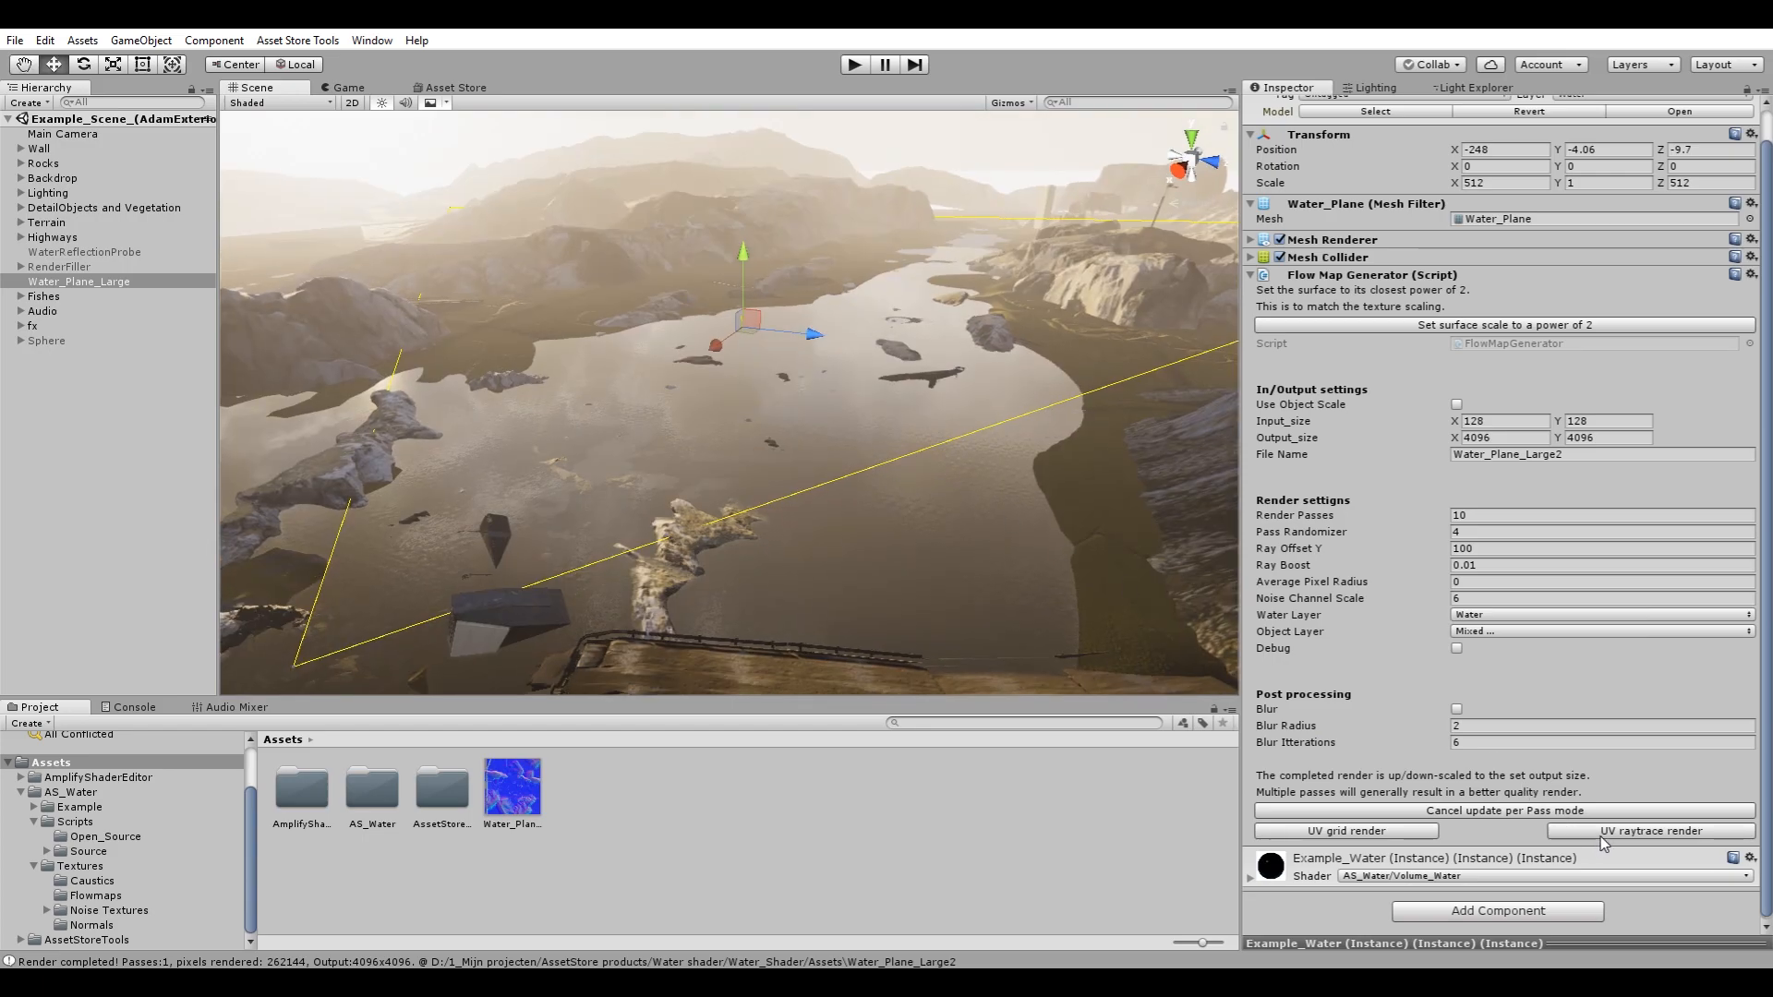
pyautogui.moveTo(1650, 832)
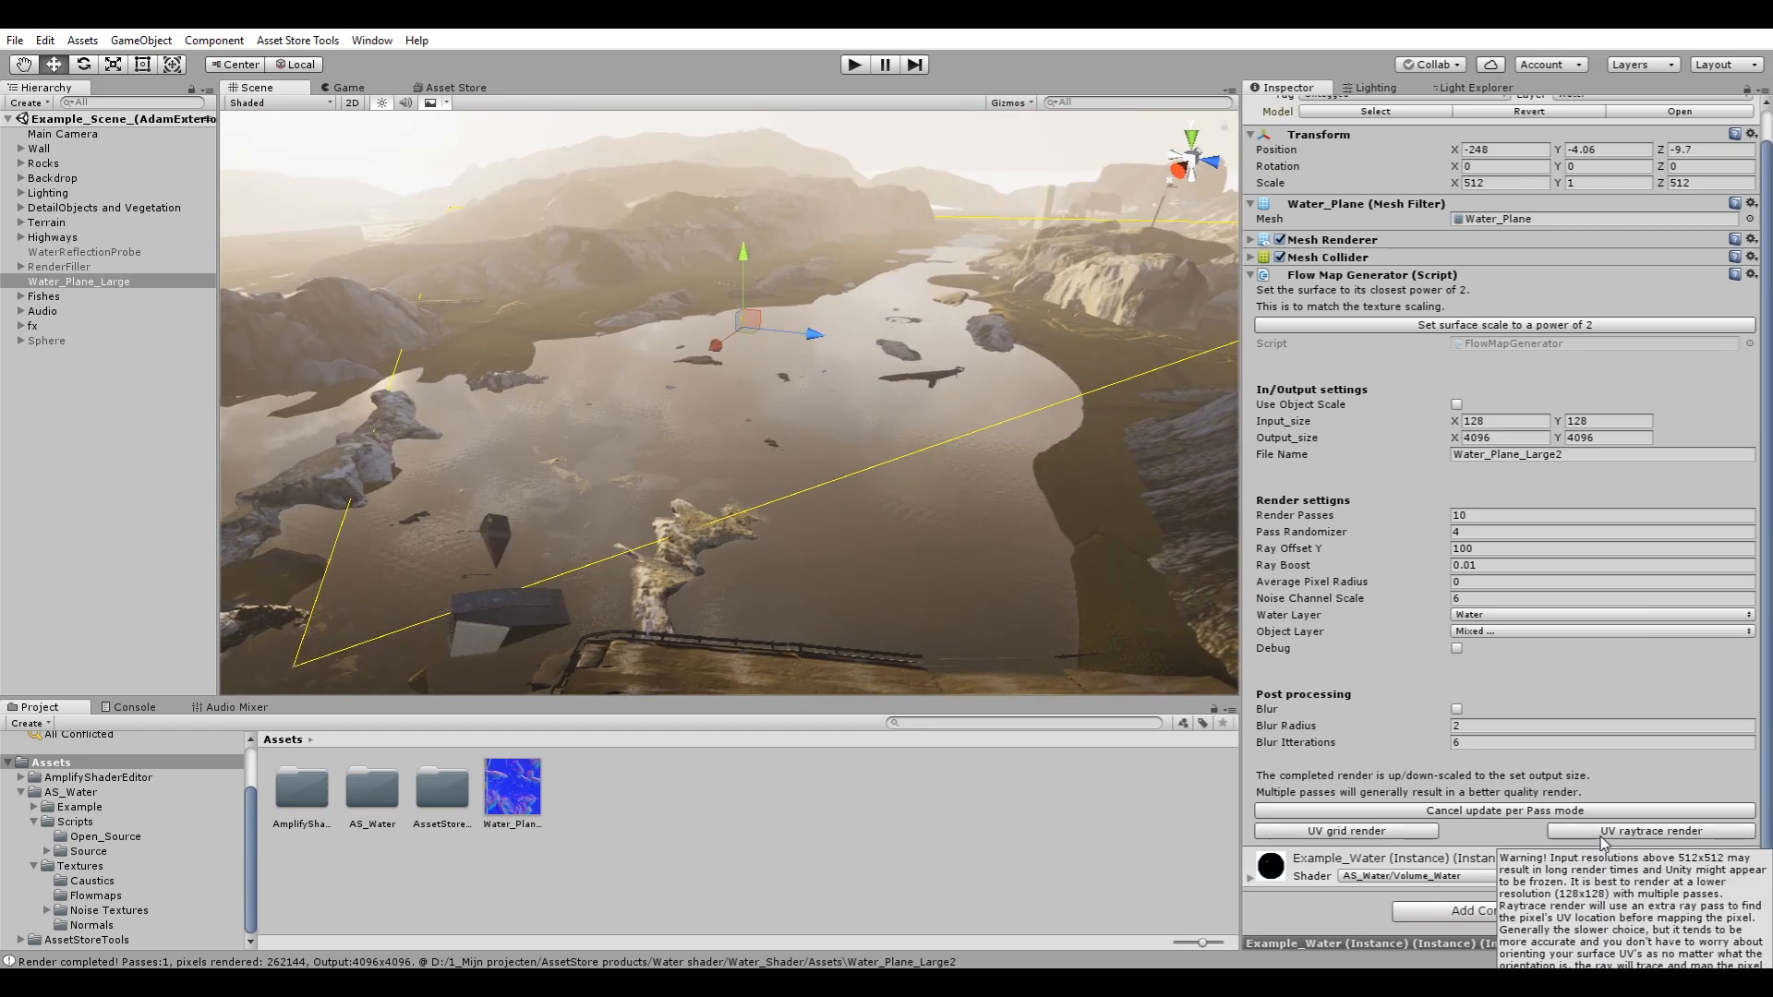
pyautogui.moveTo(875, 240)
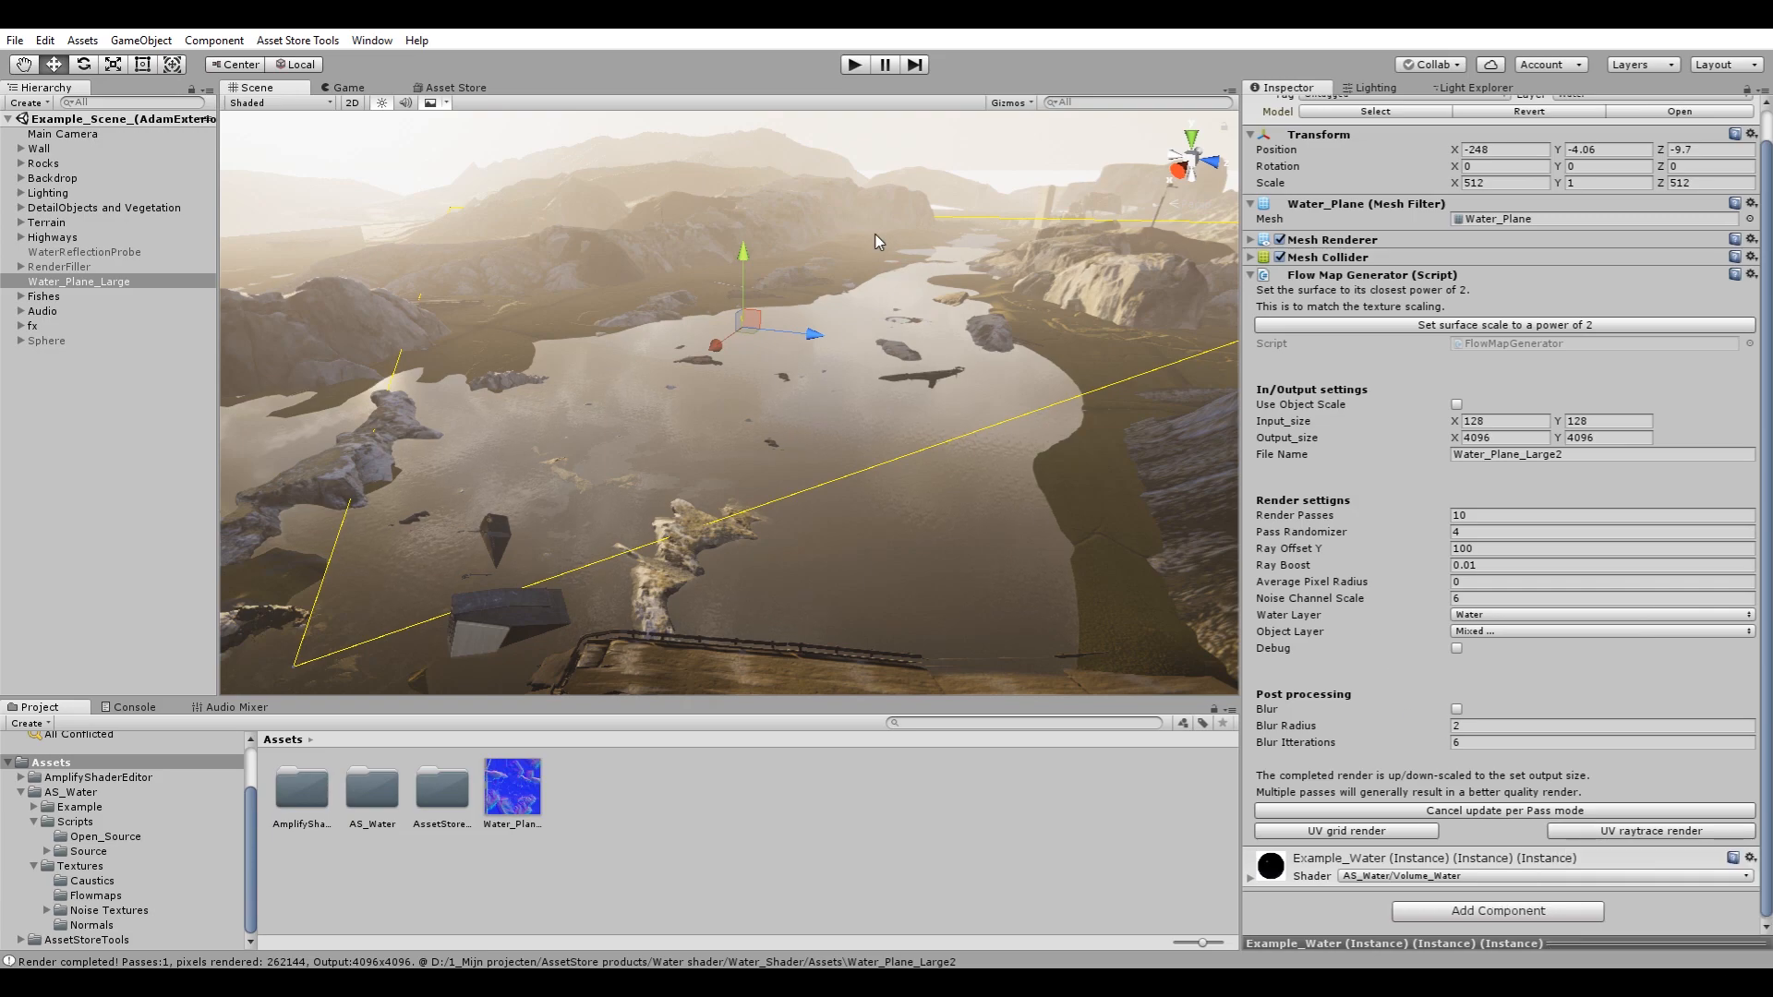
pyautogui.moveTo(744, 360)
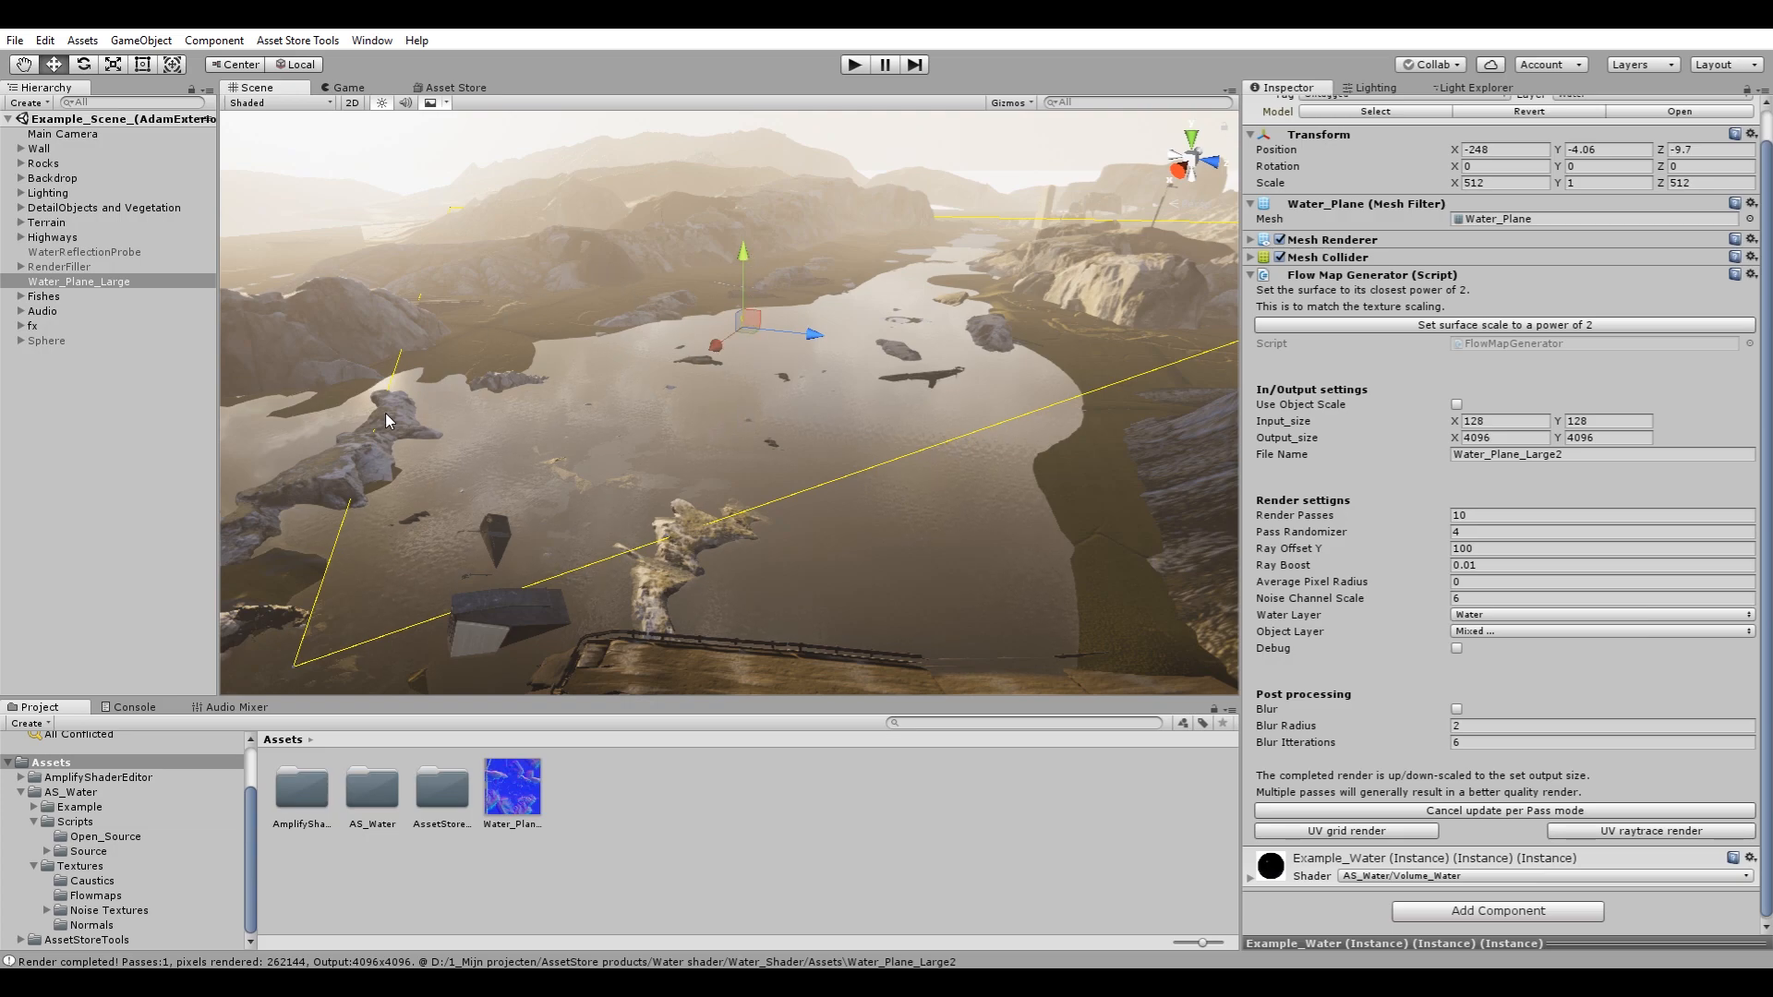
pyautogui.moveTo(1559, 862)
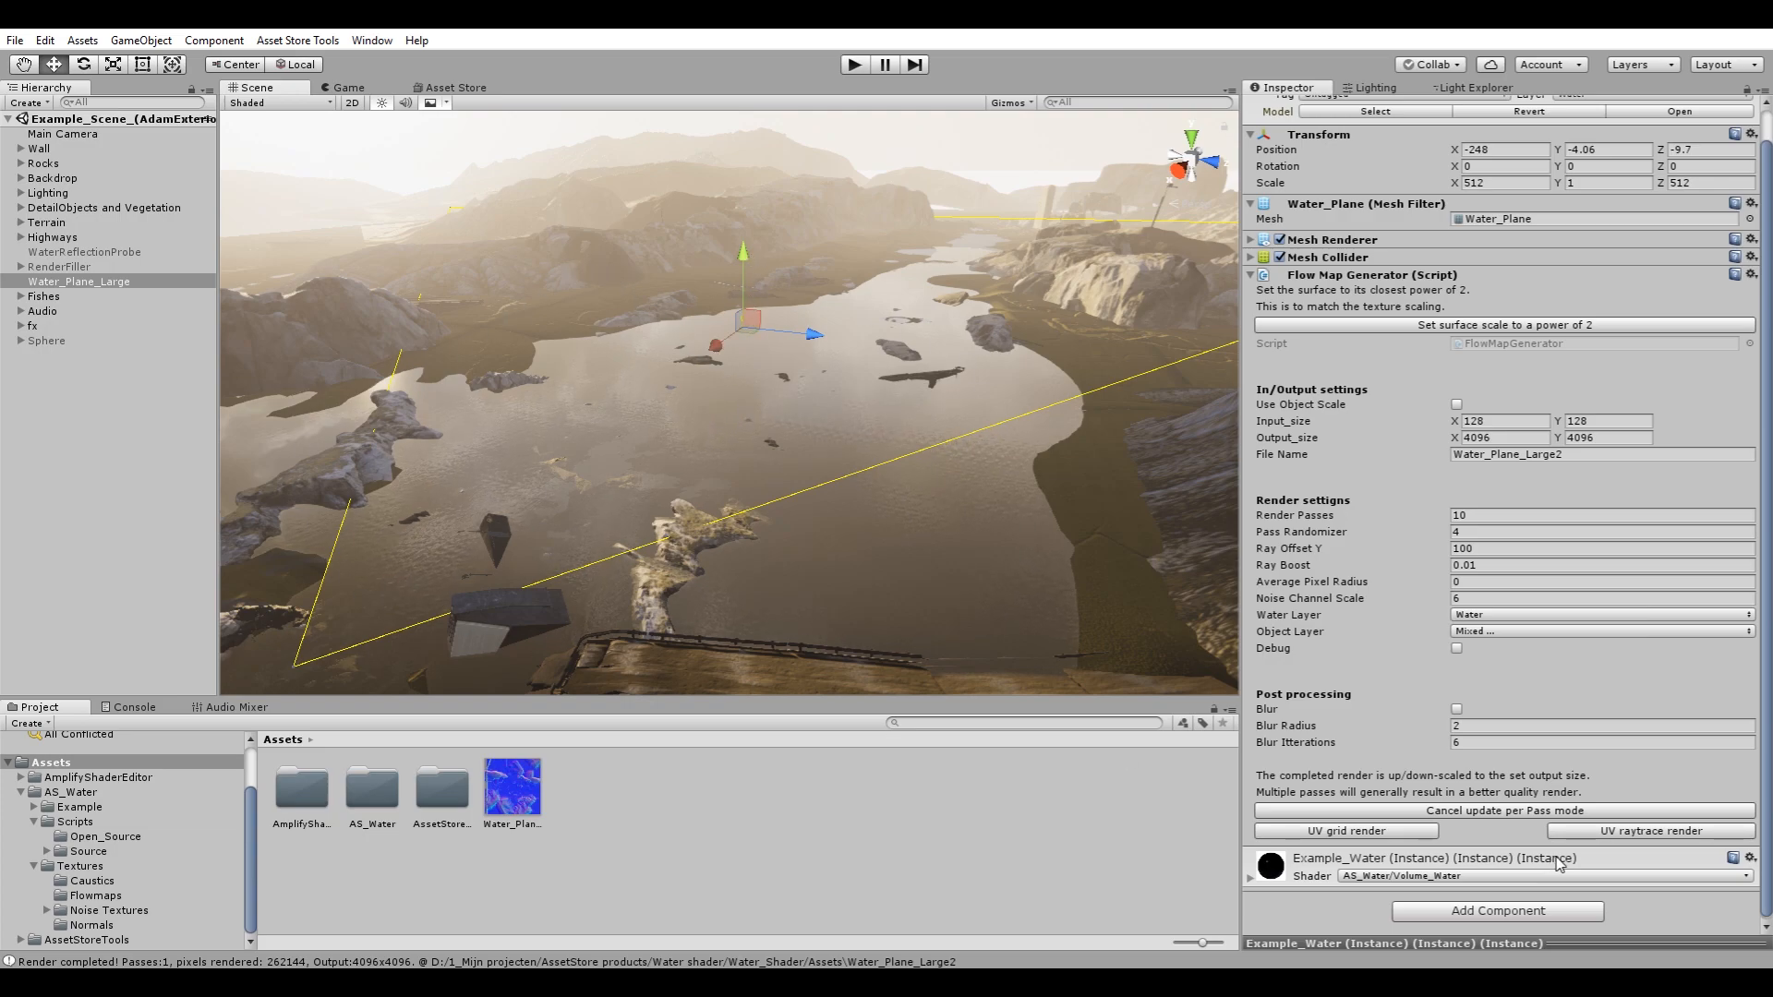
pyautogui.moveTo(1498, 850)
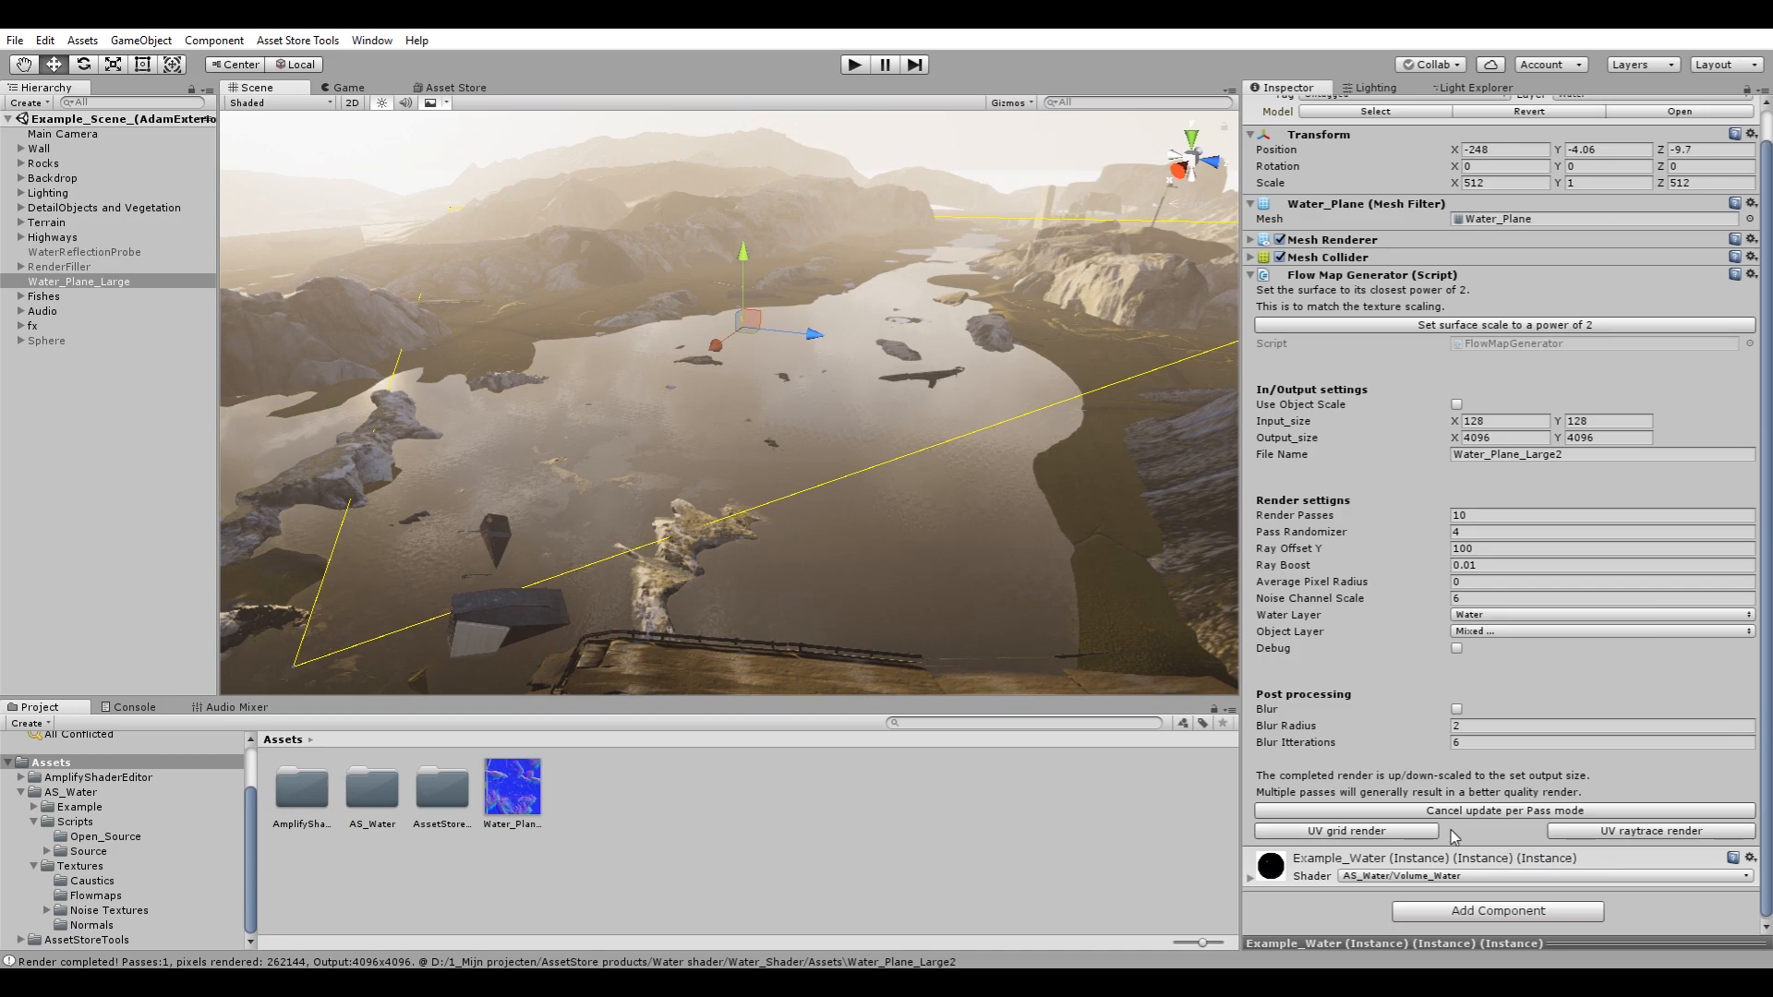
pyautogui.moveTo(1614, 849)
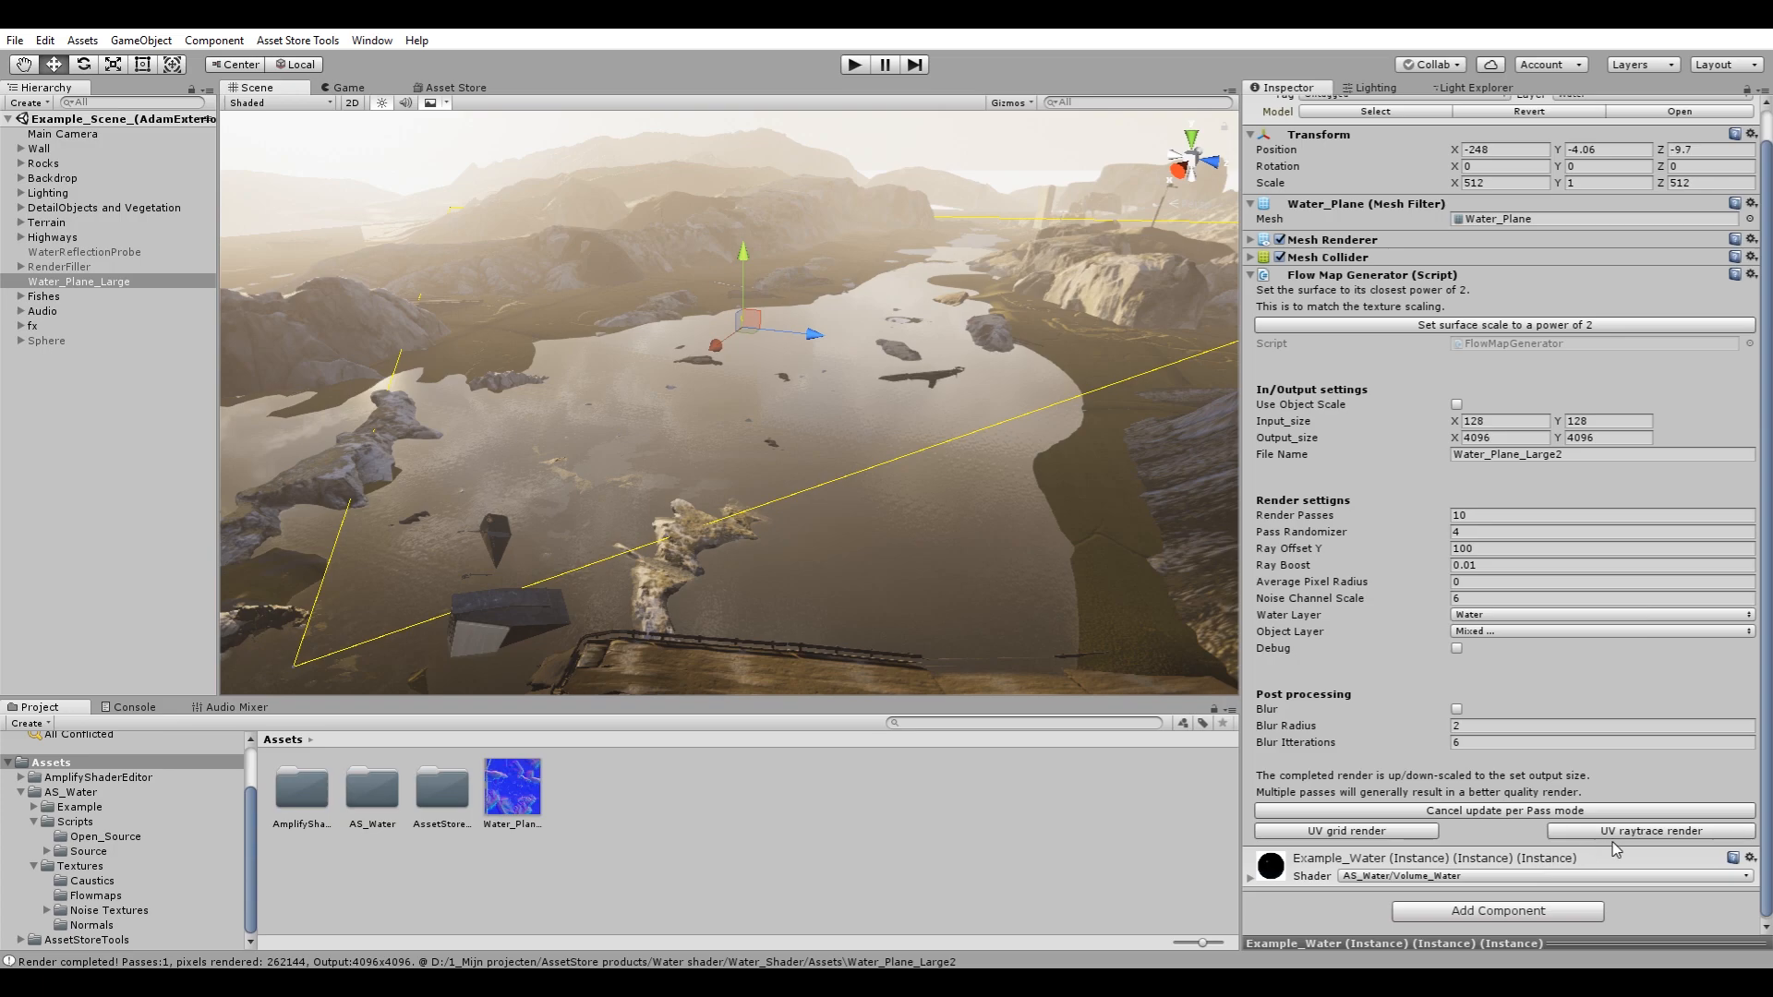
pyautogui.moveTo(1649, 831)
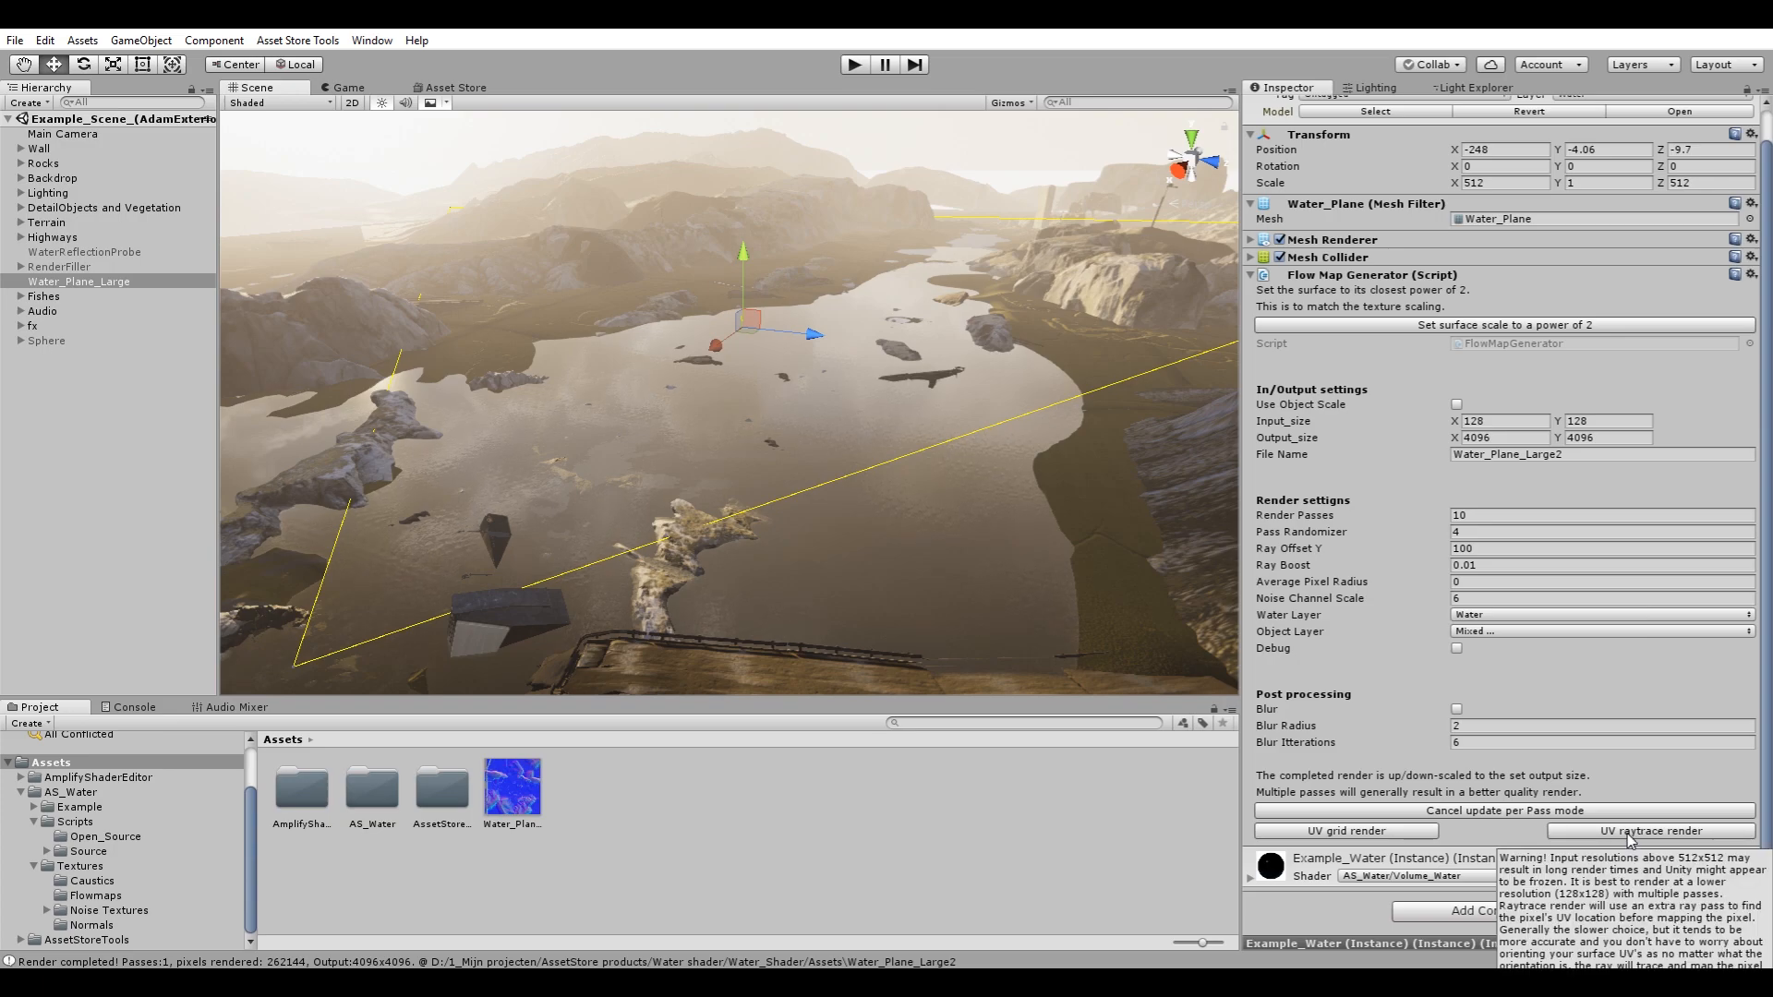
pyautogui.moveTo(1533, 857)
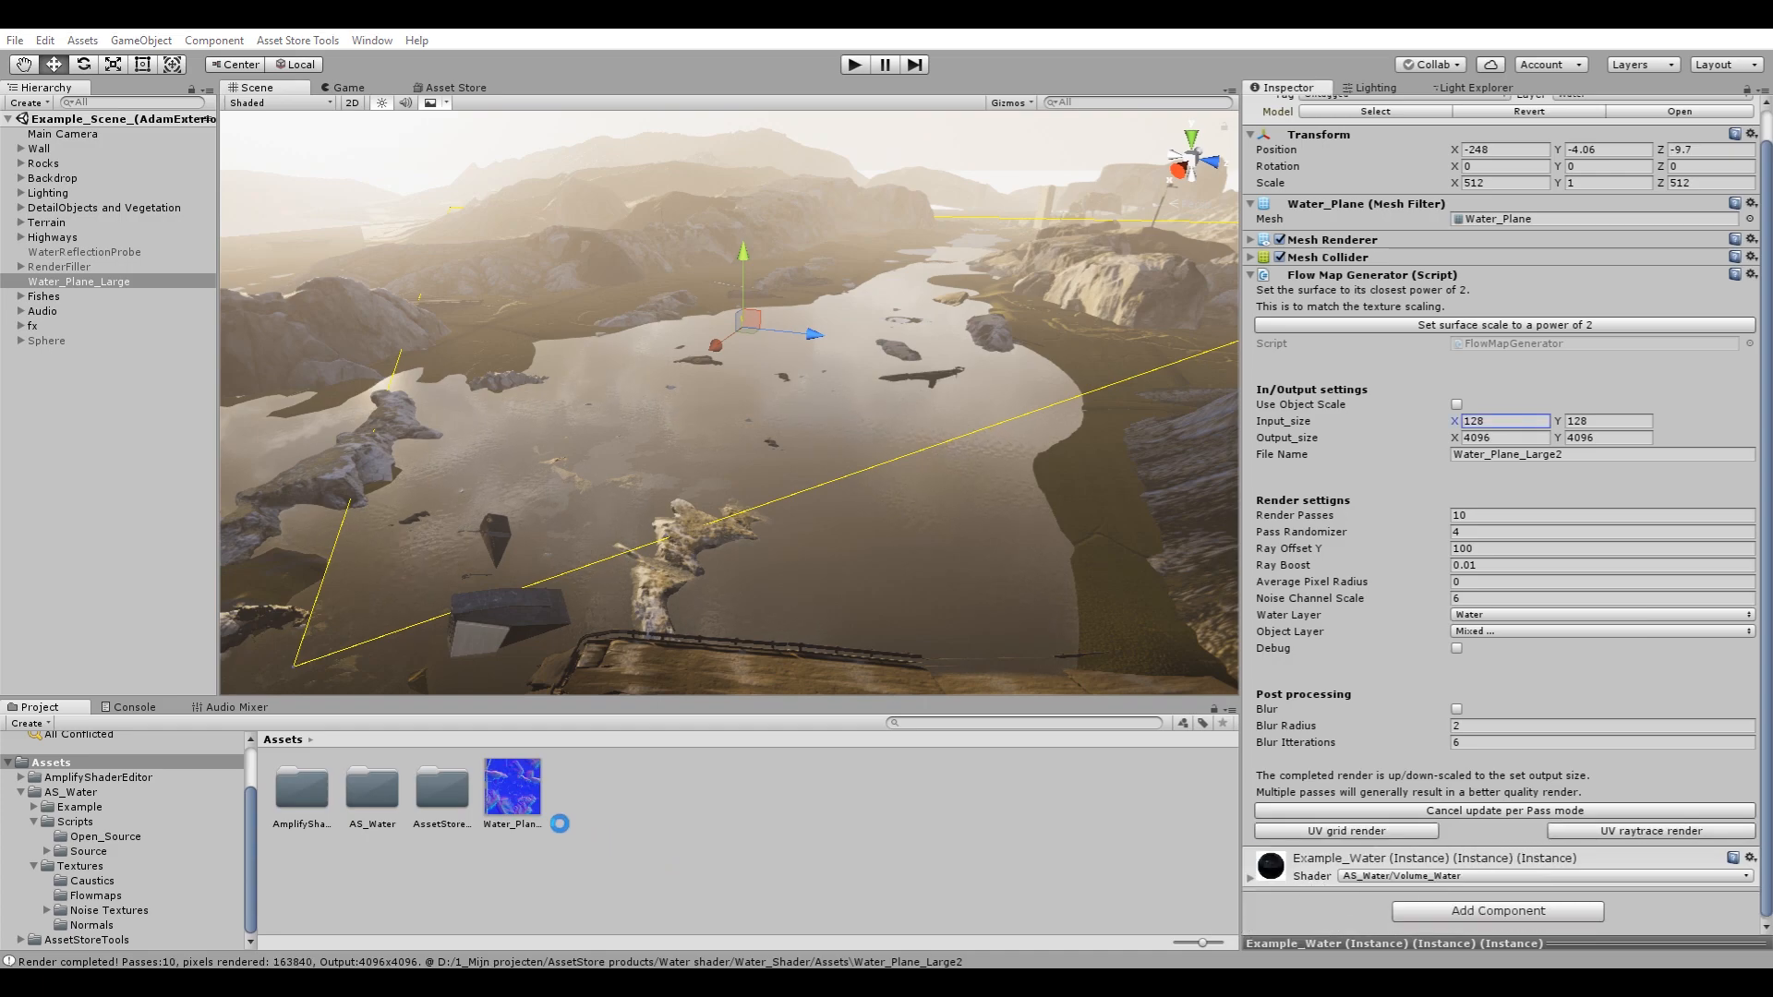
# View the rendered Water_Plane_Large2 flow map in Photos, then close the viewer.
pyautogui.doubleClick(512, 785)
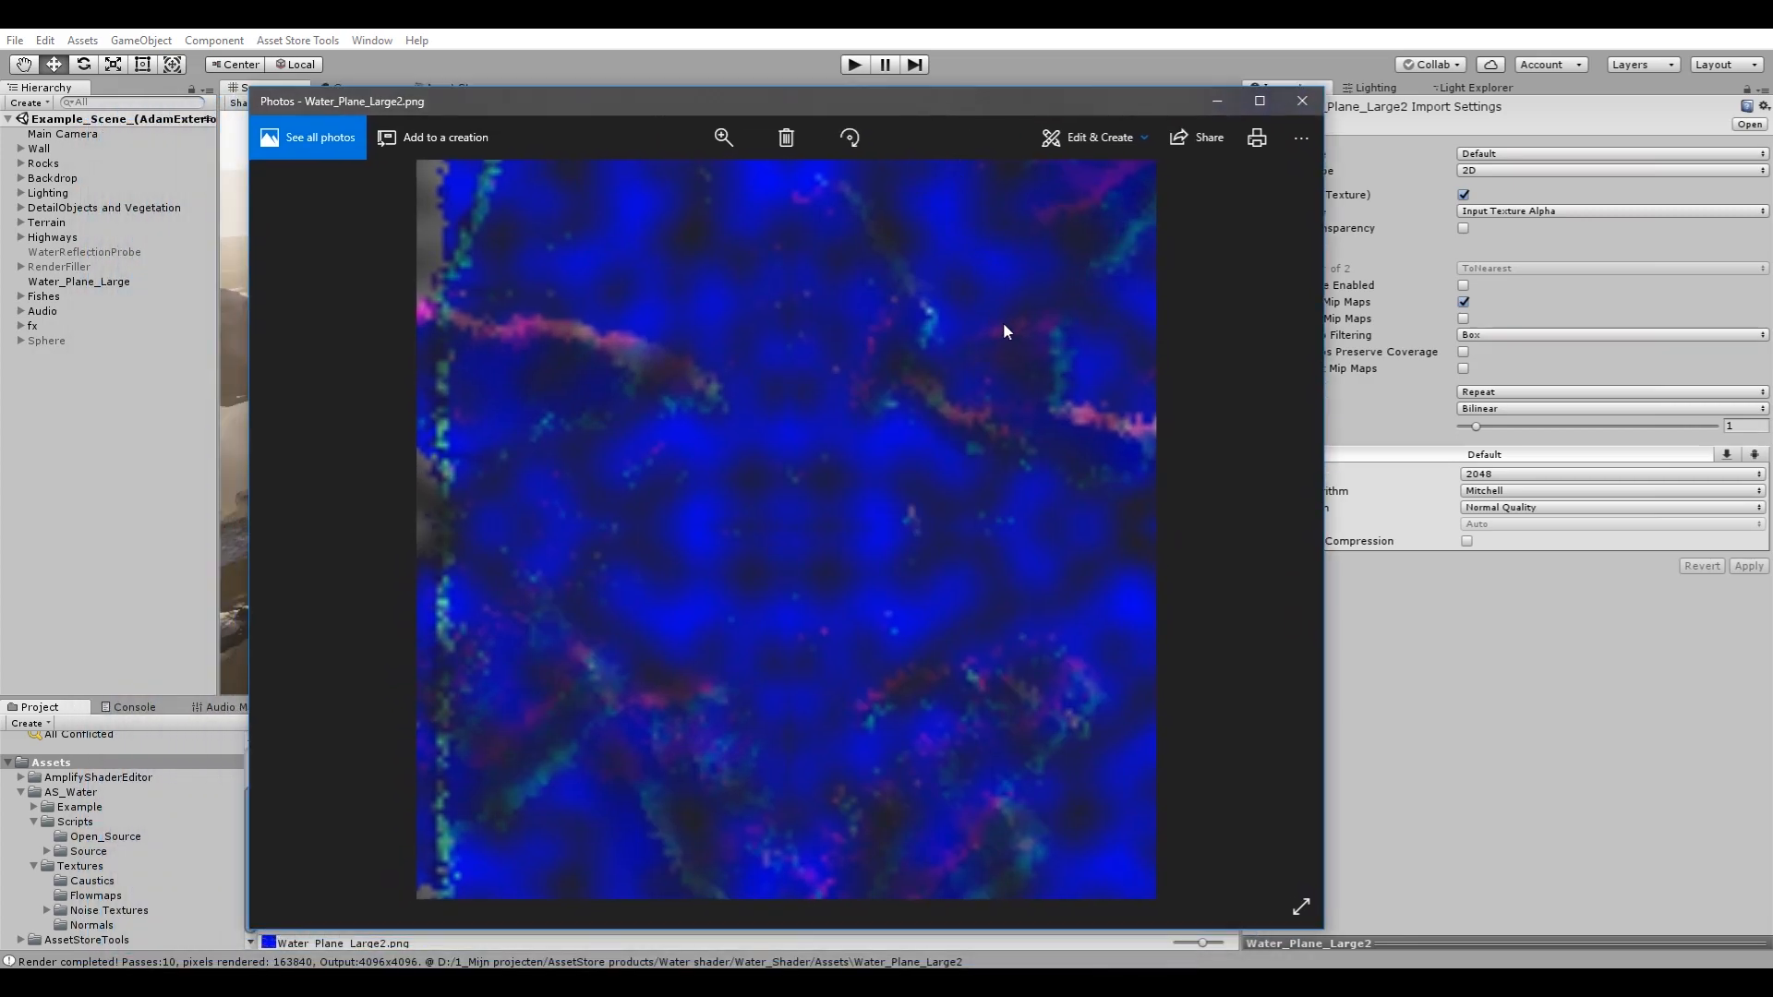
pyautogui.moveTo(532, 784)
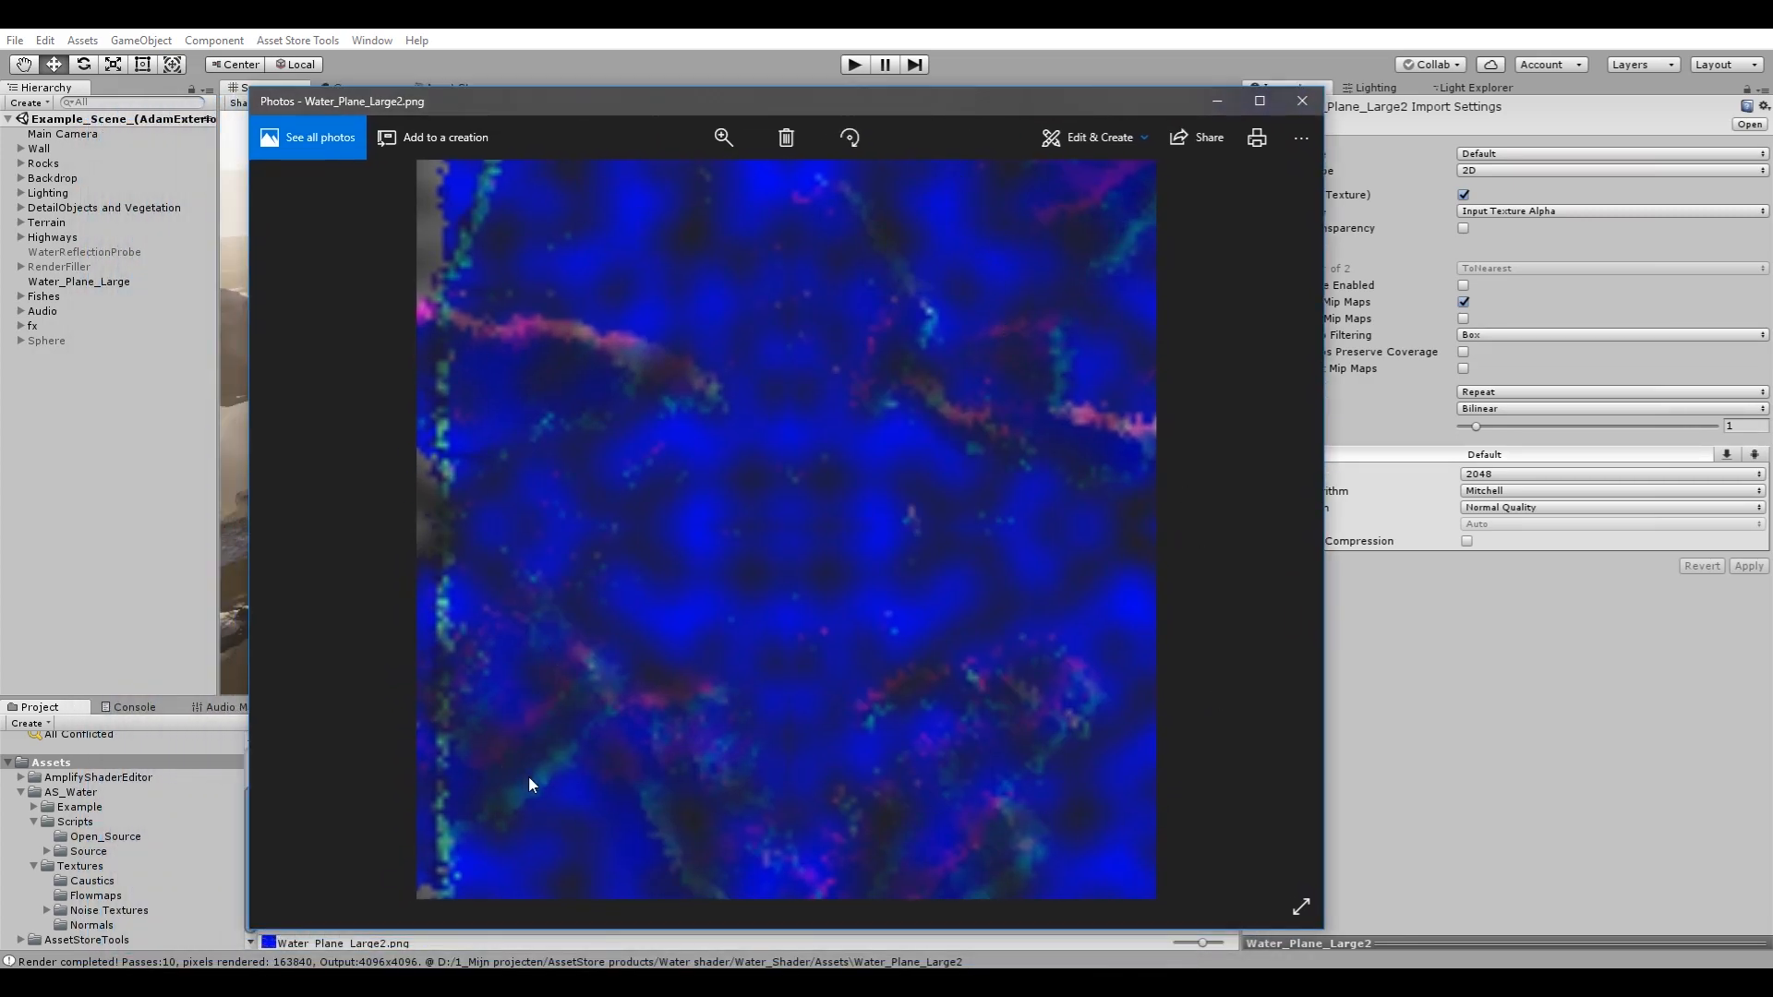
pyautogui.click(1301, 99)
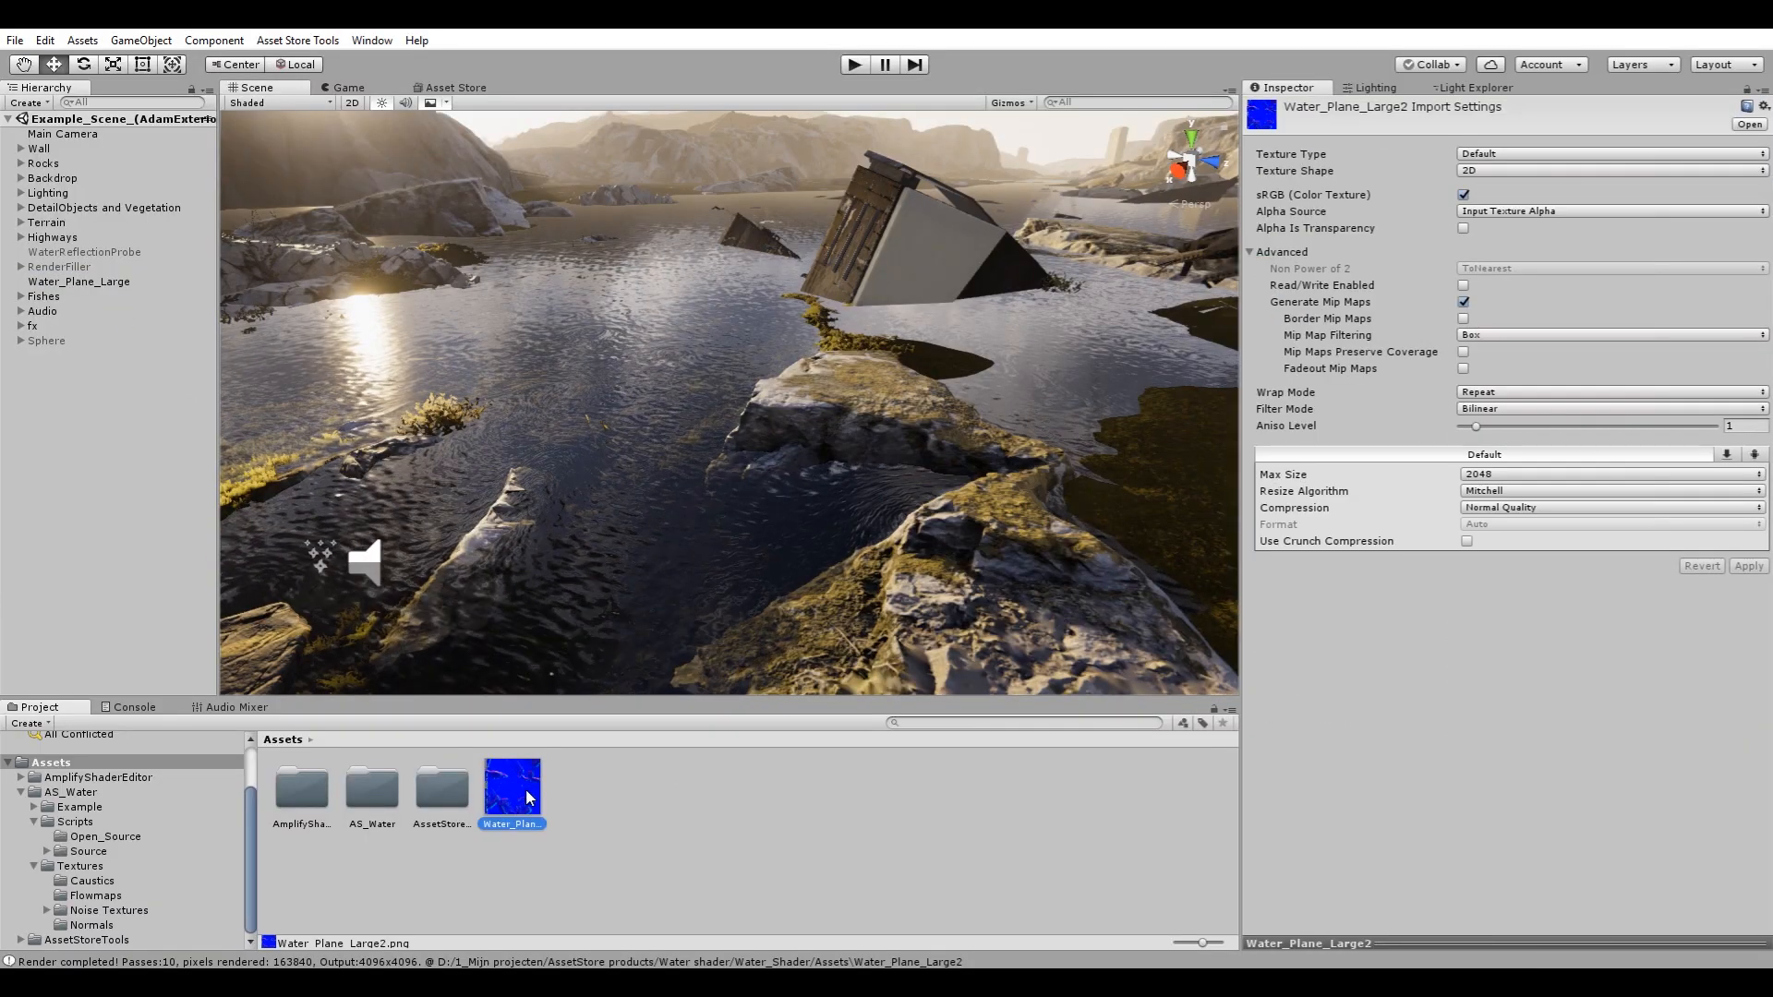
pyautogui.moveTo(1452, 202)
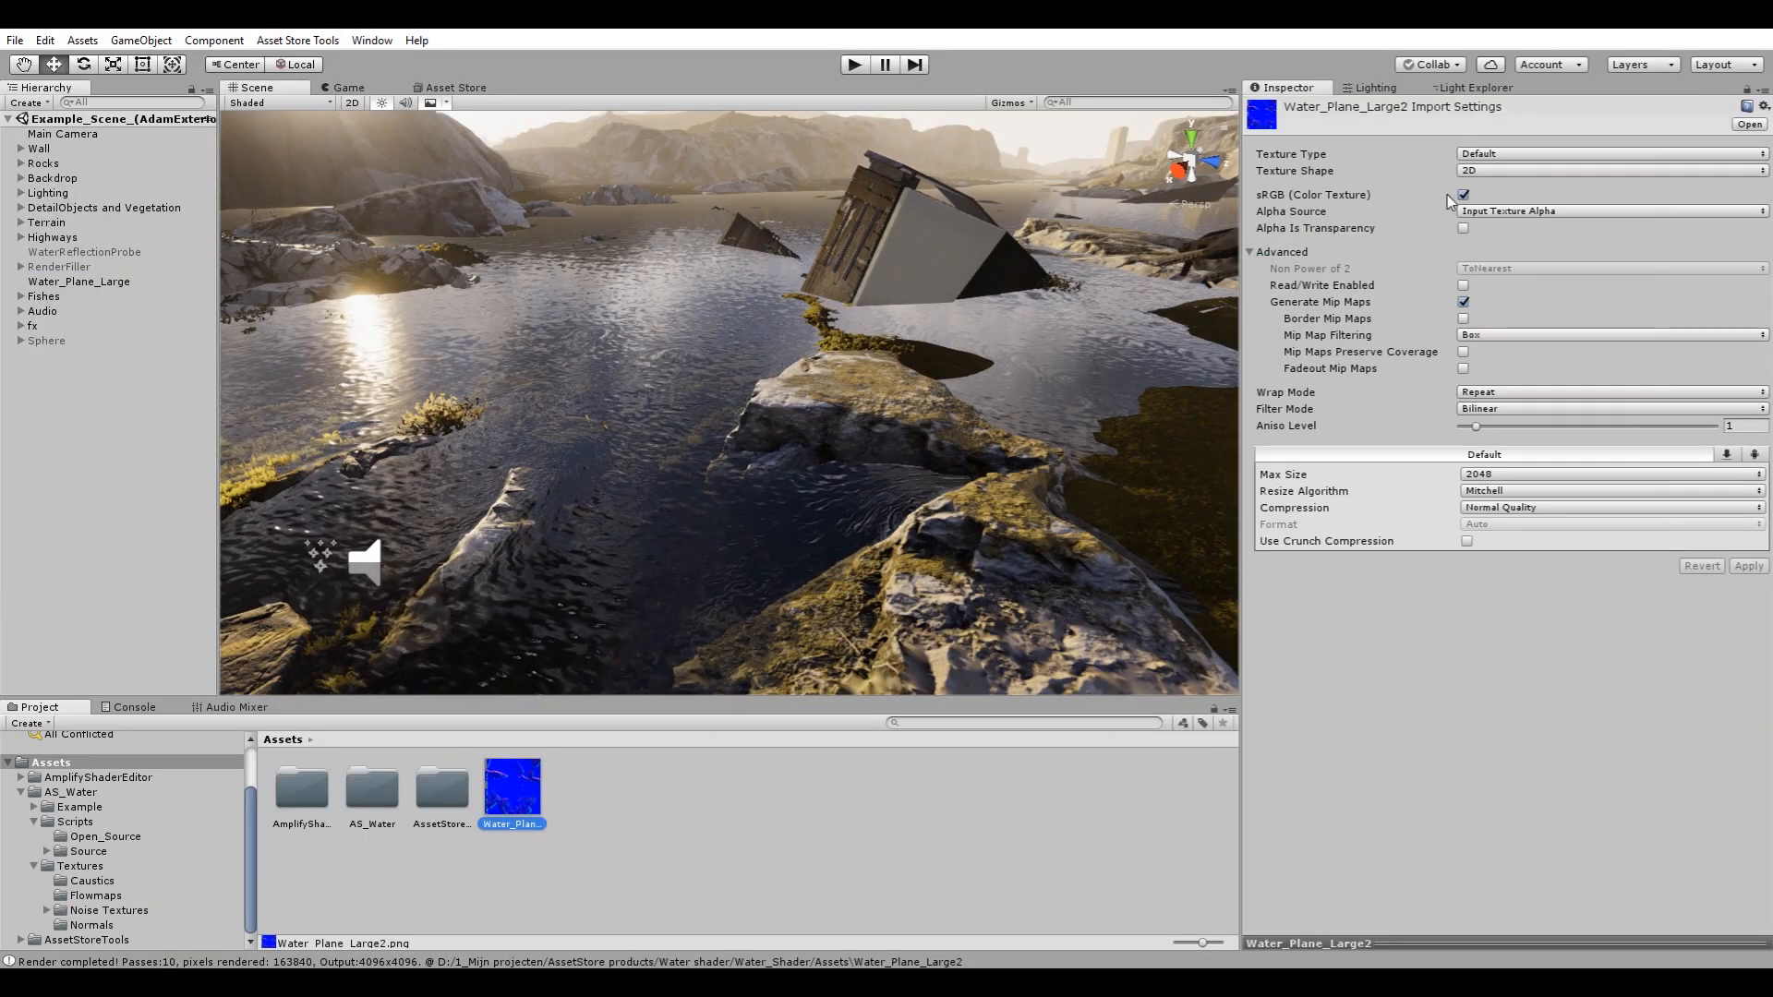
pyautogui.moveTo(1378, 220)
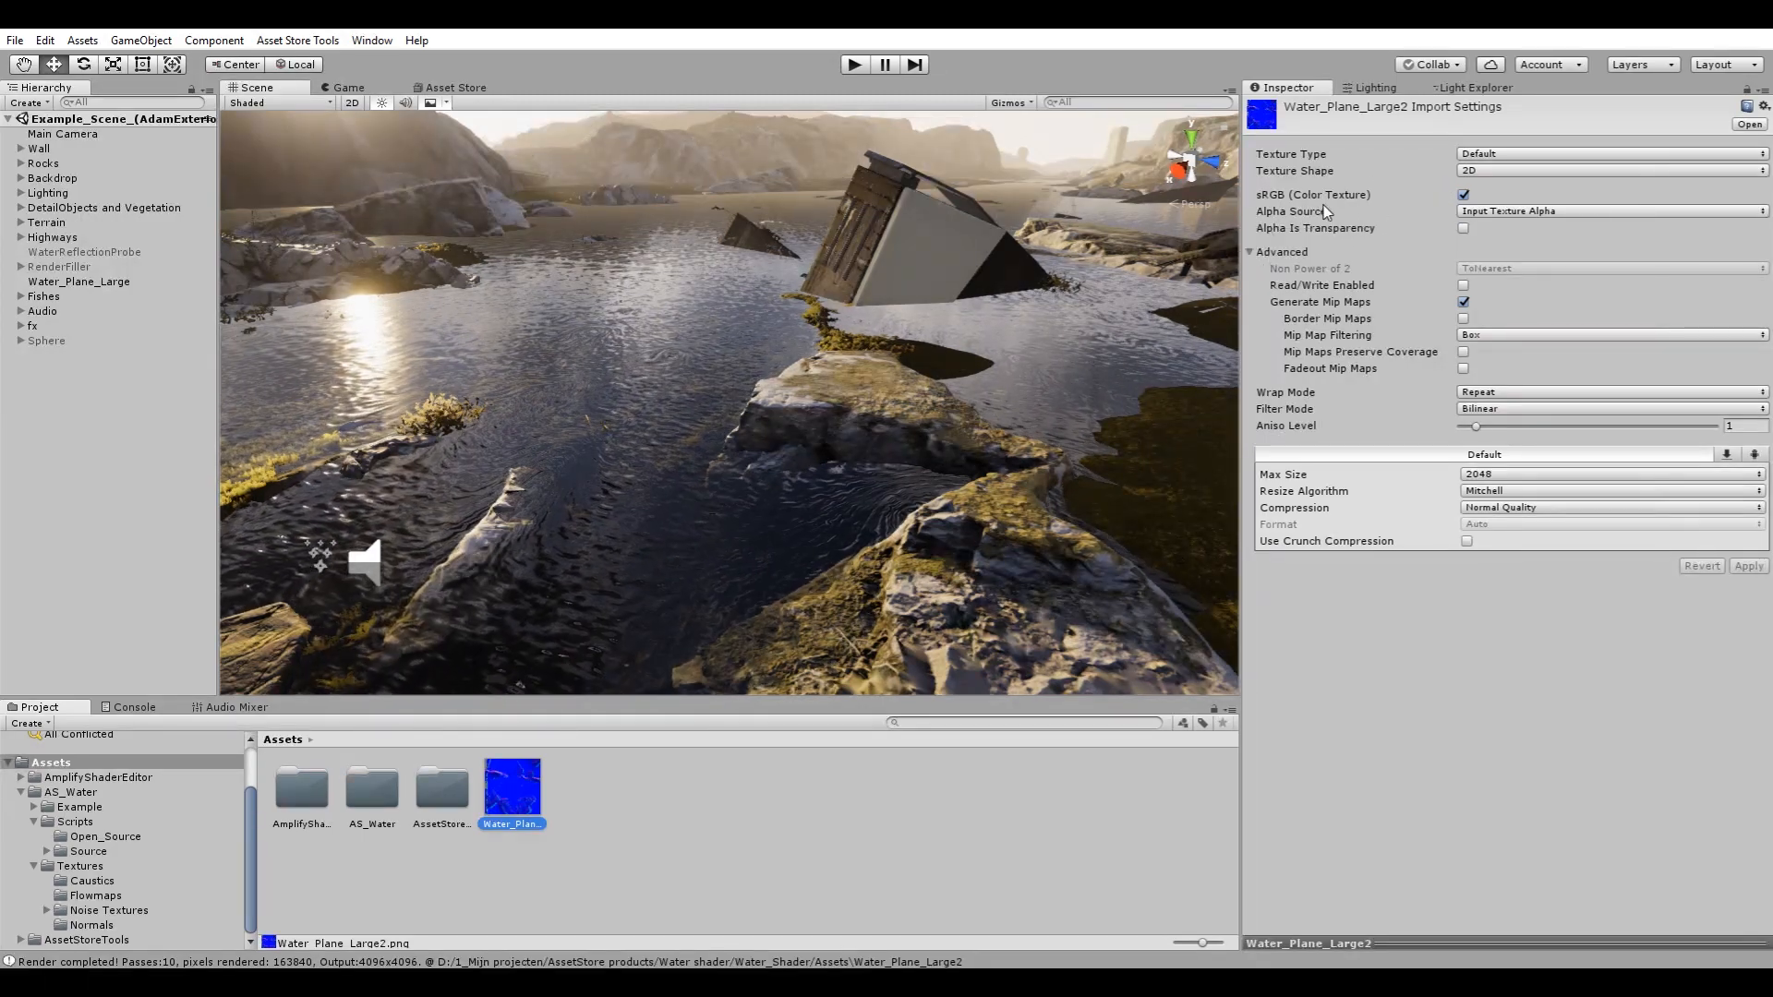
# Reimport Water_Plane_Large2 with sRGB off, Clamp wrap, 4096 max size and no compression.
pyautogui.click(1463, 194)
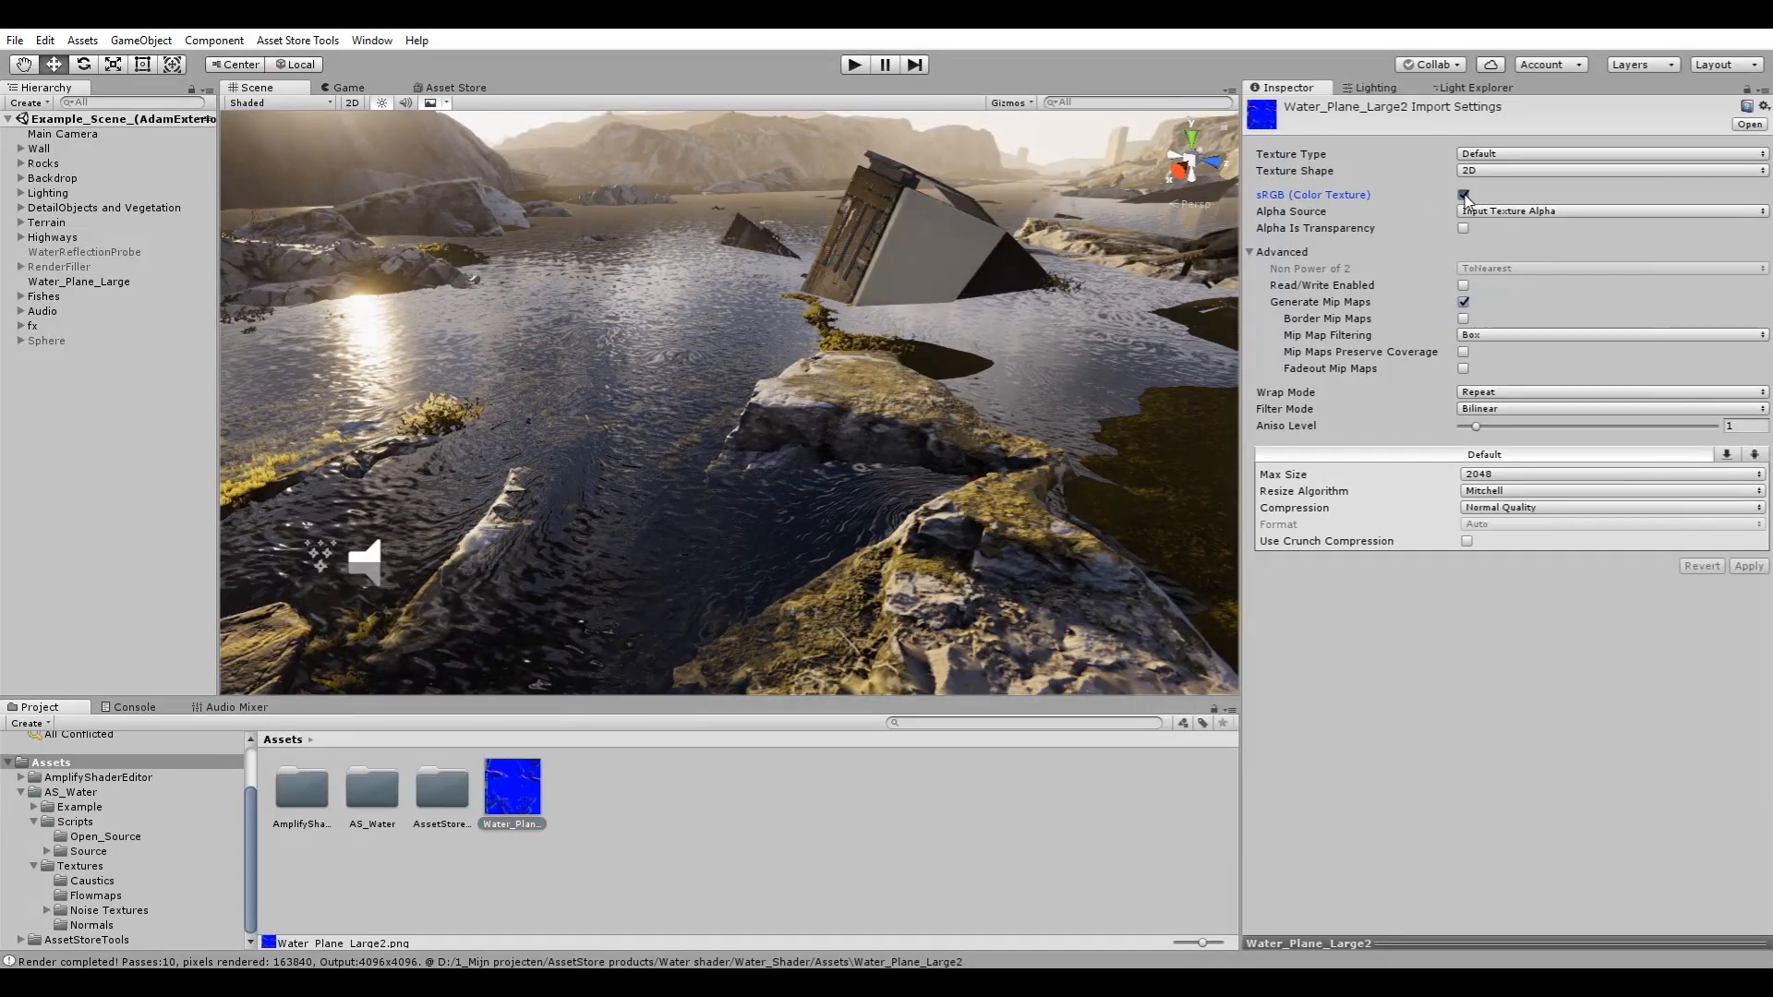
pyautogui.click(1611, 392)
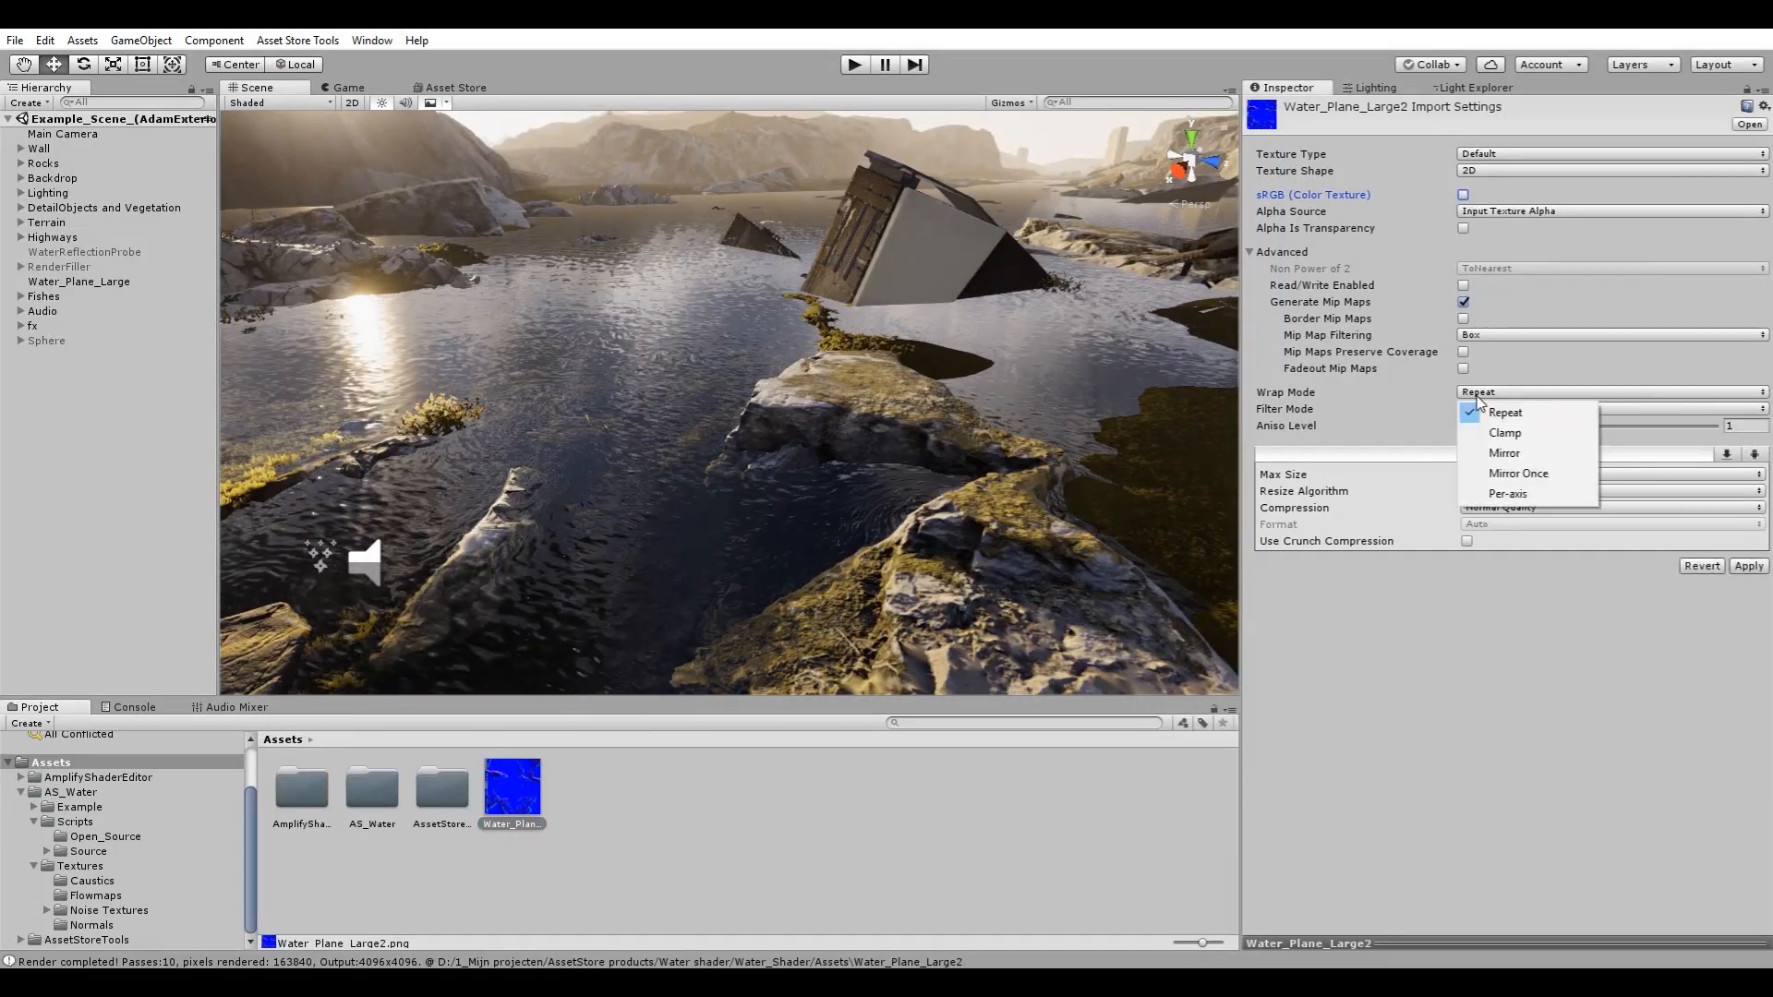
pyautogui.moveTo(1504, 433)
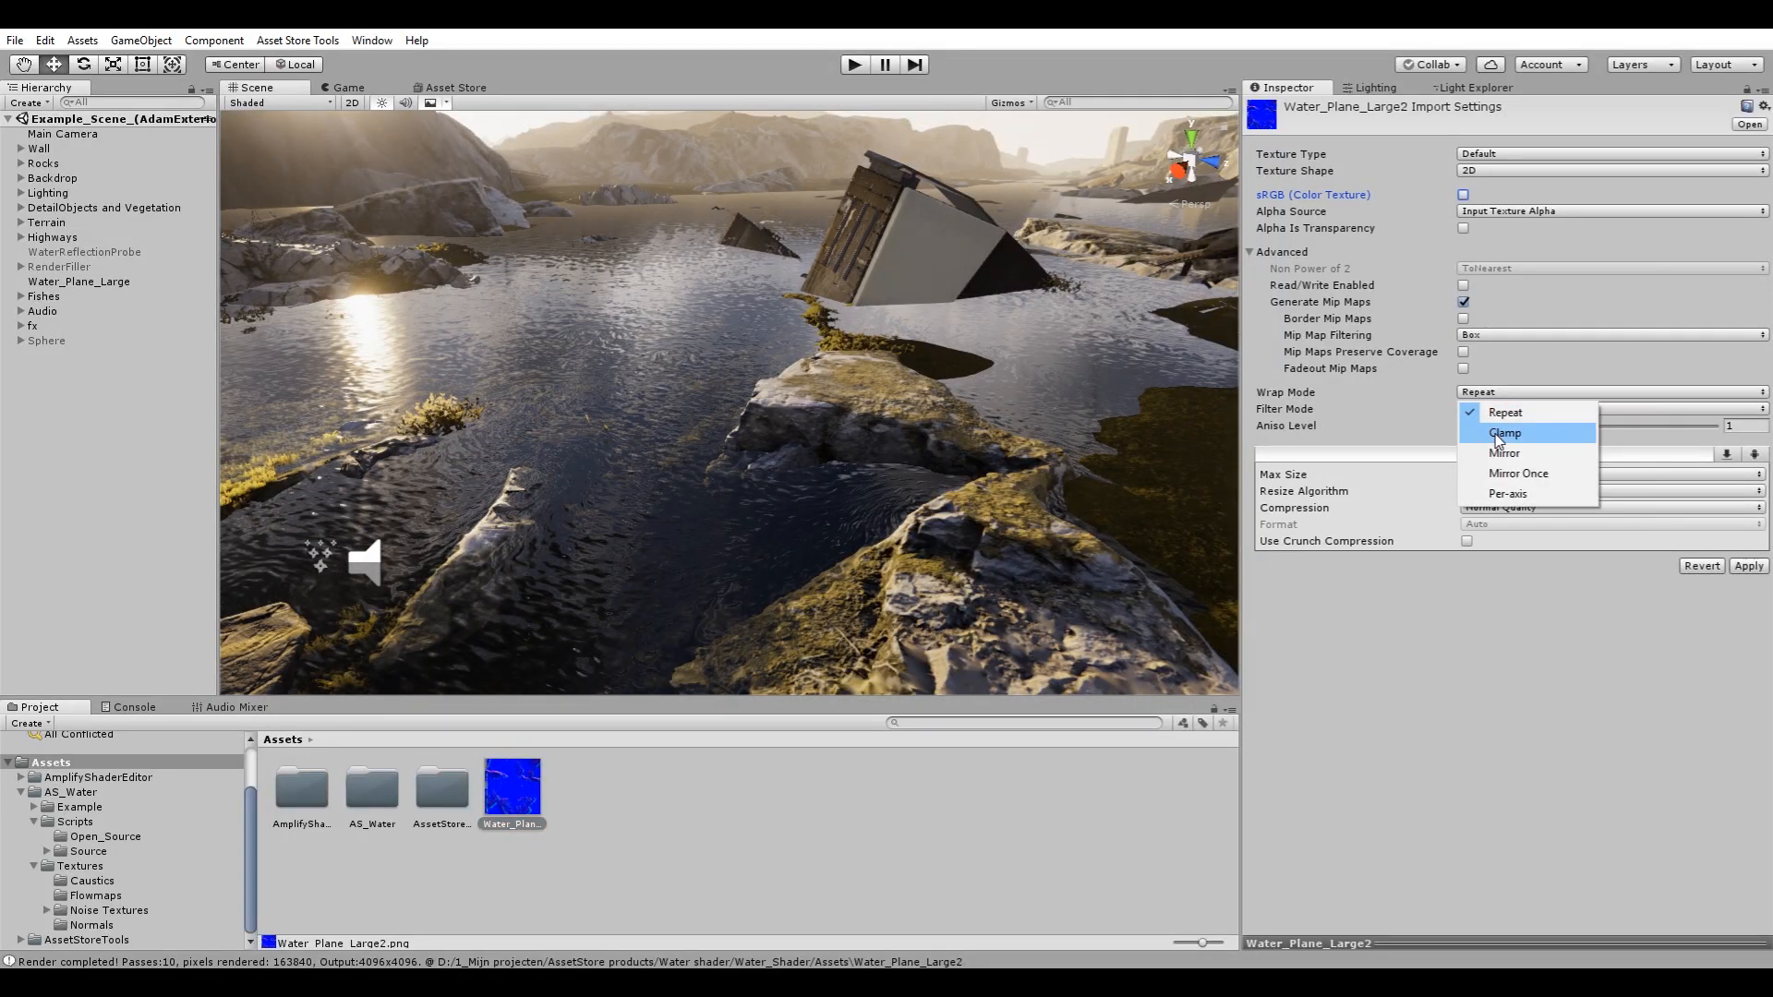
pyautogui.click(1505, 432)
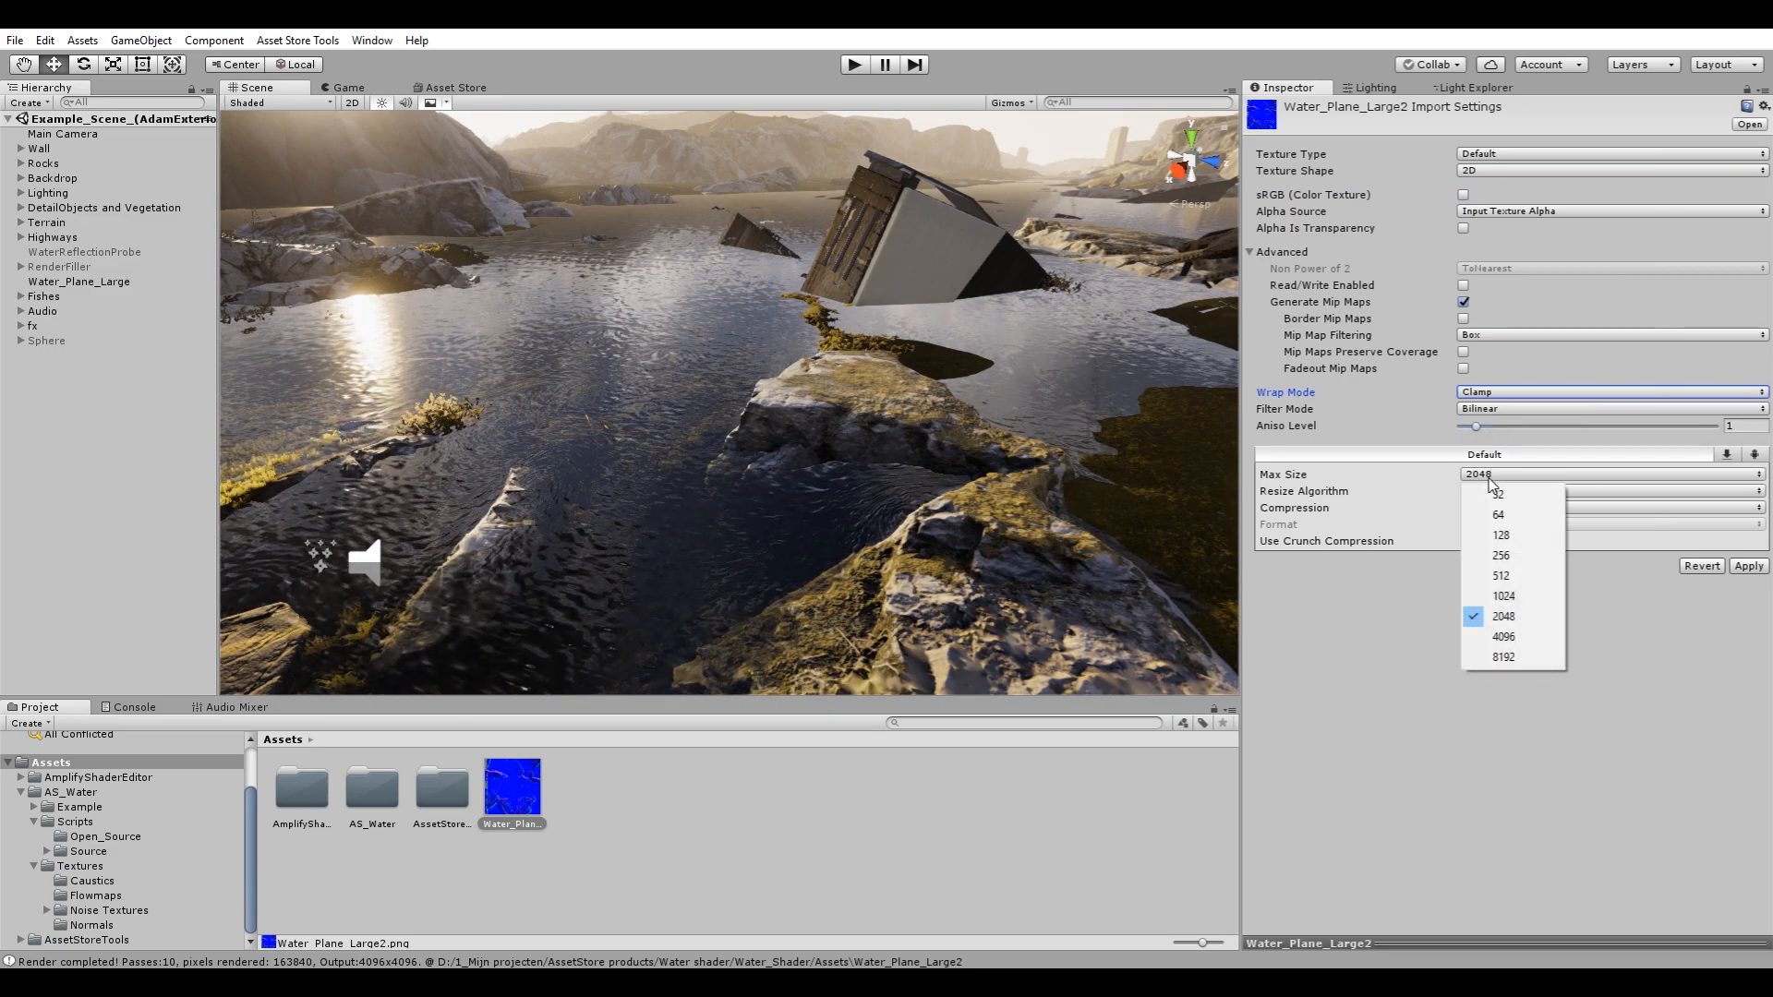
pyautogui.click(1504, 638)
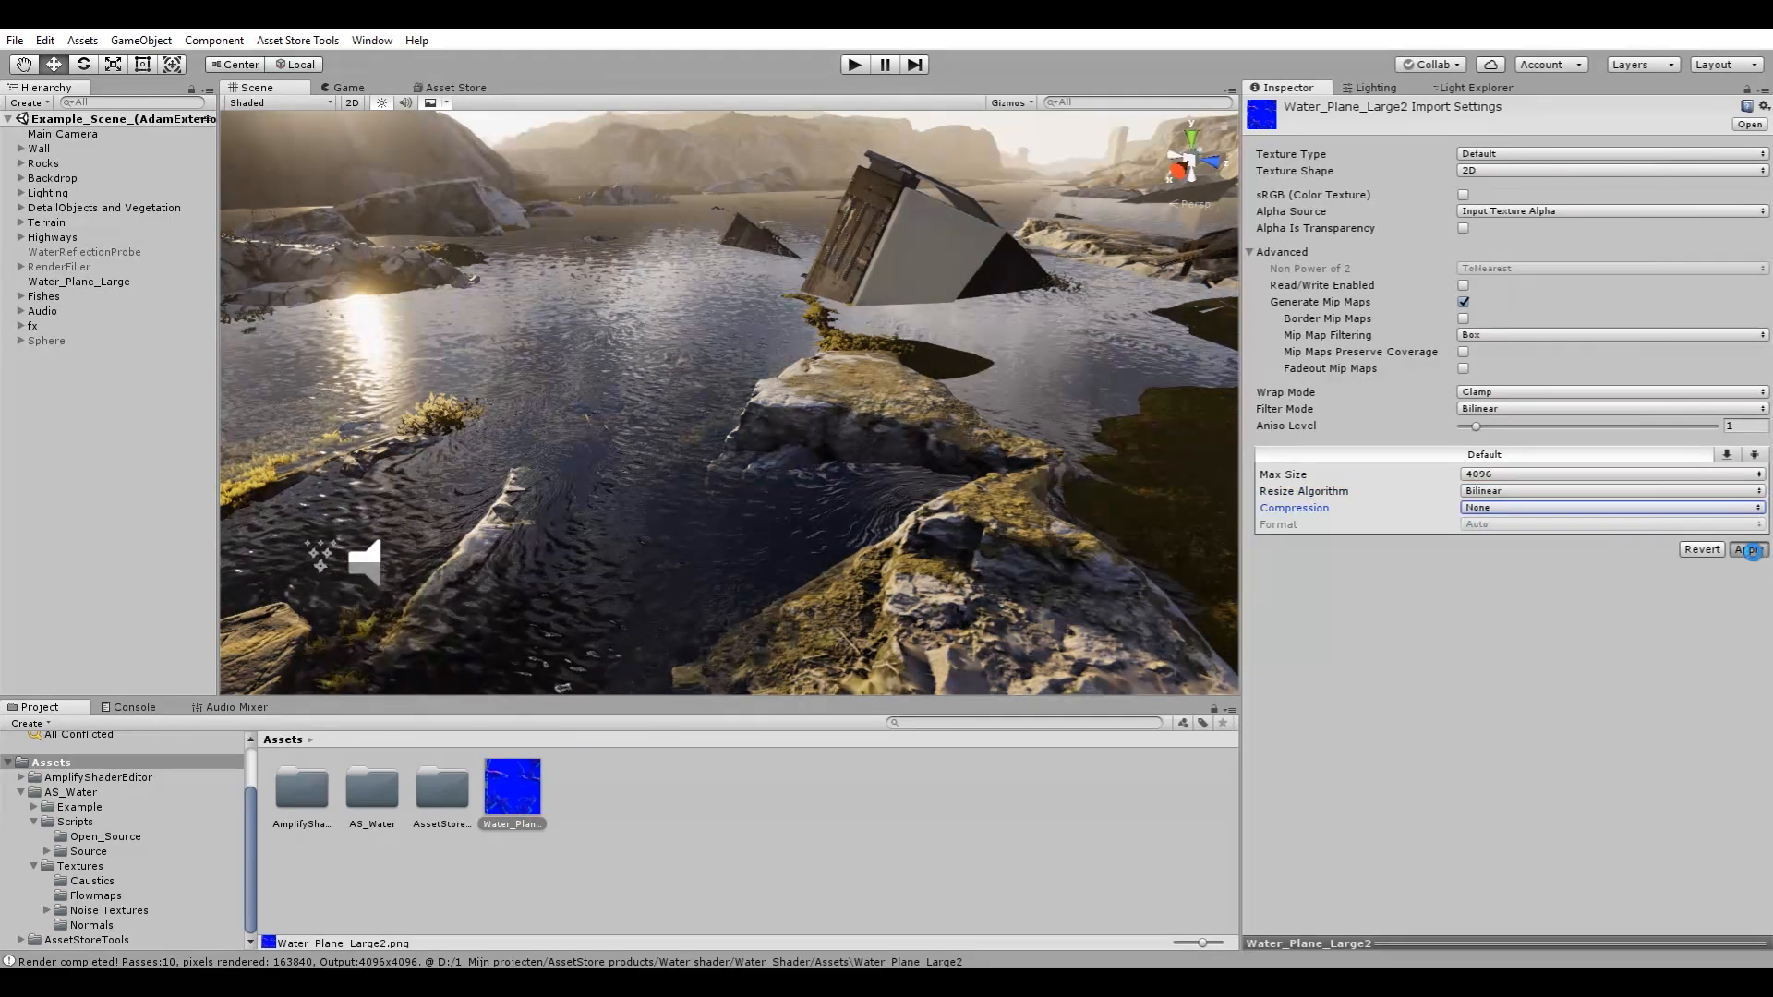
pyautogui.click(80, 281)
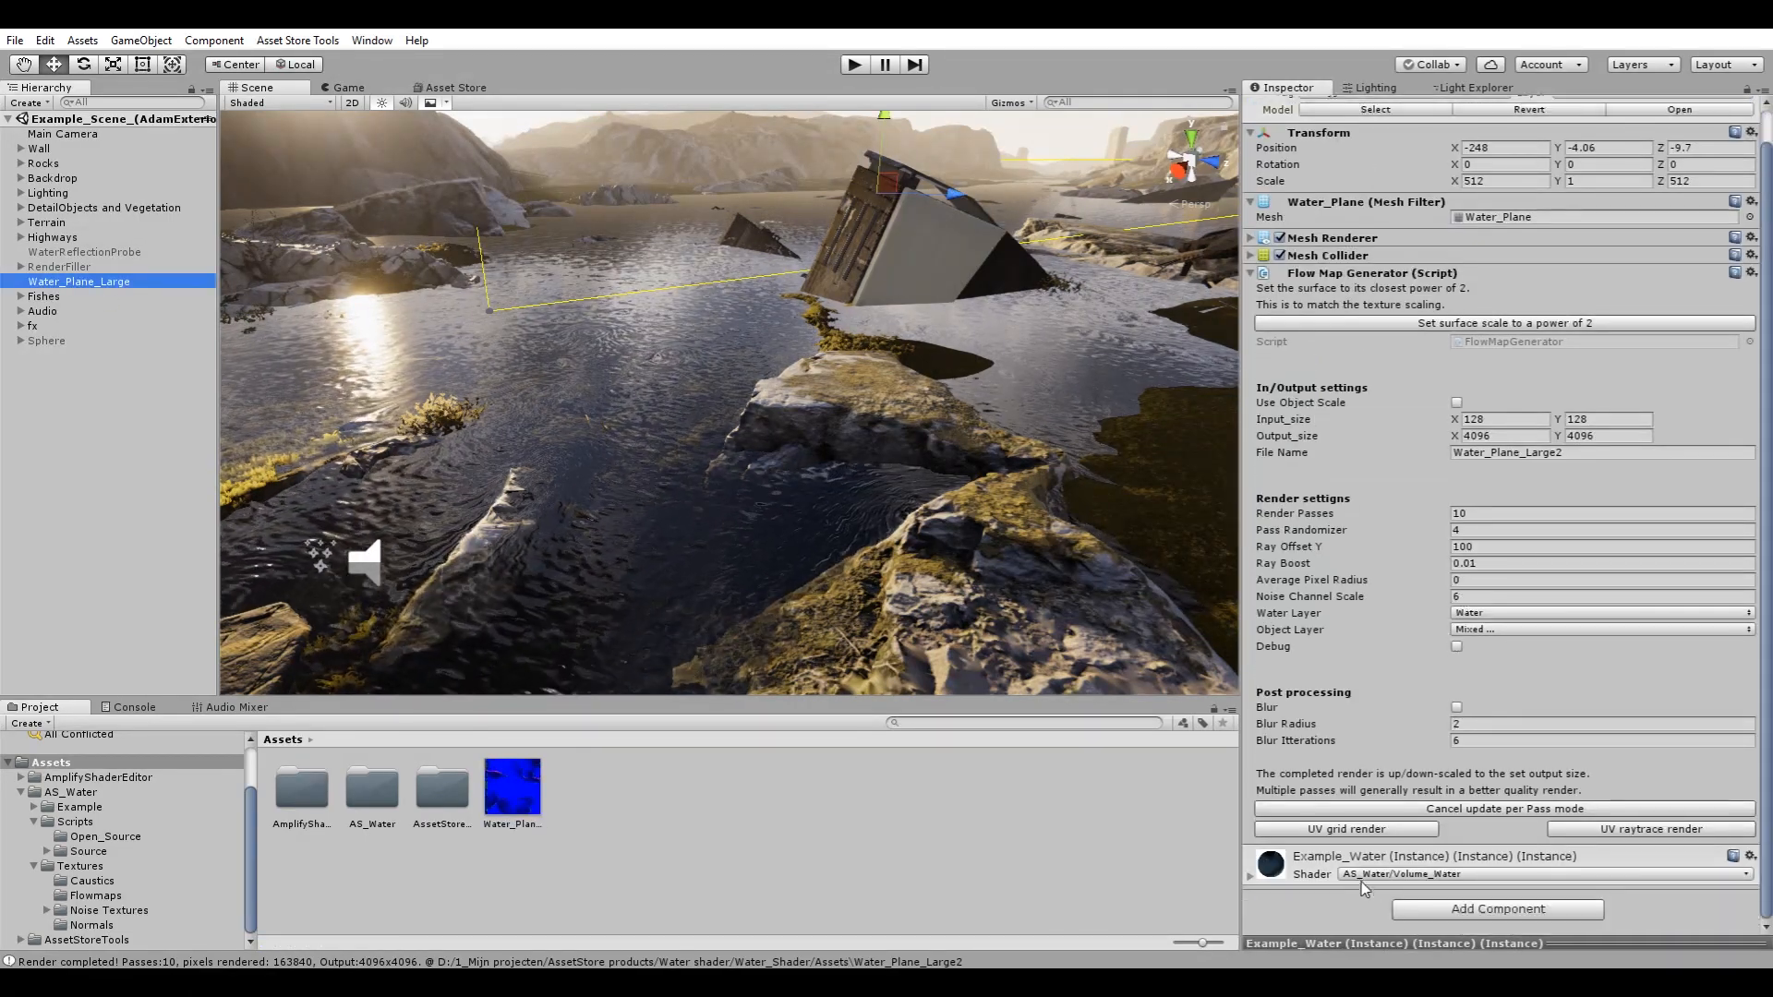
# Render the Water_Plane_Large_ray flow map at 1024×1024 input size into Flowmaps.
pyautogui.scroll(-3)
pyautogui.write('1024')
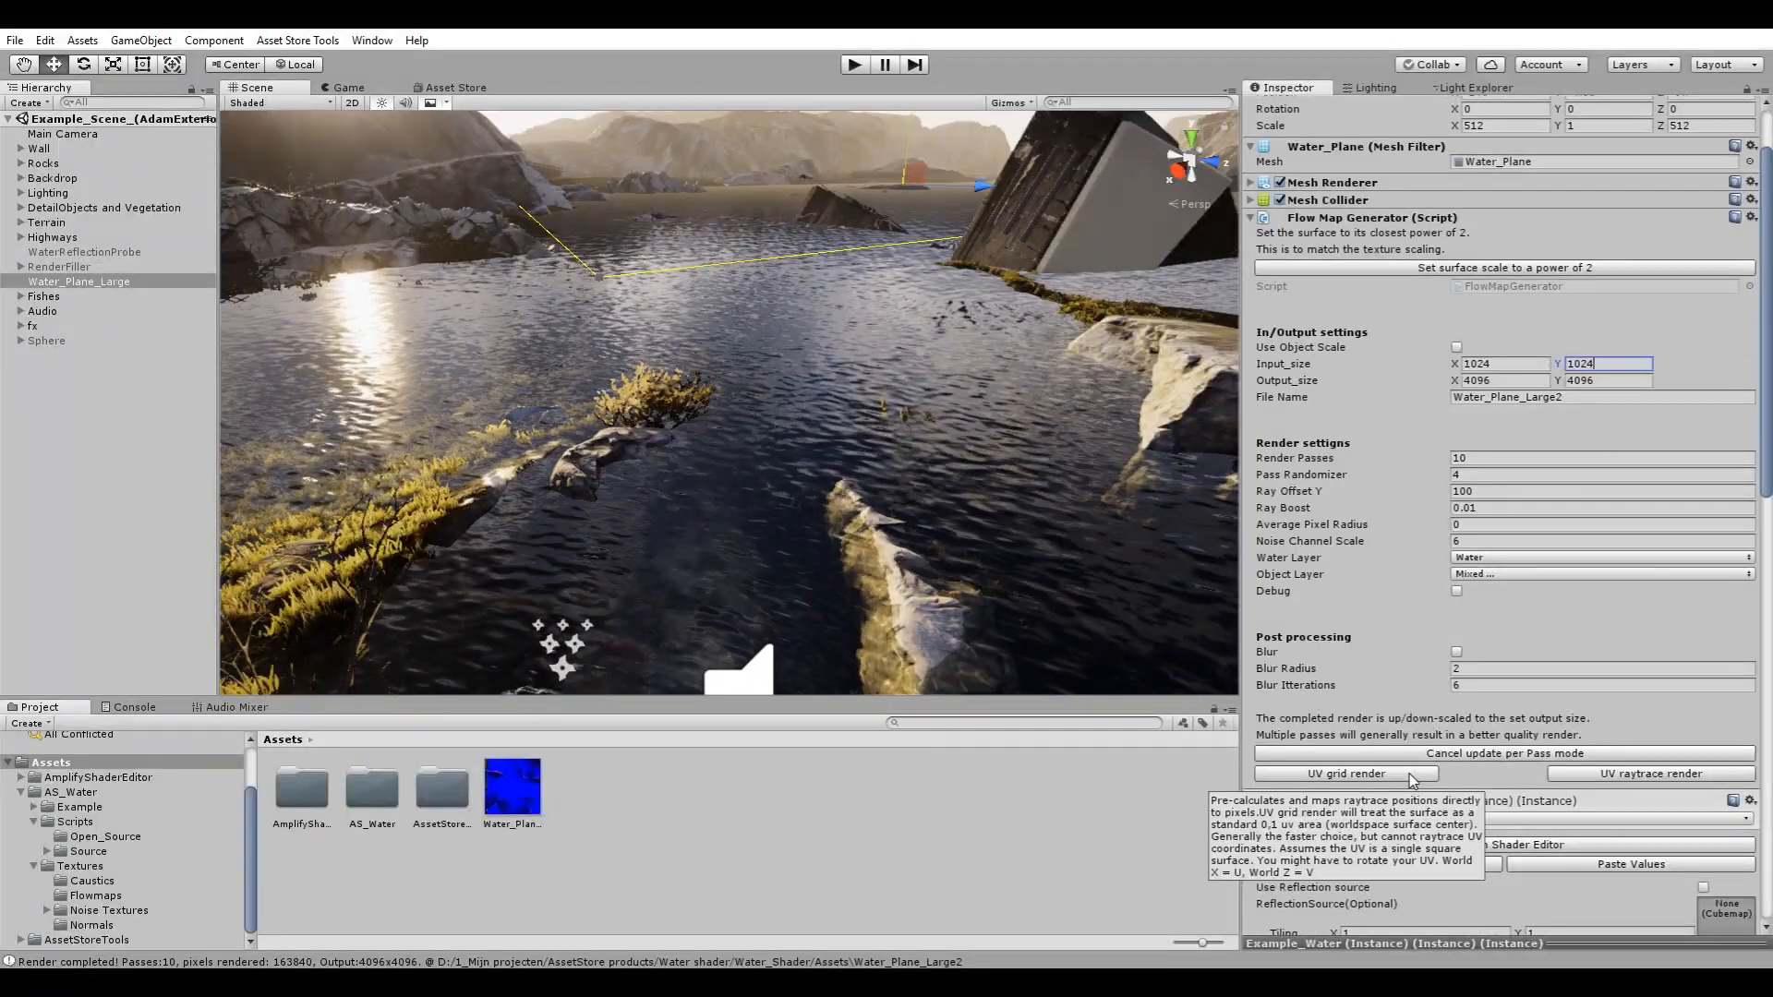
pyautogui.click(1345, 773)
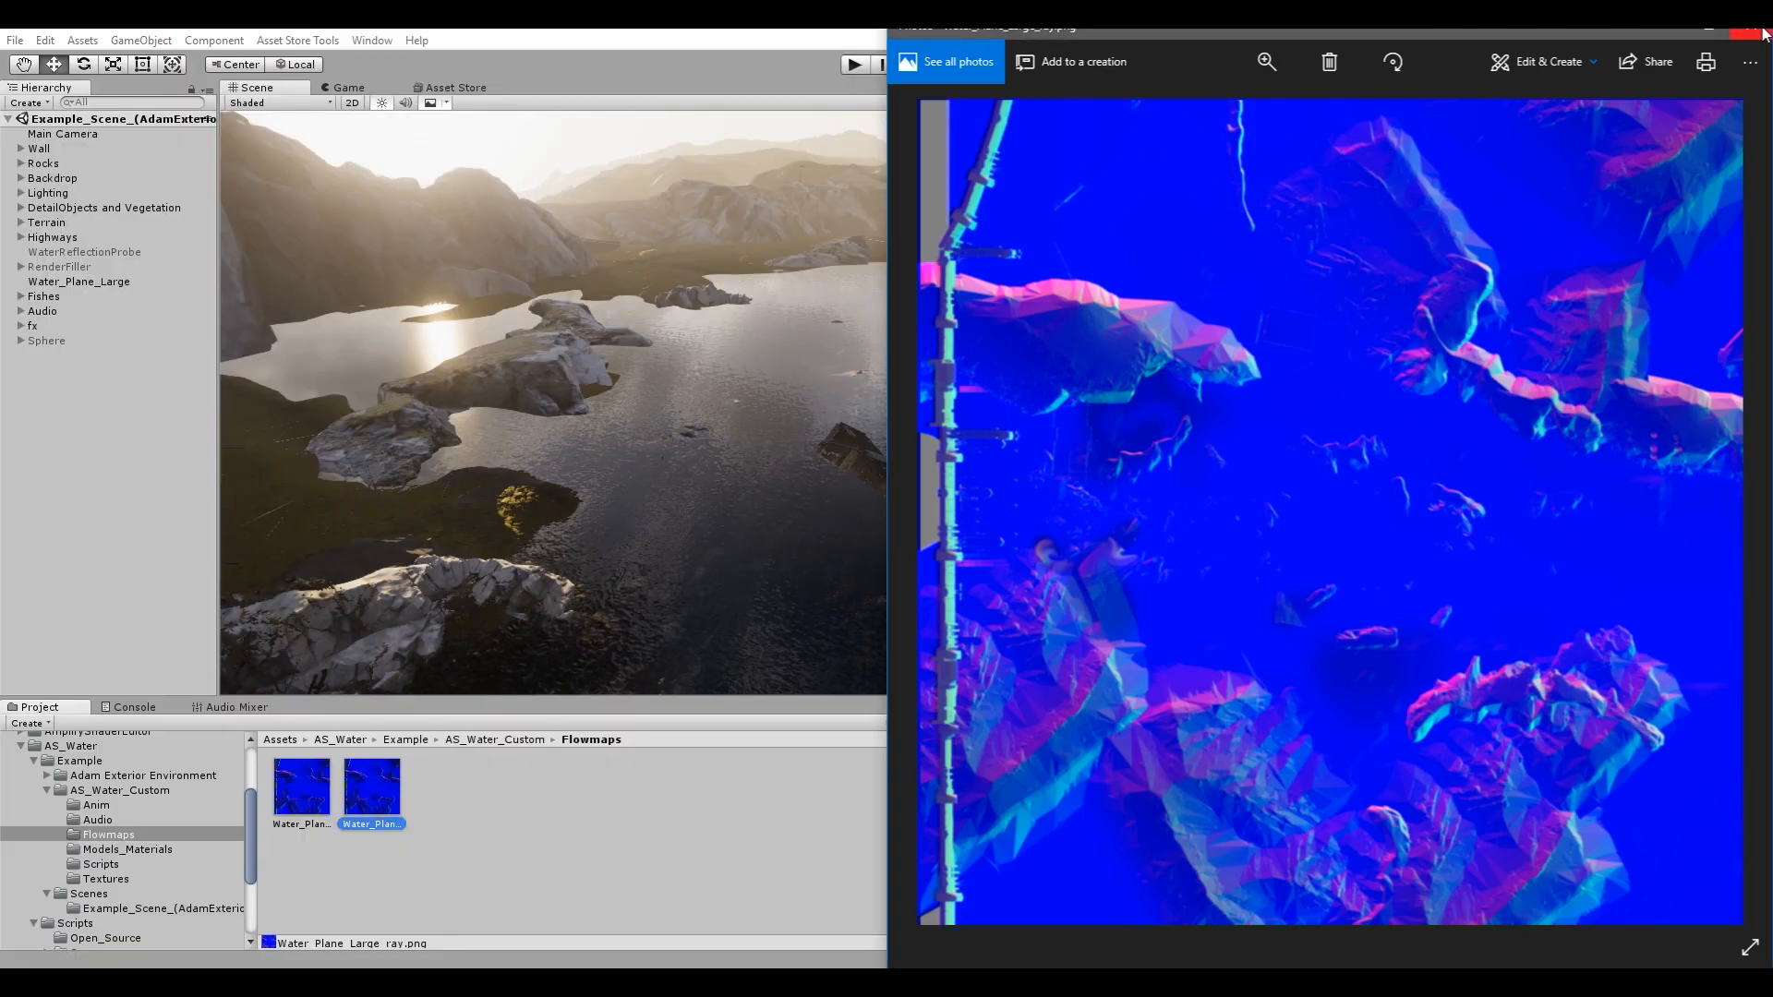
# Close the ray-rendered image and show Water_Plane_Large's material settings.
pyautogui.click(1760, 9)
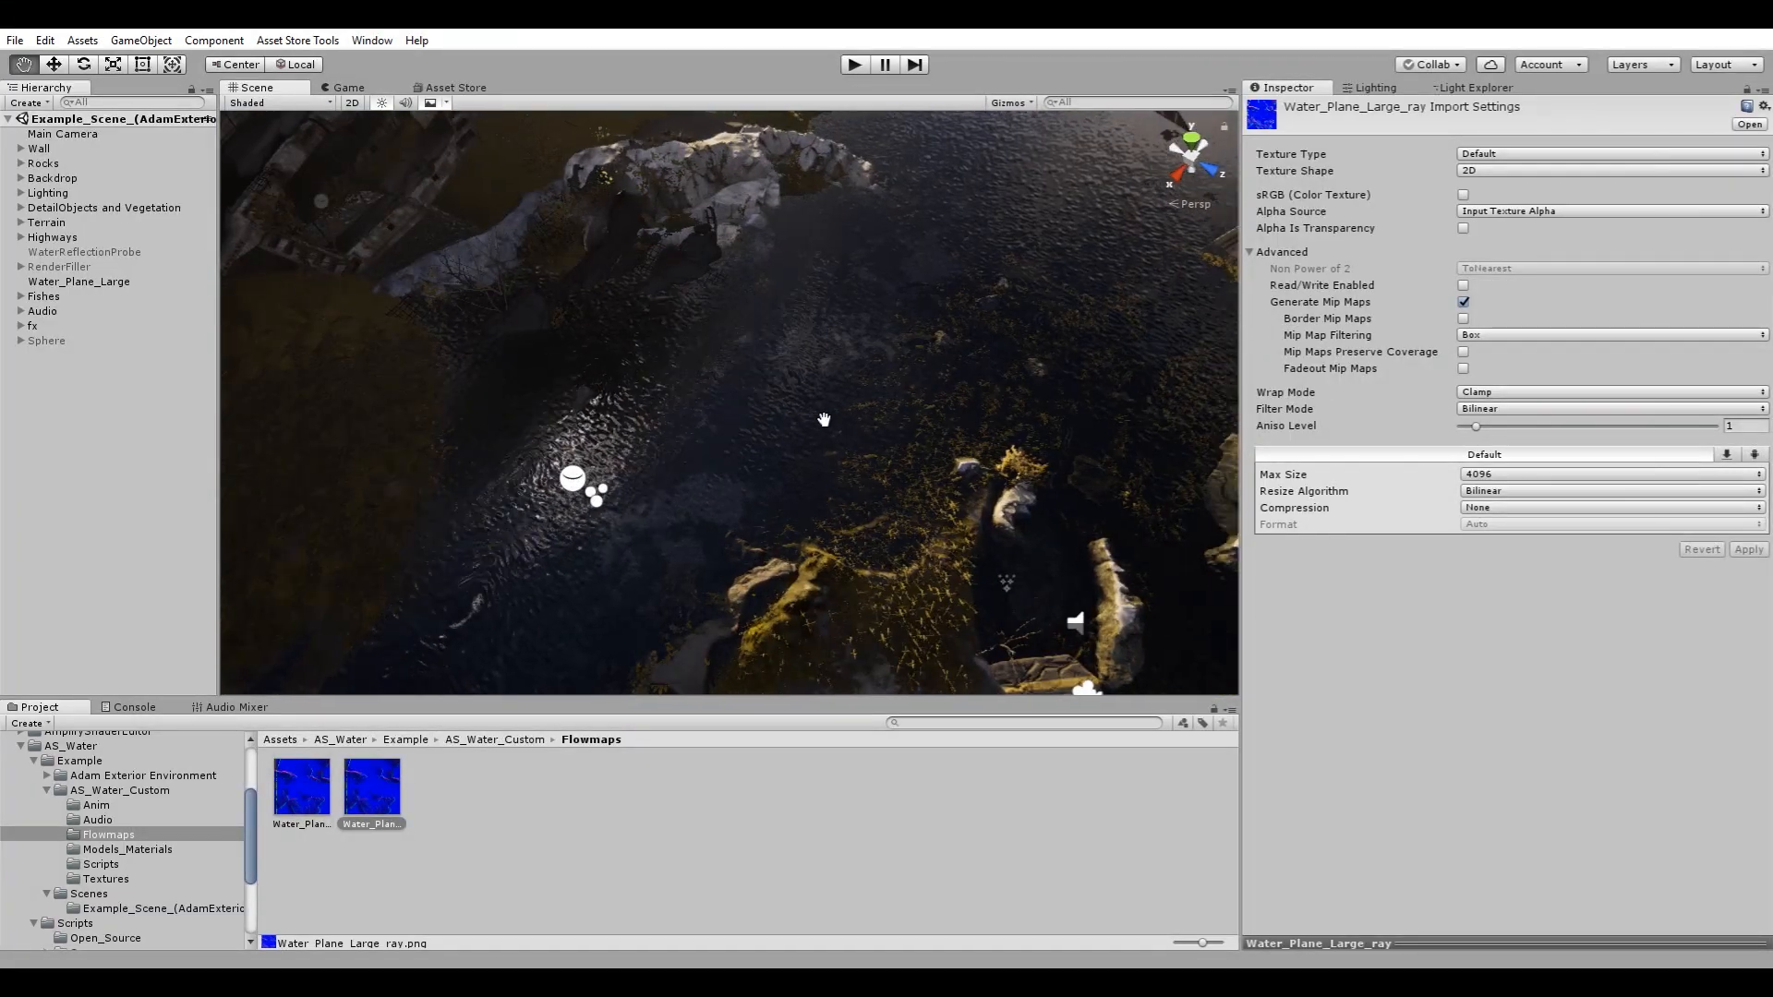
pyautogui.click(80, 281)
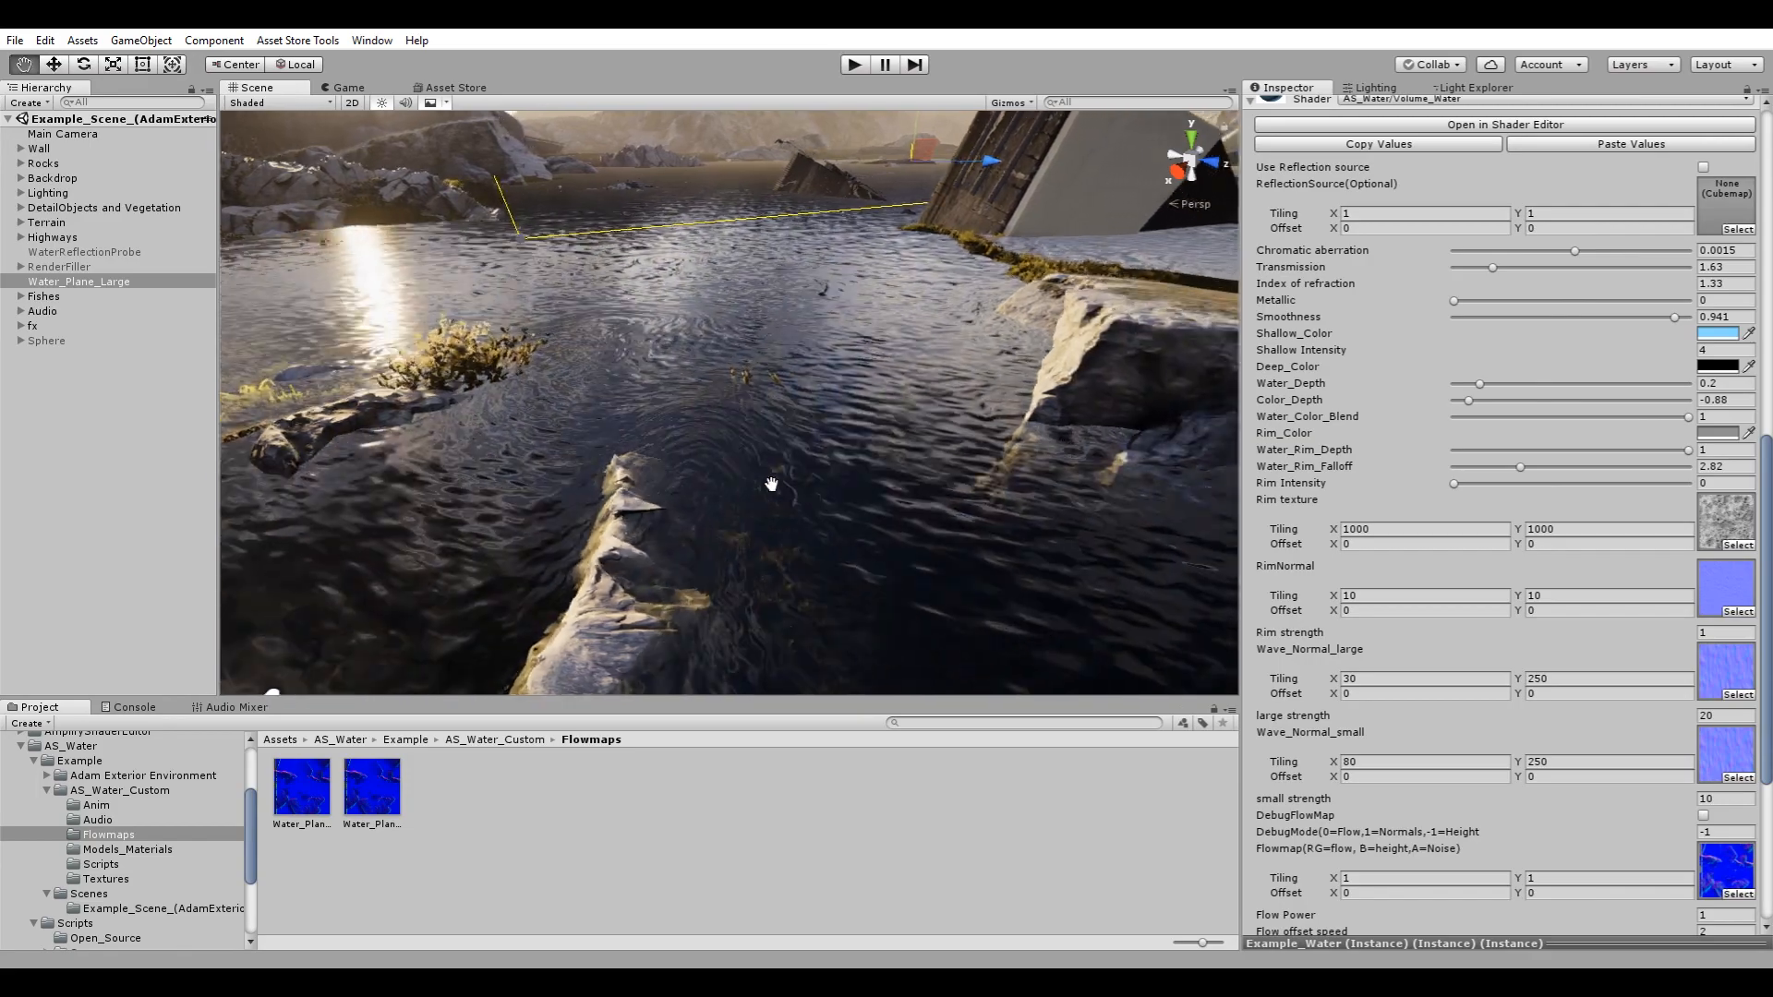
# Enable DebugFlowMap on the water material with debug mode 1 to preview the flow.
pyautogui.scroll(-3)
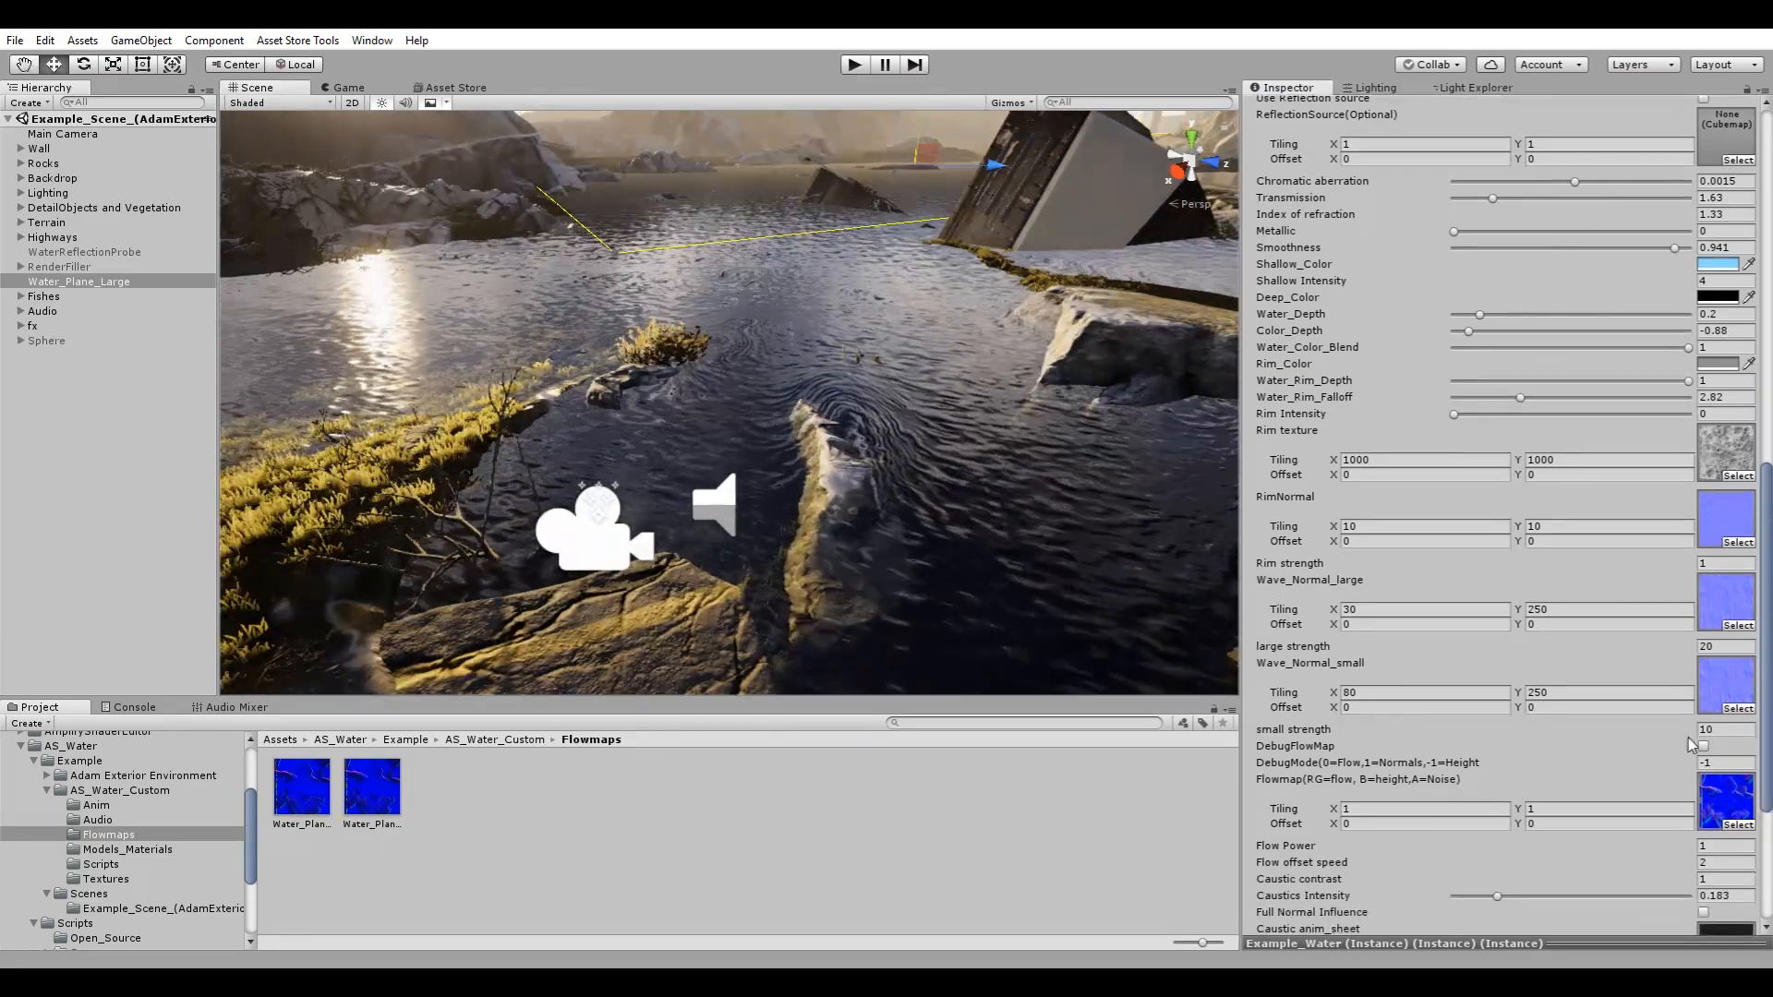
pyautogui.click(1703, 746)
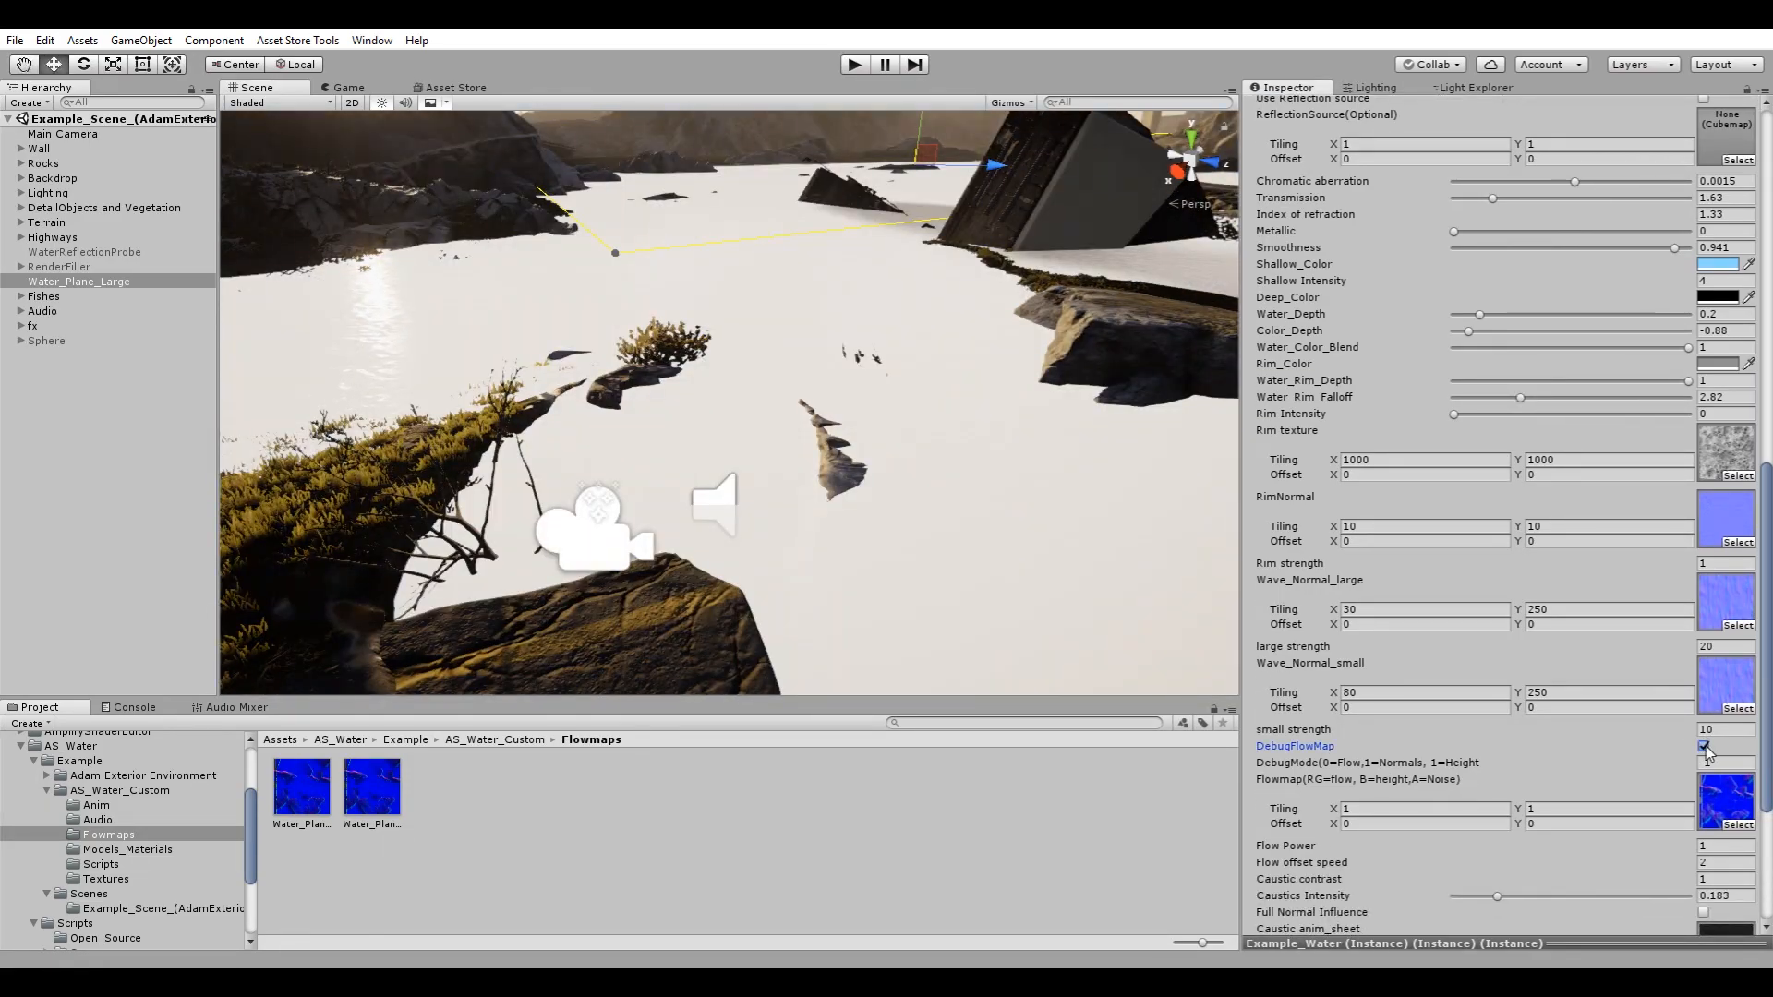
pyautogui.click(1704, 745)
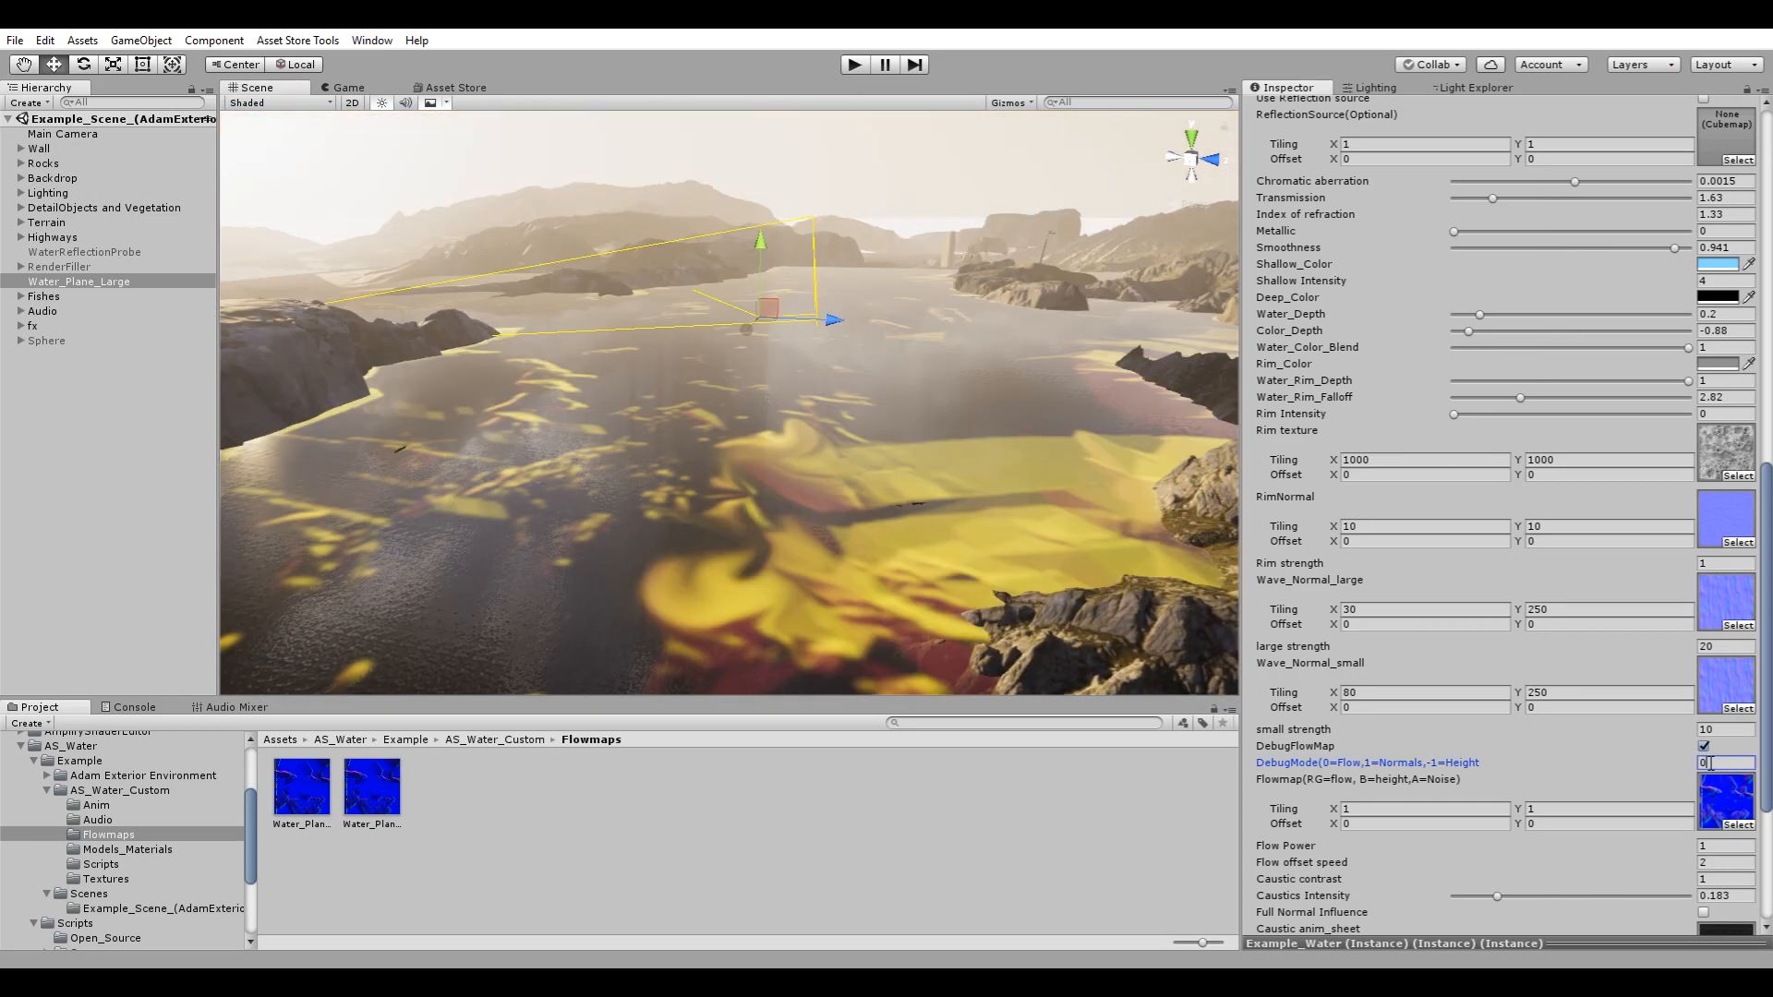
pyautogui.write('1')
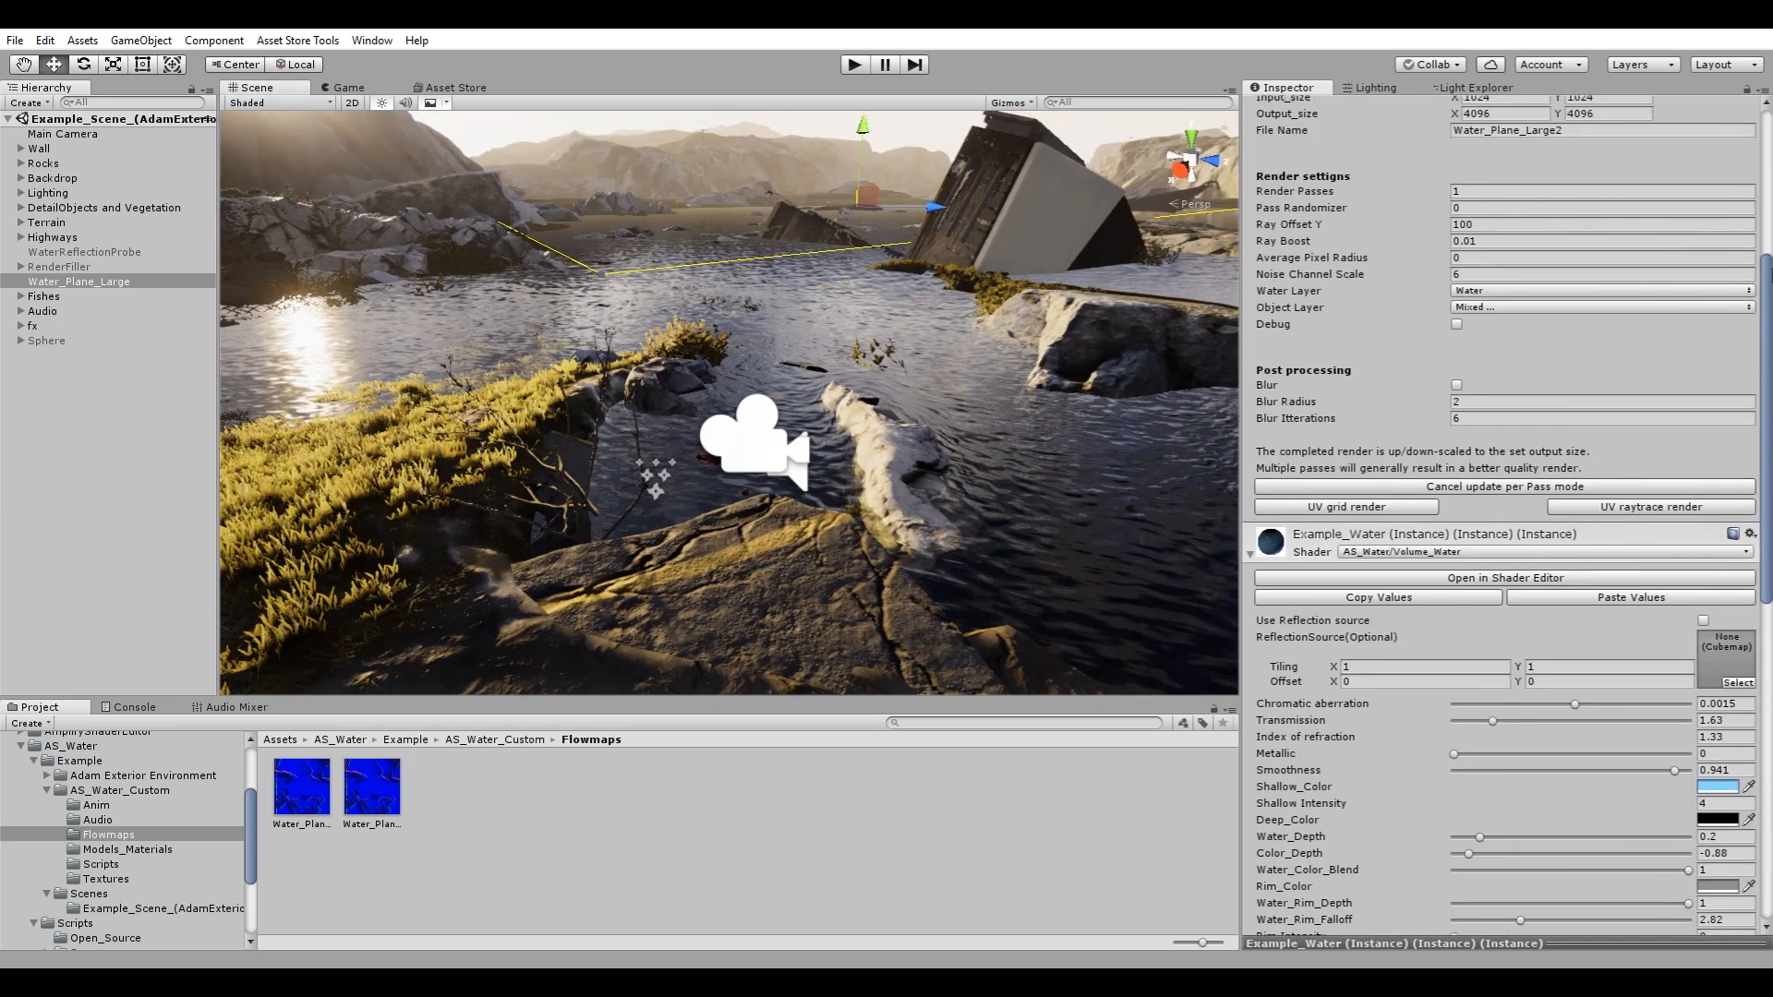
pyautogui.scroll(3)
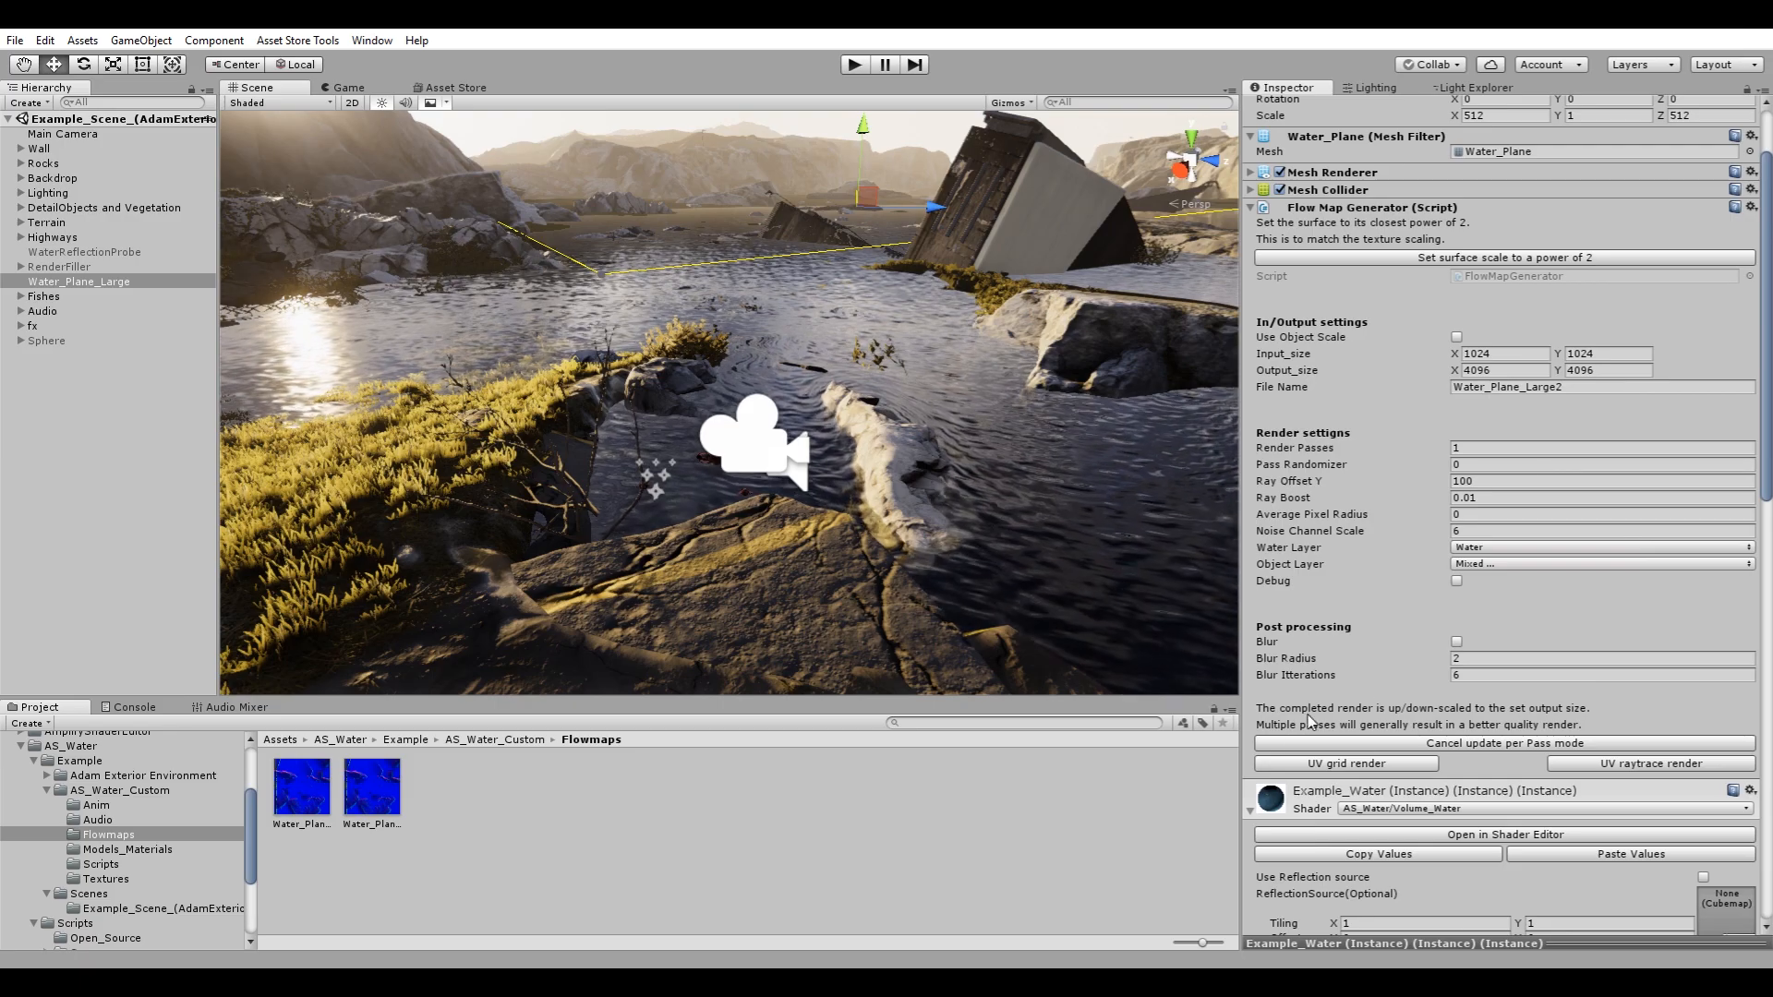